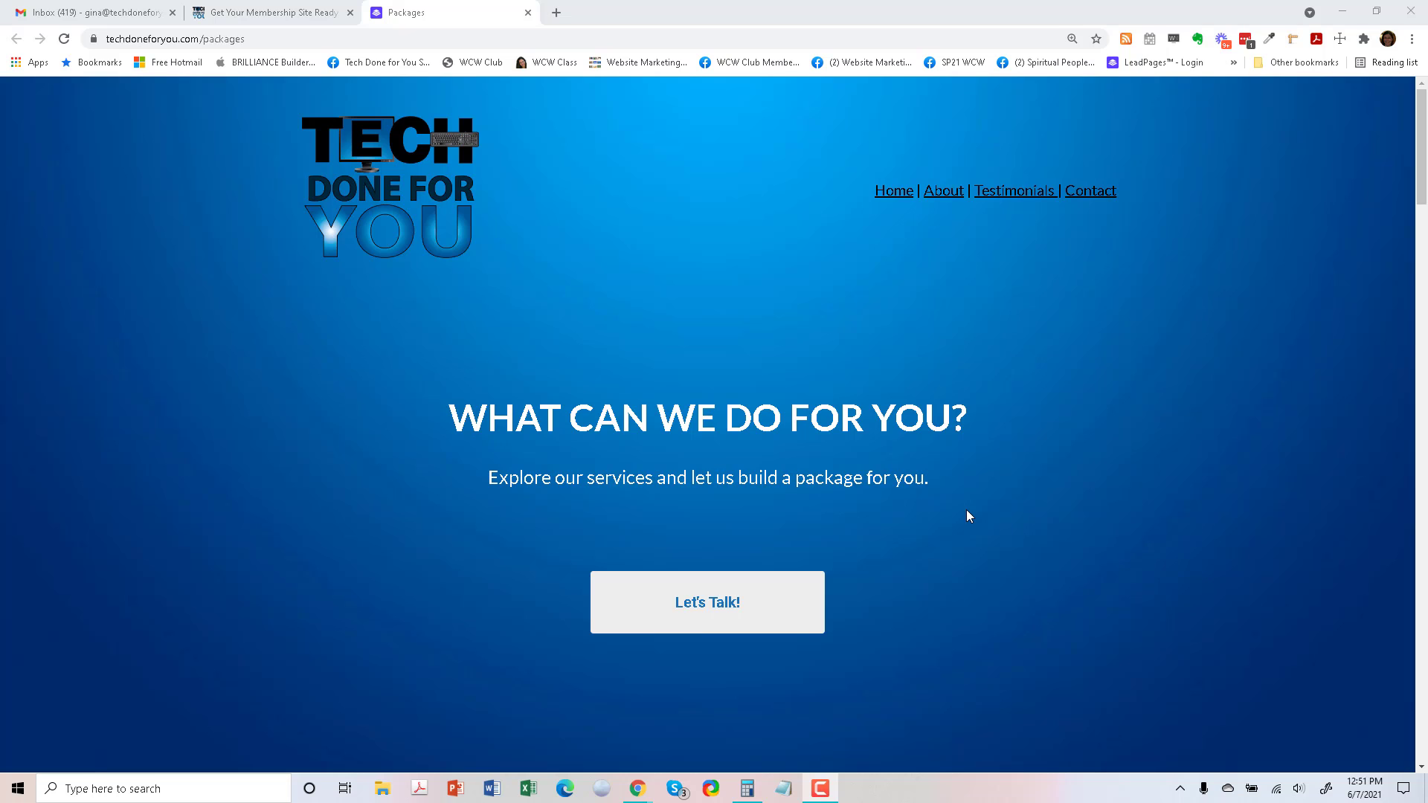
pyautogui.moveTo(345, 475)
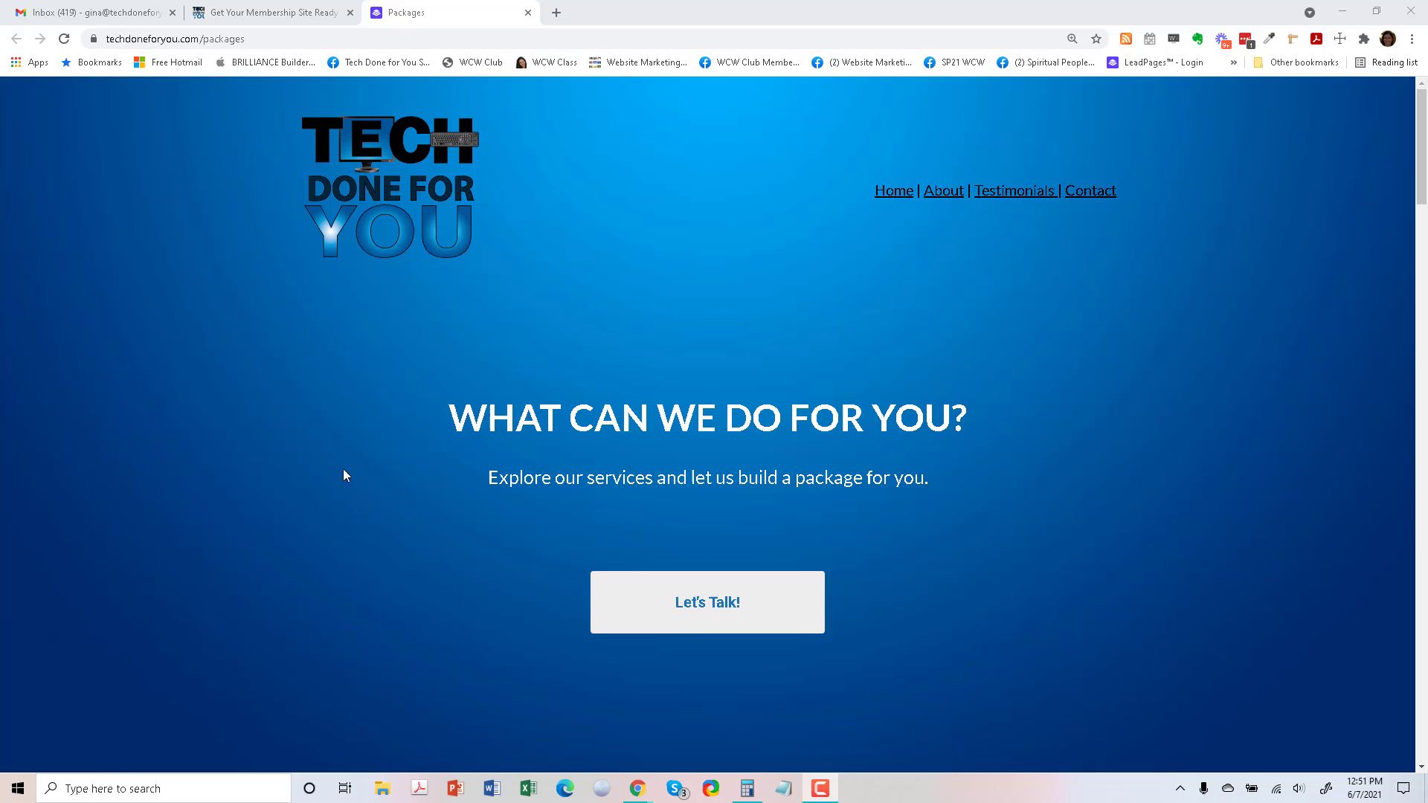
pyautogui.moveTo(892, 403)
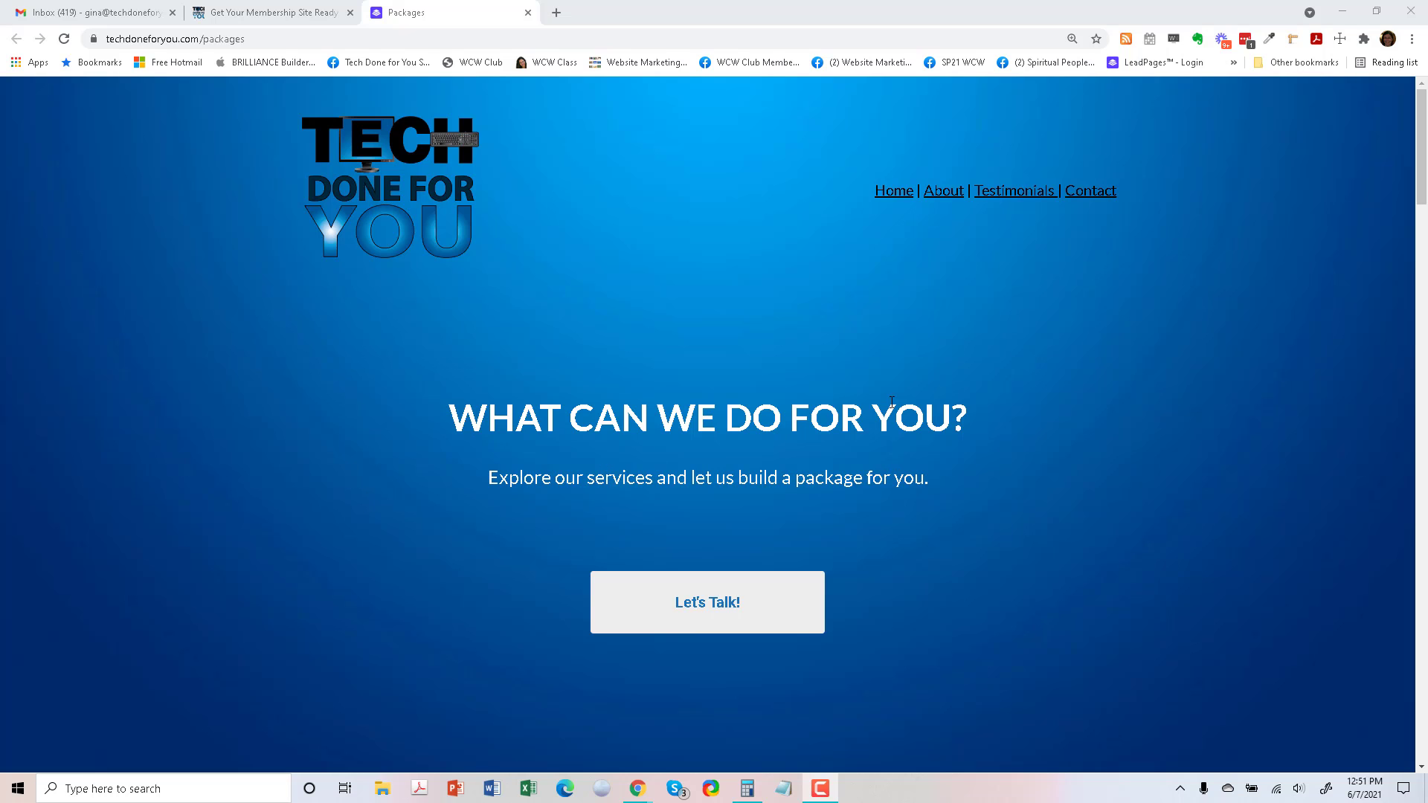
# Compare the Packages page with the site's home page, switching between their Chrome tabs.
pyautogui.click(271, 12)
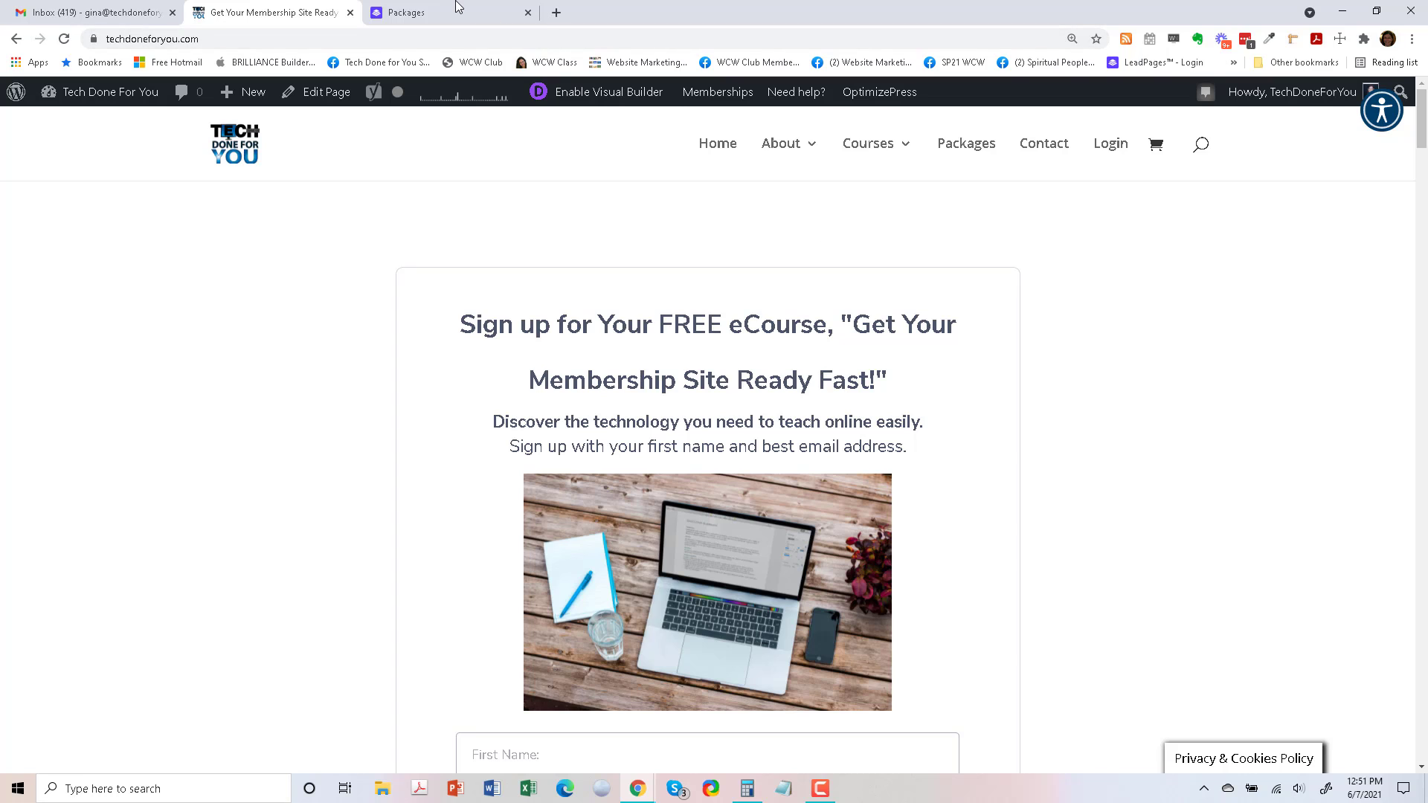
pyautogui.moveTo(417, 12)
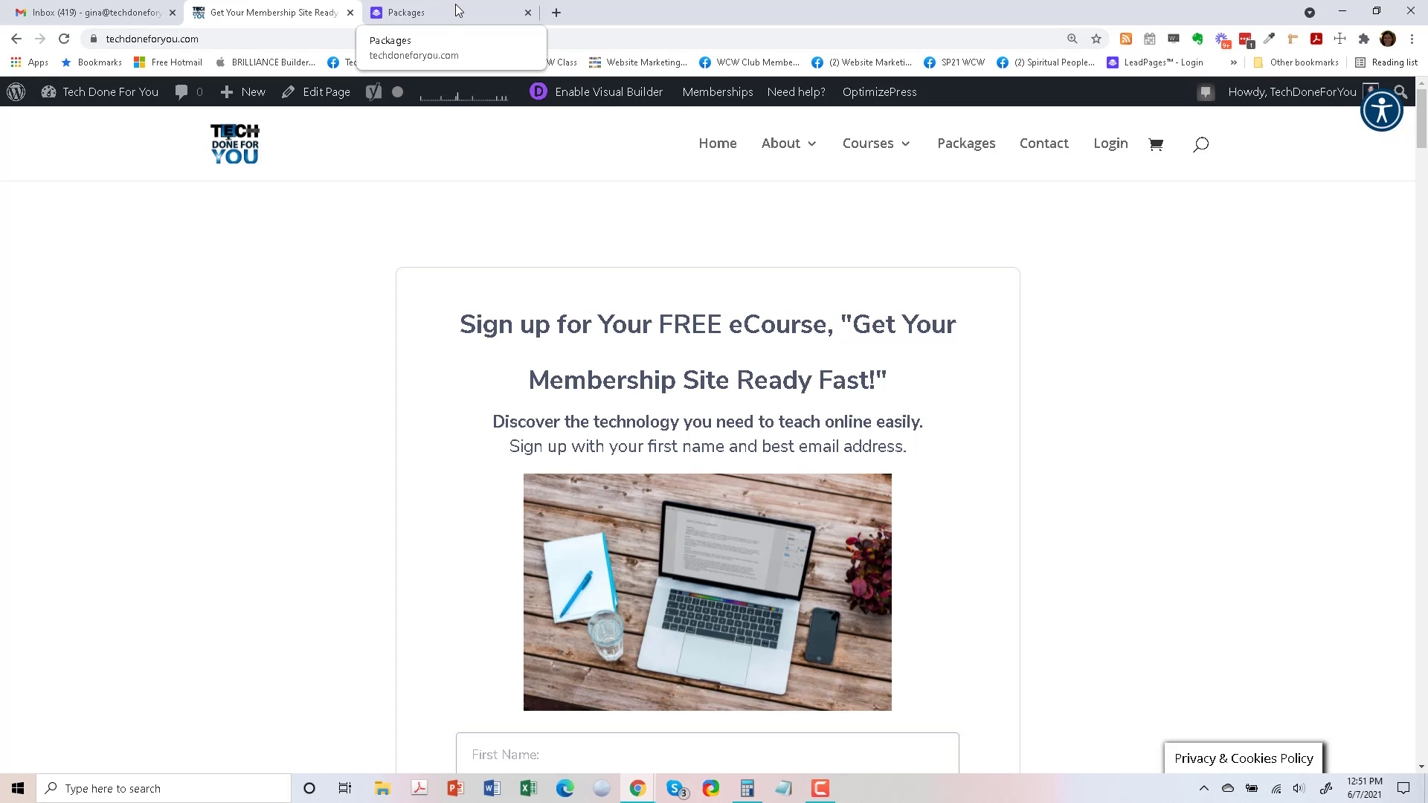
pyautogui.click(446, 11)
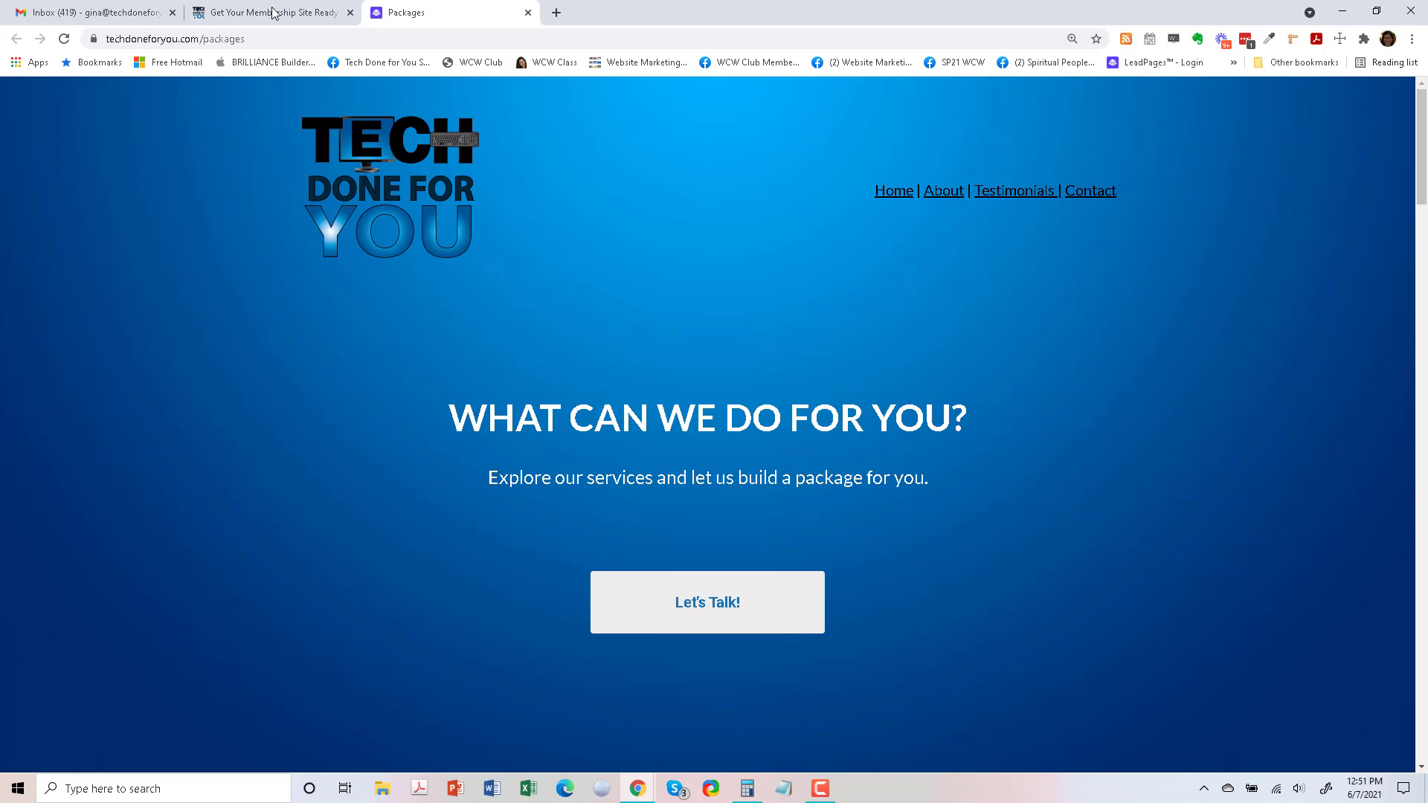
pyautogui.click(270, 12)
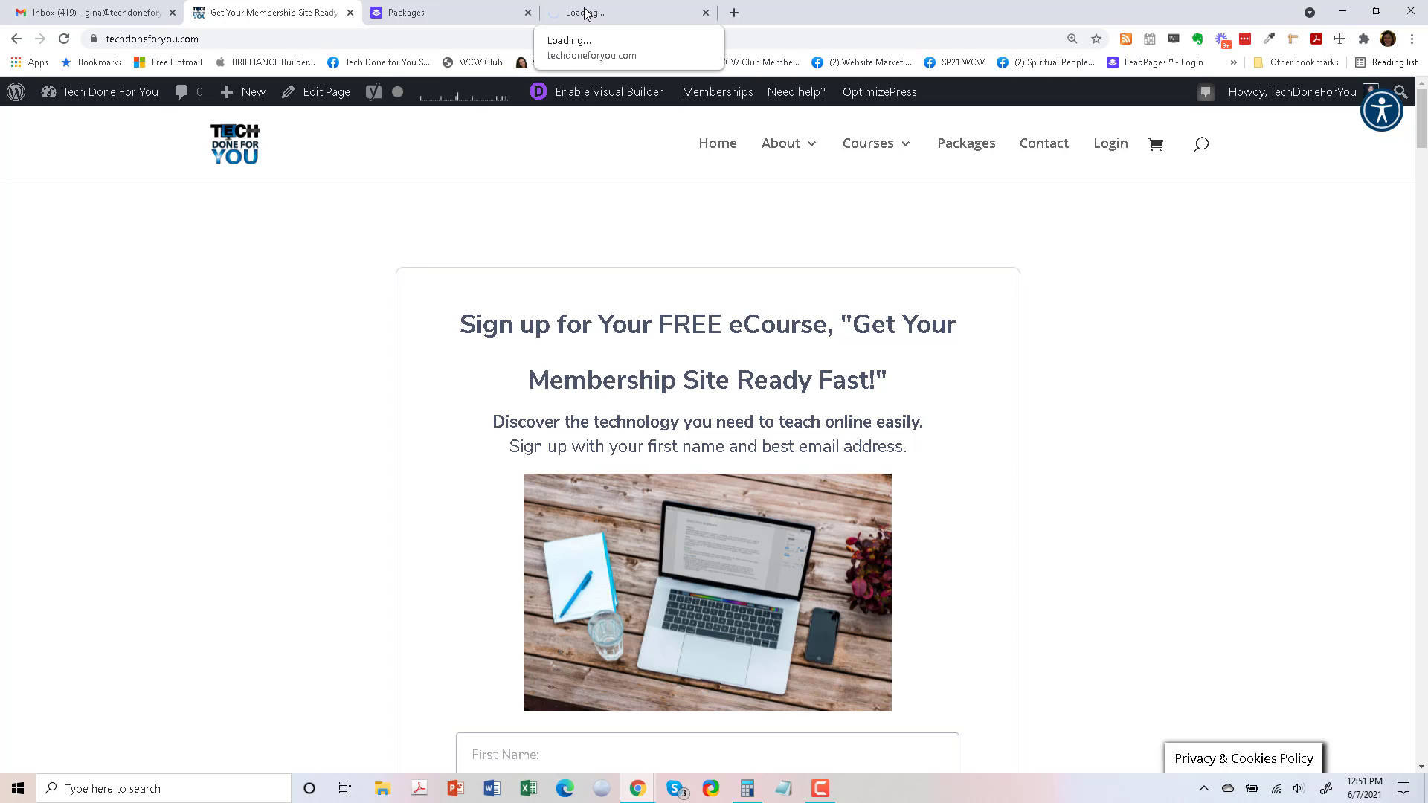
# From the admin dashboard's Pages section, add a new page titled 'Services'.
pyautogui.click(629, 13)
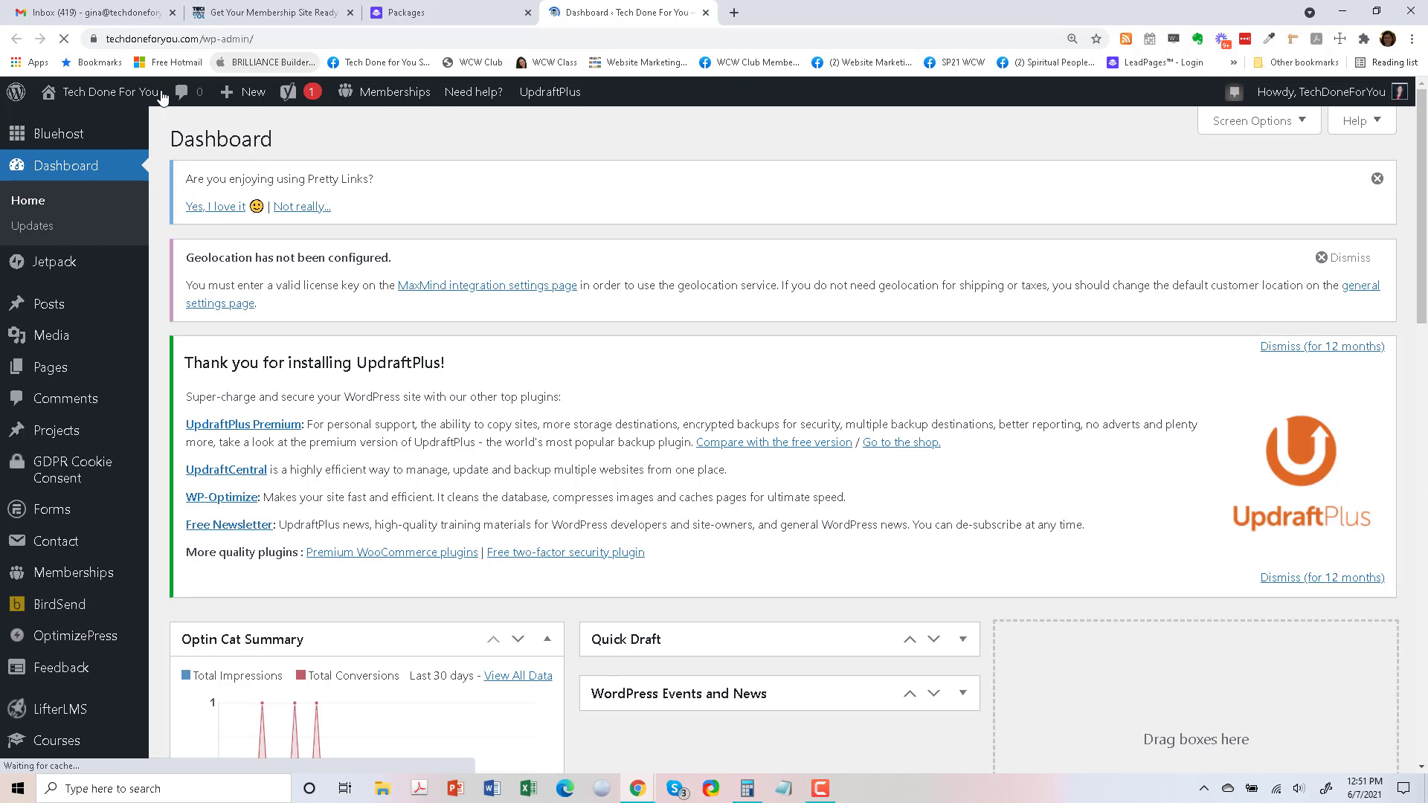
pyautogui.moveTo(46, 367)
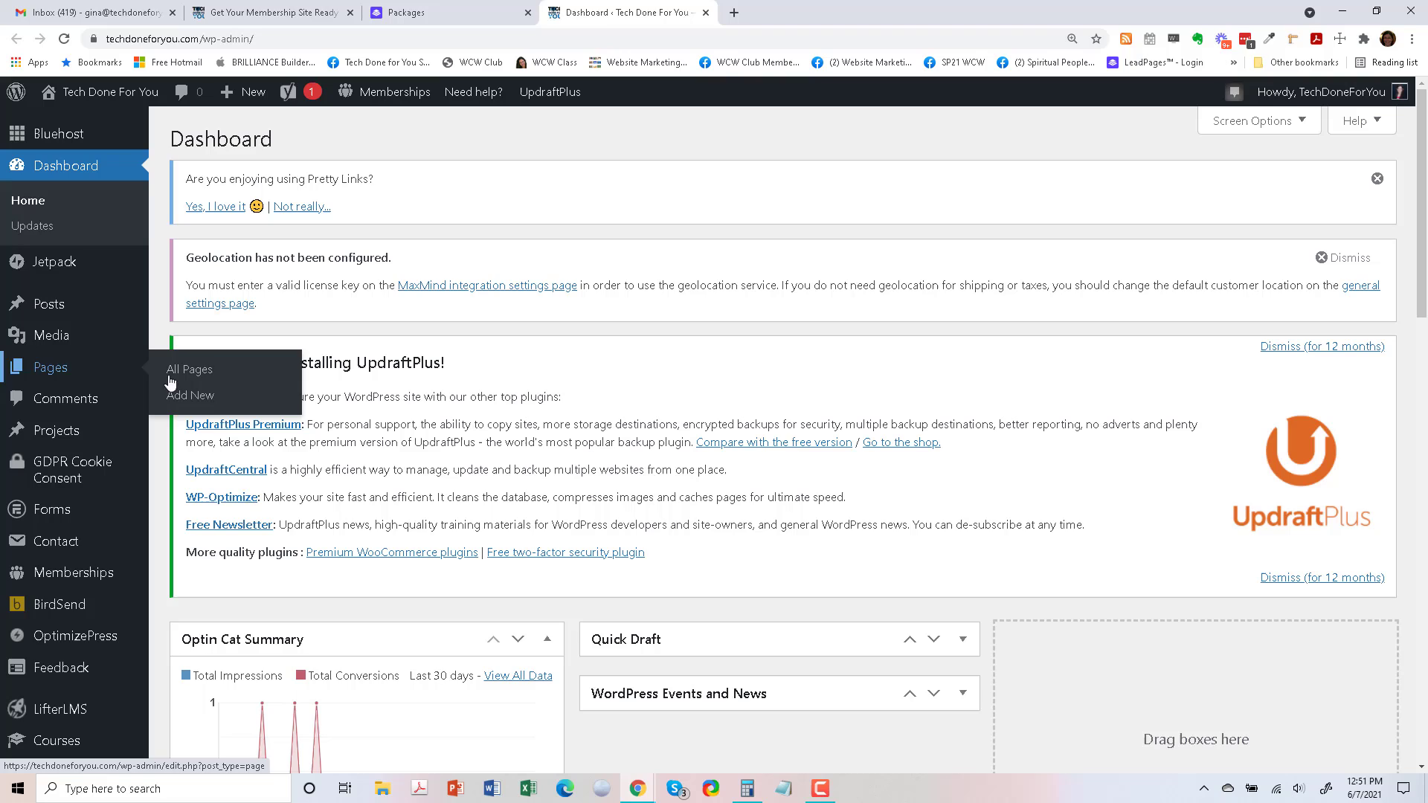
pyautogui.click(190, 395)
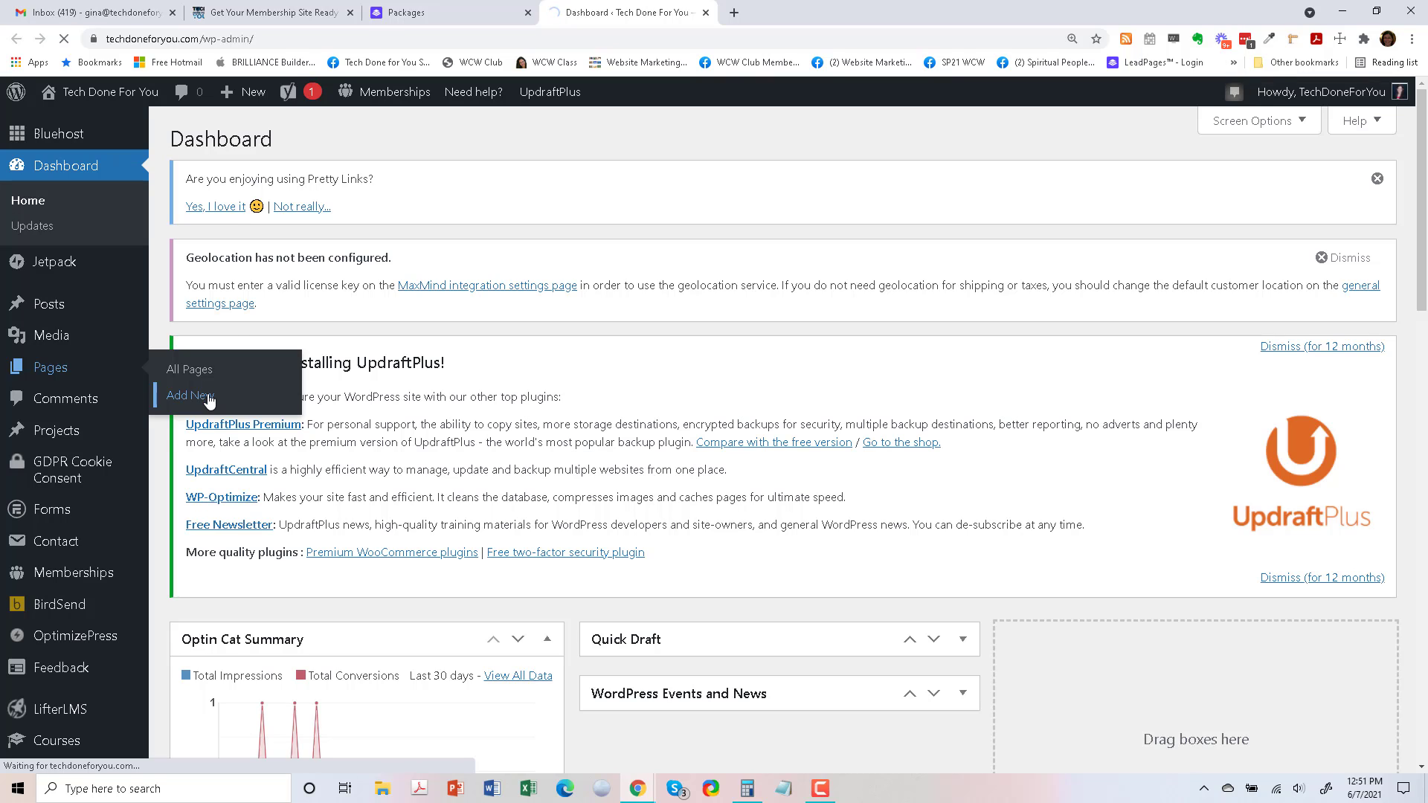
pyautogui.click(187, 394)
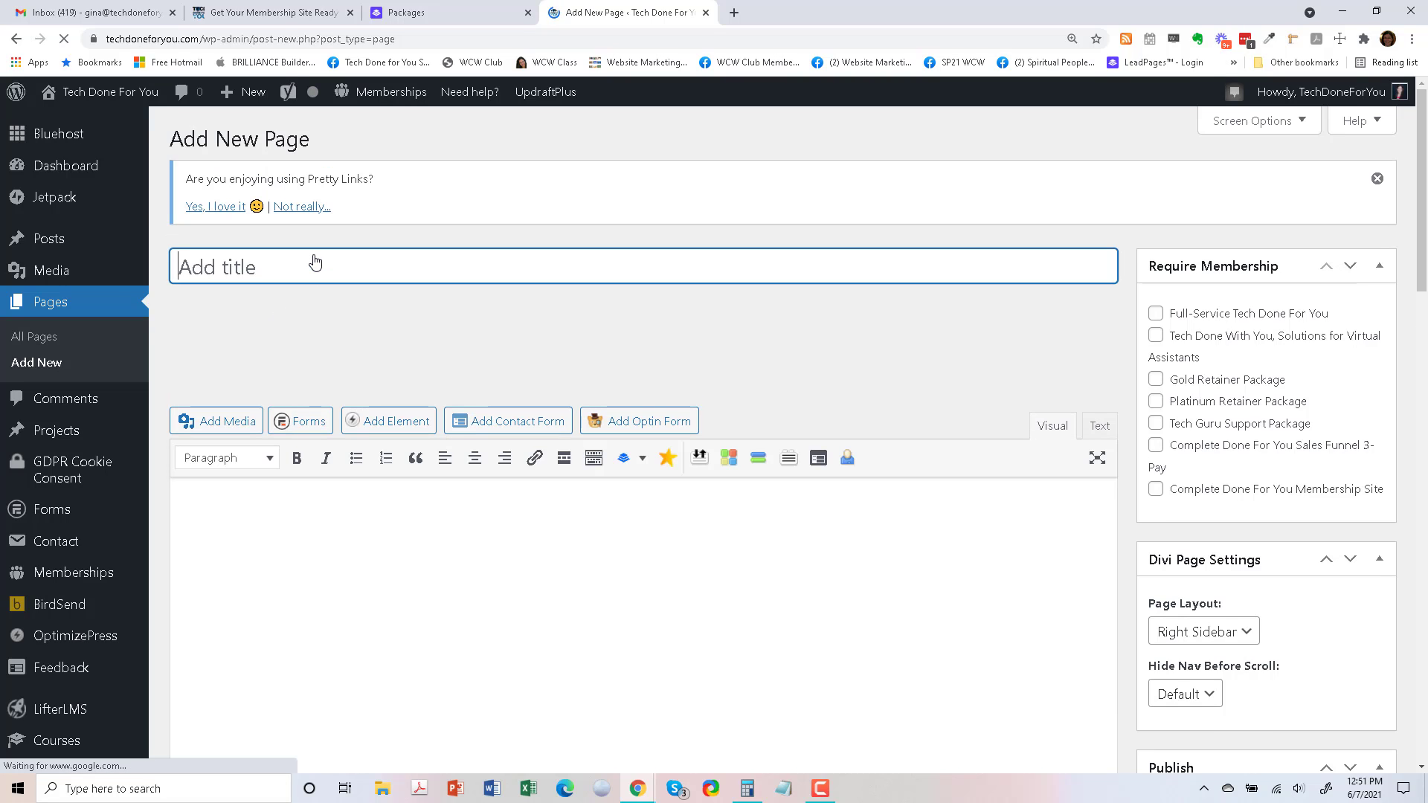
pyautogui.write('Services')
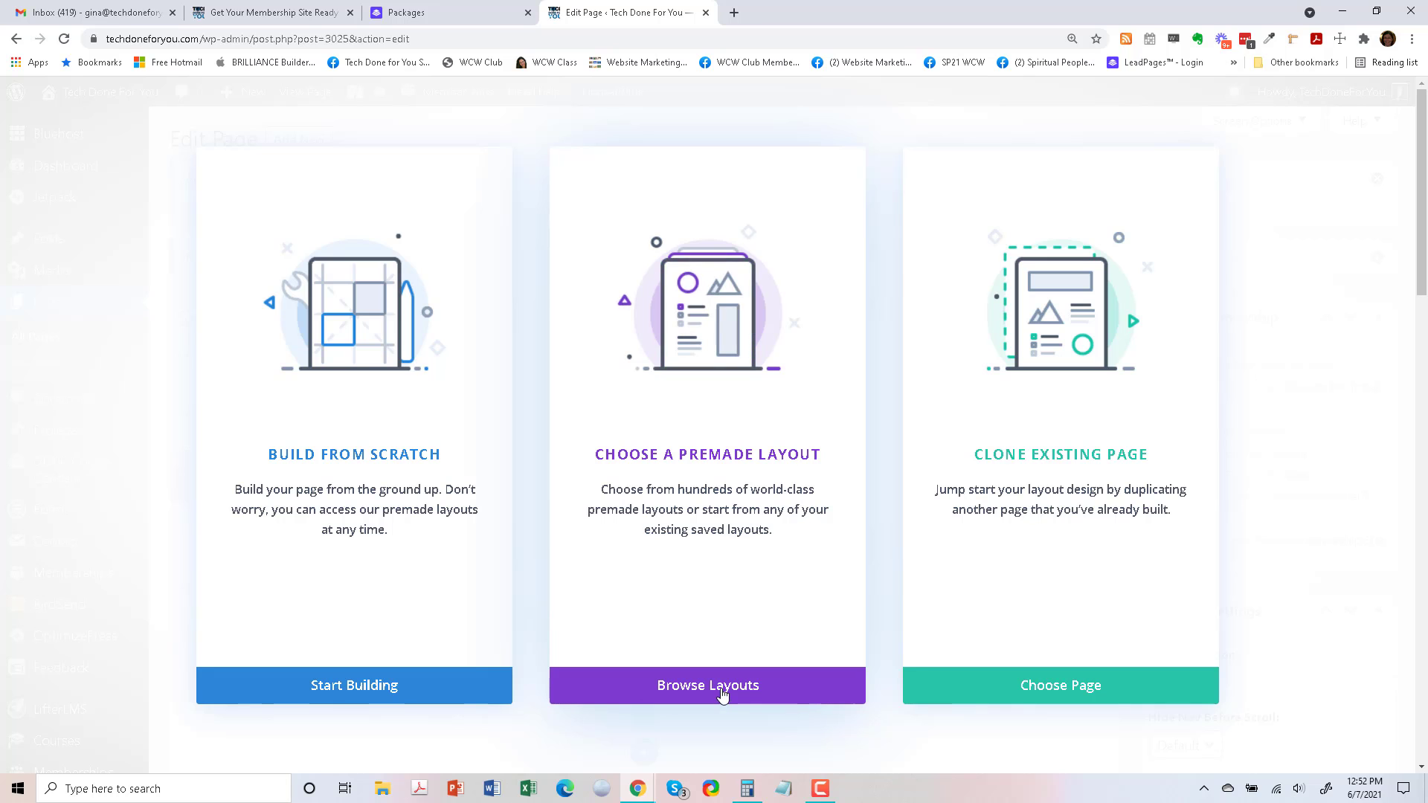
# Apply the Personal Stylist pack's Services premade layout to the new page.
pyautogui.click(708, 685)
pyautogui.write('testimonials')
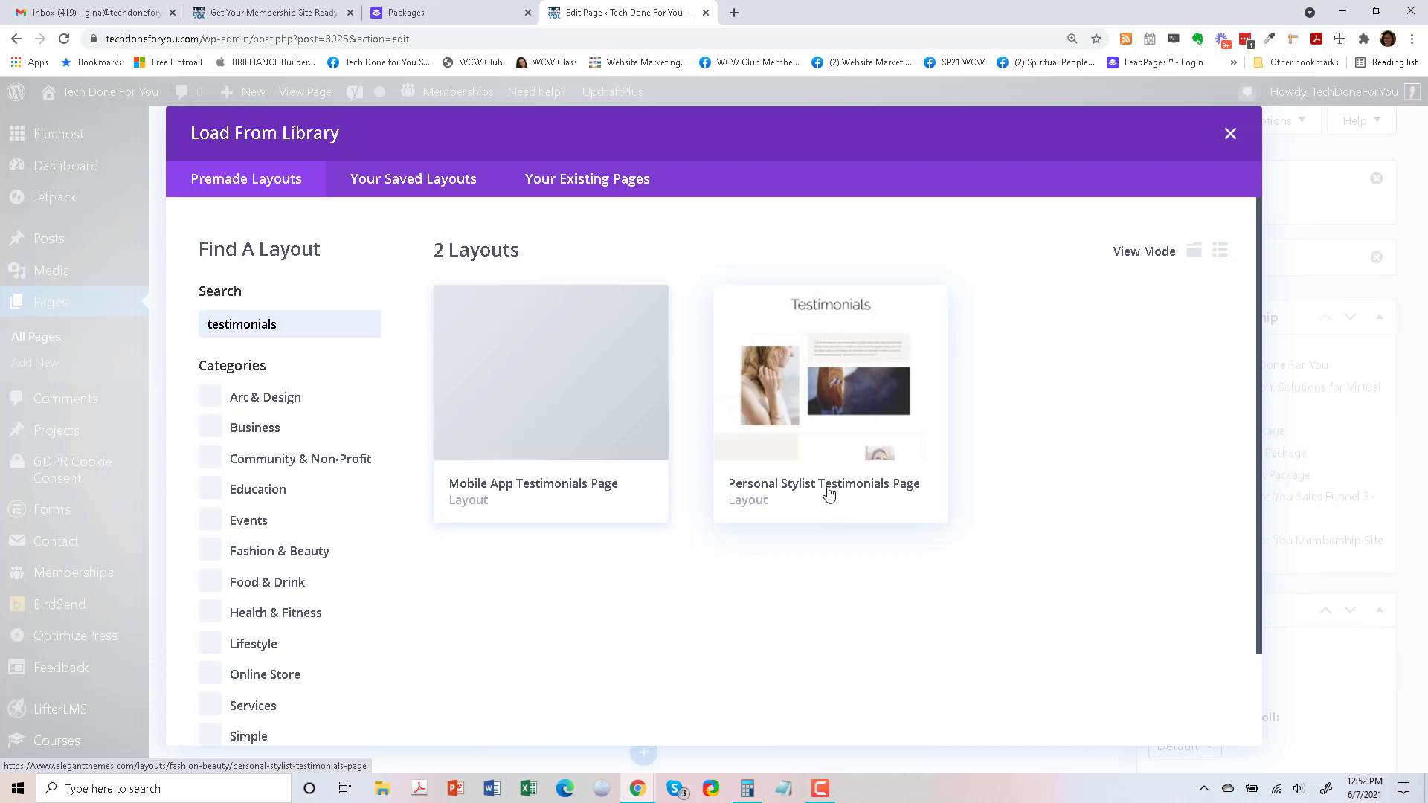
pyautogui.click(828, 382)
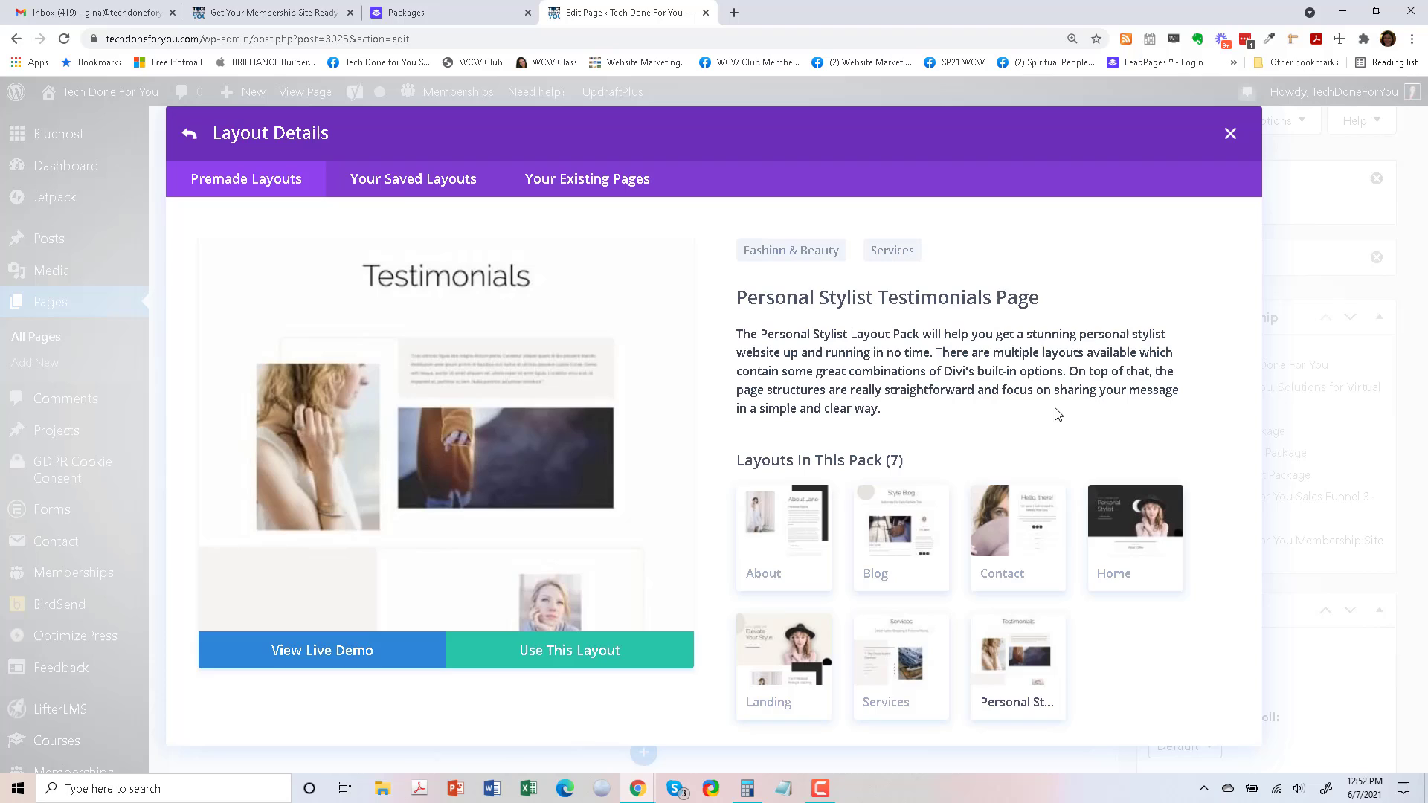
pyautogui.click(900, 656)
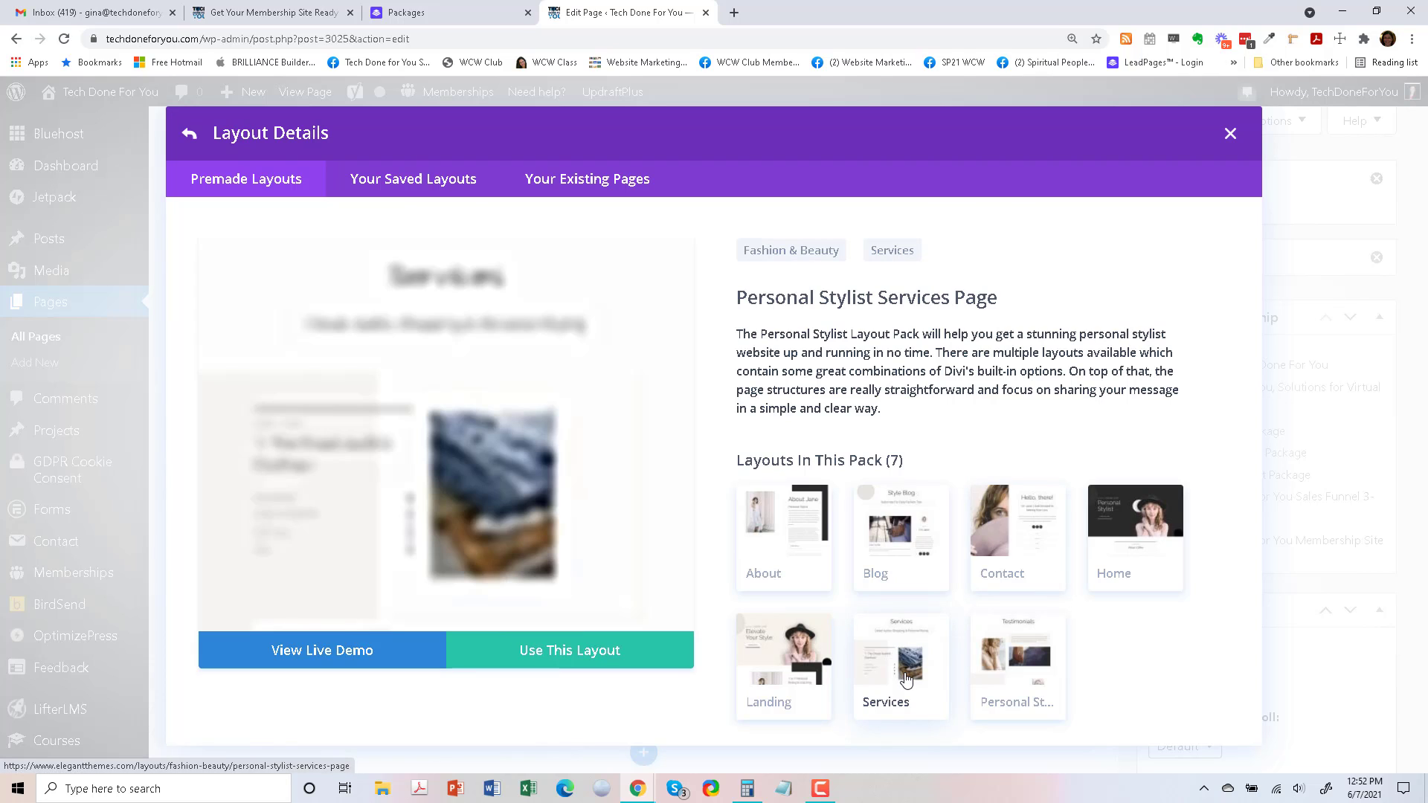
pyautogui.moveTo(409, 474)
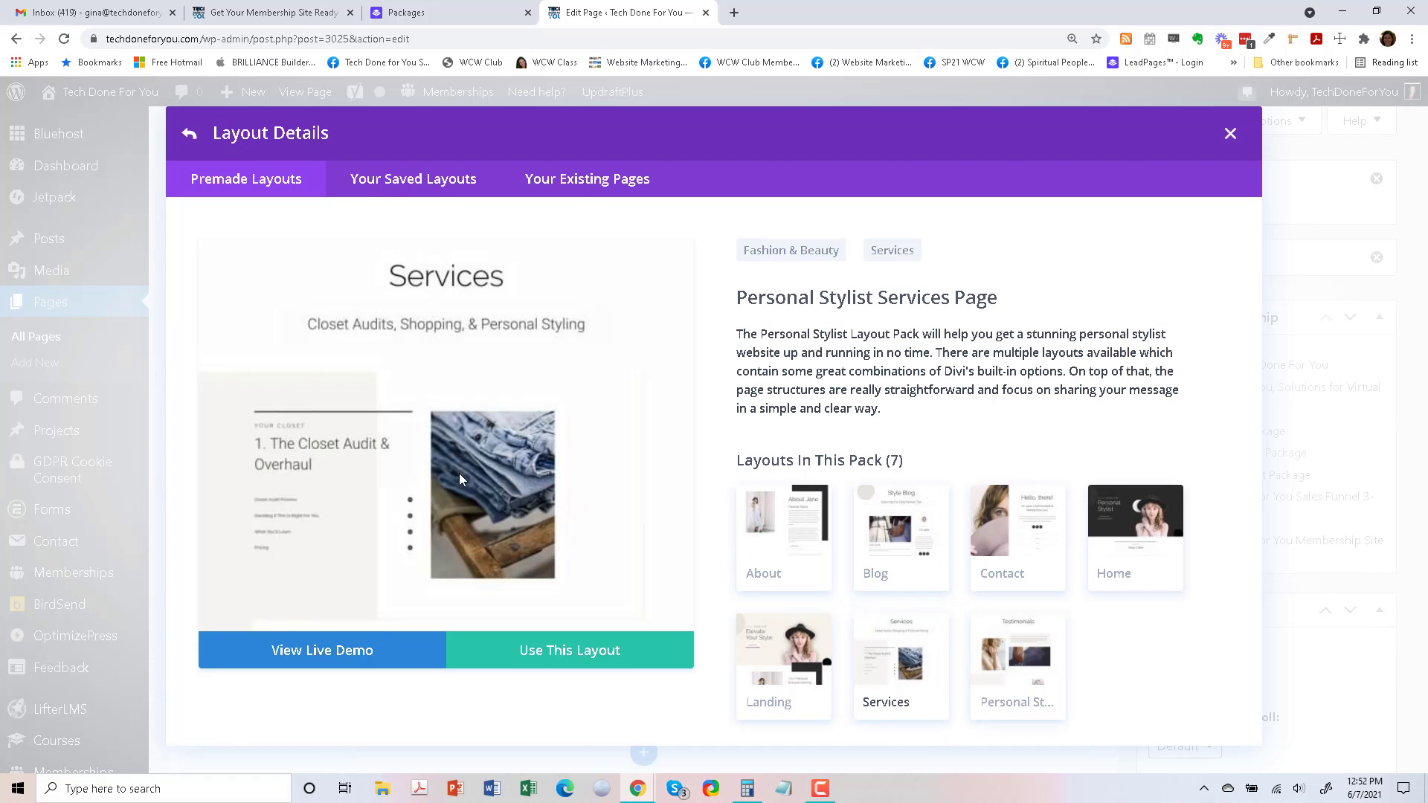
pyautogui.scroll(-3)
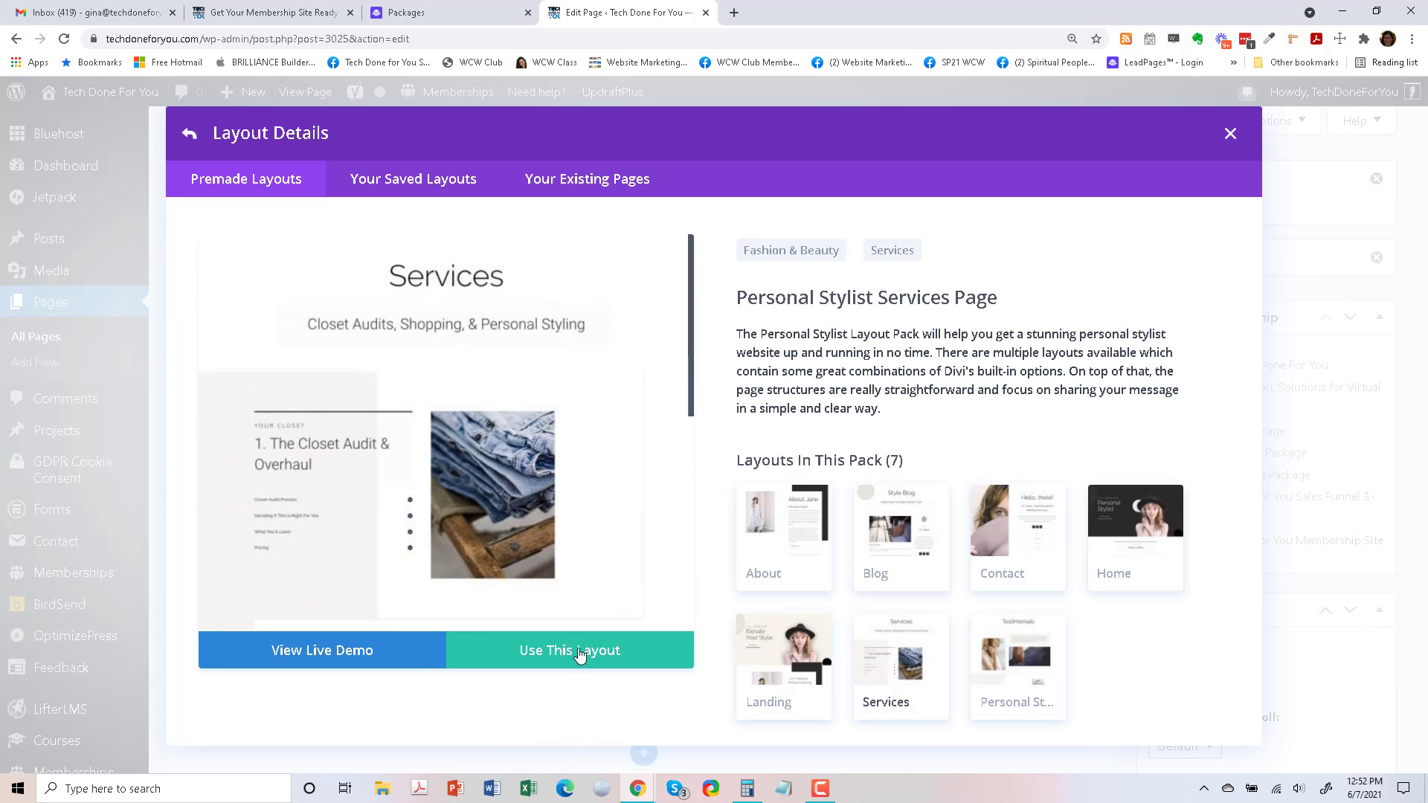
pyautogui.click(569, 650)
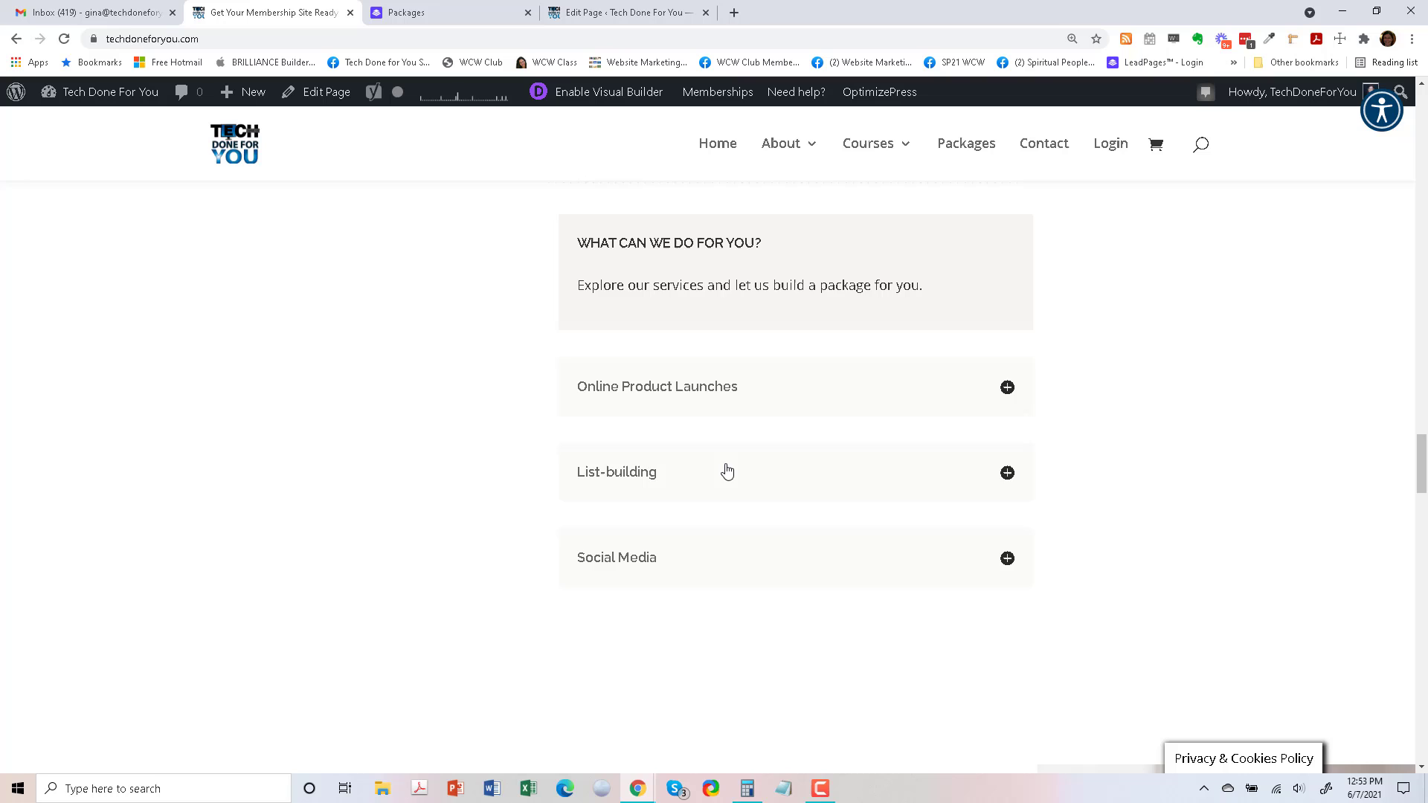
pyautogui.moveTo(1007, 396)
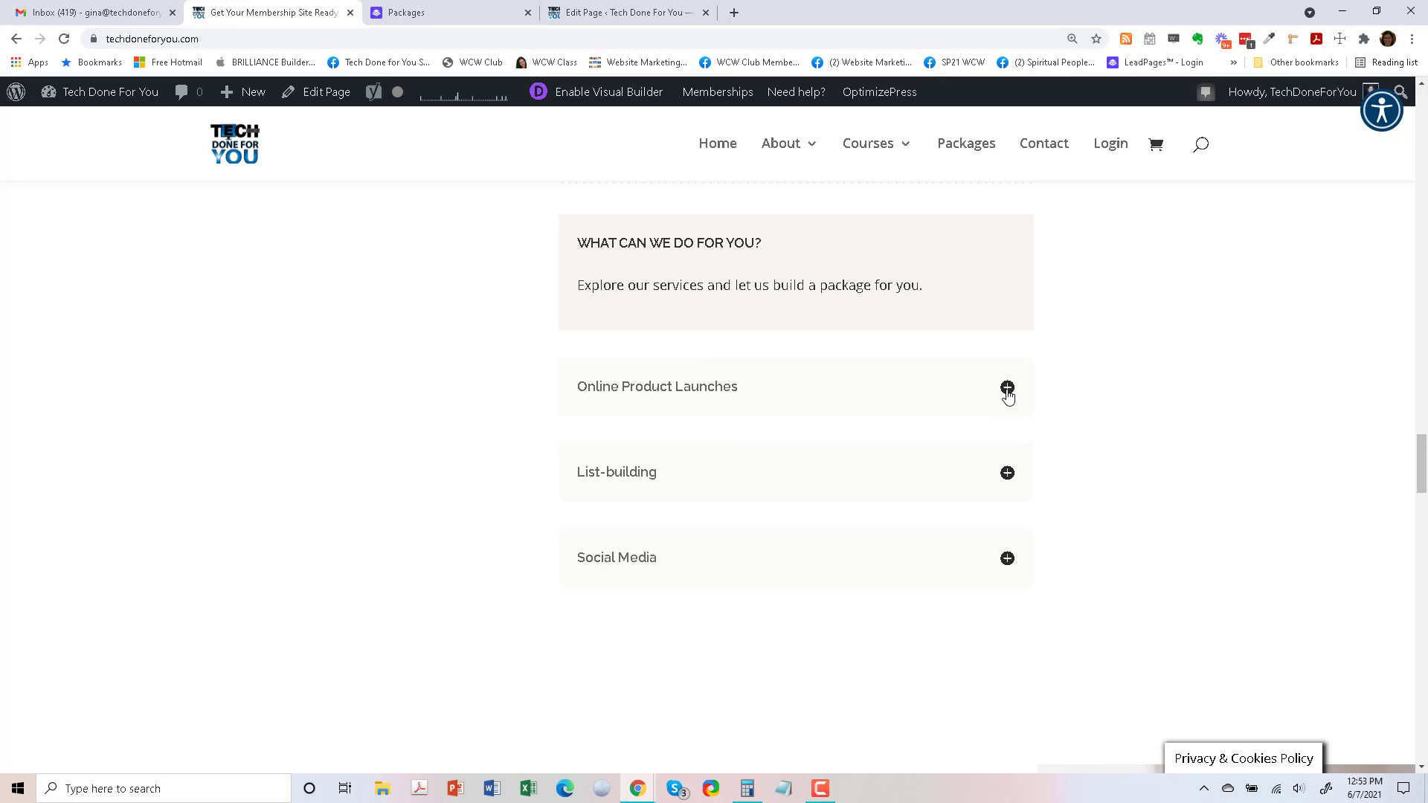
# Expand a service toggle on the live home page and read its description.
pyautogui.click(1006, 386)
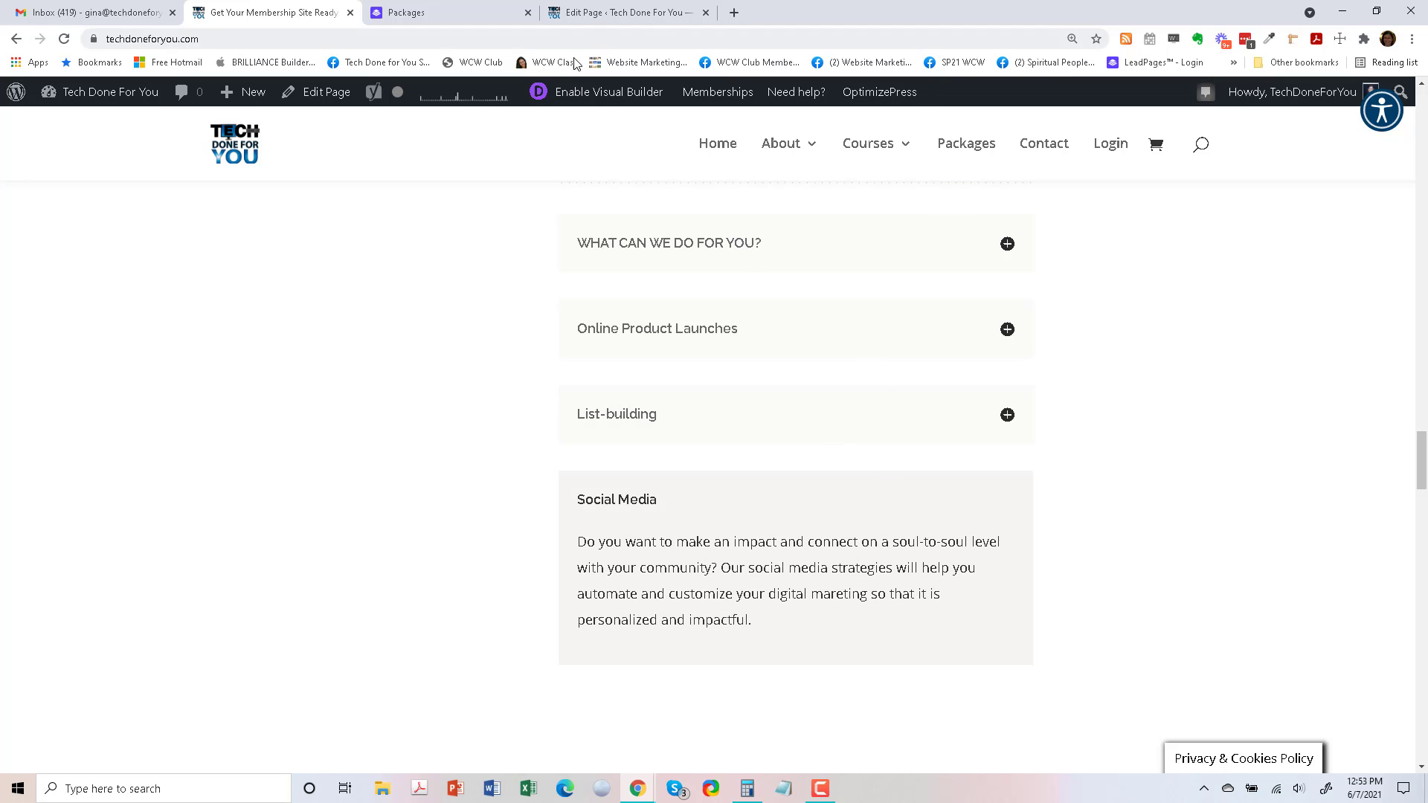
pyautogui.scroll(3)
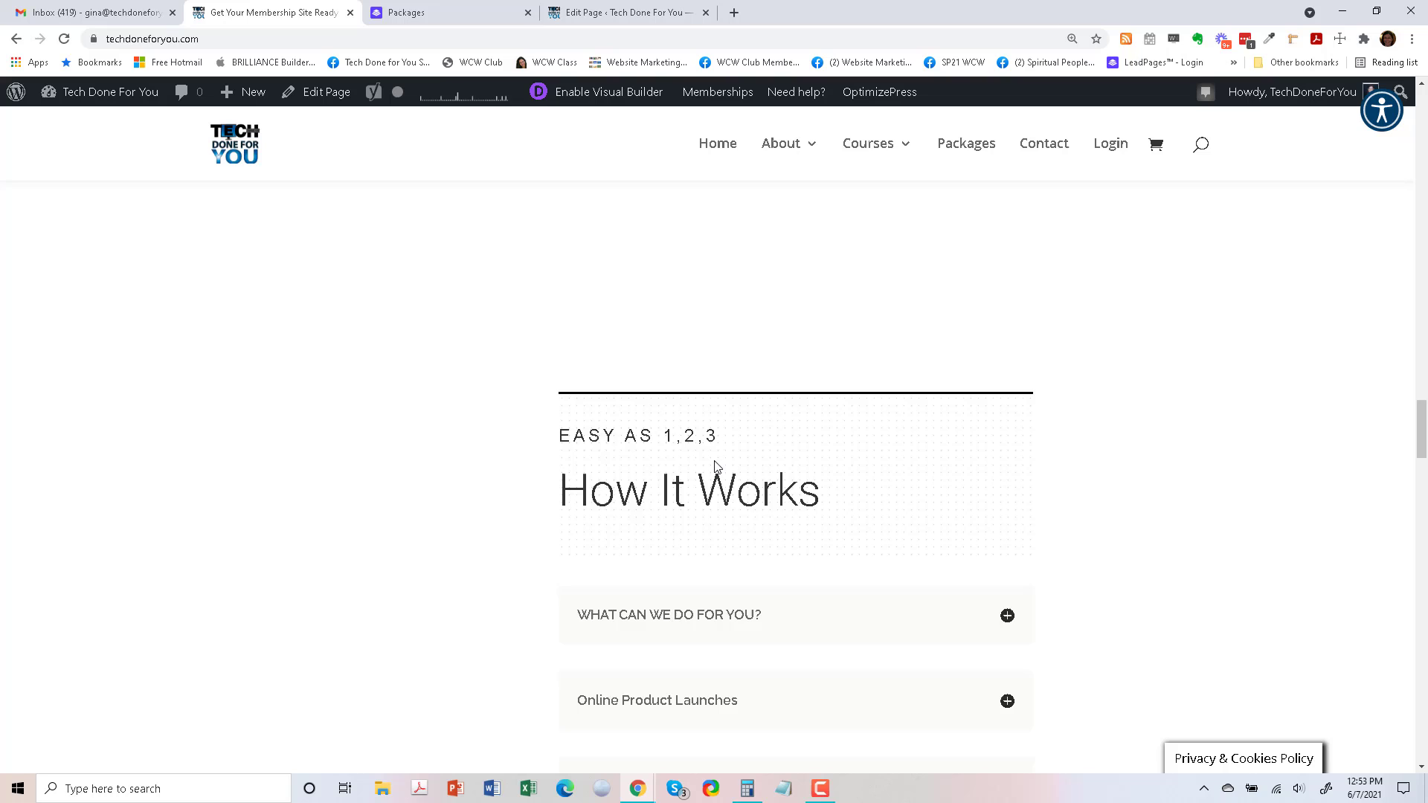
pyautogui.scroll(-3)
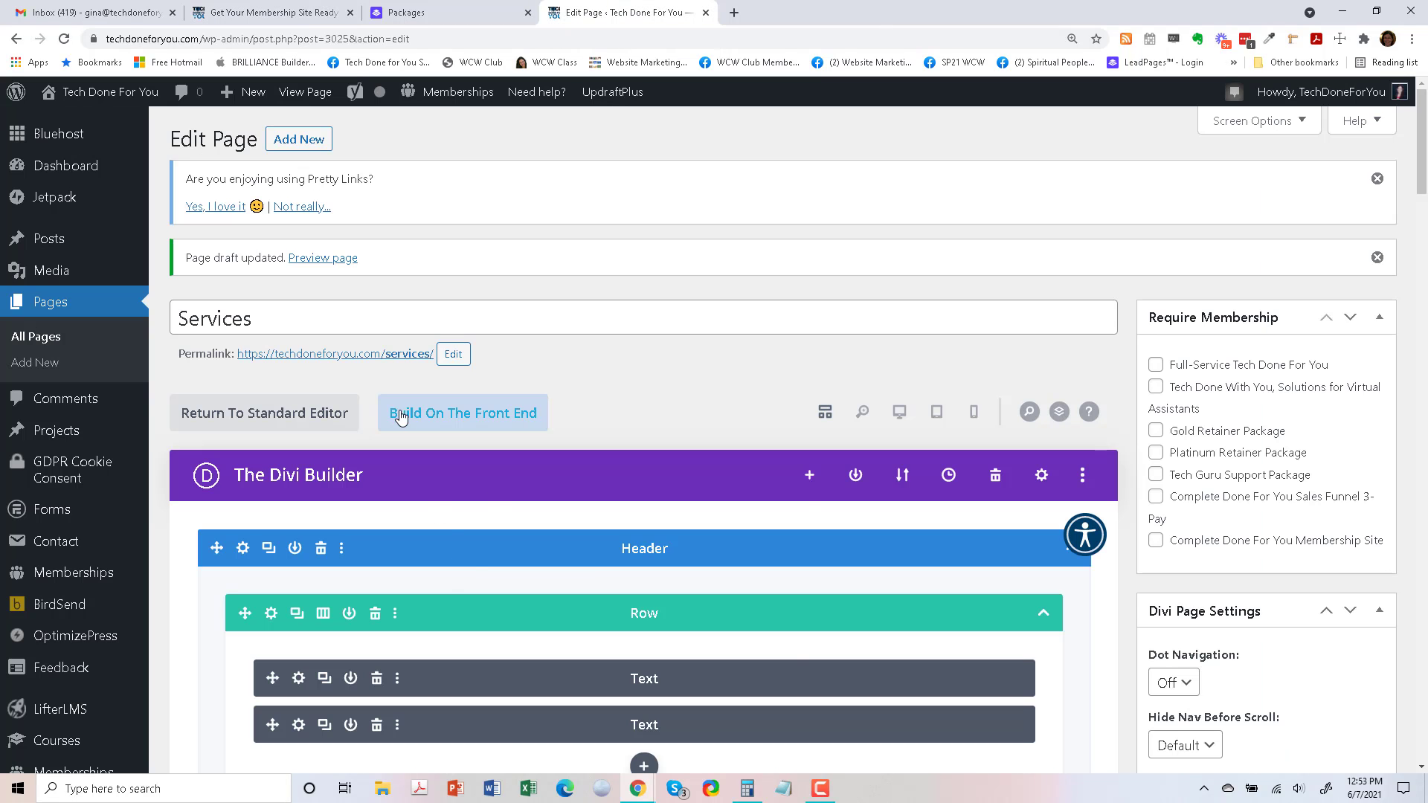
# Publish the Services page and open its 'View page' link in a new tab.
pyautogui.scroll(-3)
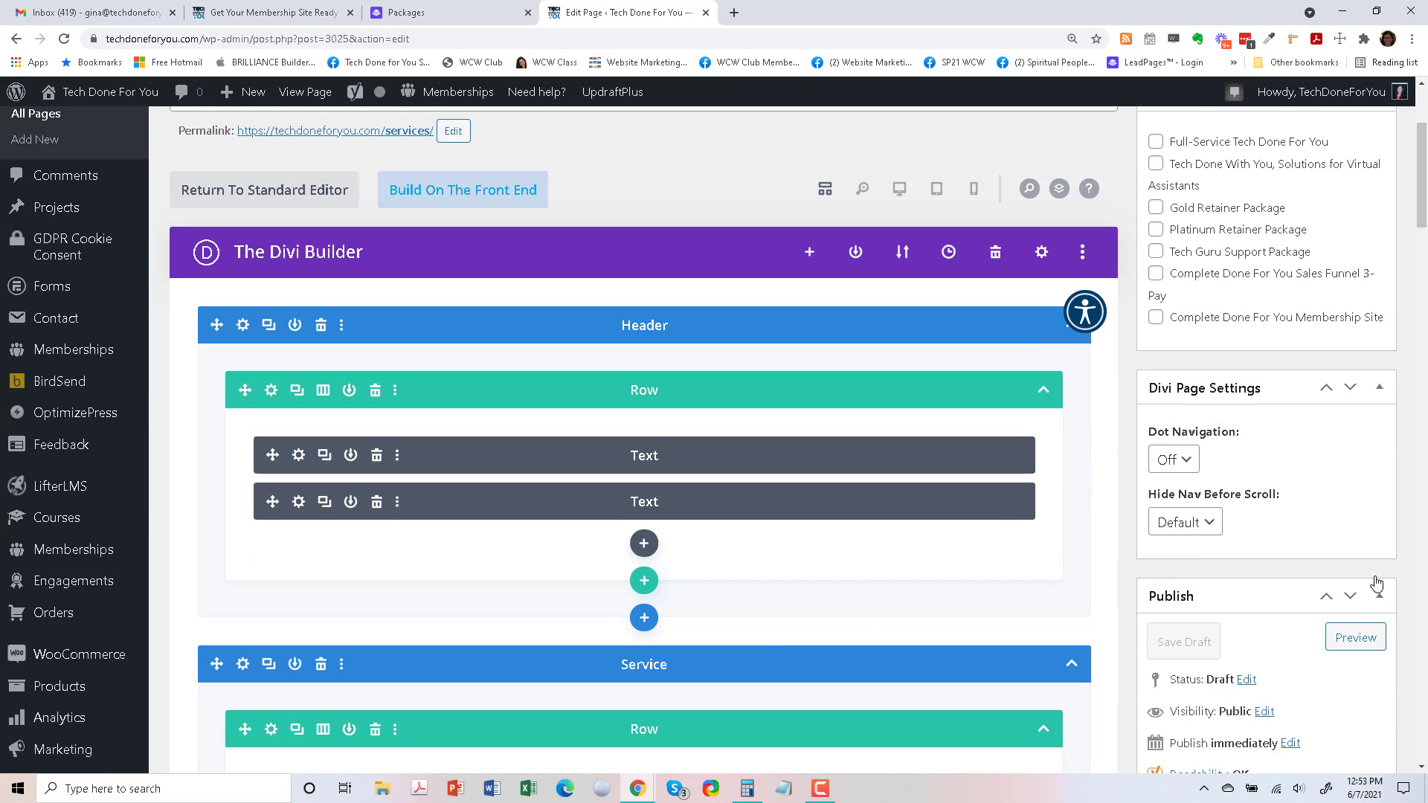
pyautogui.scroll(-3)
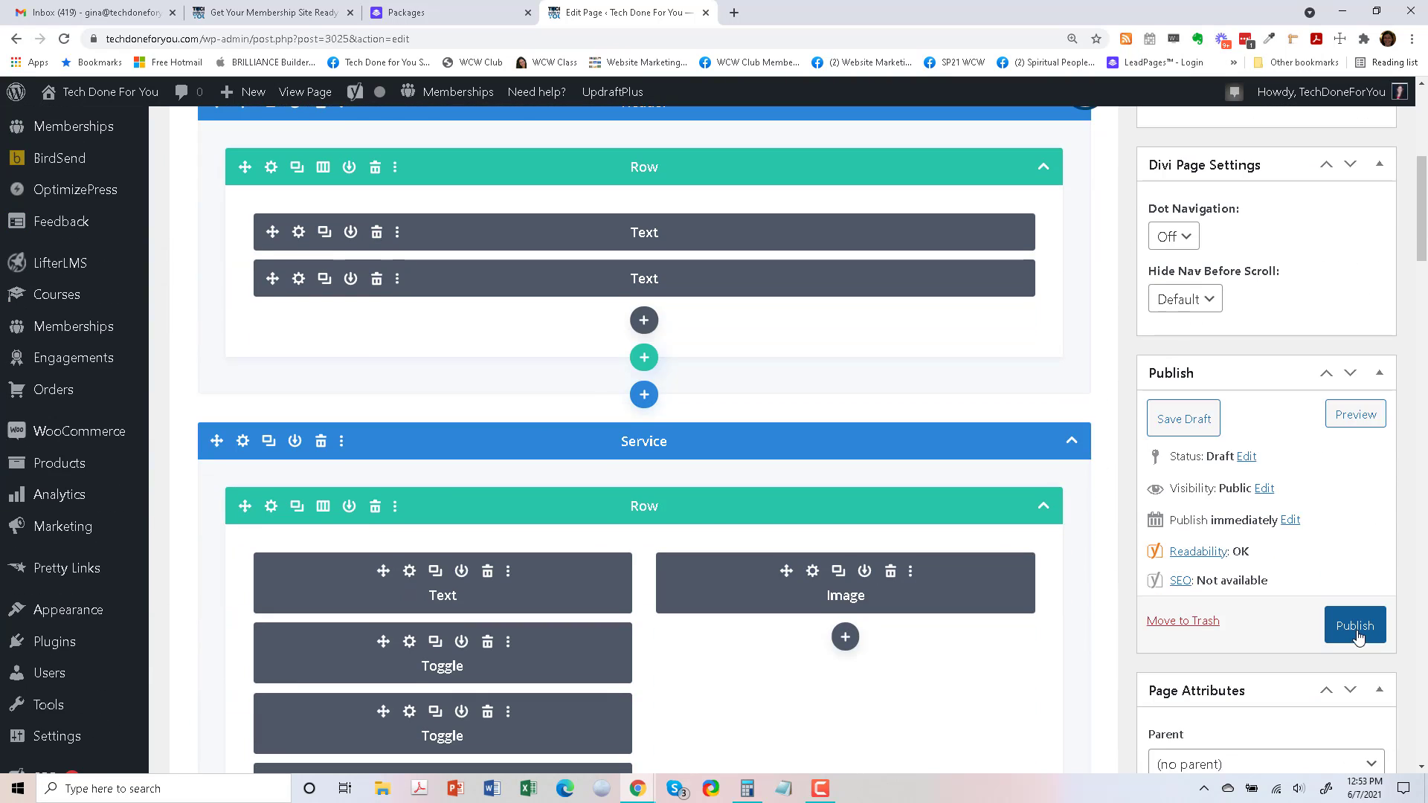
pyautogui.click(1355, 624)
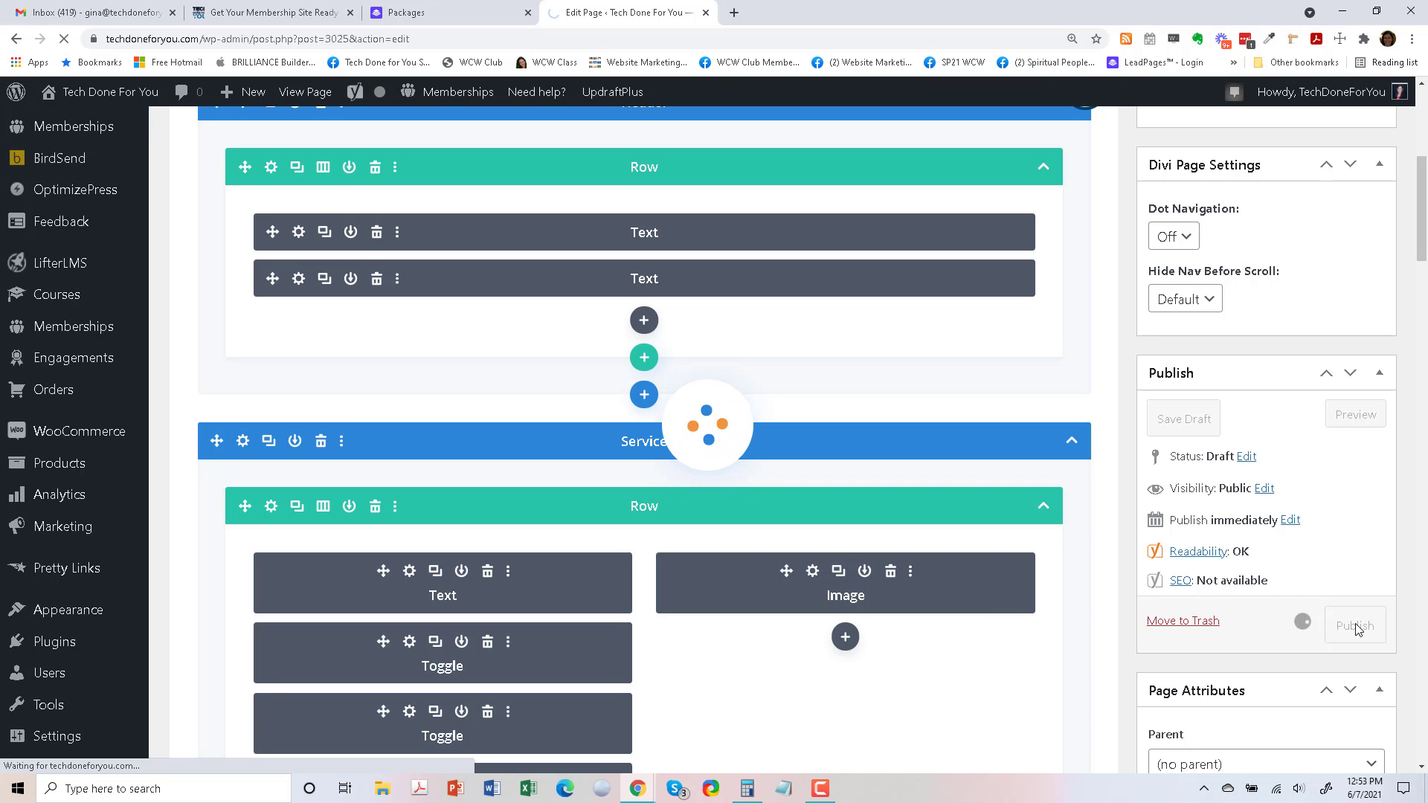
pyautogui.click(1355, 626)
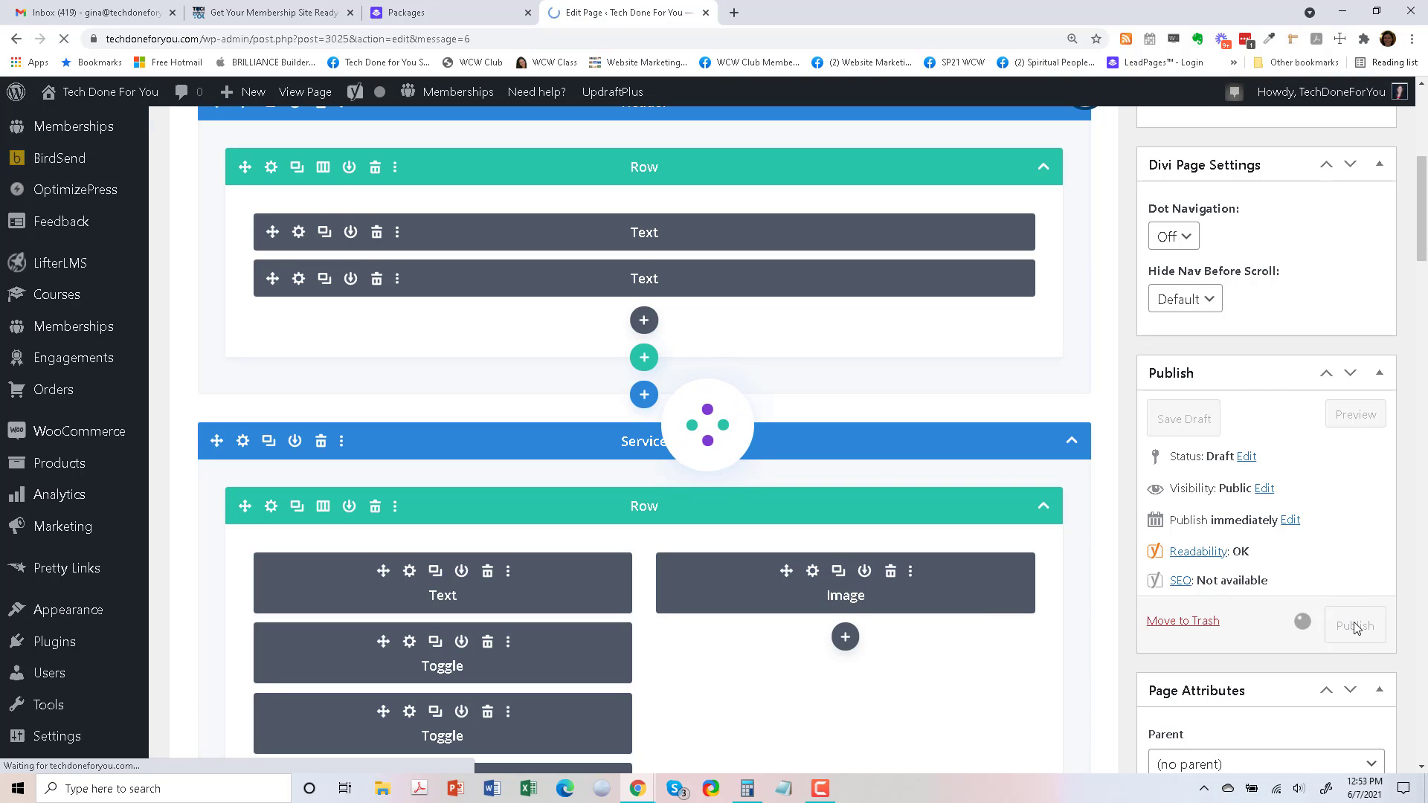
pyautogui.click(1354, 625)
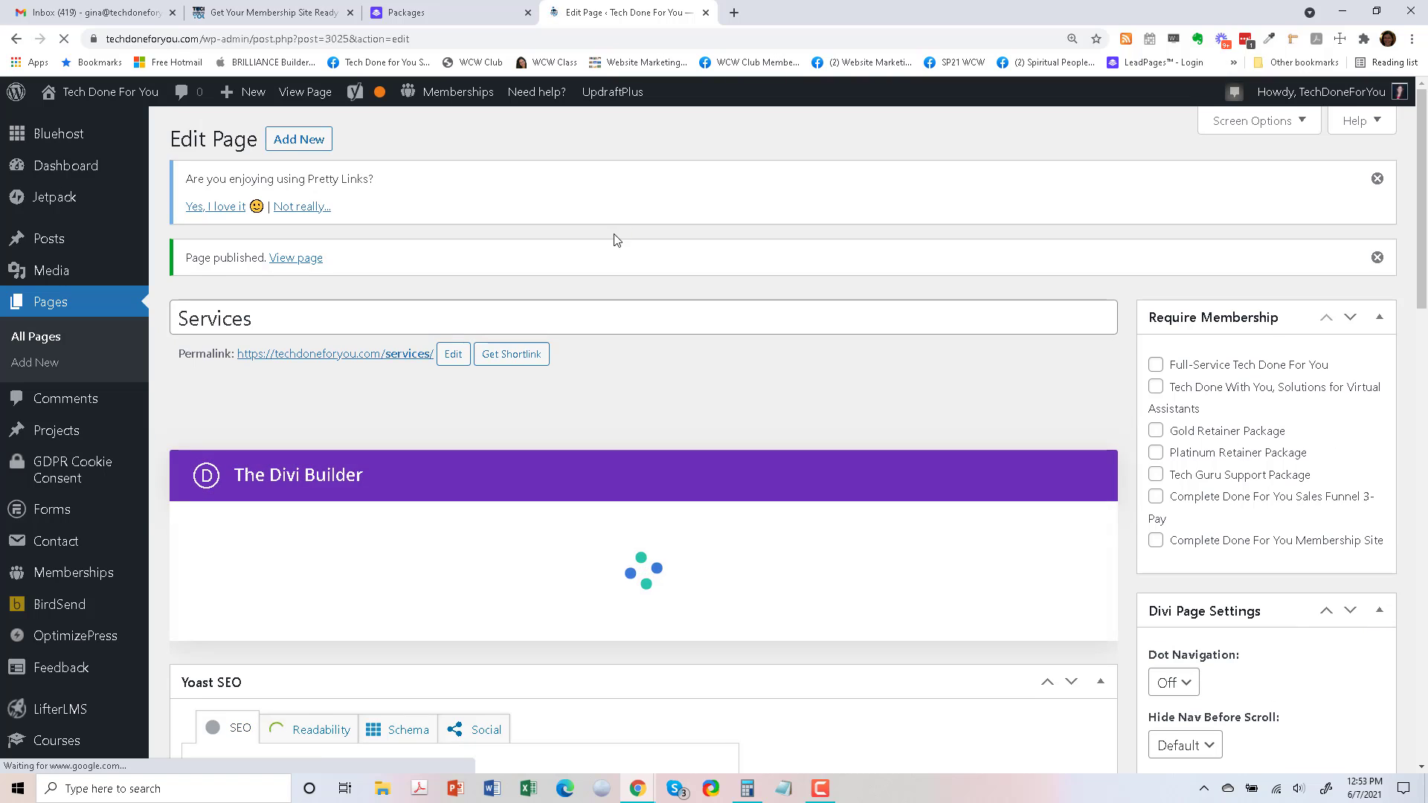
pyautogui.rightClick(295, 258)
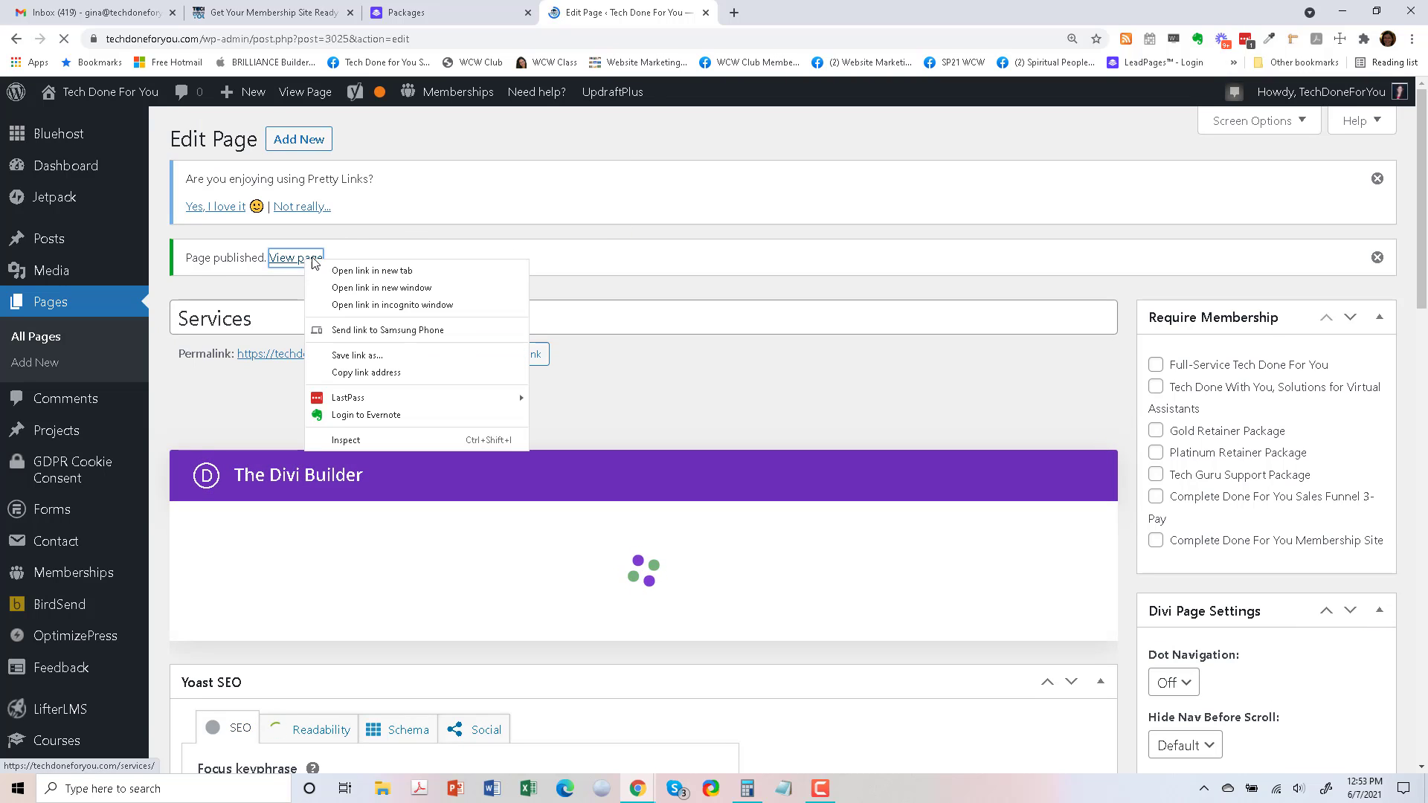
pyautogui.click(370, 269)
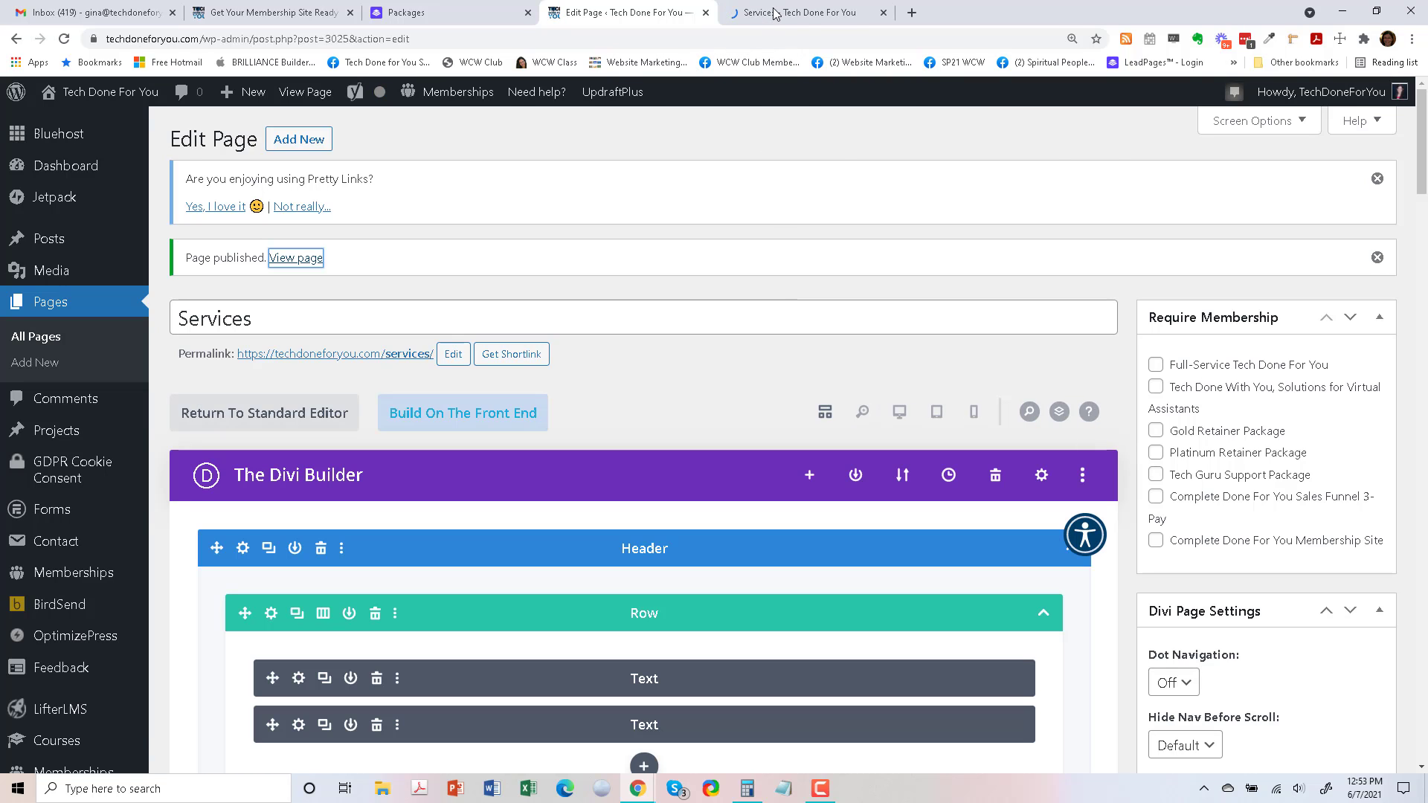
# Enable the Visual Builder on the live Services page tab.
pyautogui.click(792, 12)
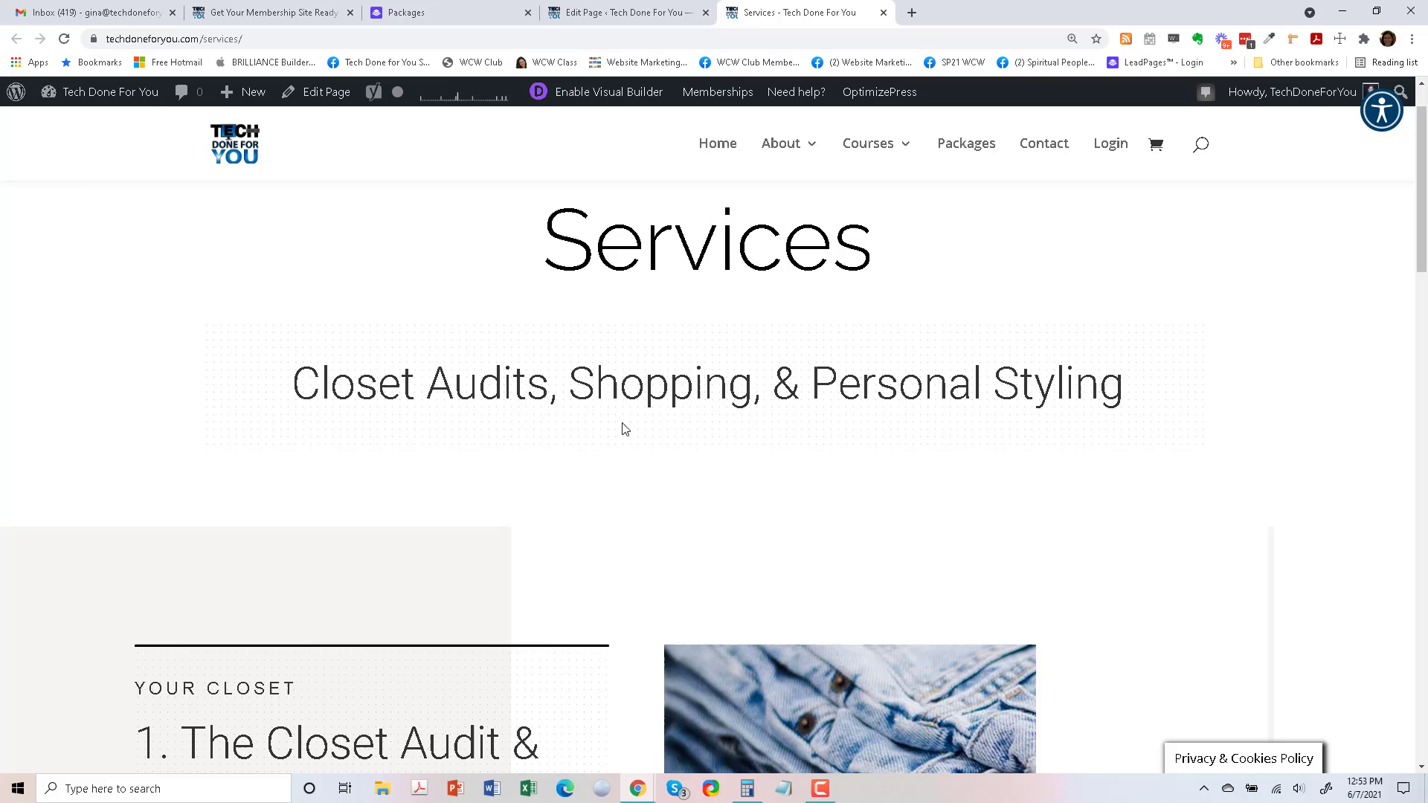
pyautogui.scroll(-3)
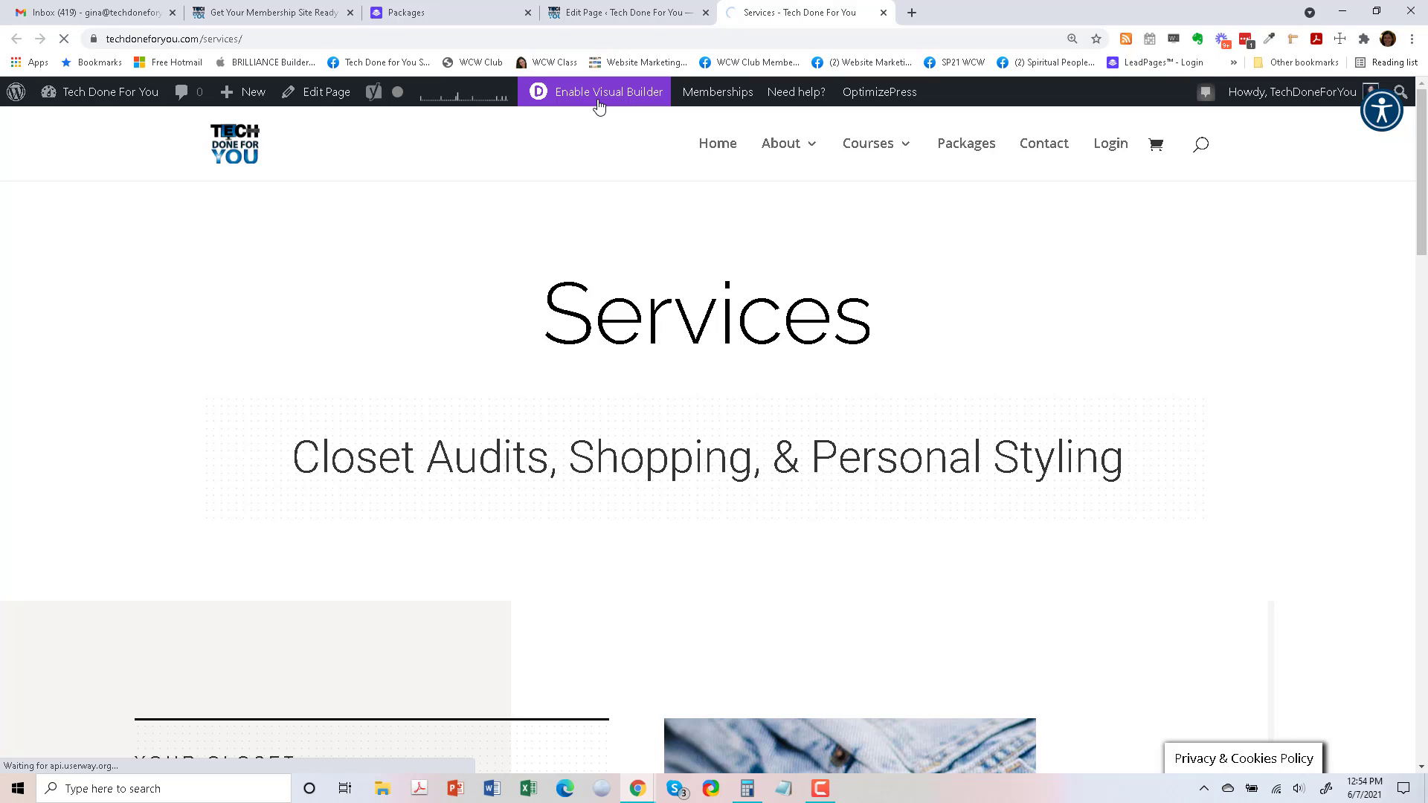
pyautogui.click(603, 91)
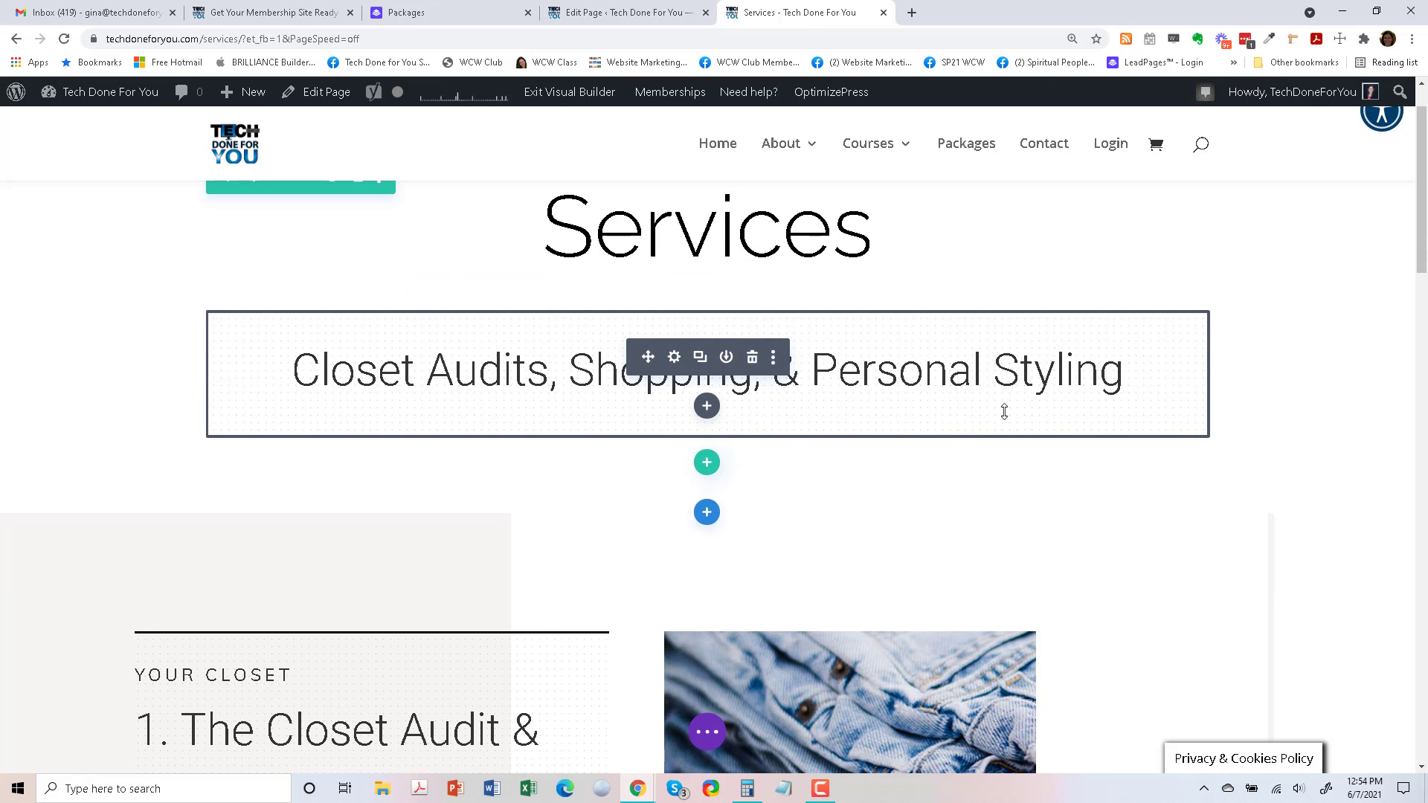
# Replace the subtitle with 'Tech Coaching, Online Course Launches, and Social Media Management'.
pyautogui.click(1093, 370)
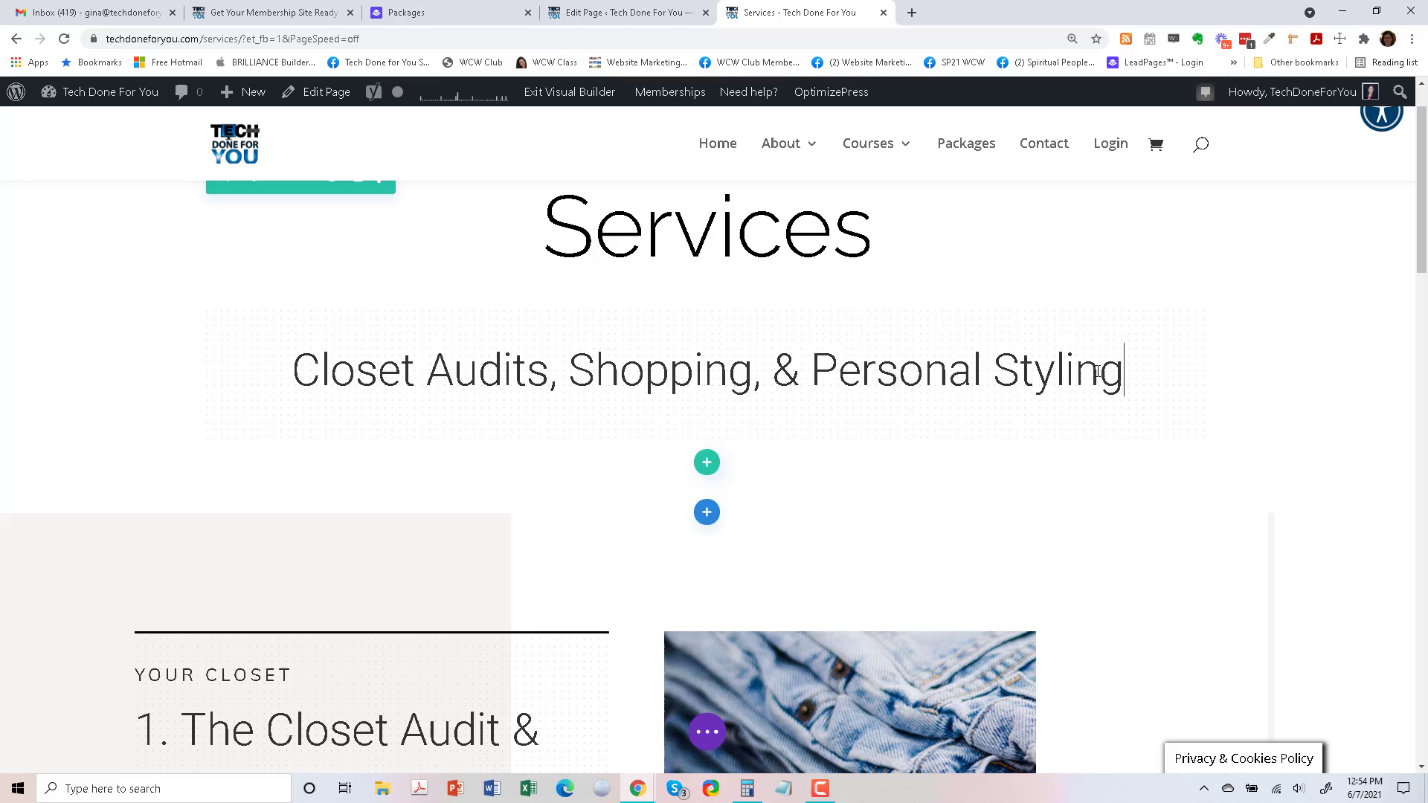
pyautogui.tripleClick(706, 369)
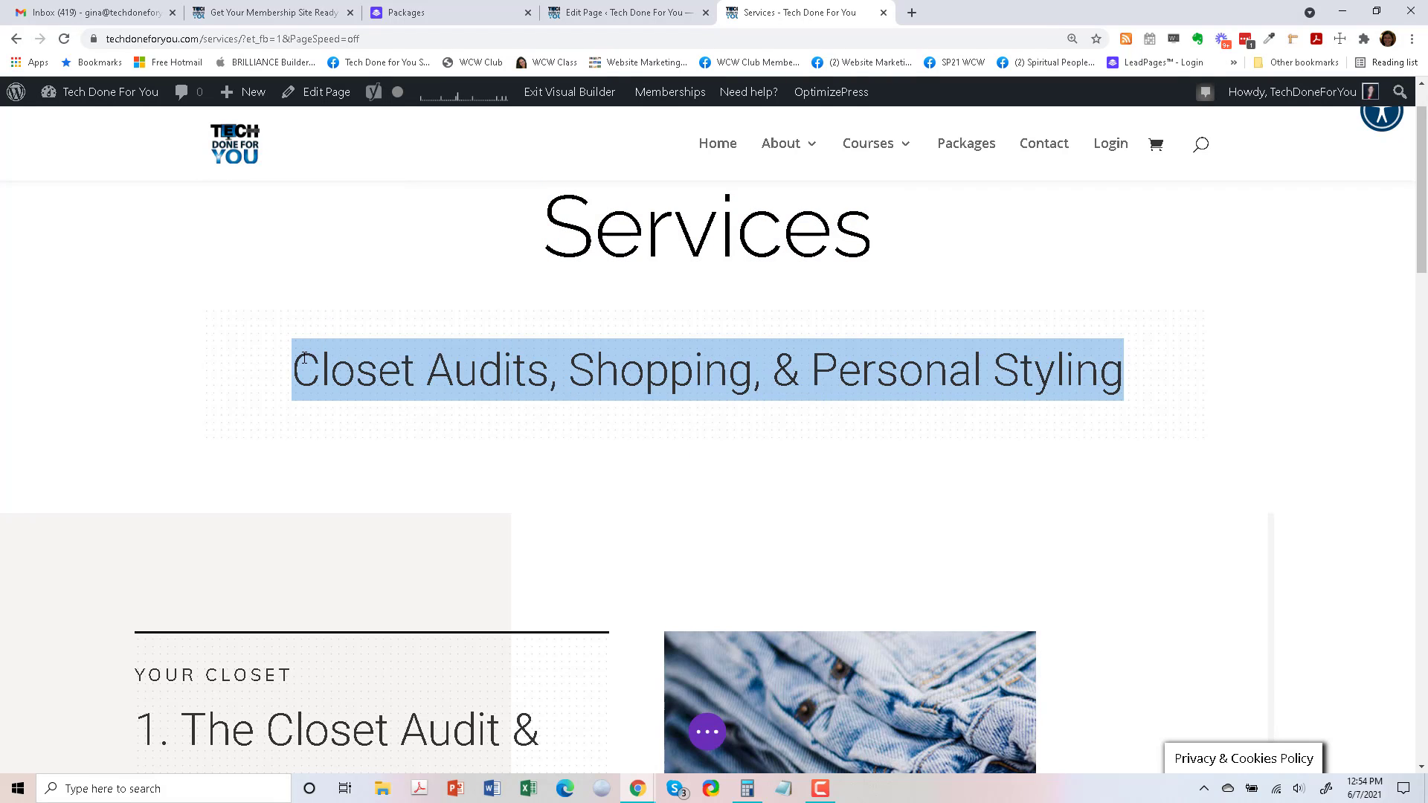
pyautogui.write('Tec')
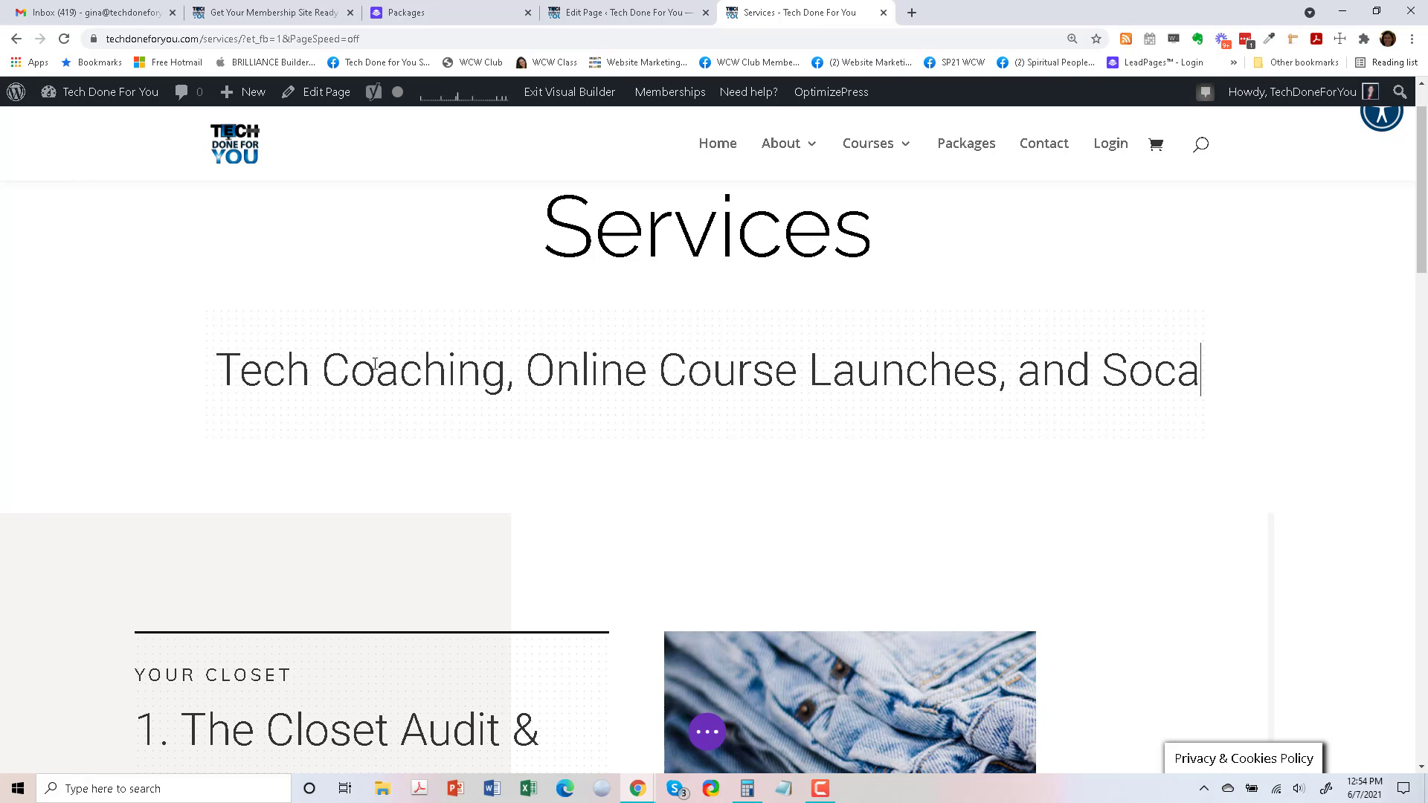
pyautogui.write('l Medai')
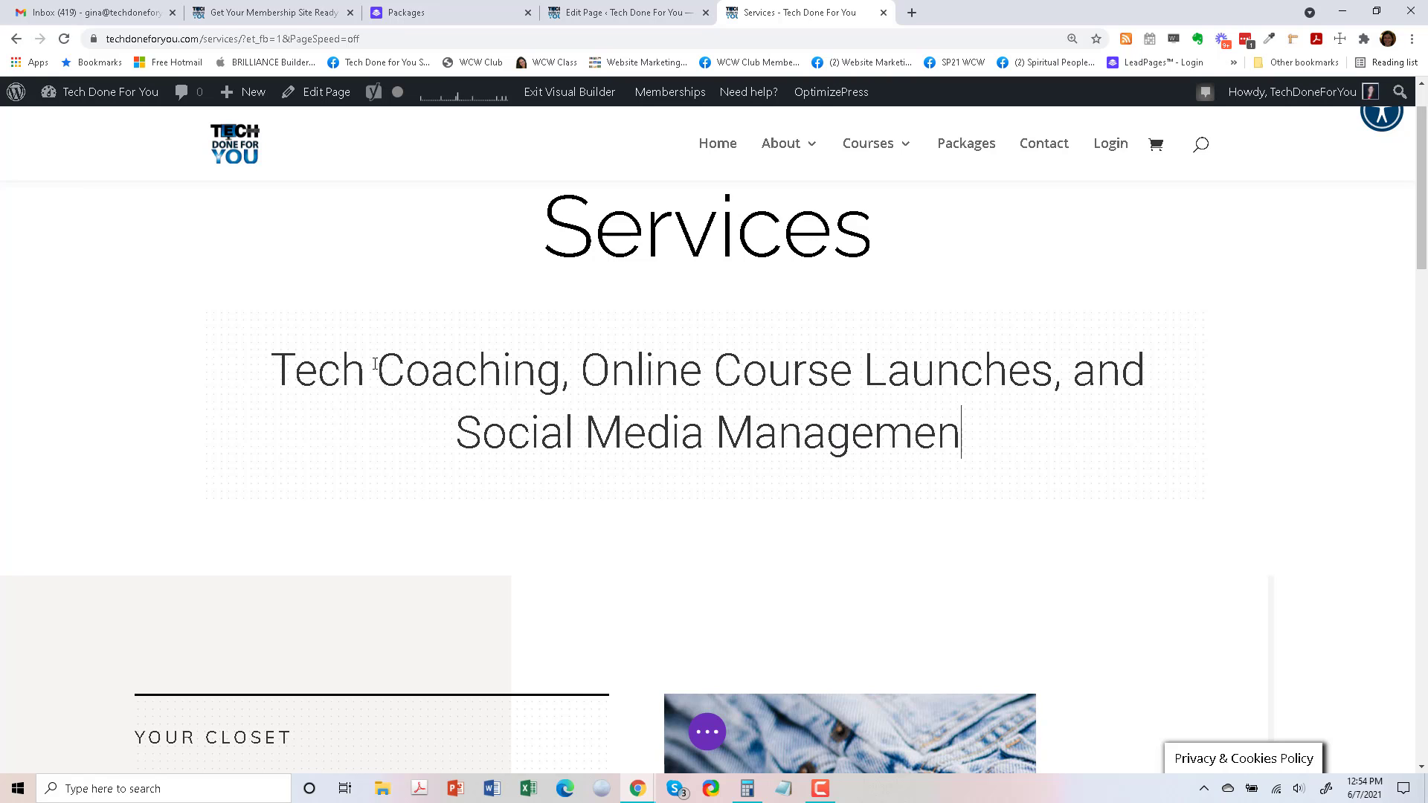
pyautogui.write('t')
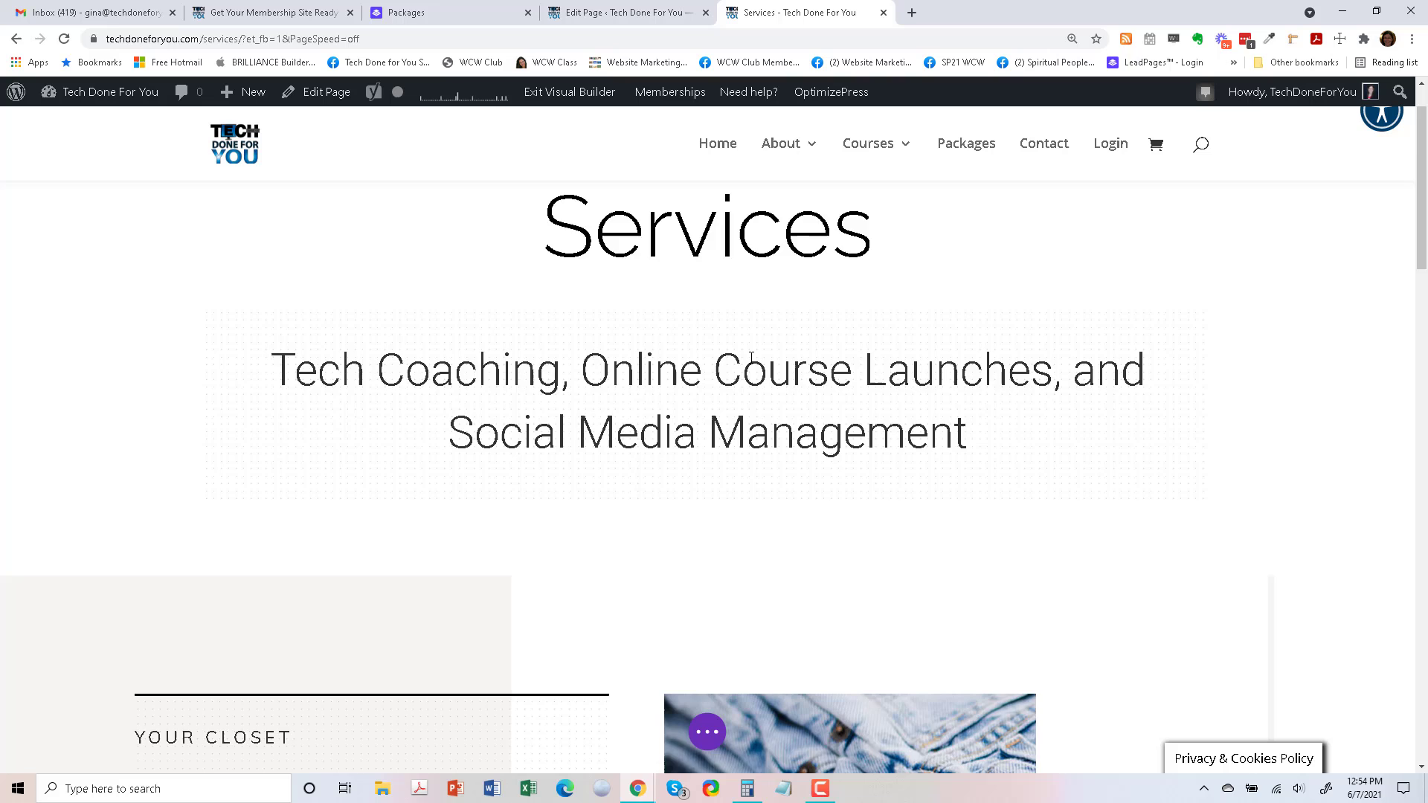
pyautogui.scroll(-3)
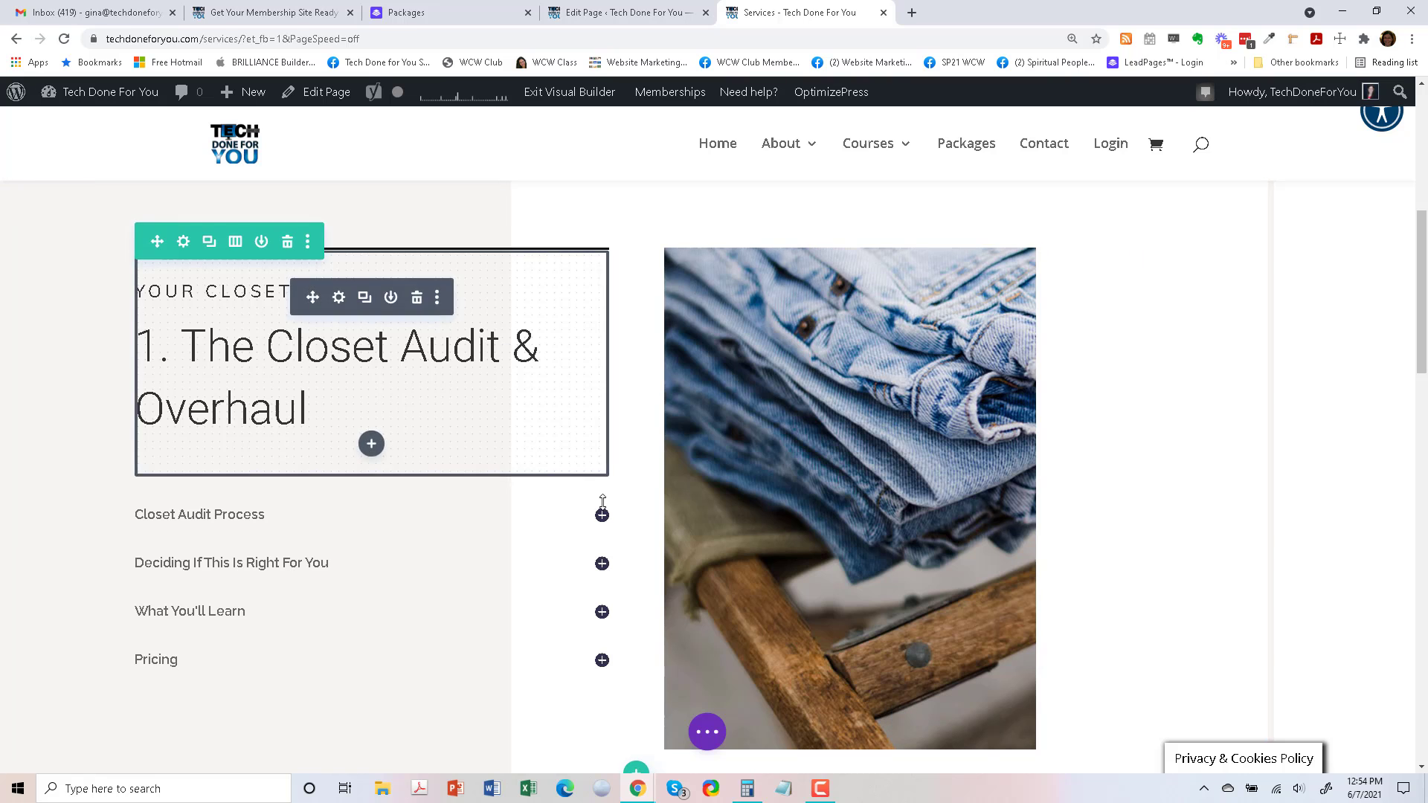
# Scroll through the three stylist service sections down to the appointment banner.
pyautogui.scroll(-3)
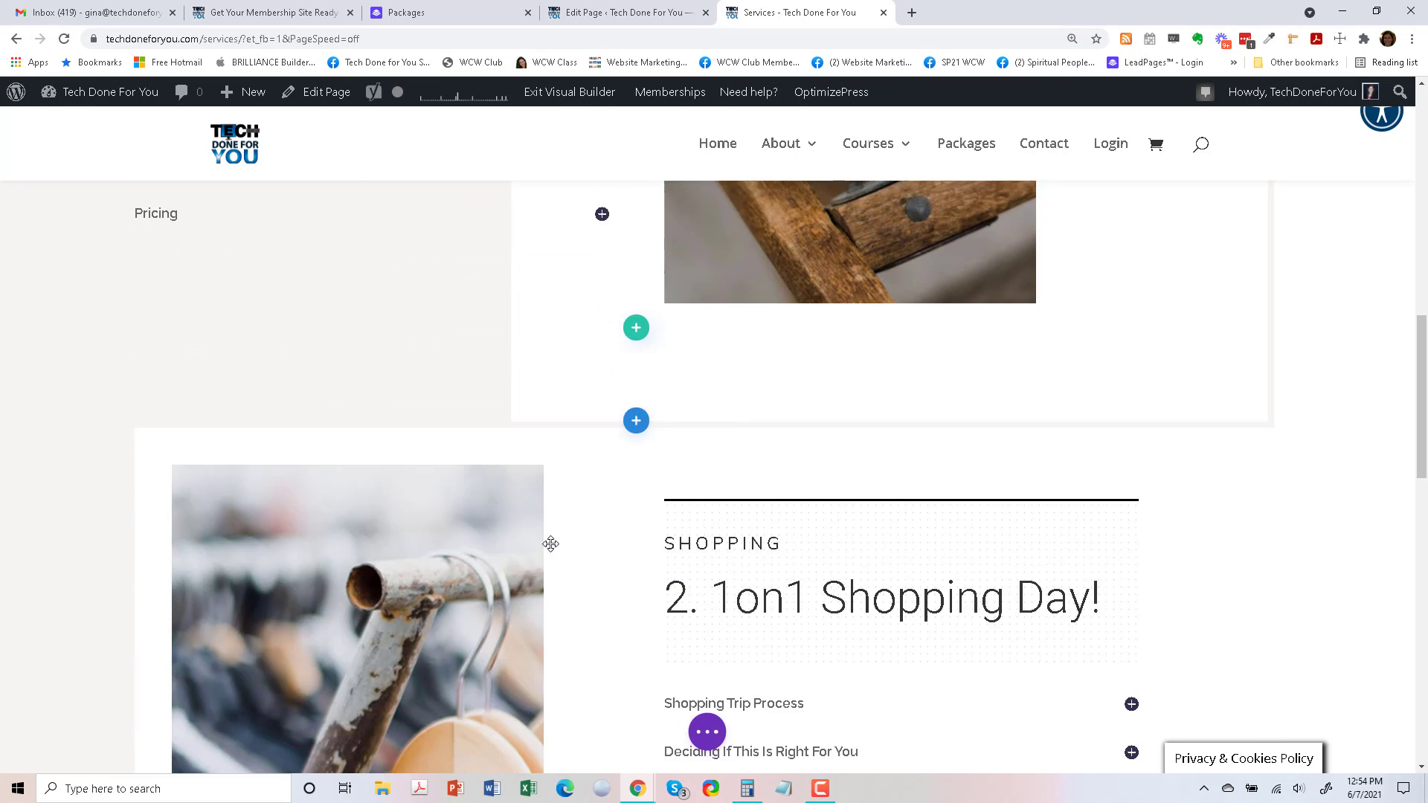
pyautogui.scroll(-3)
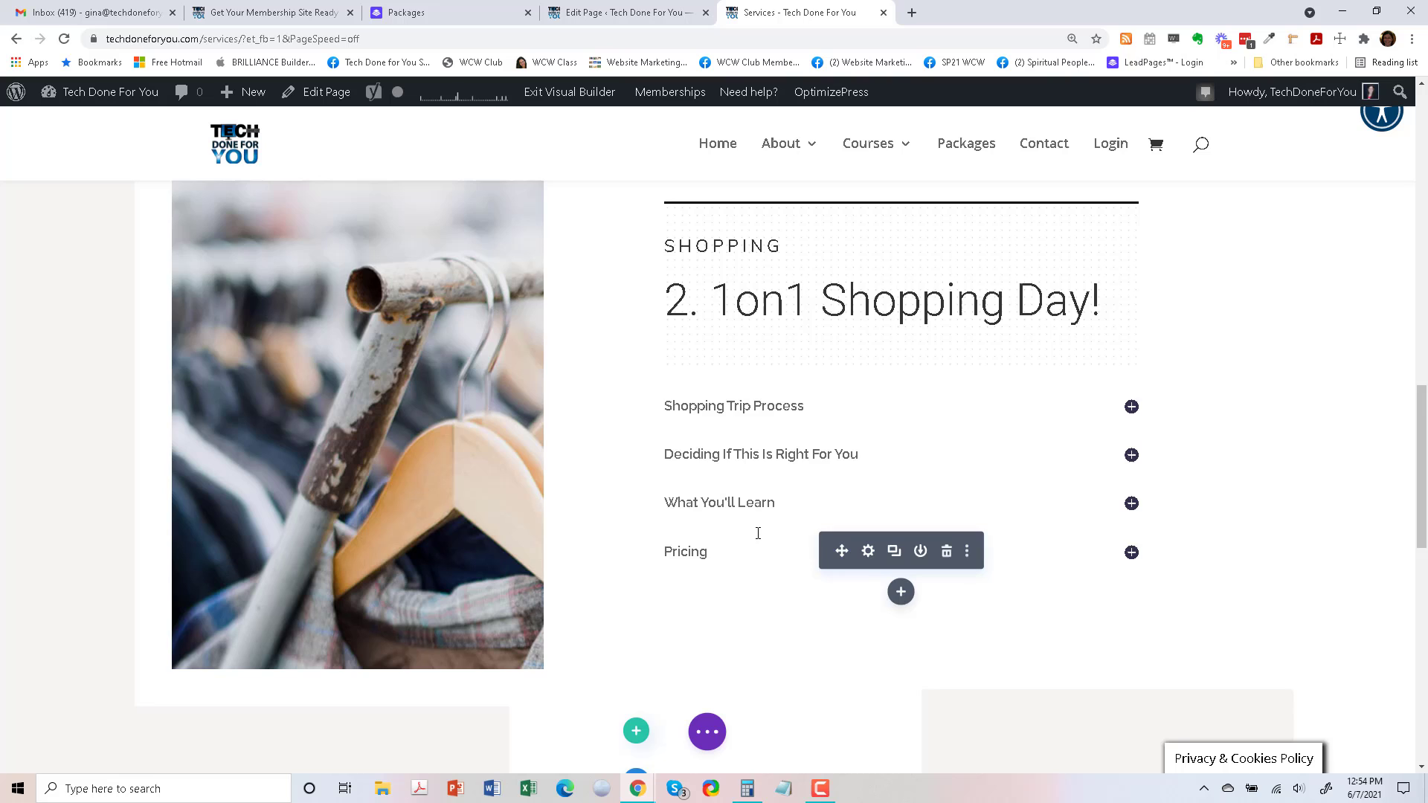
pyautogui.scroll(-3)
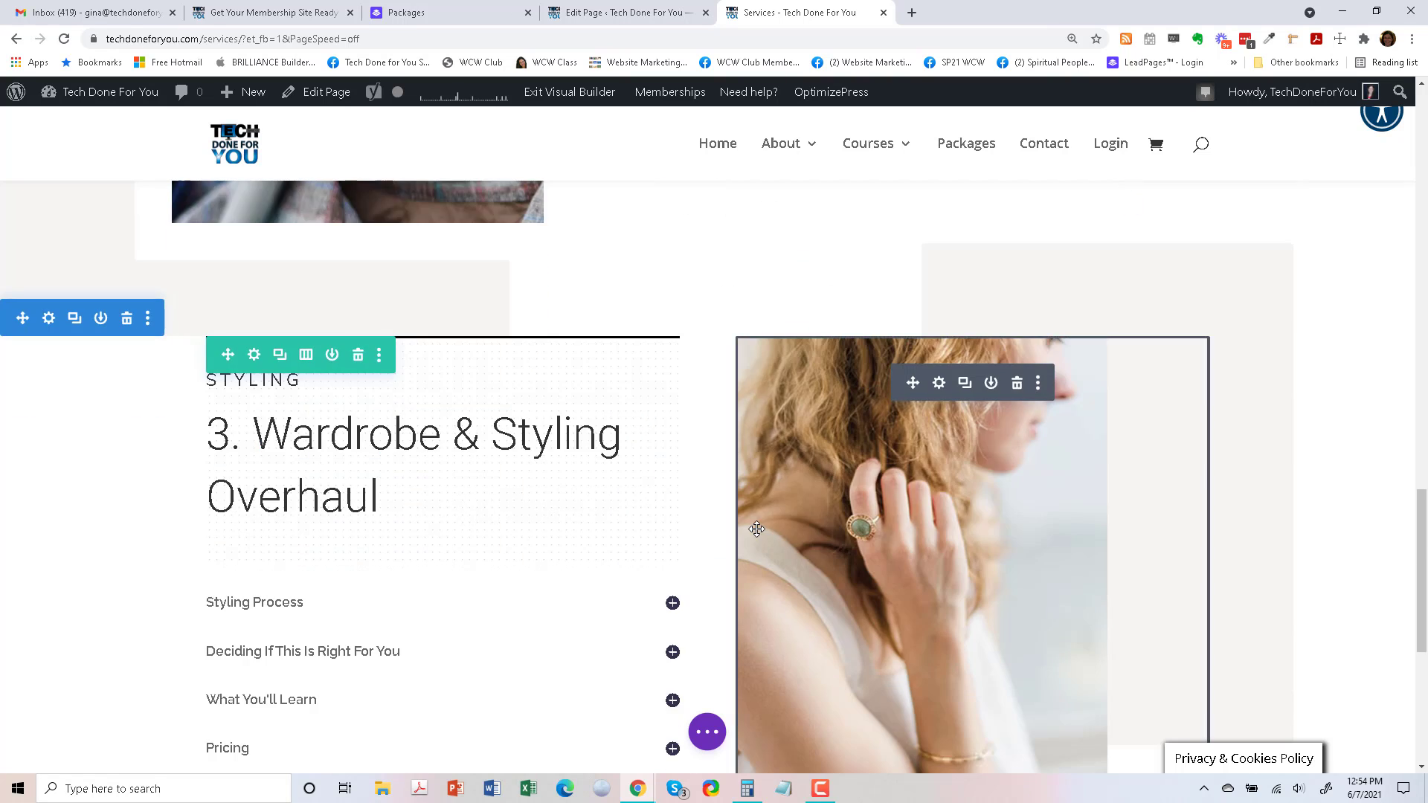
pyautogui.scroll(-3)
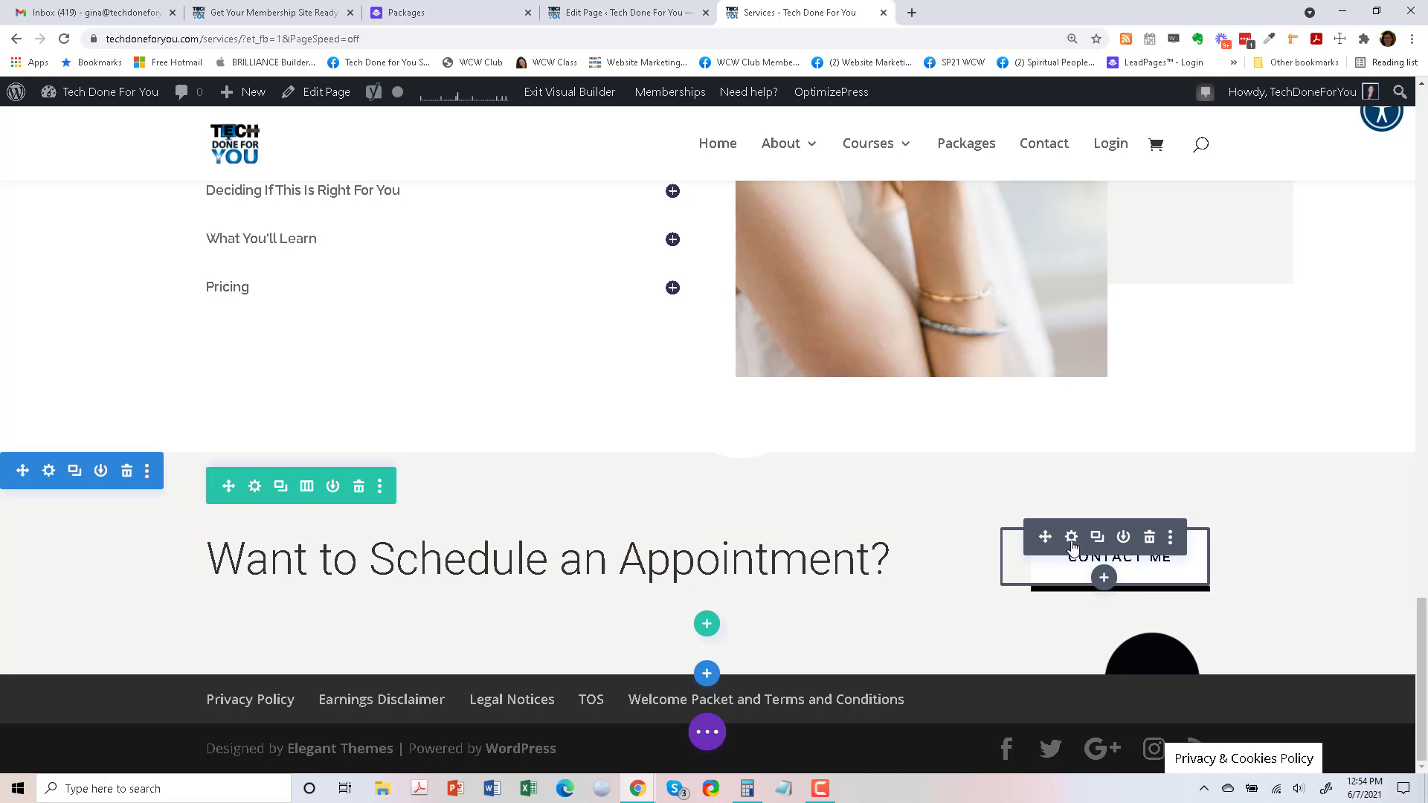
pyautogui.moveTo(1071, 536)
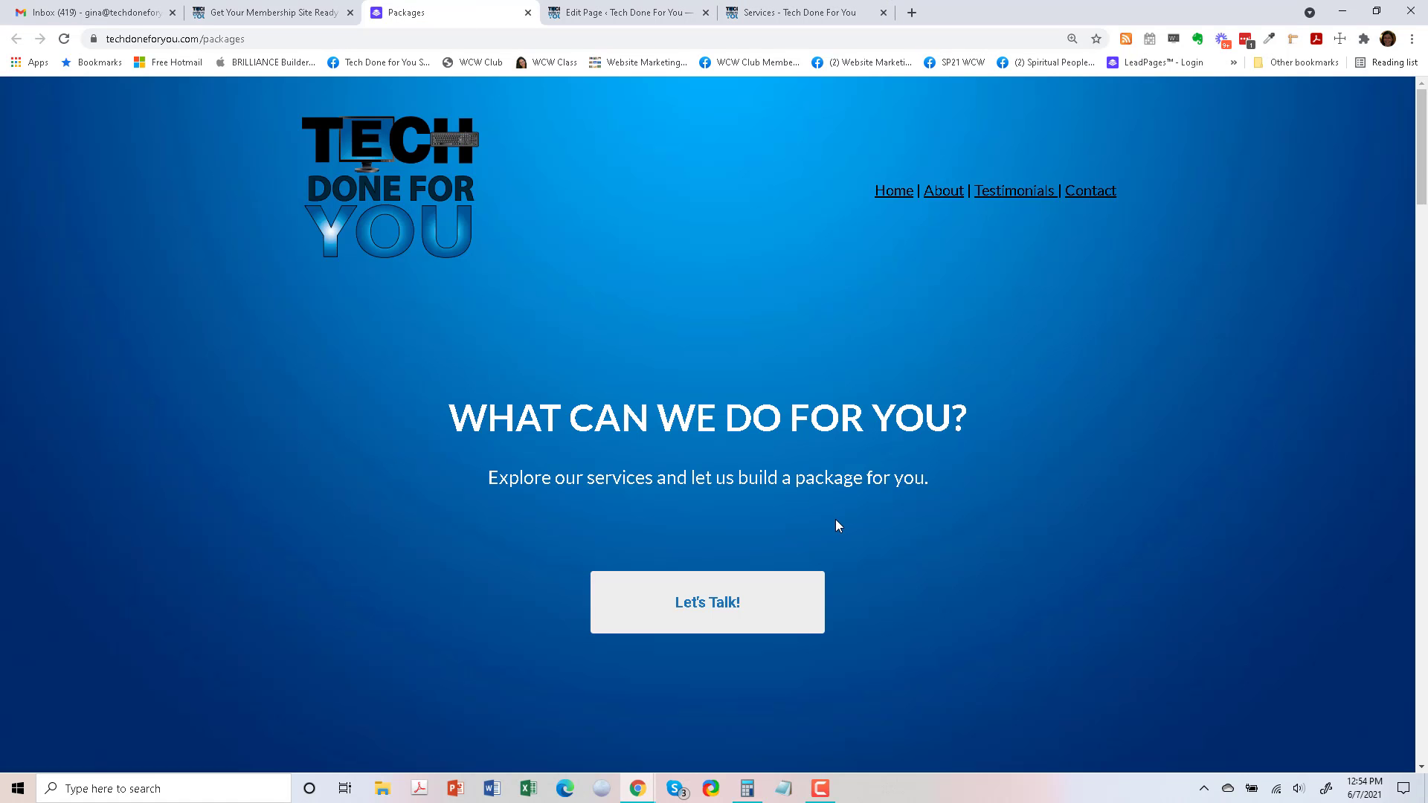
# Copy the Let's Talk! booking link and set the Contact Me button's admin label to 'Calendly'.
pyautogui.rightClick(706, 602)
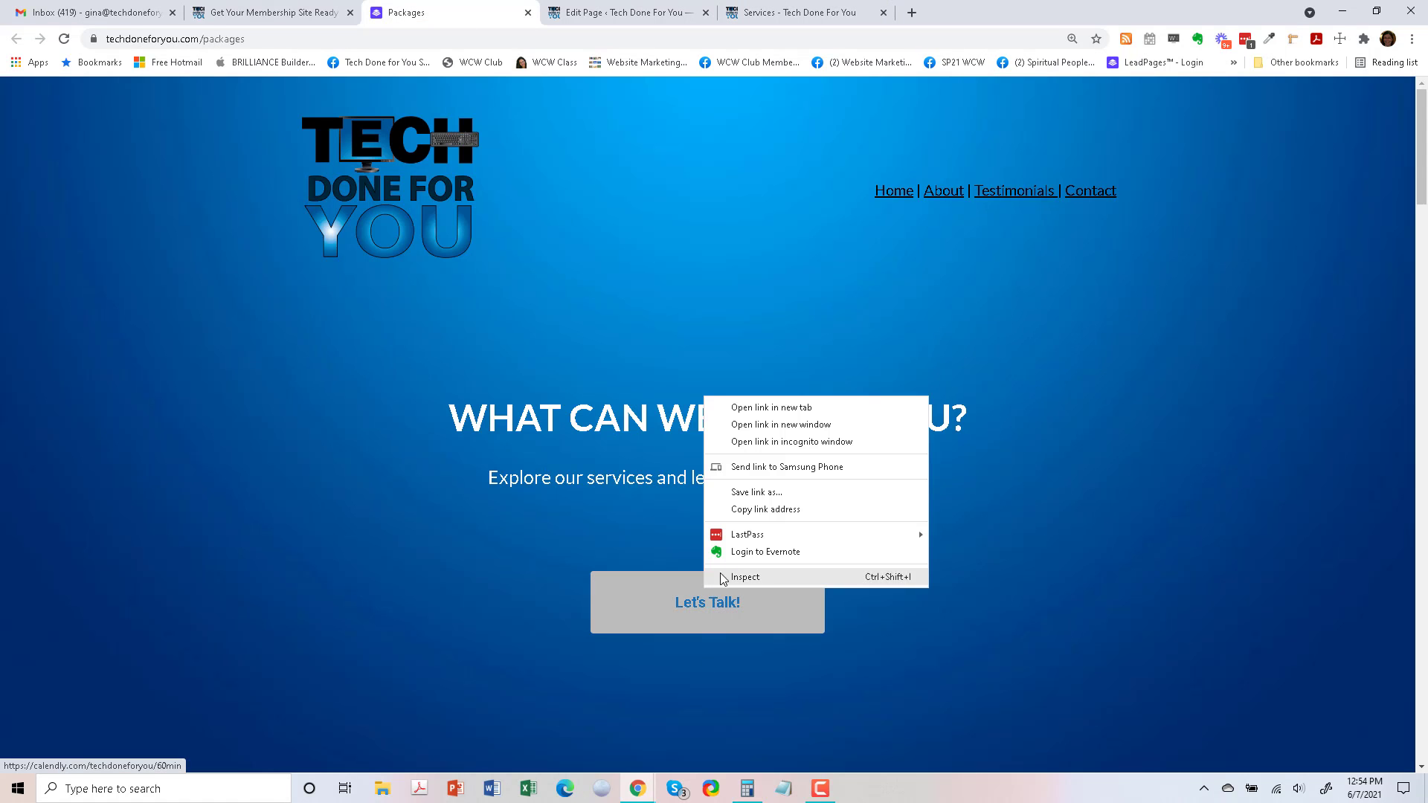
pyautogui.click(802, 13)
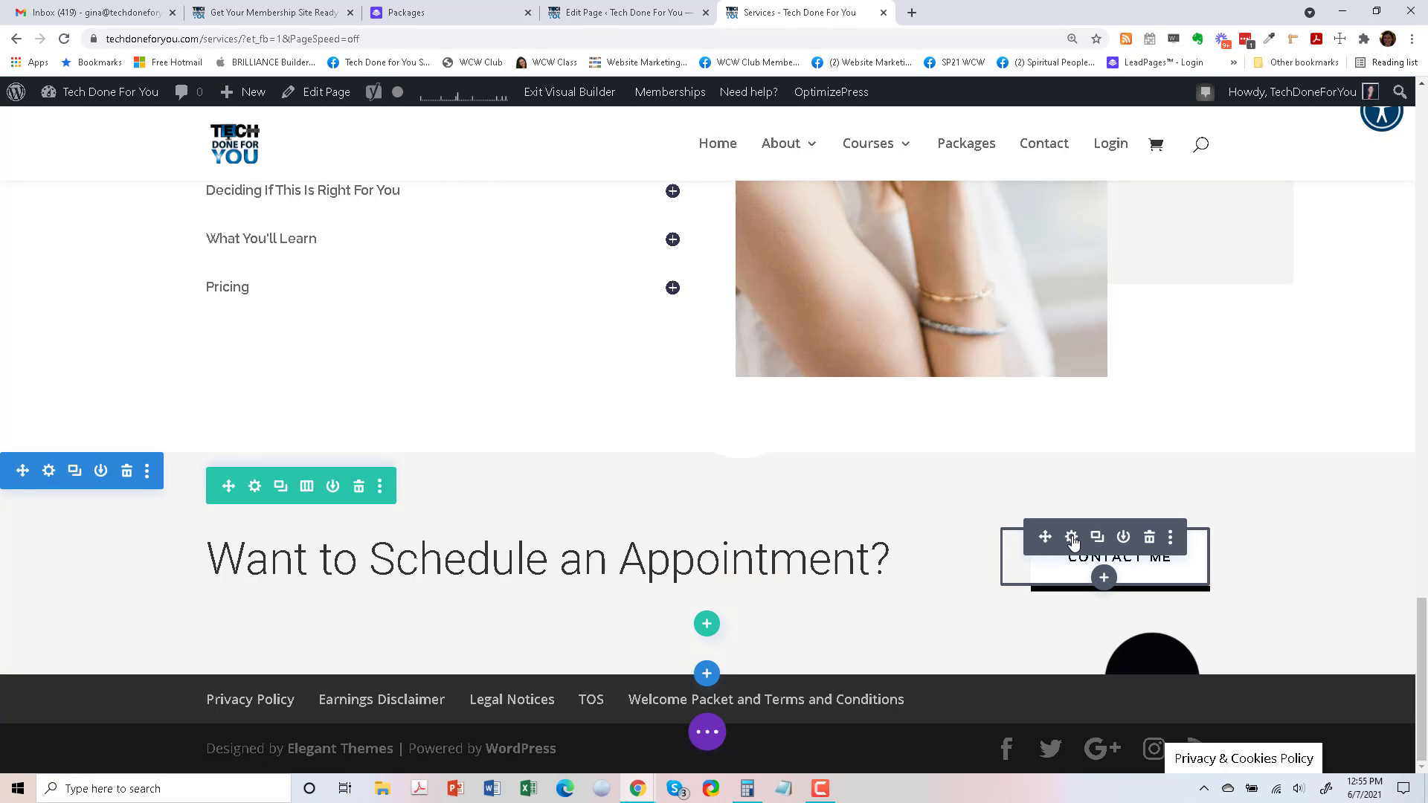
pyautogui.click(1072, 536)
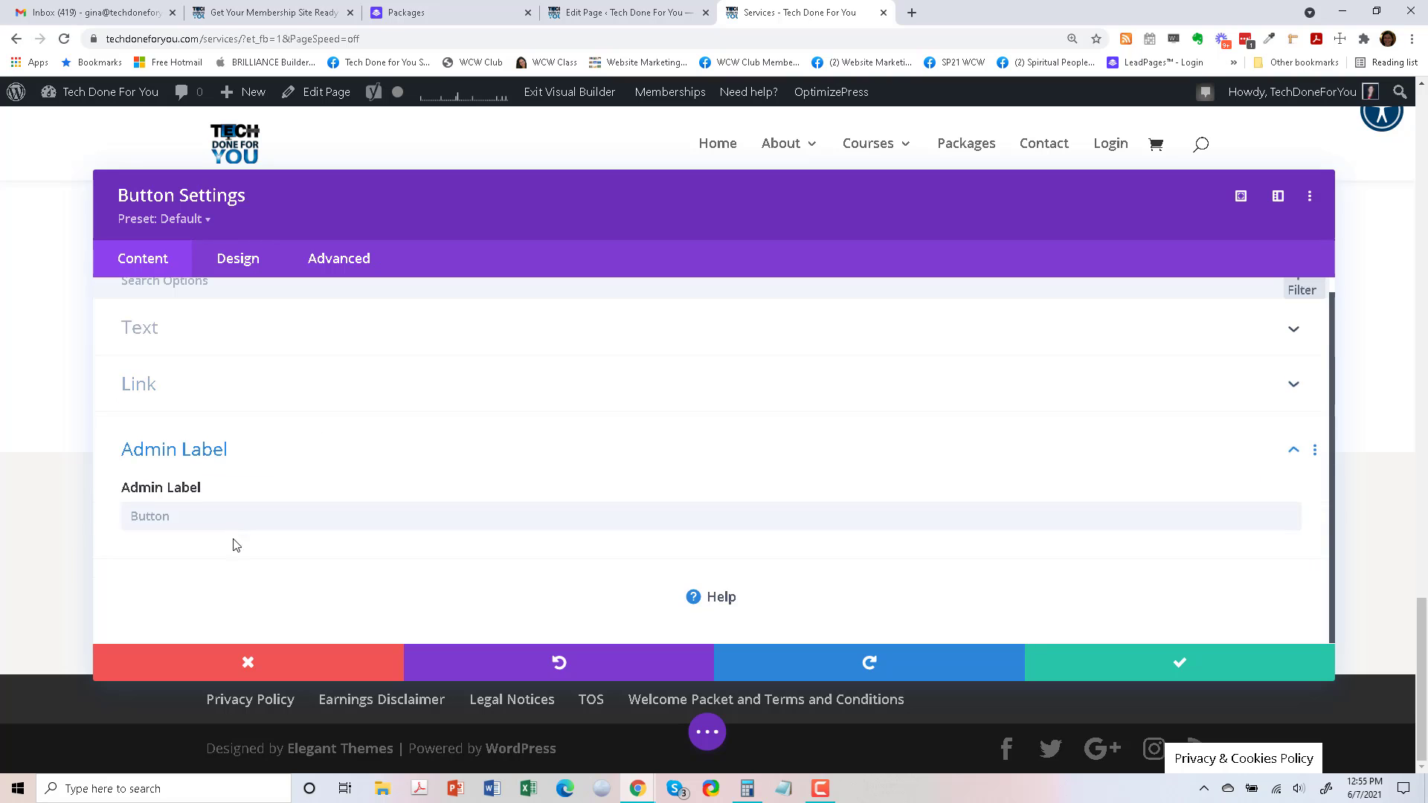
pyautogui.write('Calendly')
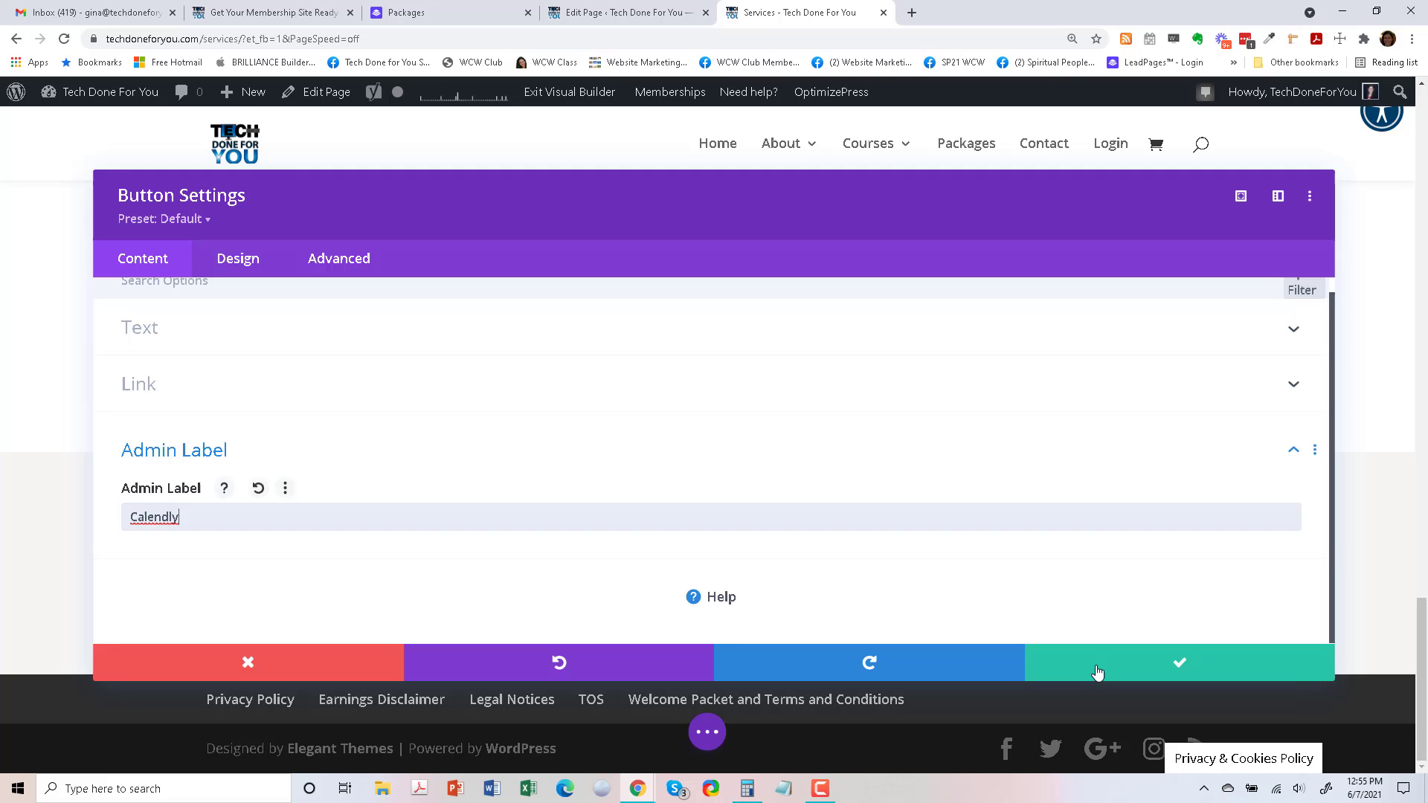
pyautogui.click(1178, 662)
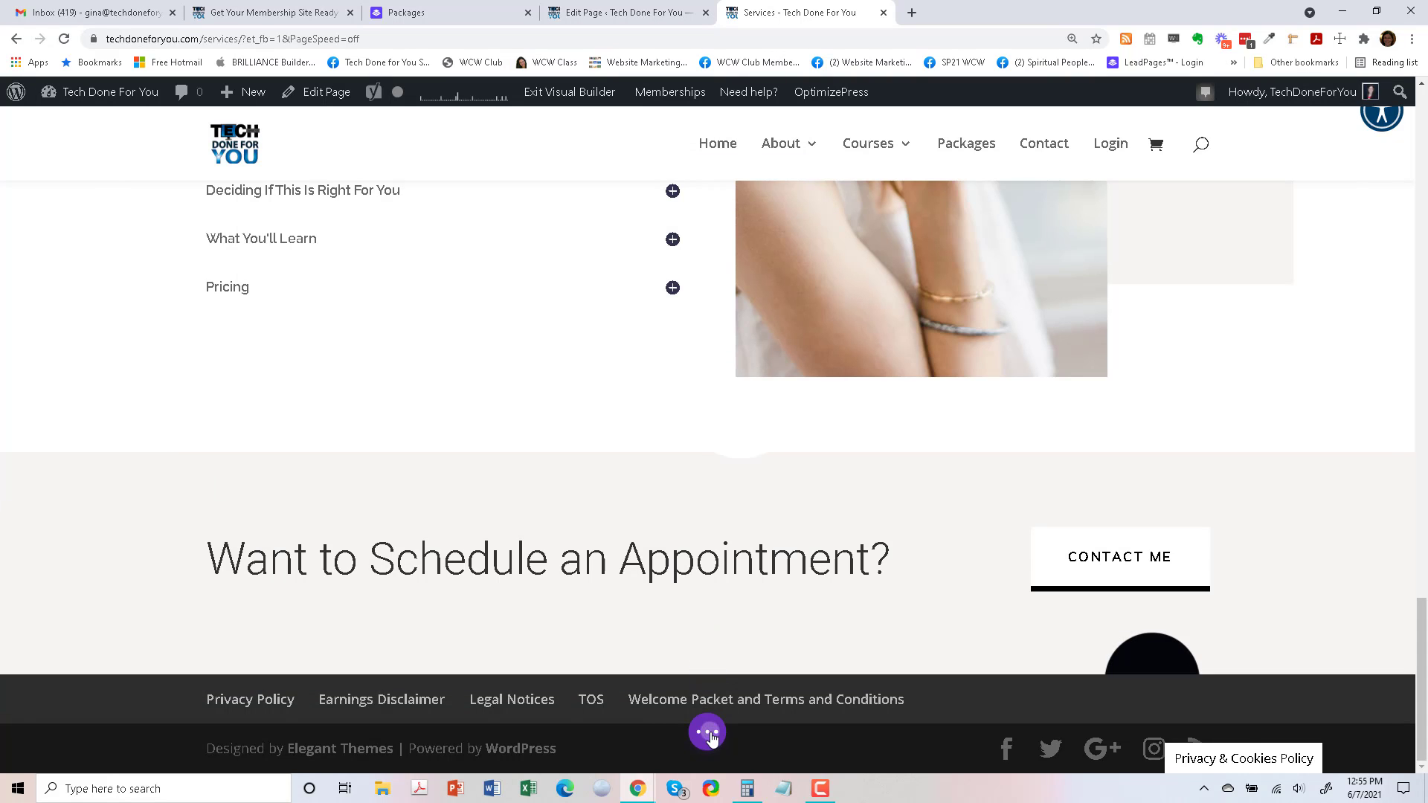
pyautogui.click(707, 731)
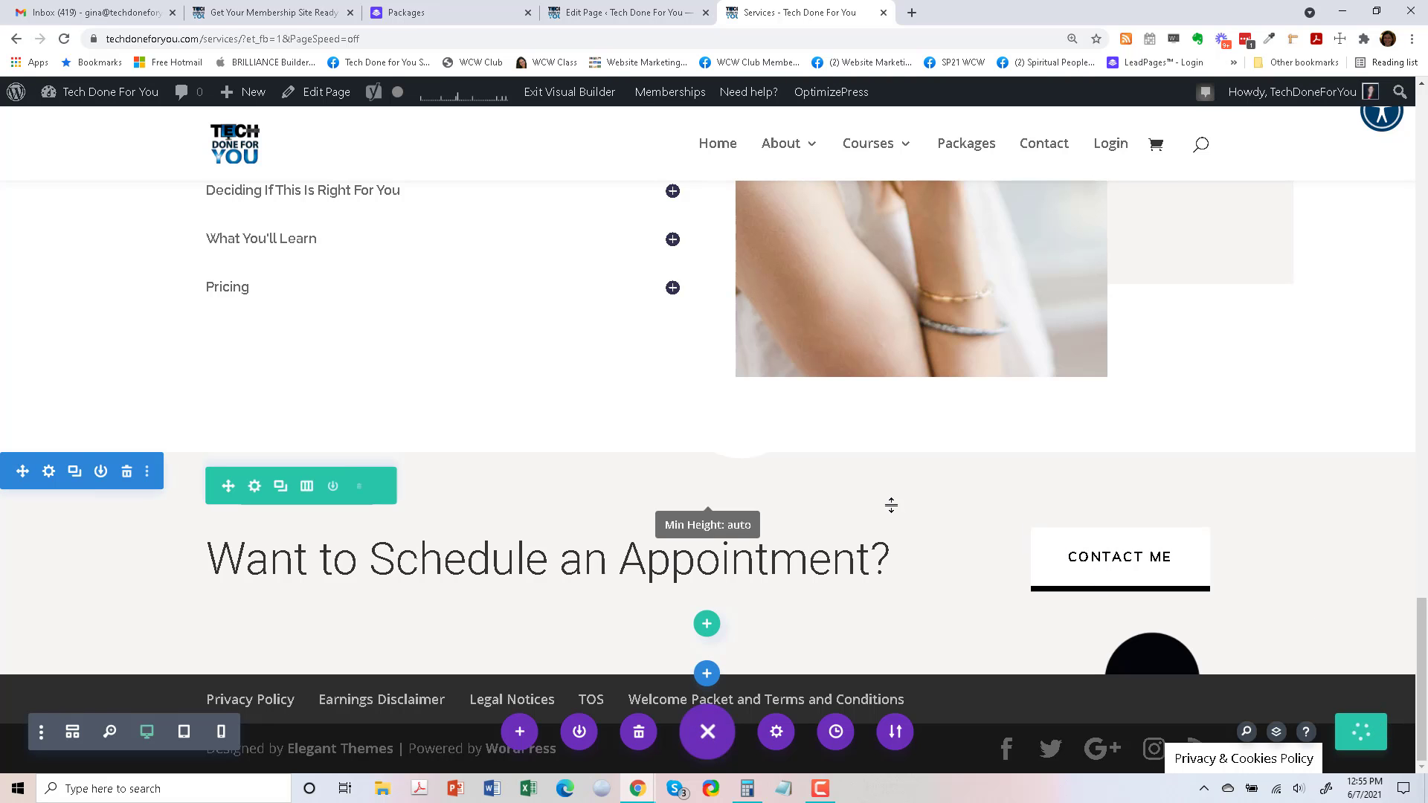
pyautogui.click(547, 559)
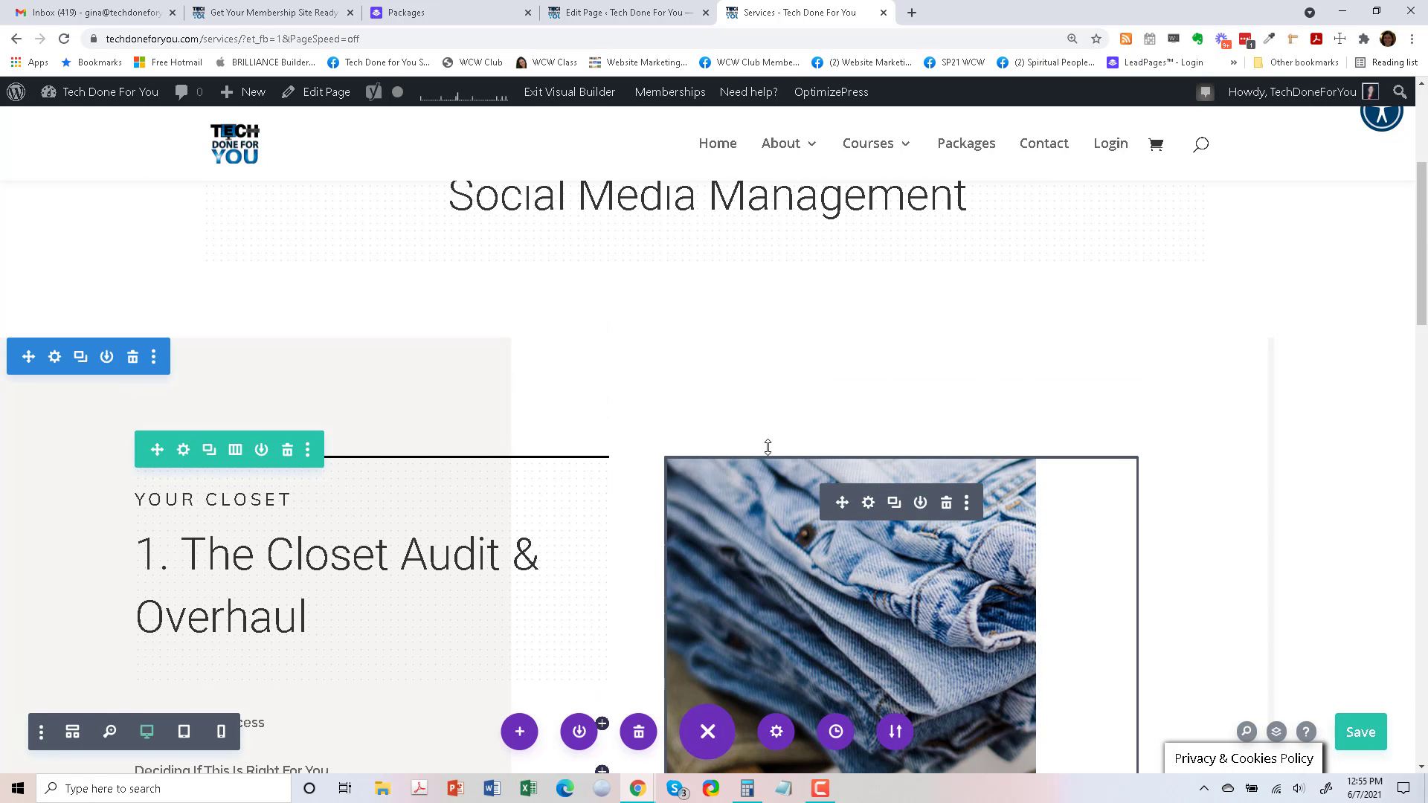
# Scroll the Packages page through its six service descriptions, pricing and testimonials.
pyautogui.click(414, 12)
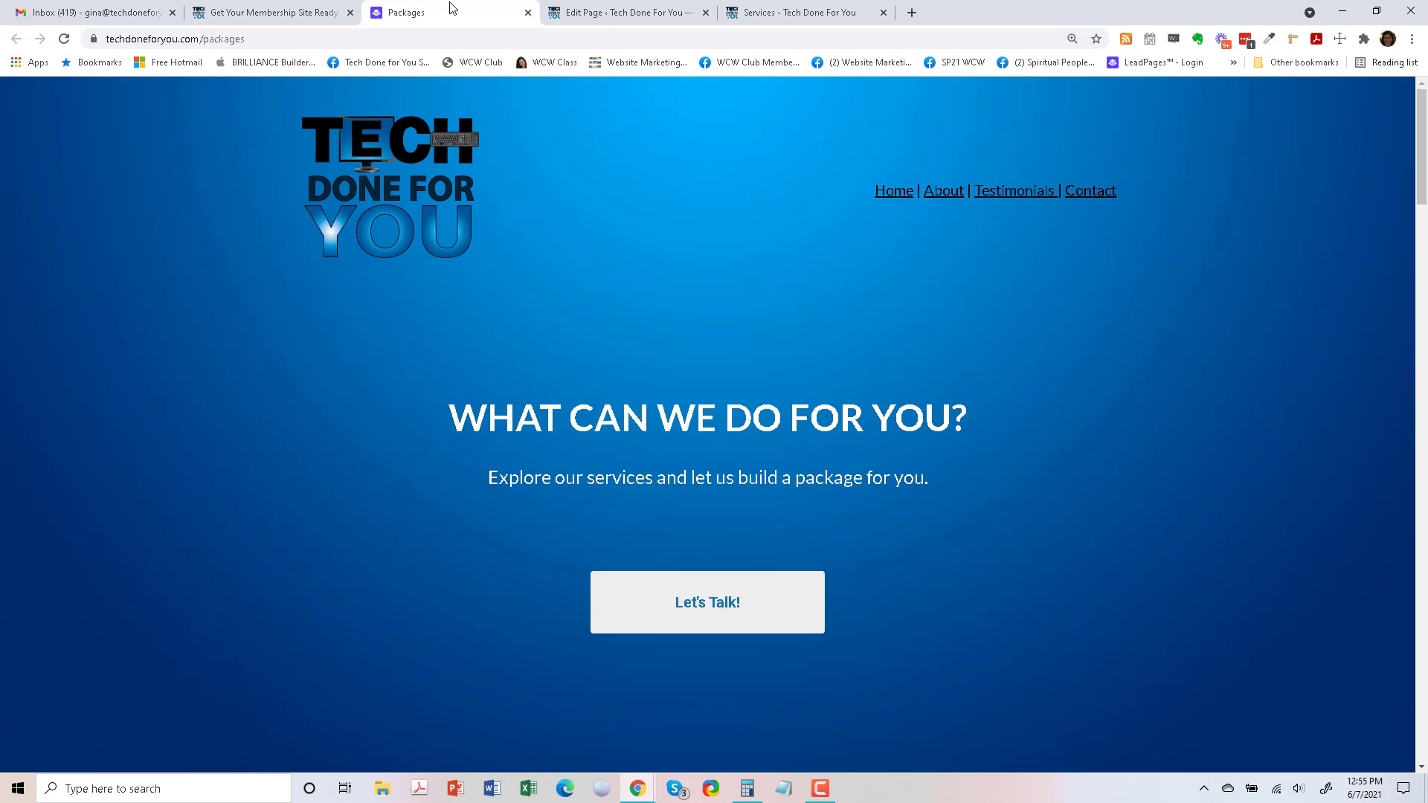
pyautogui.scroll(-3)
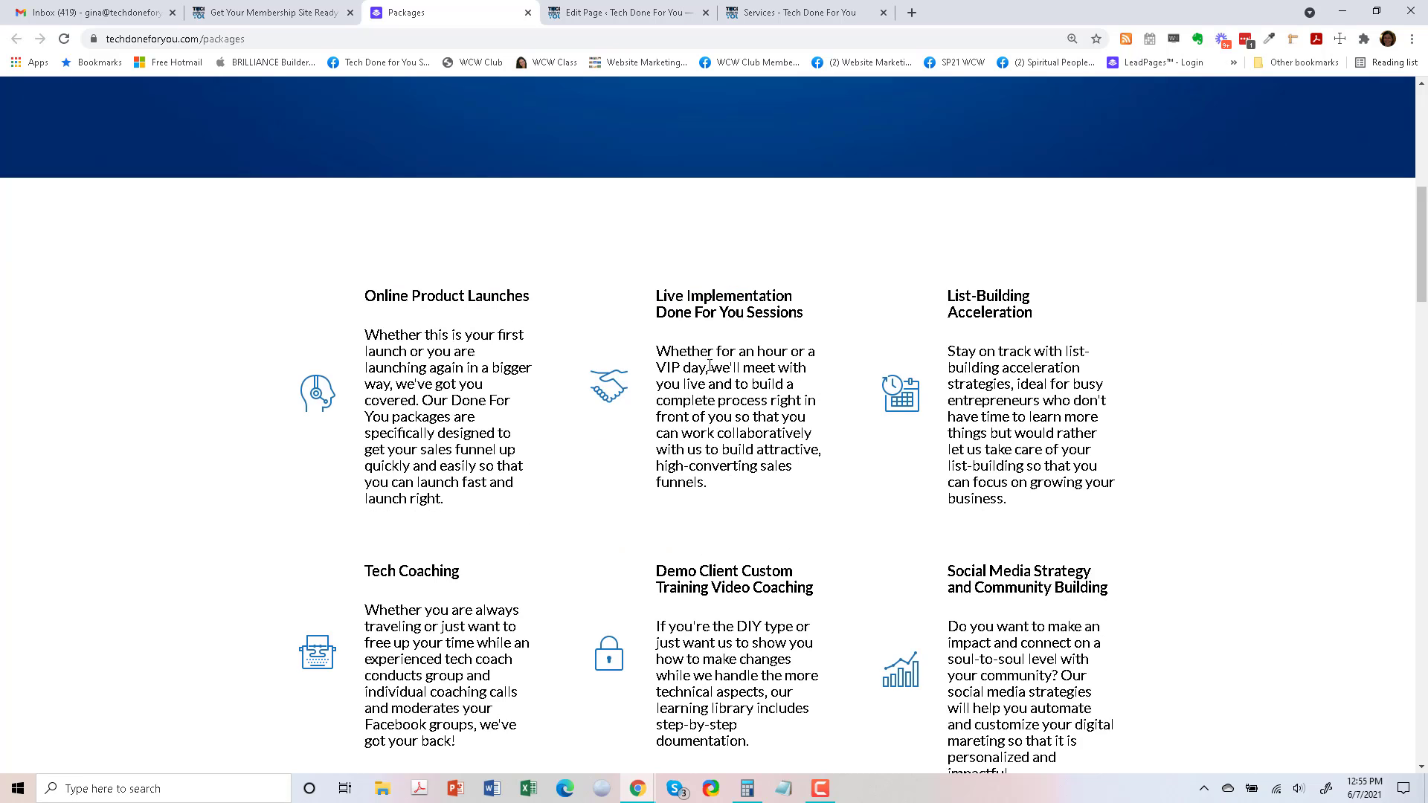
pyautogui.scroll(-3)
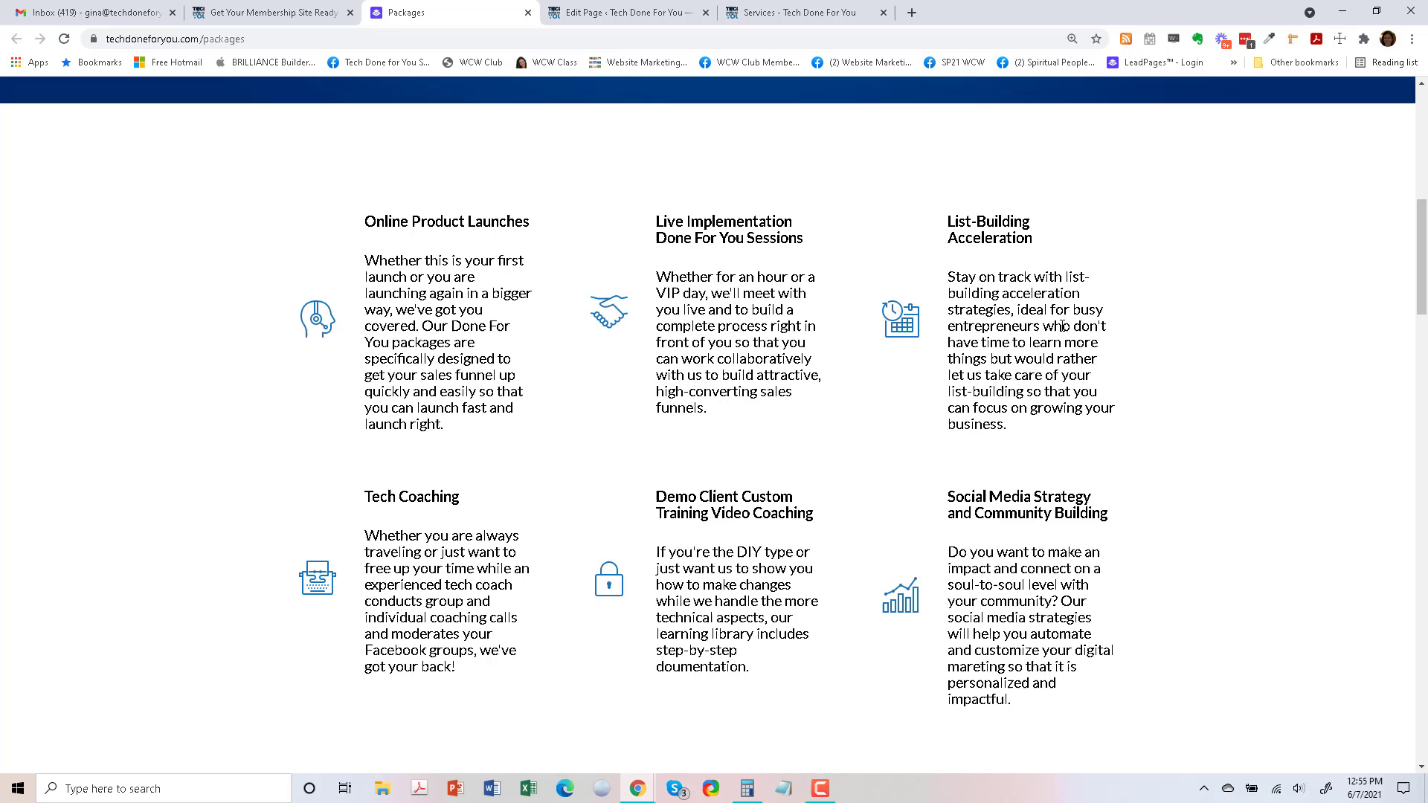
pyautogui.moveTo(542, 560)
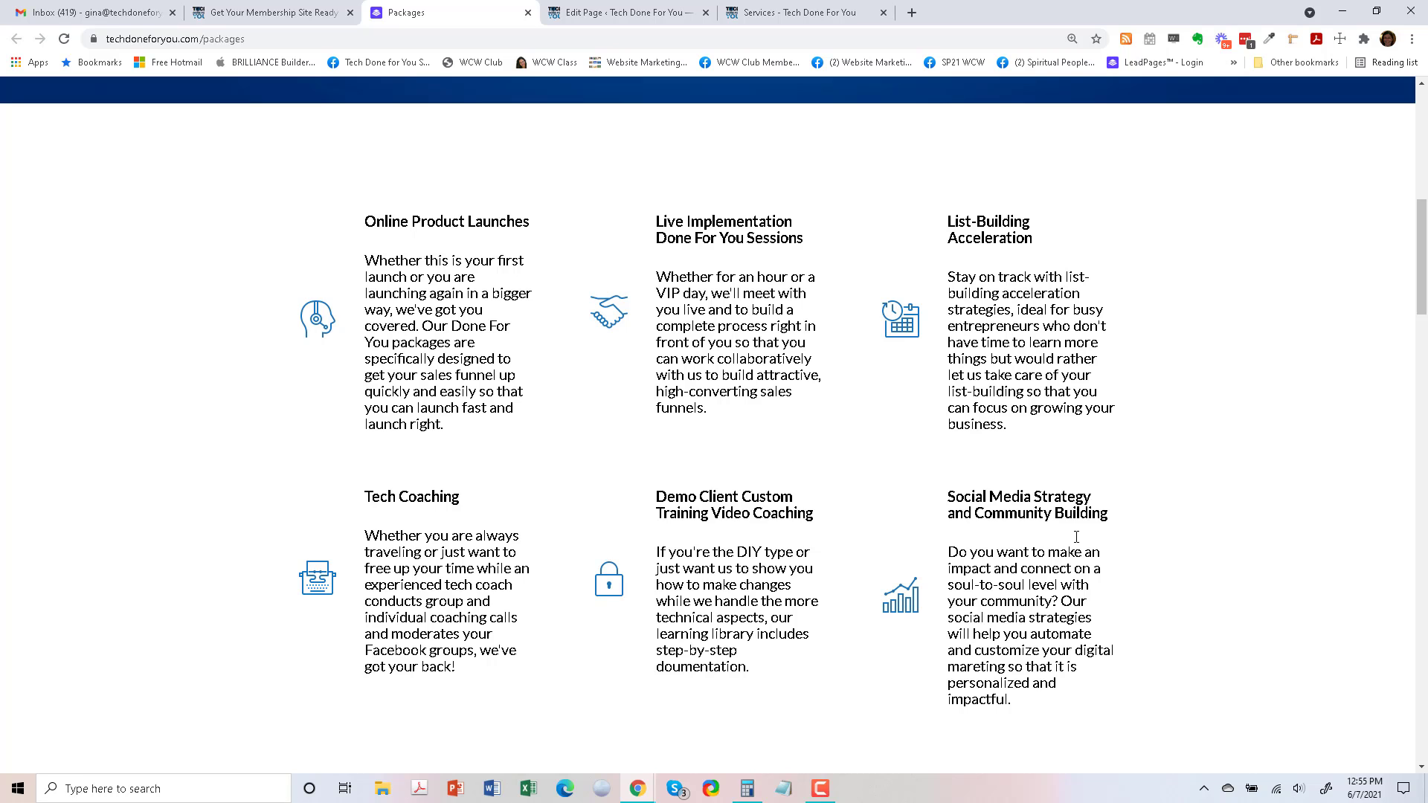
pyautogui.scroll(-3)
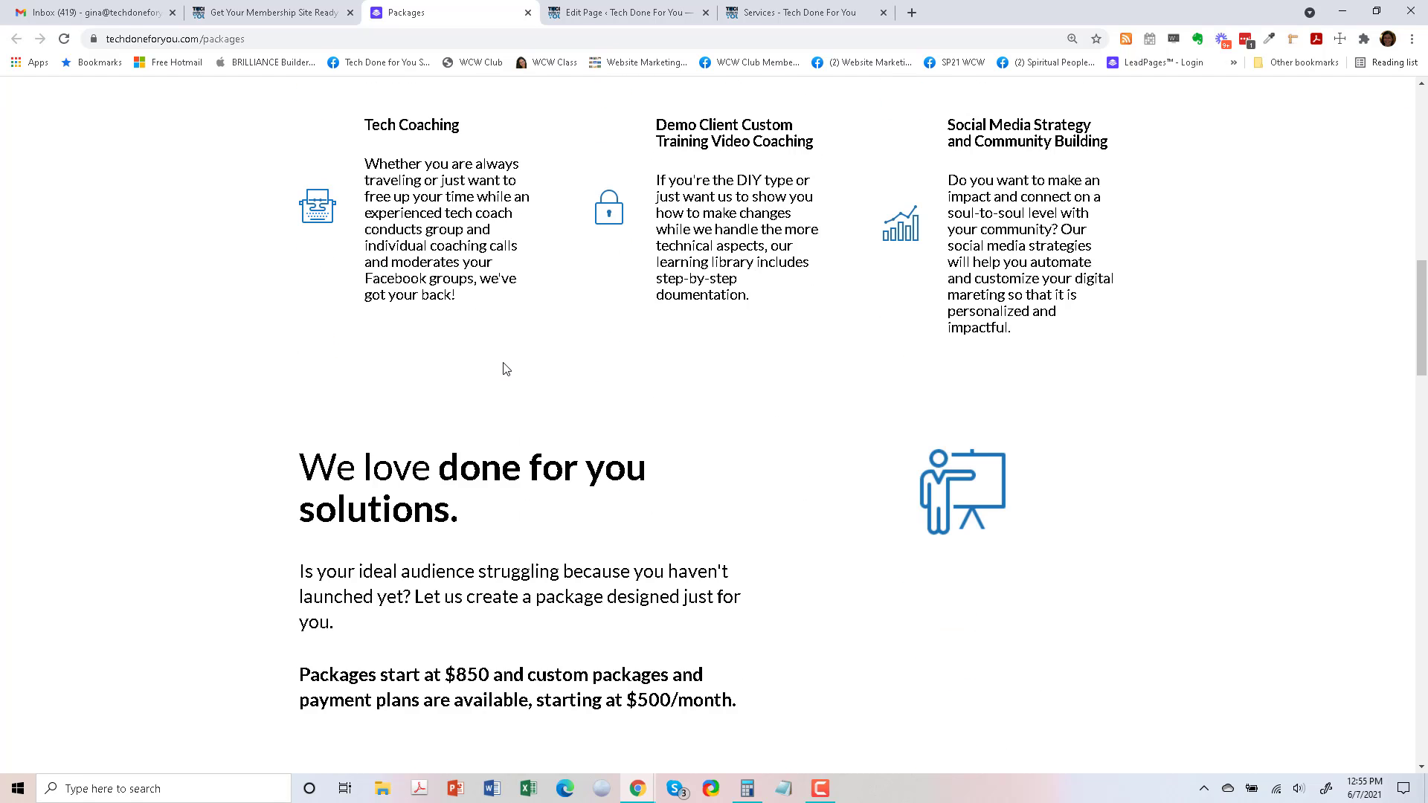
pyautogui.scroll(-3)
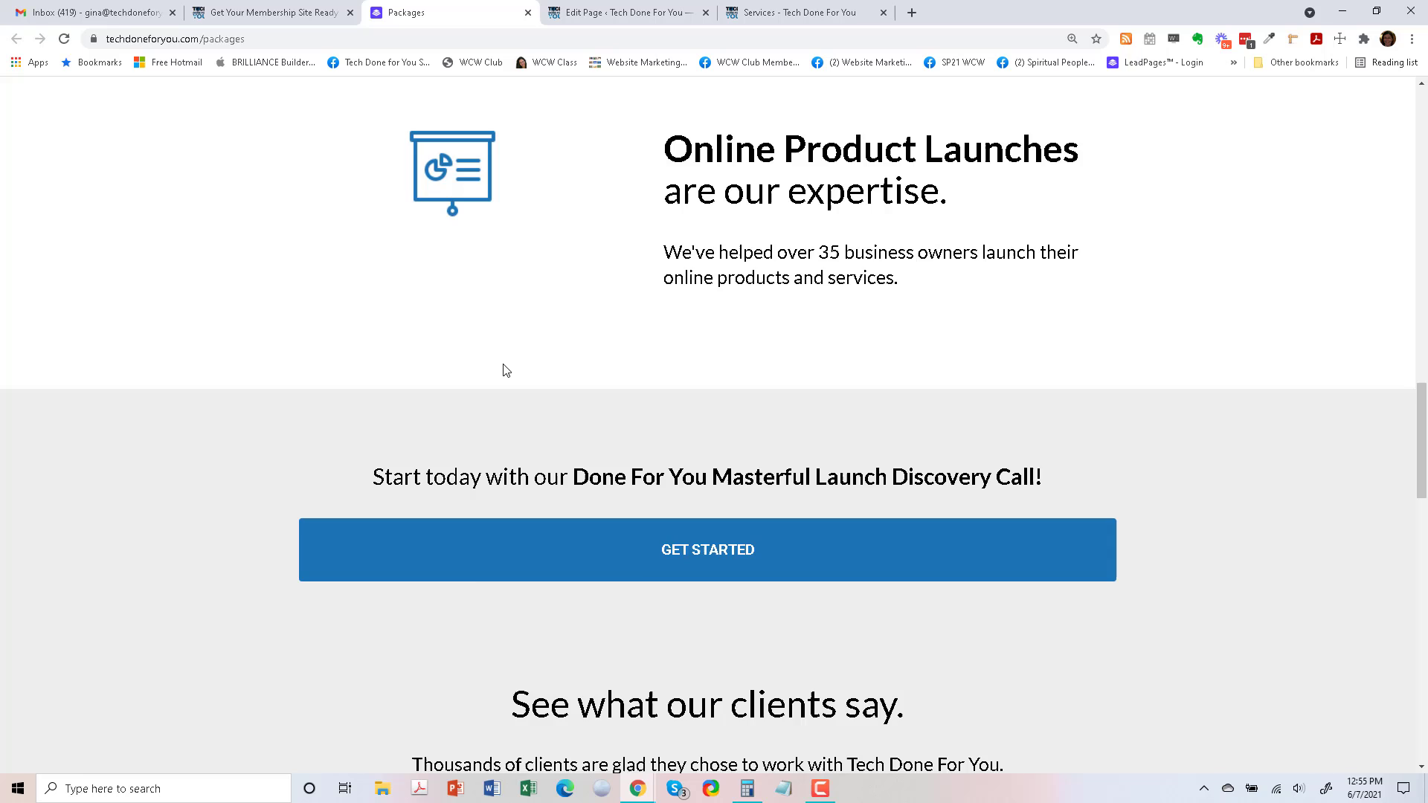
pyautogui.scroll(-3)
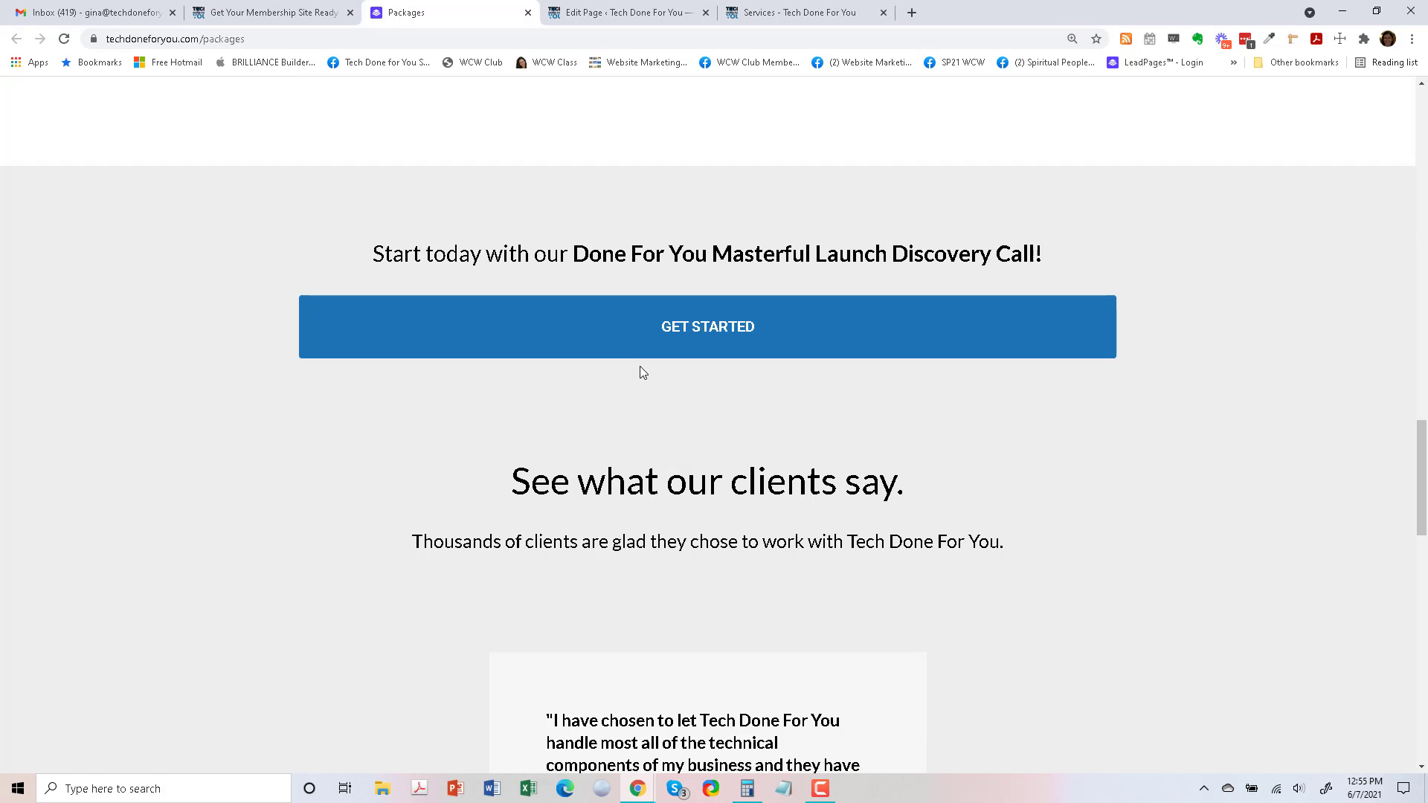
pyautogui.scroll(-3)
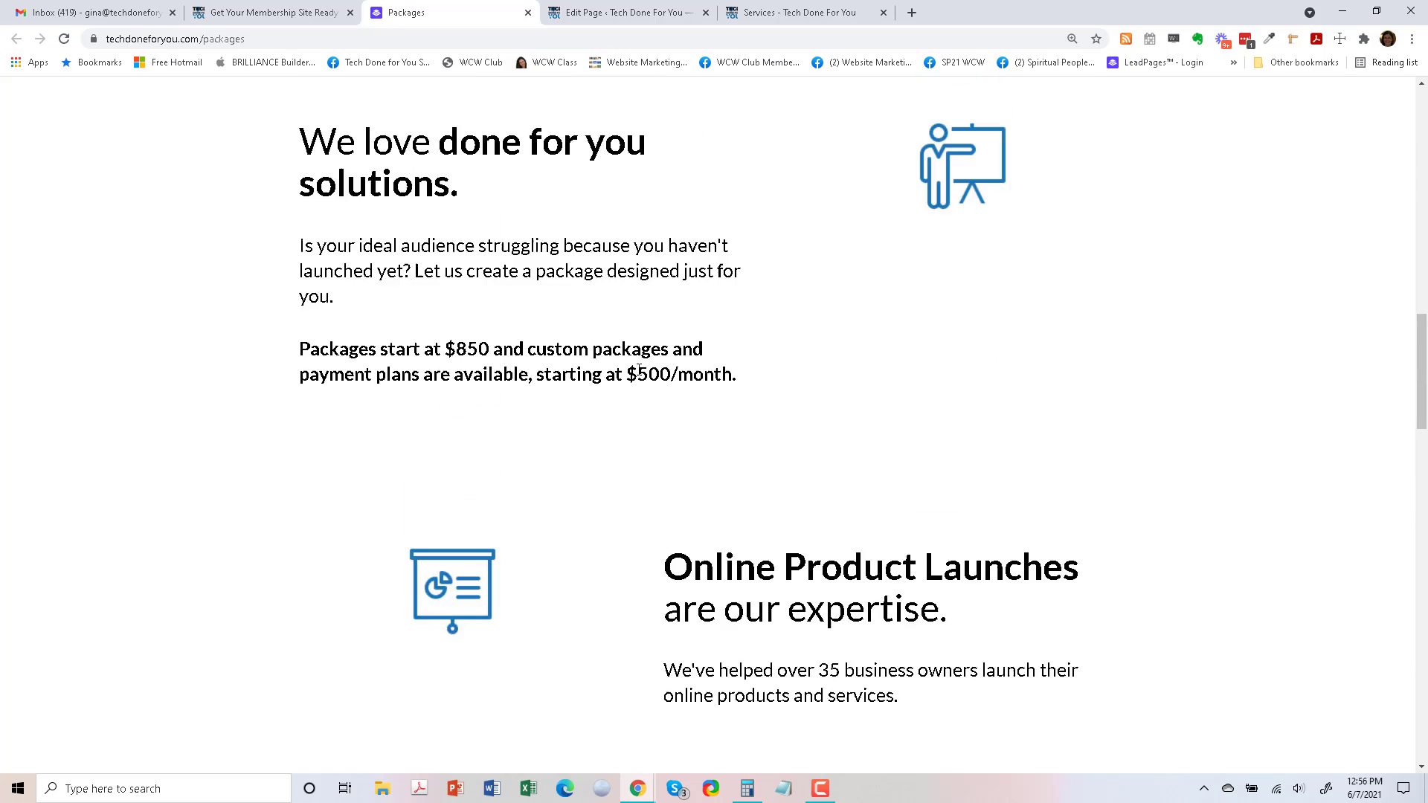
pyautogui.scroll(-3)
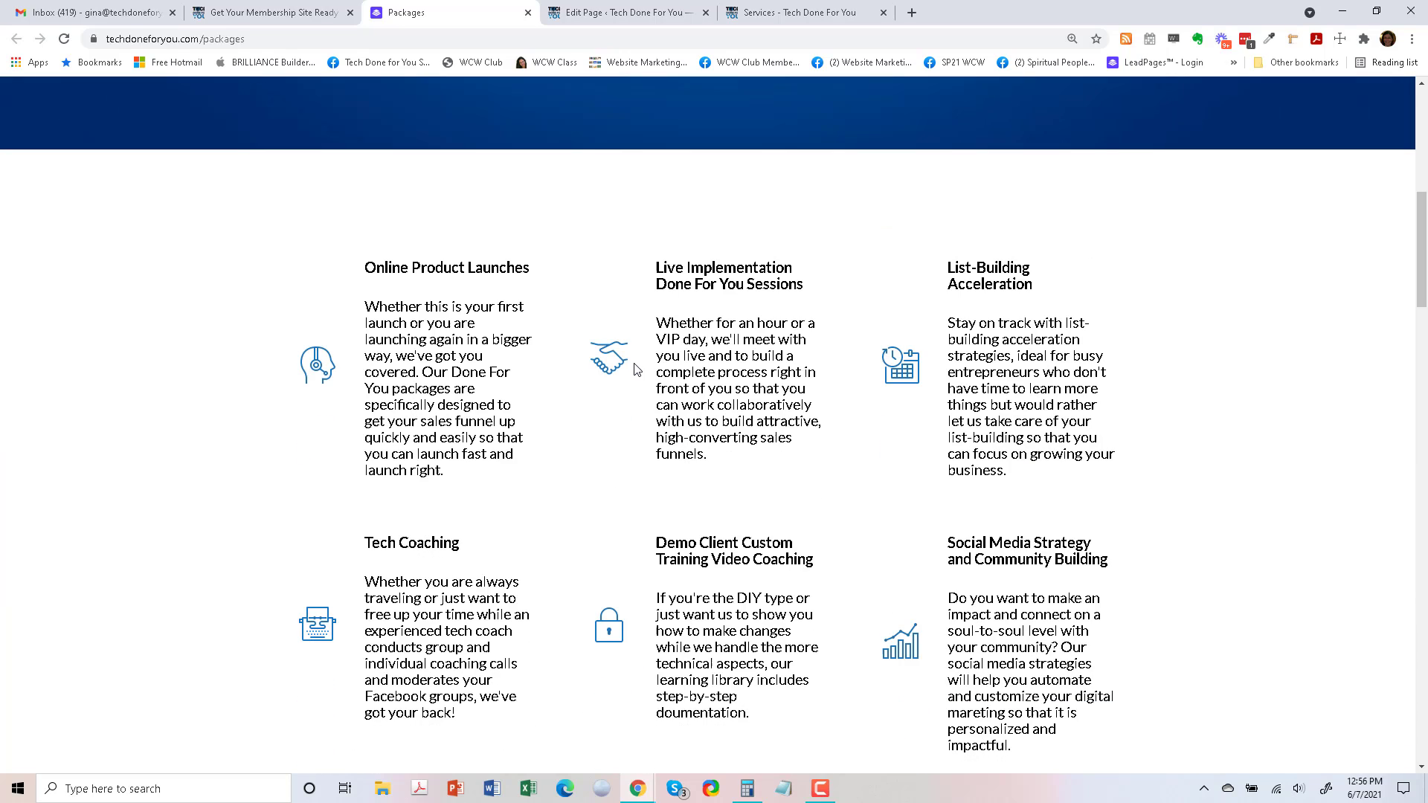
pyautogui.moveTo(536, 274)
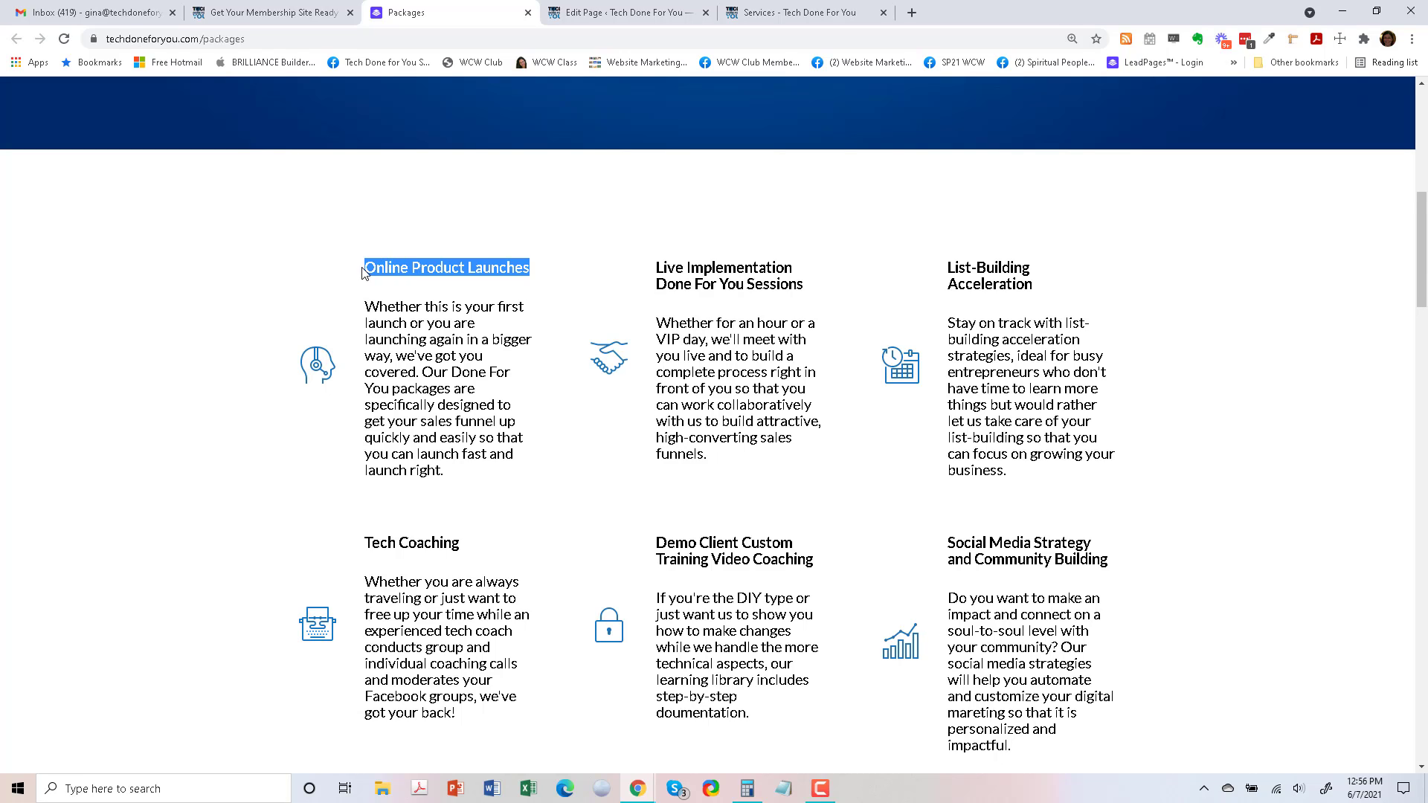
pyautogui.moveTo(797, 12)
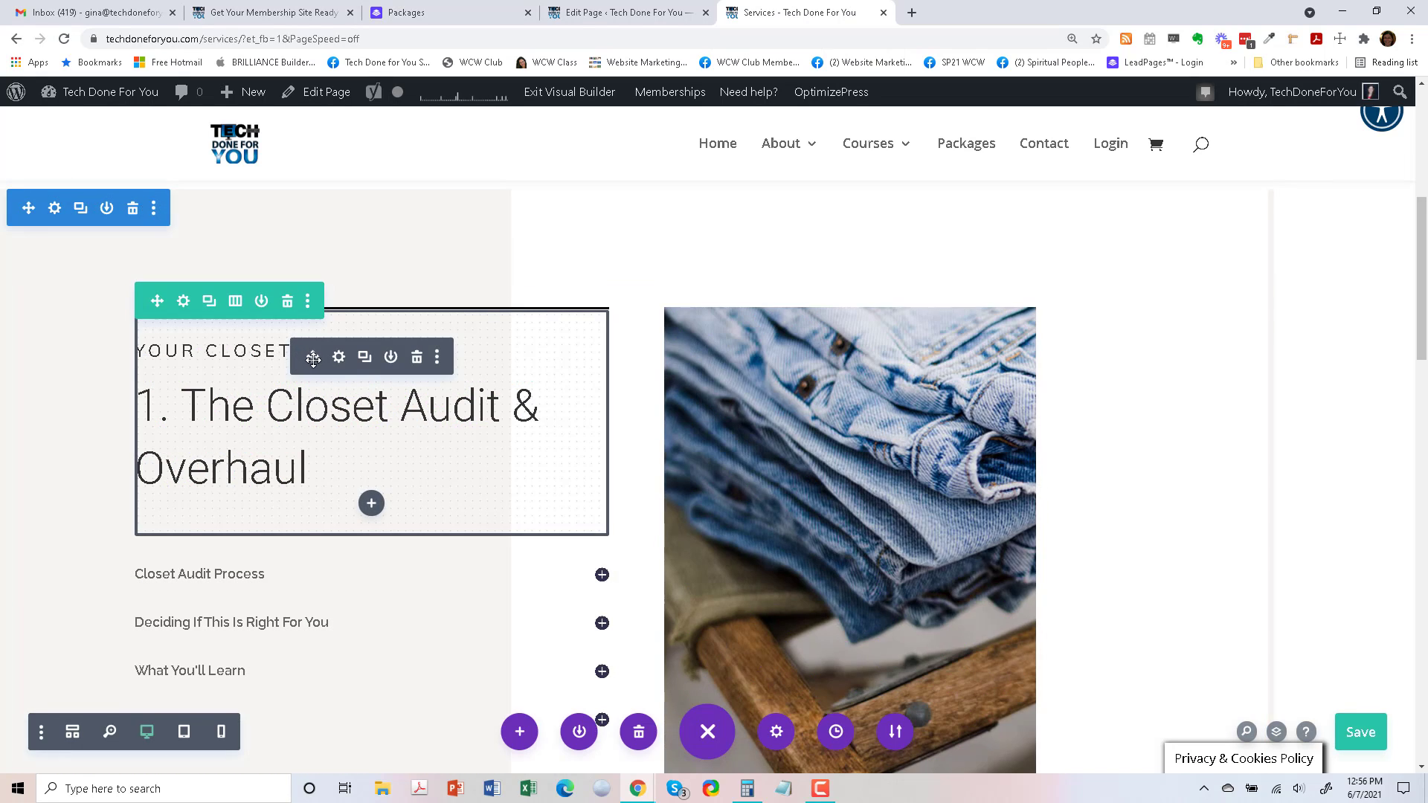
# Change the section title to 'Your Online Programs and Services'.
pyautogui.click(339, 357)
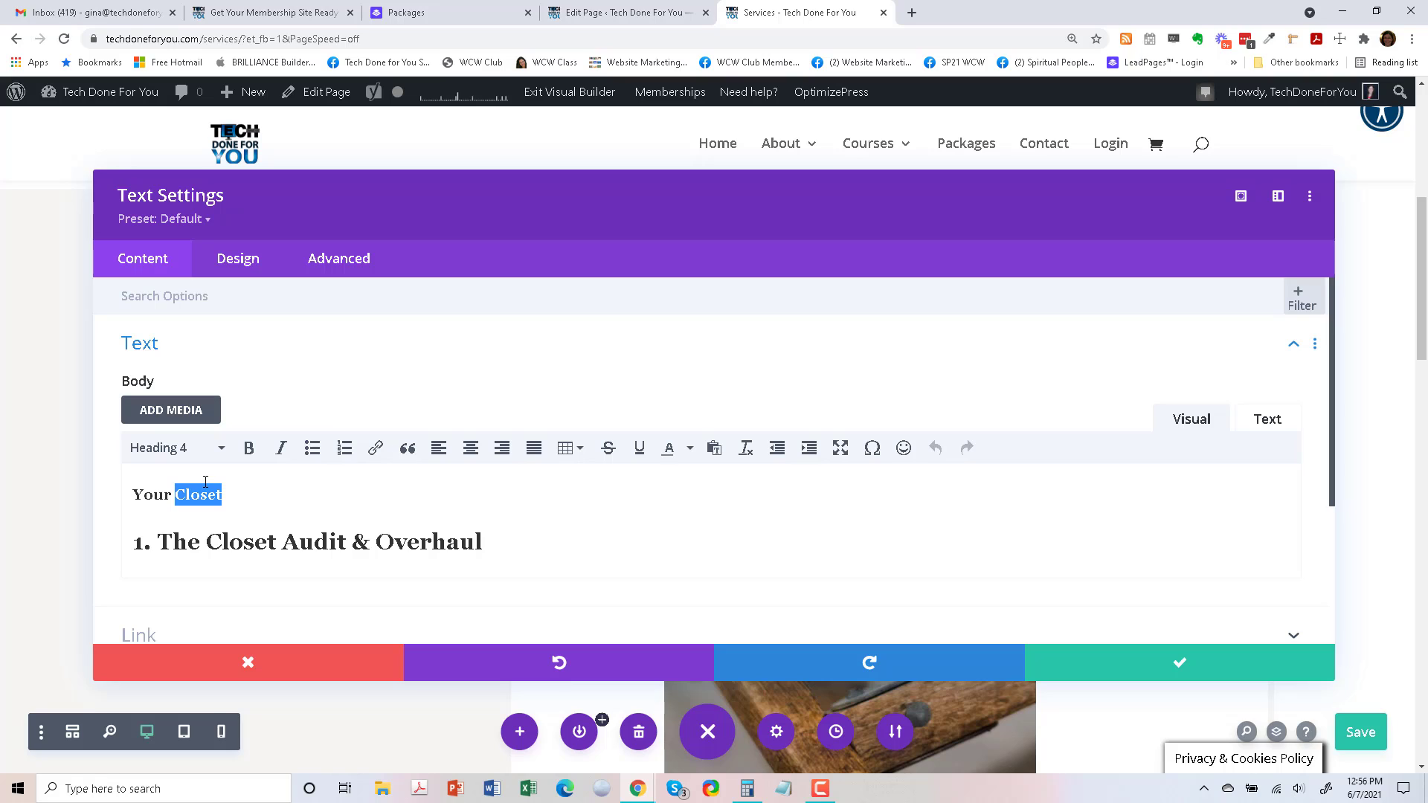
pyautogui.write('Online Course')
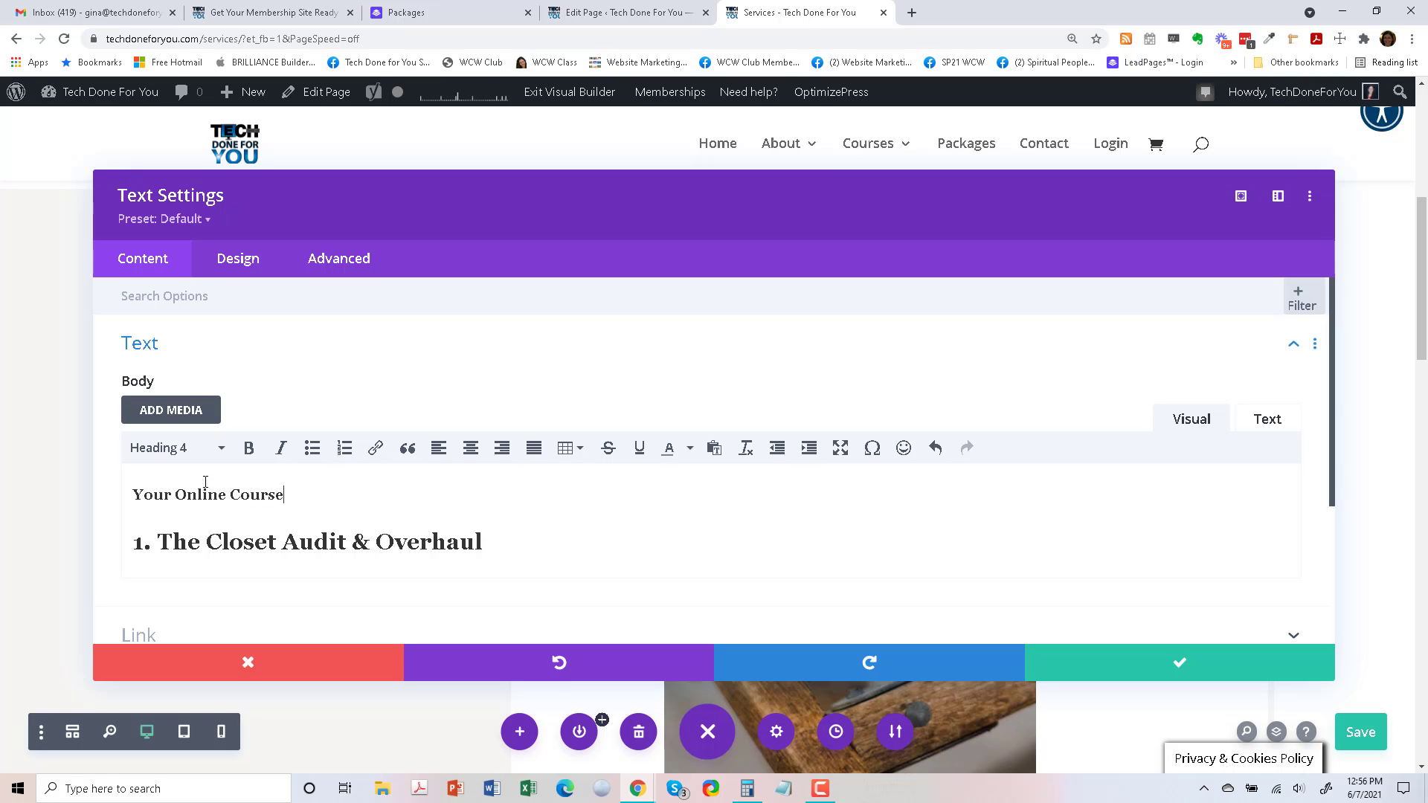
pyautogui.write('s')
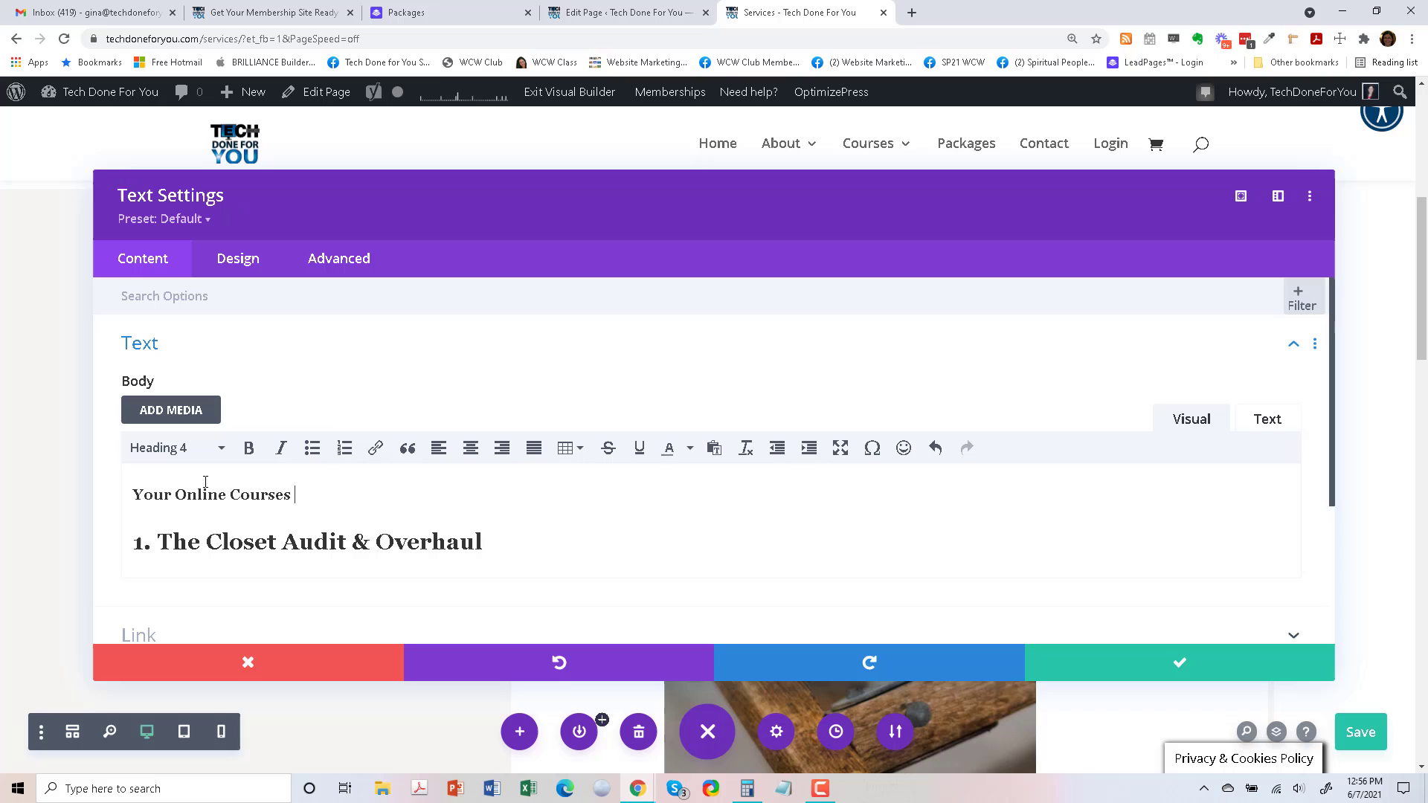
pyautogui.write('and')
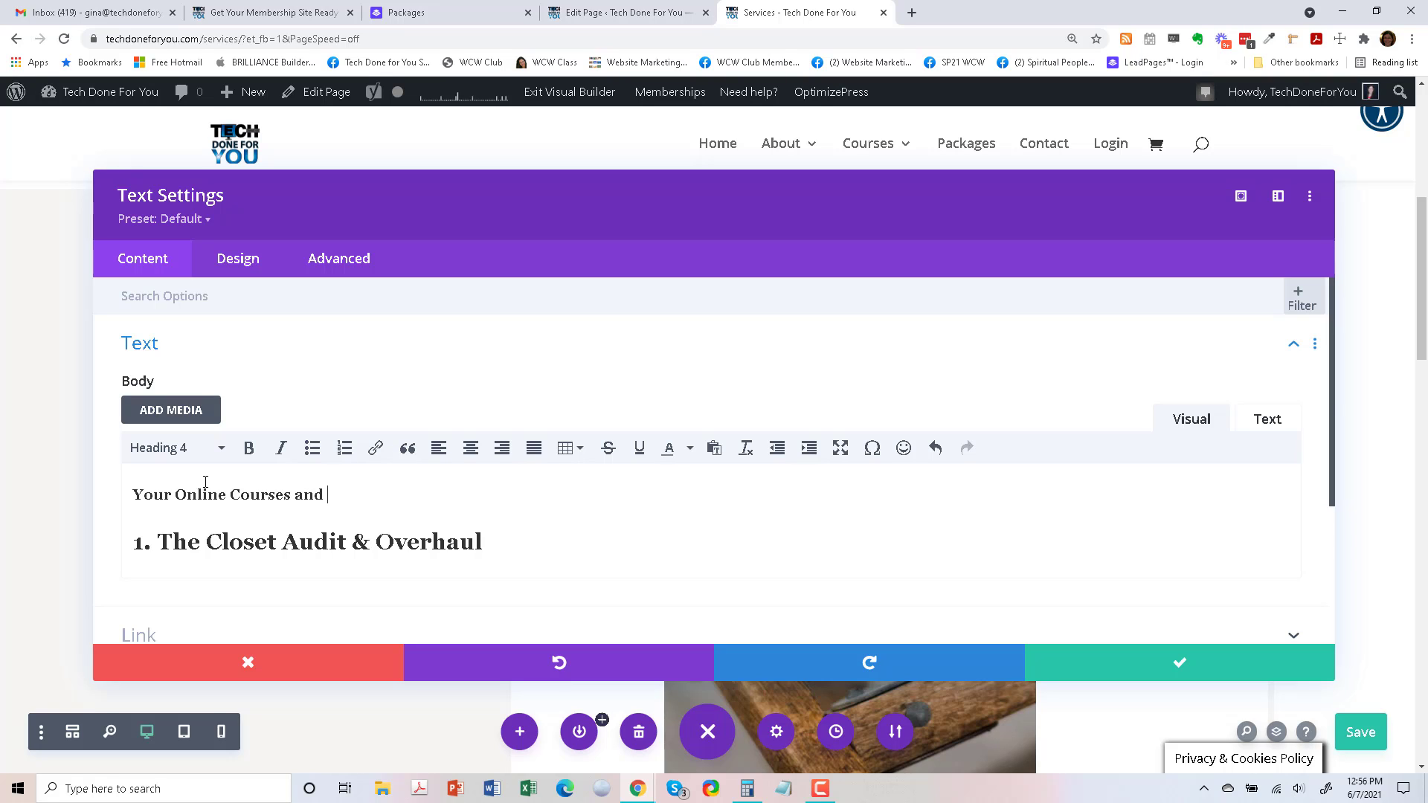
pyautogui.write('P')
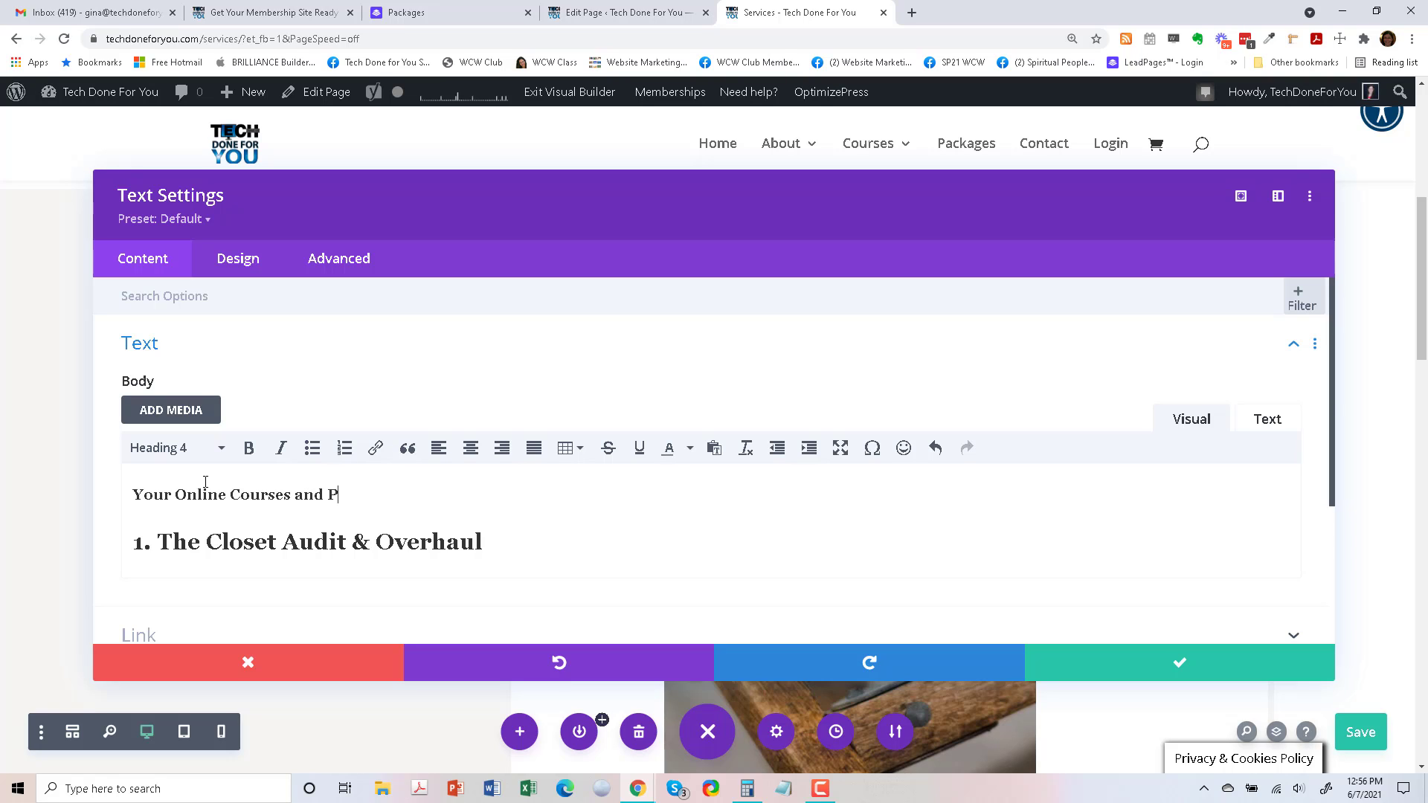
pyautogui.press('Backspace')
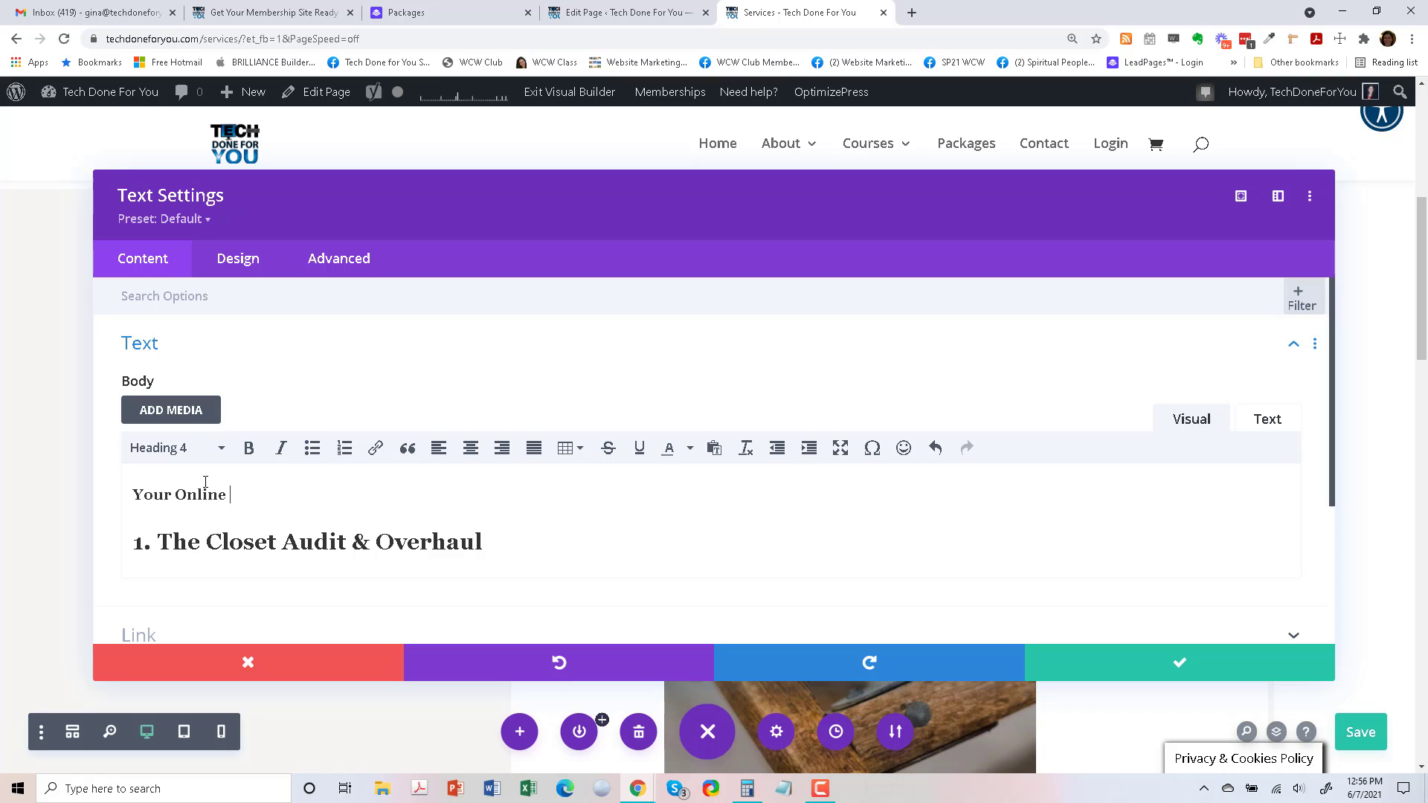
pyautogui.write('Programs')
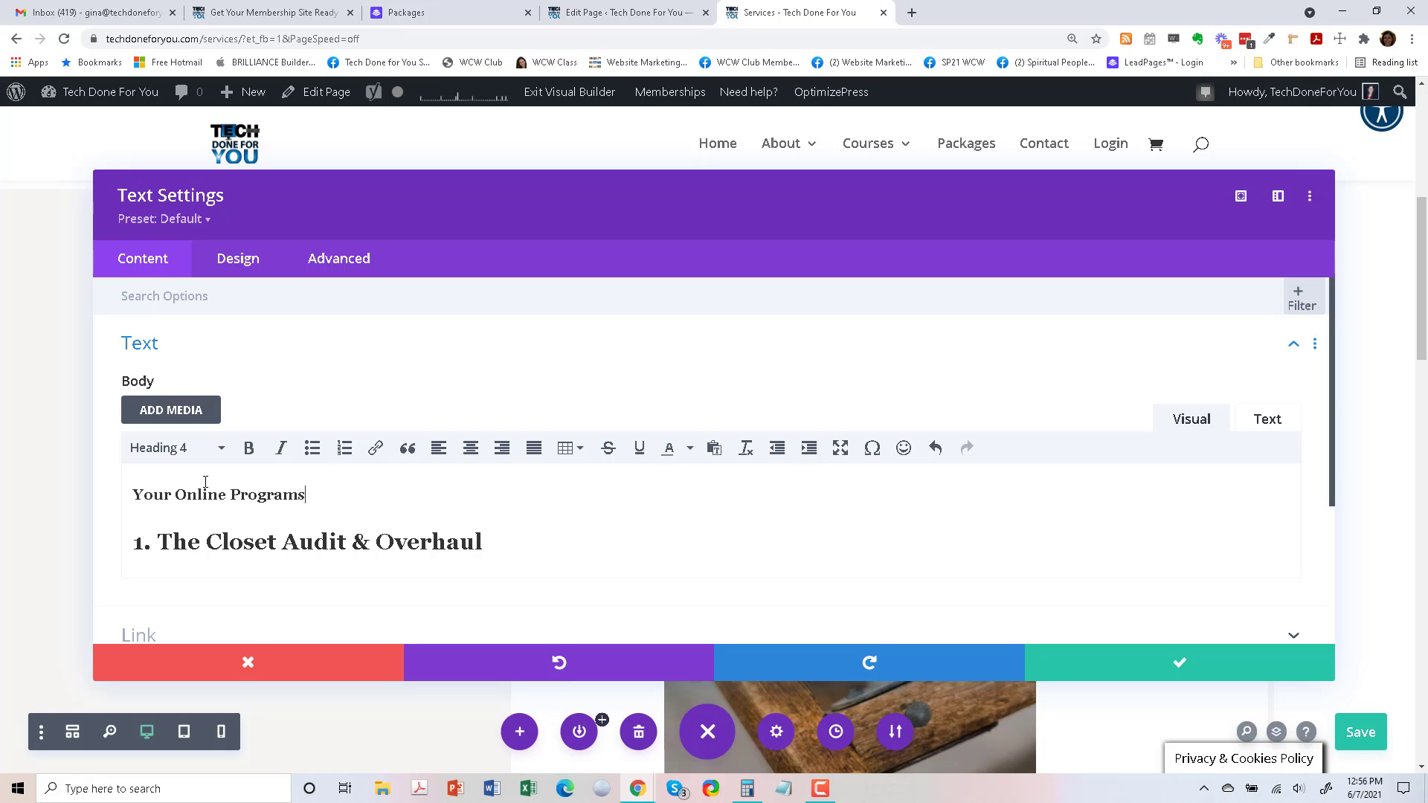
pyautogui.write('and Services')
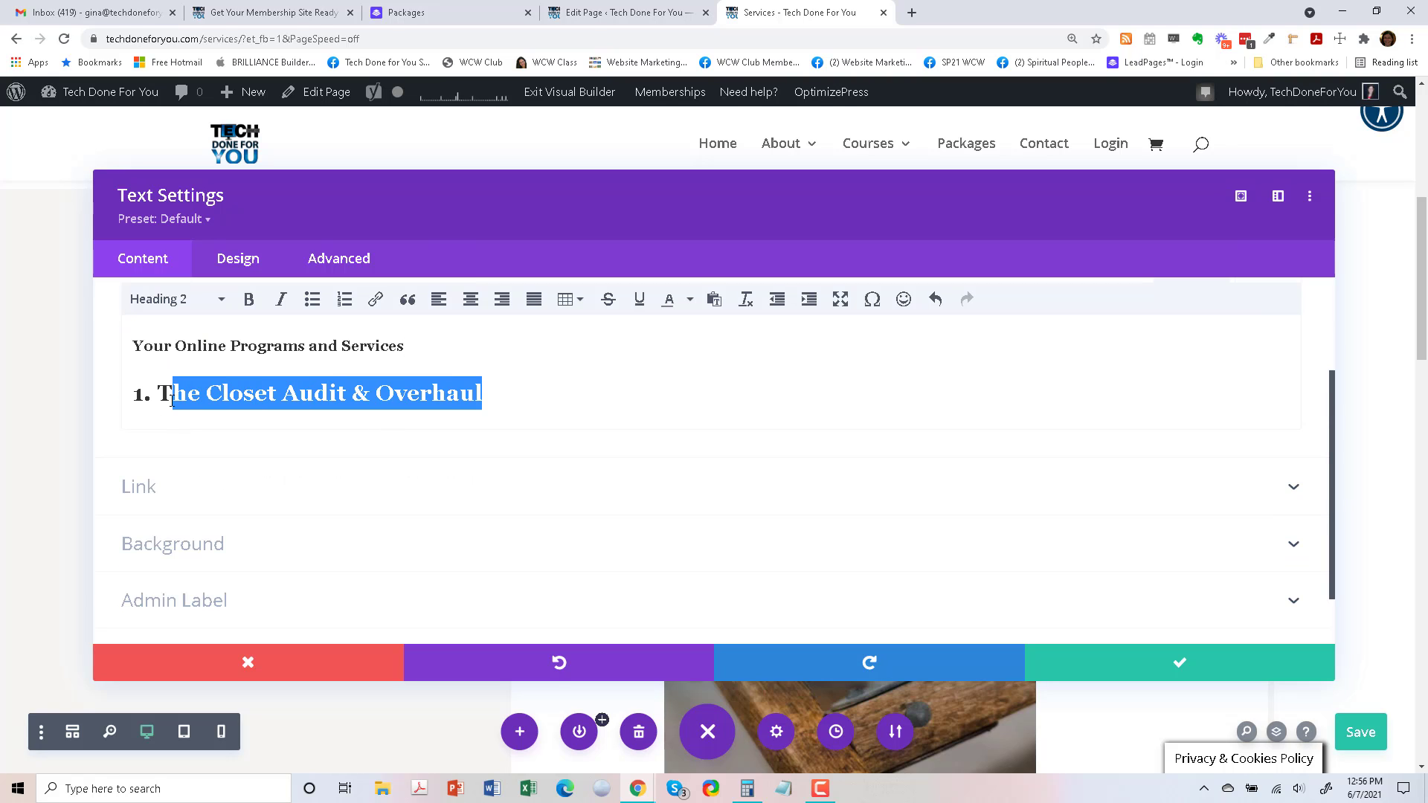
# Change the heading to '1. Online Launches', set admin label 'launches', and apply.
pyautogui.write('Q')
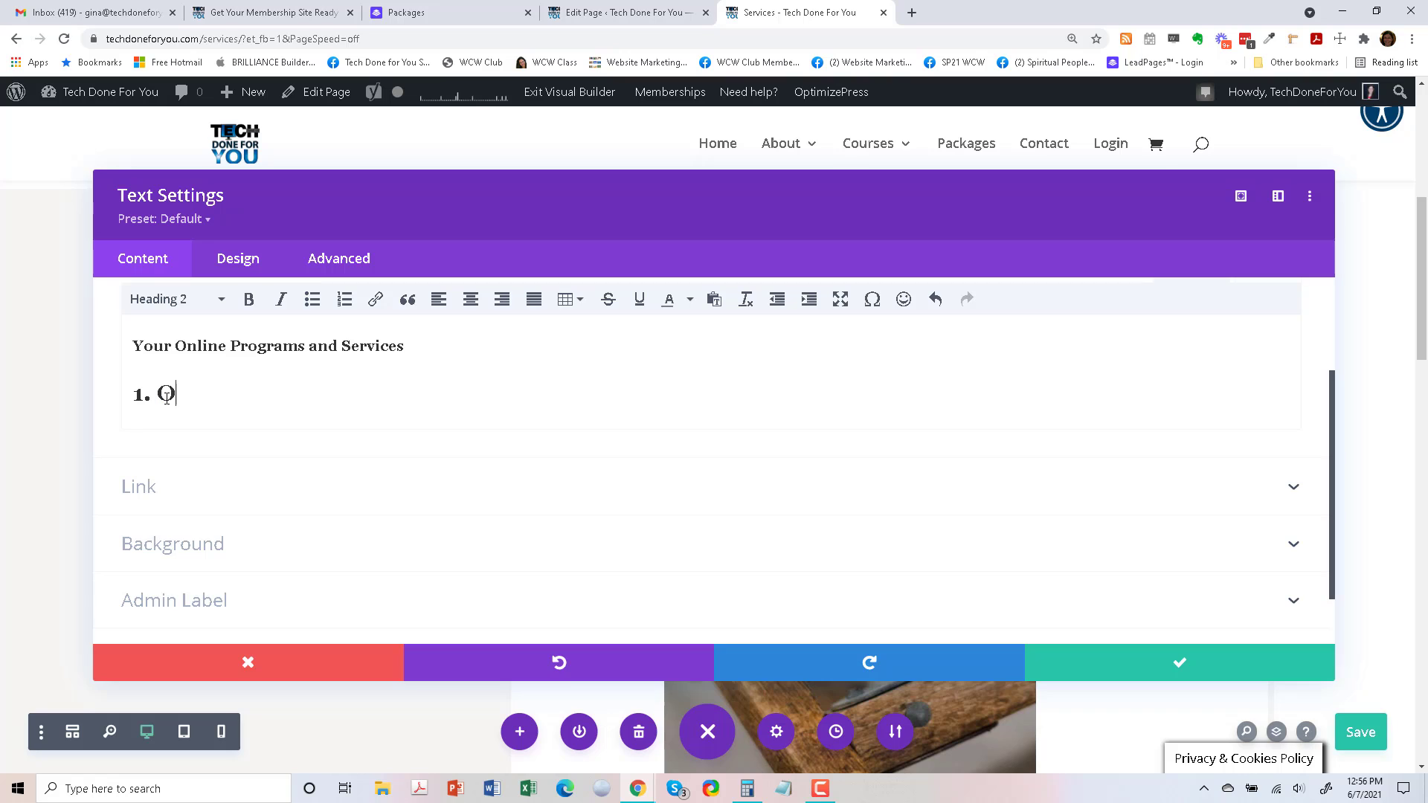
pyautogui.write('nline Launches')
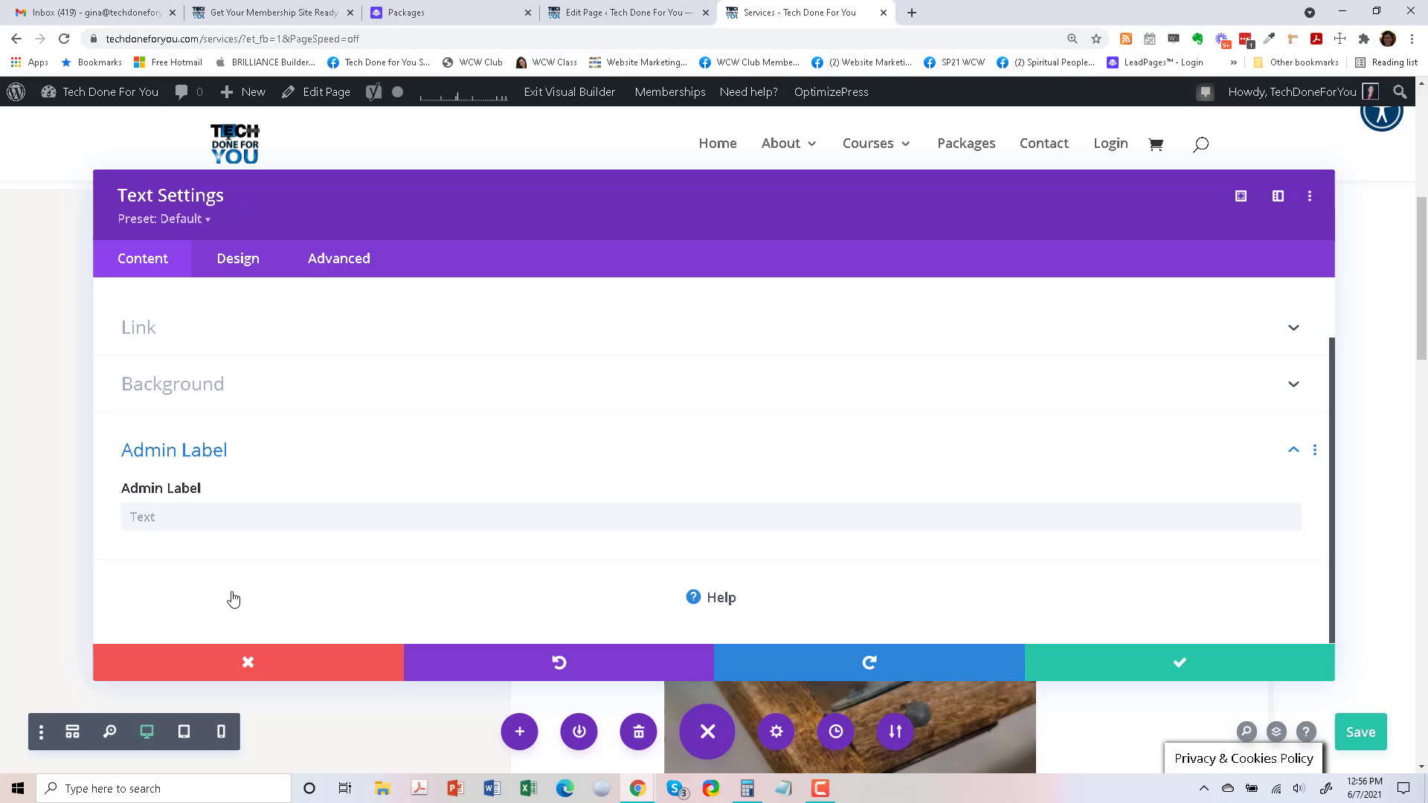
pyautogui.write('launches')
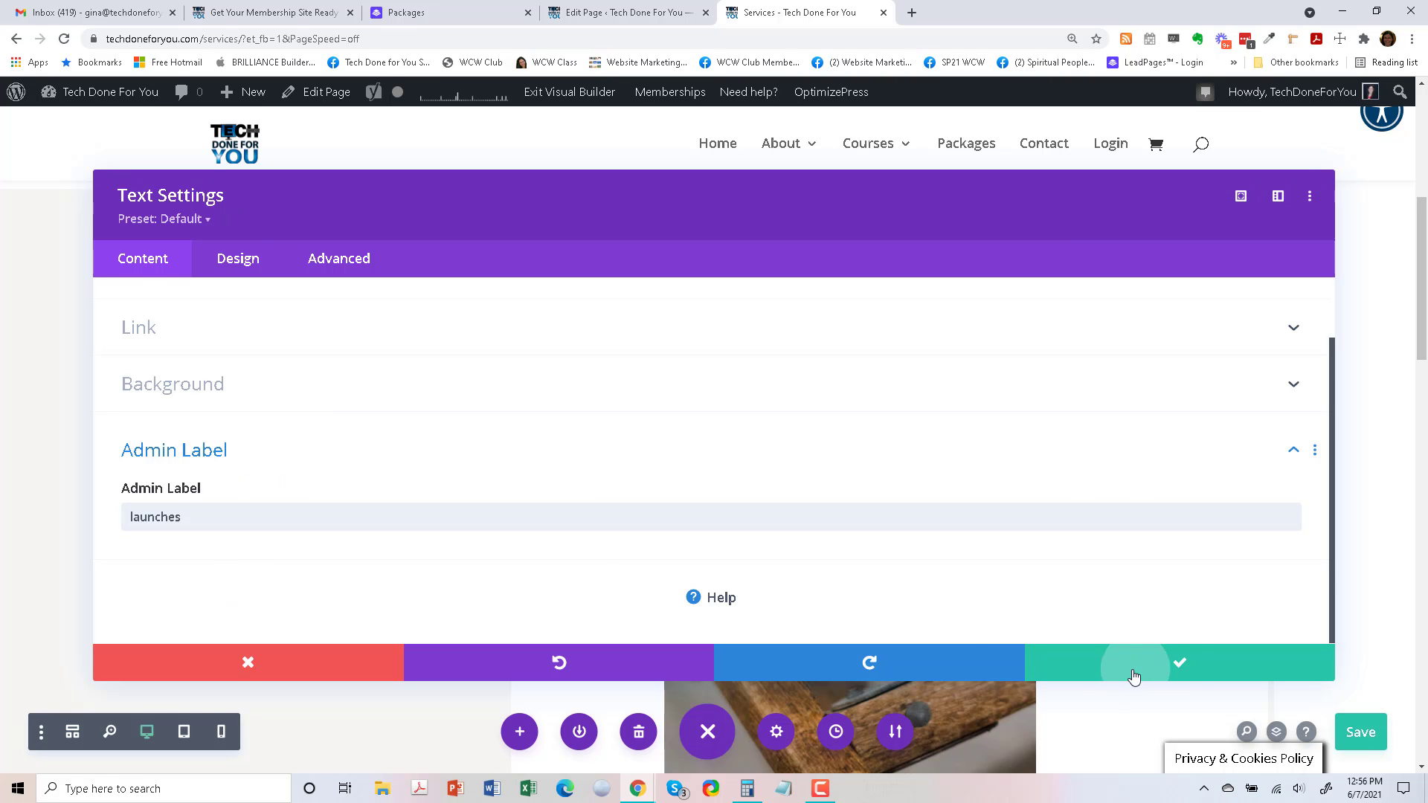
pyautogui.click(1179, 662)
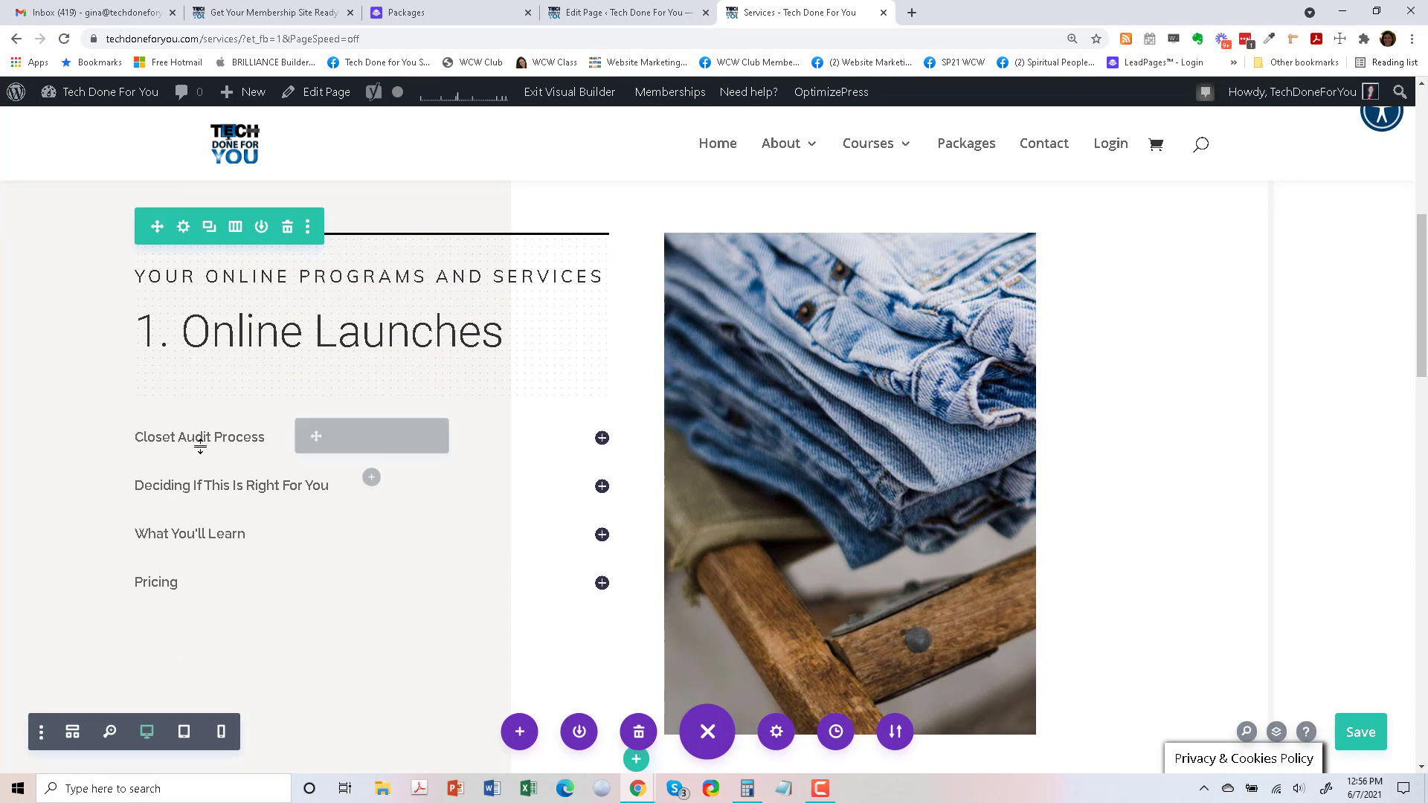
# Copy the first sentence of the Online Product Launches description from the Packages page.
pyautogui.click(410, 12)
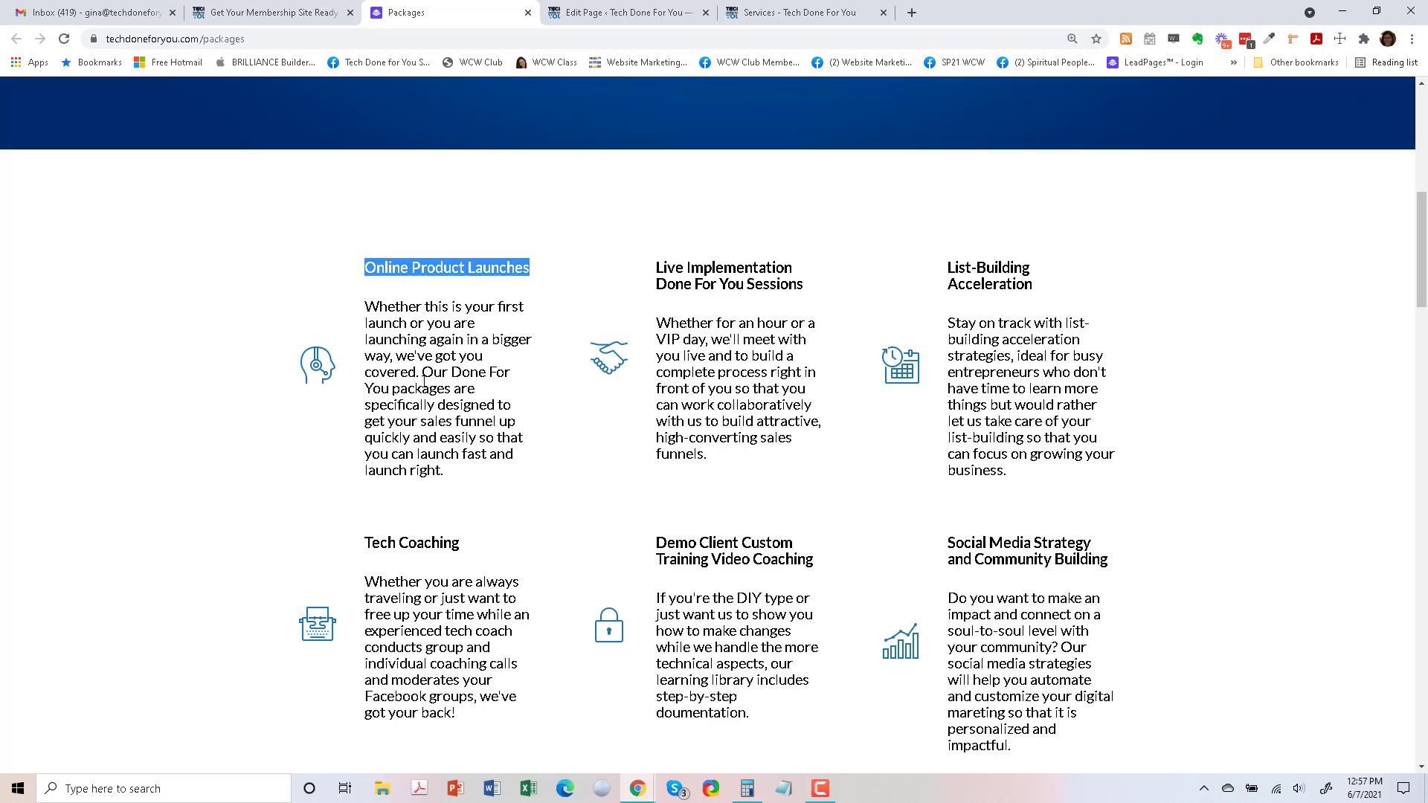
pyautogui.moveTo(363, 305); pyautogui.dragTo(408, 373)
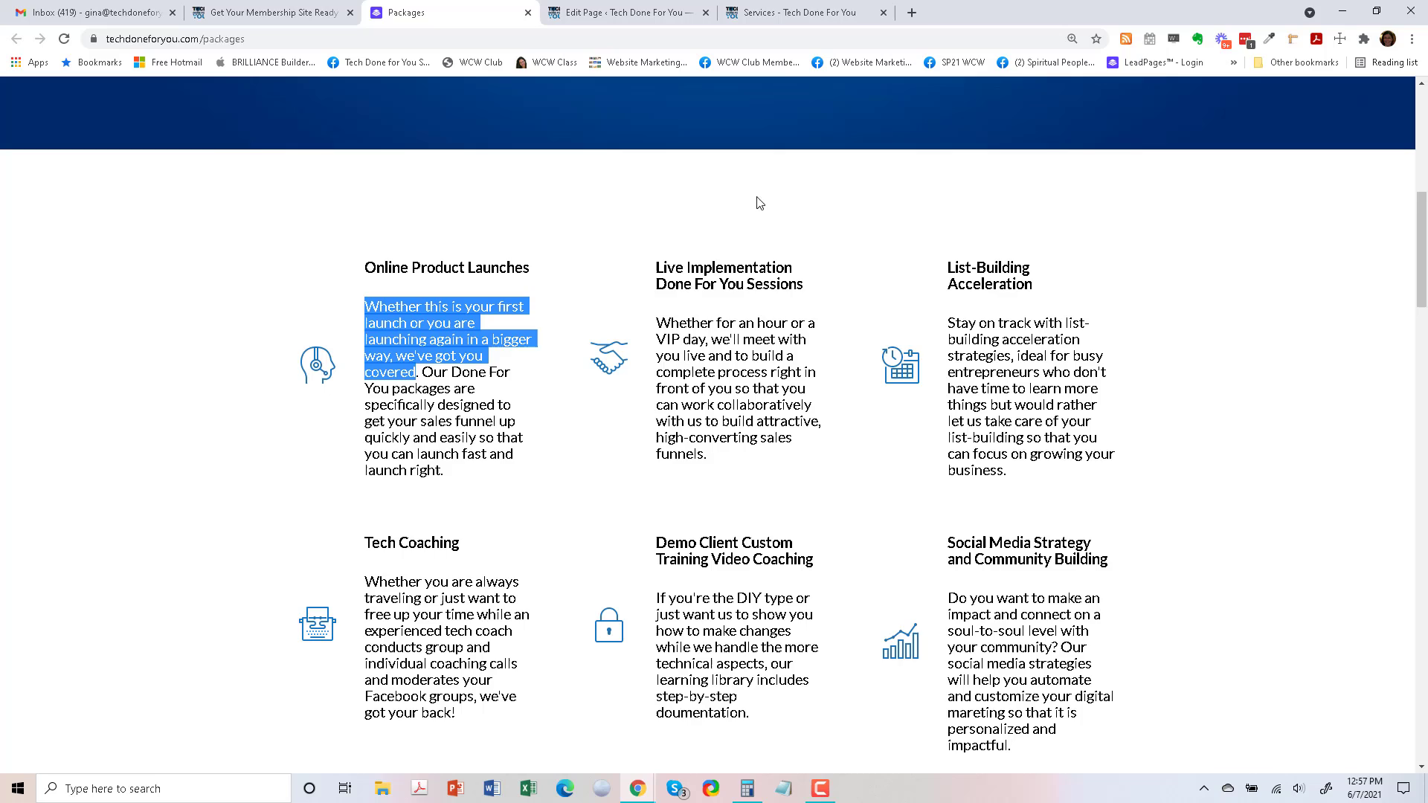
pyautogui.click(800, 12)
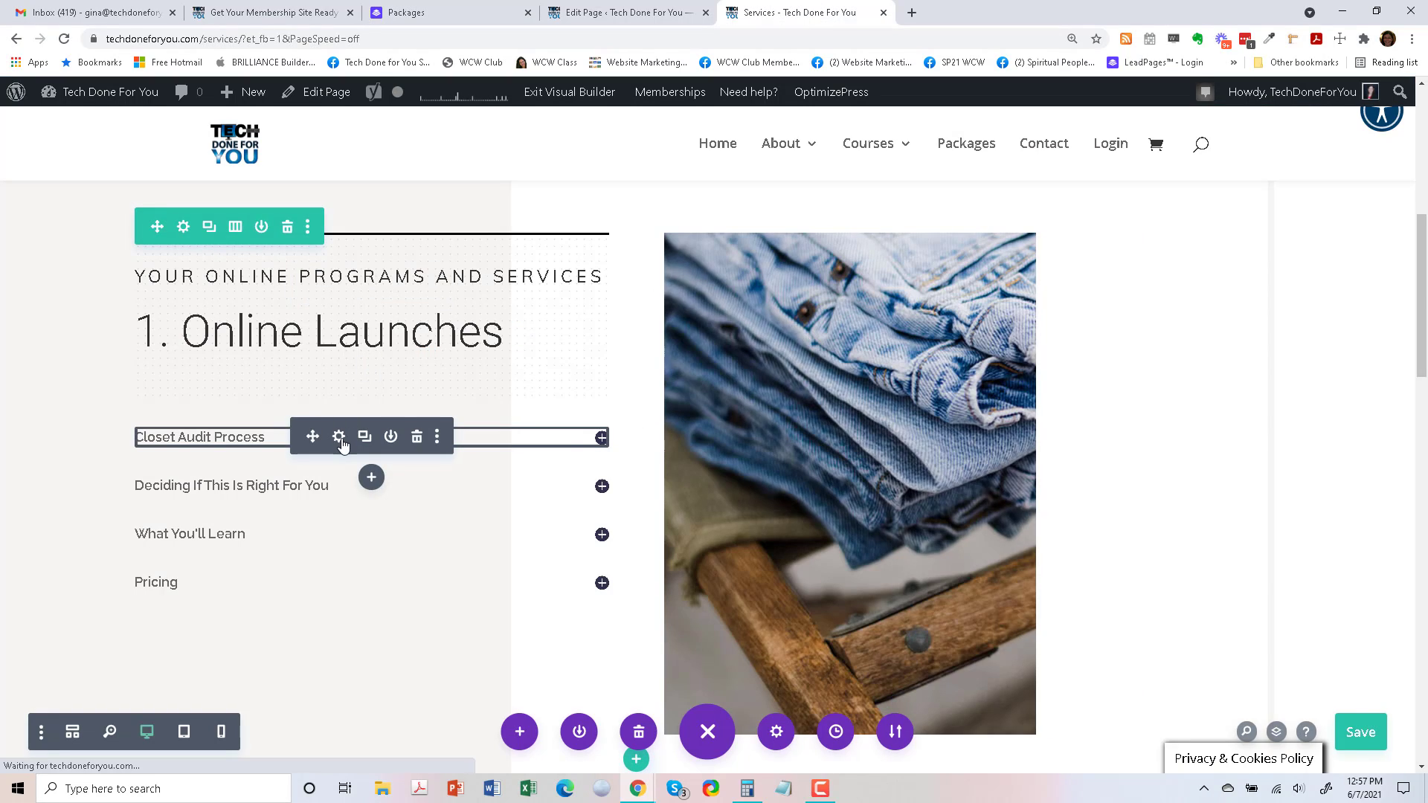
# Retitle the first toggle 'Is this your first launch or a bigger launch' with launch intro body.
pyautogui.click(337, 437)
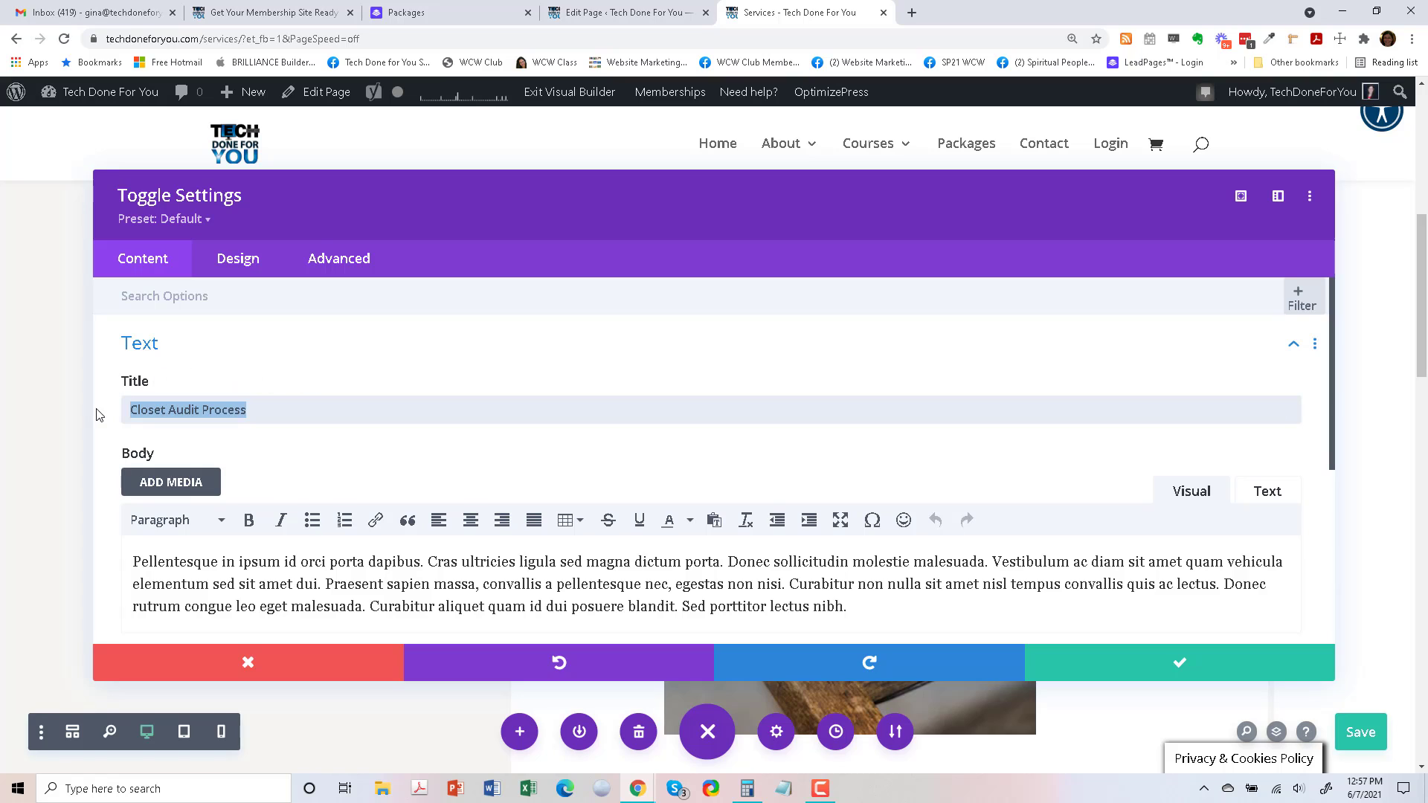
pyautogui.write("Whether this is your first launch or you are launching again in a bigger way, we've got you covered")
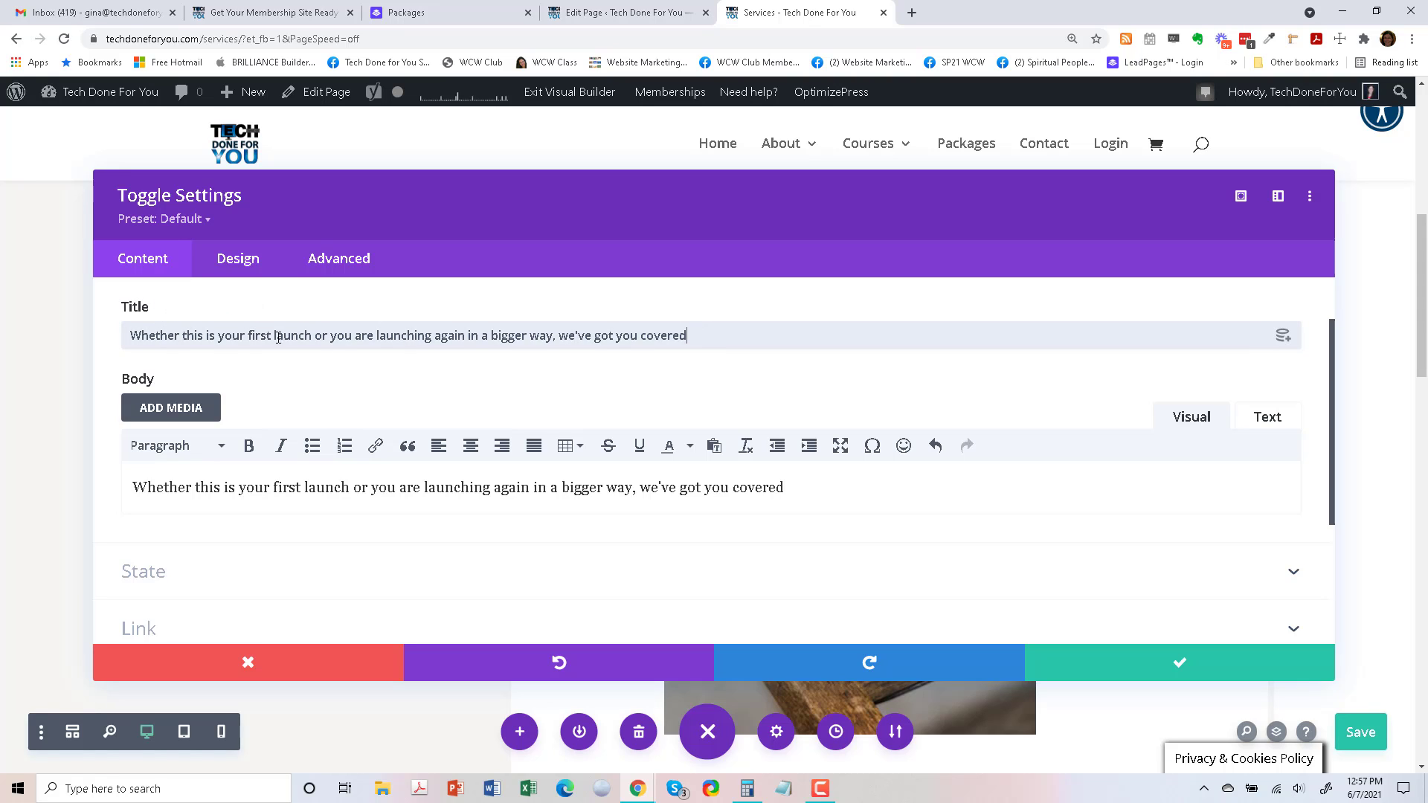
pyautogui.tripleClick(406, 335)
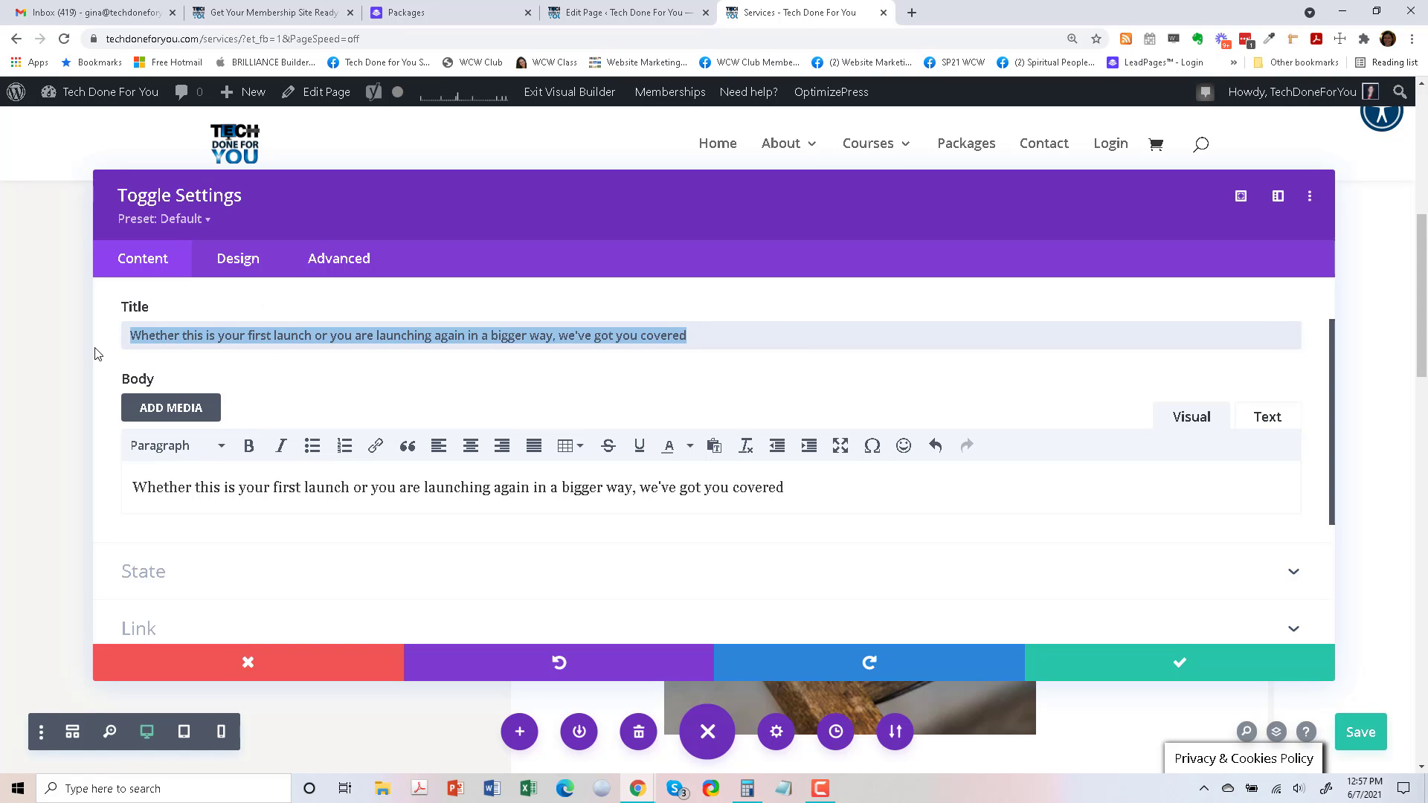
pyautogui.write('Is this')
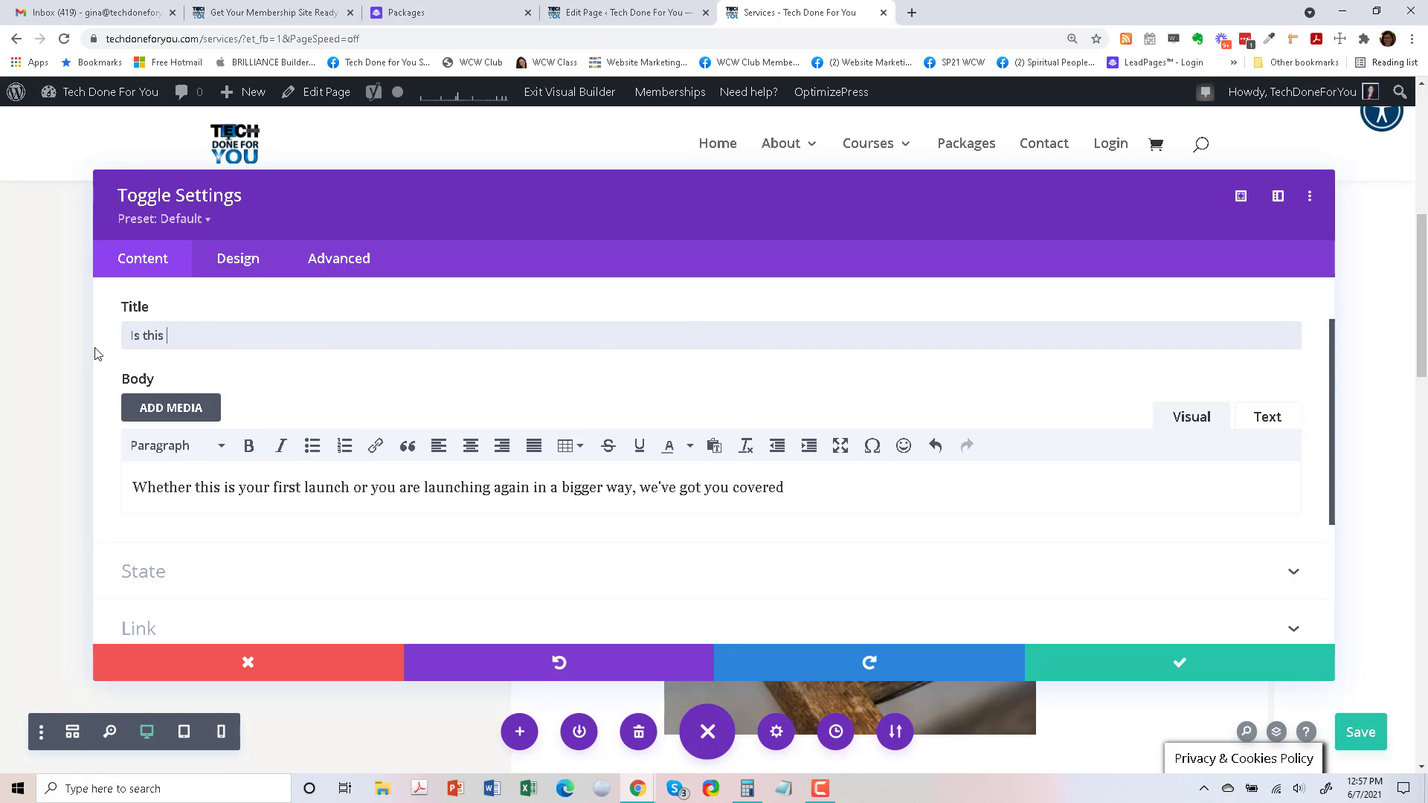
pyautogui.write('your first la')
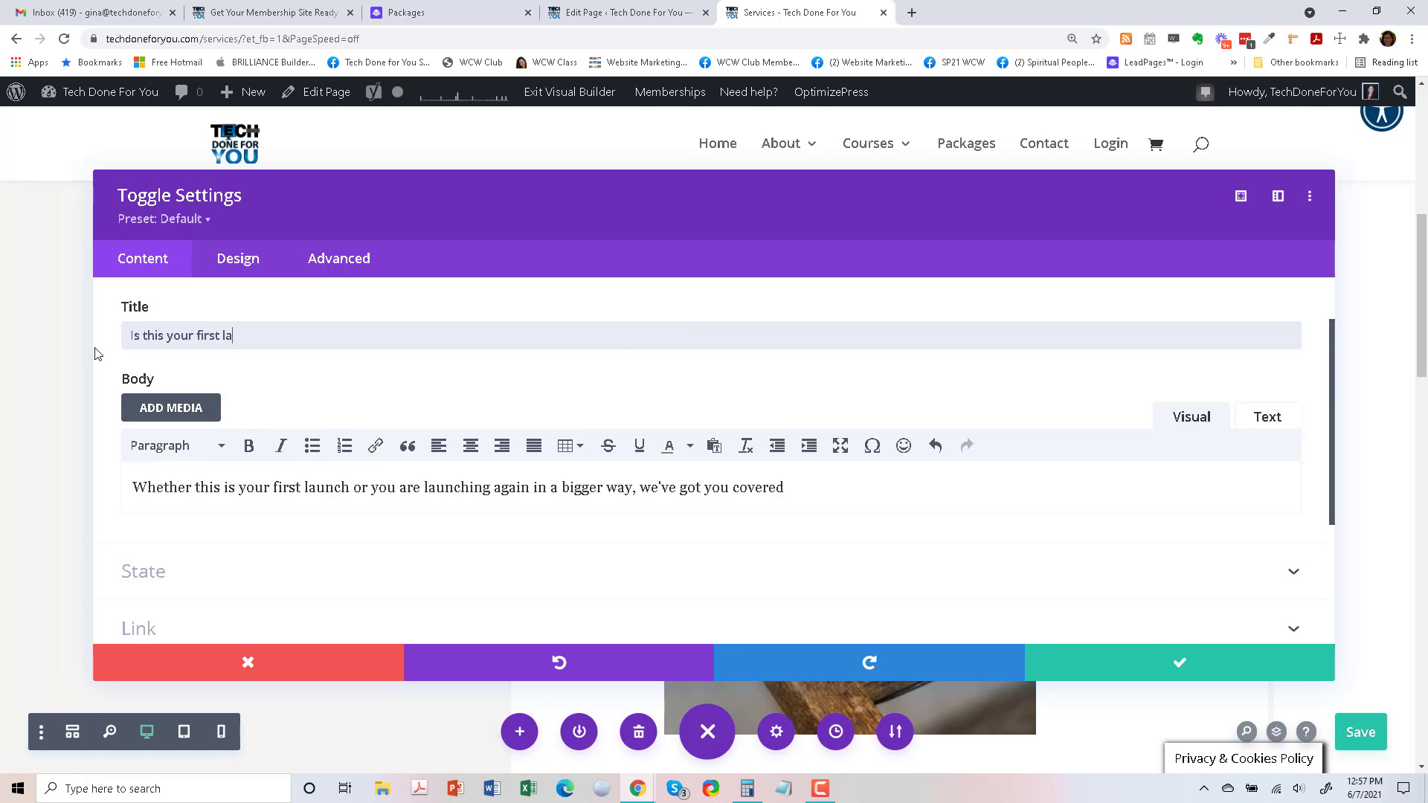
pyautogui.write('unch')
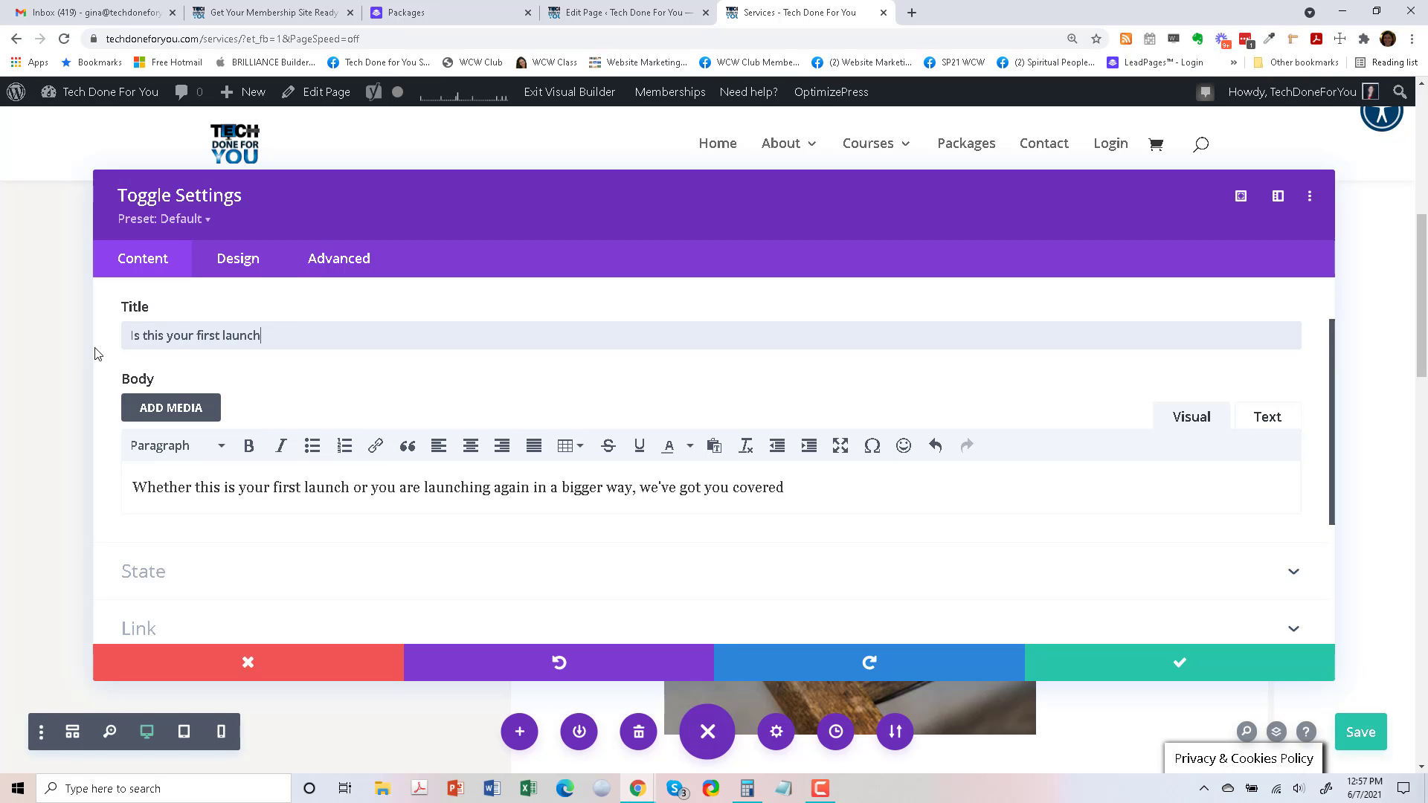
pyautogui.write('or a bi')
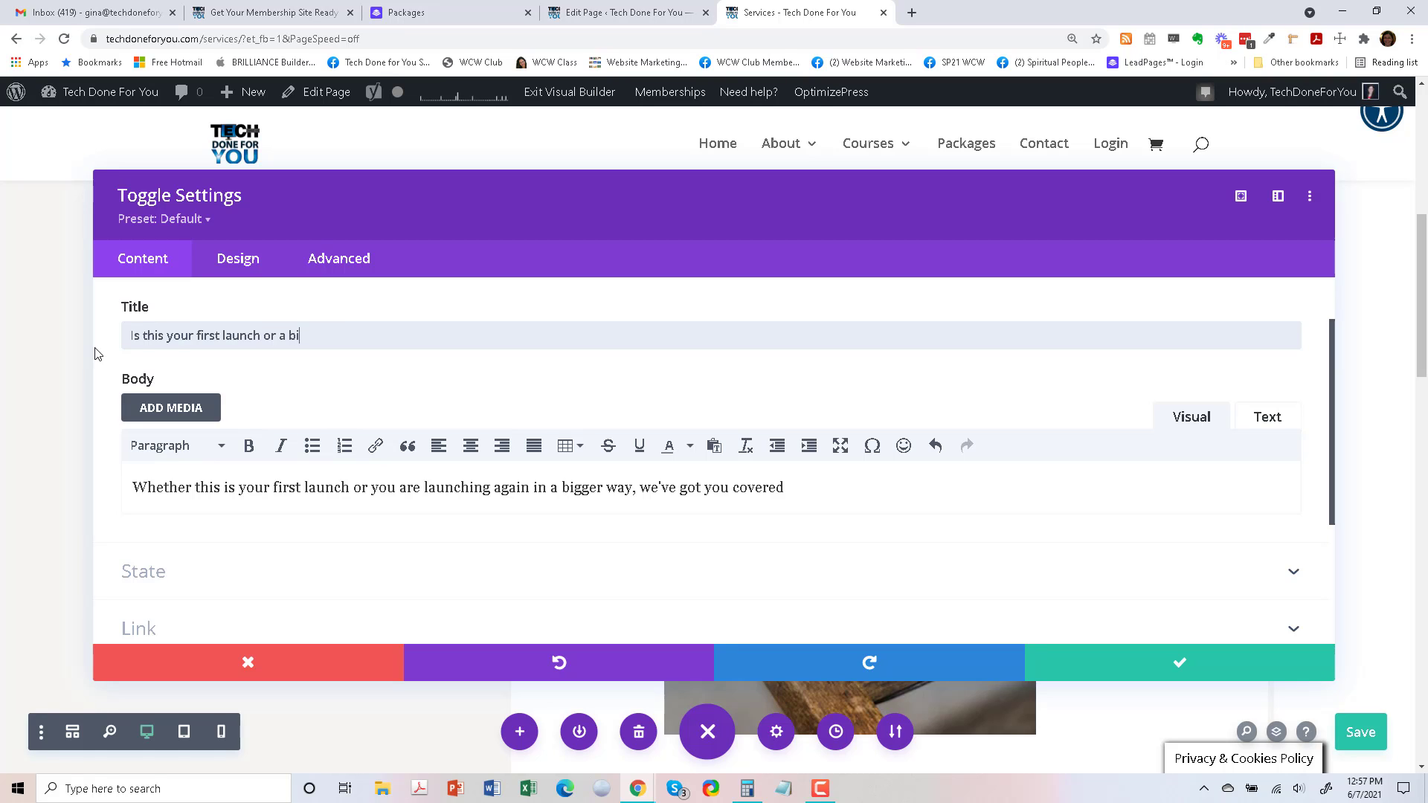
pyautogui.write('gger launch')
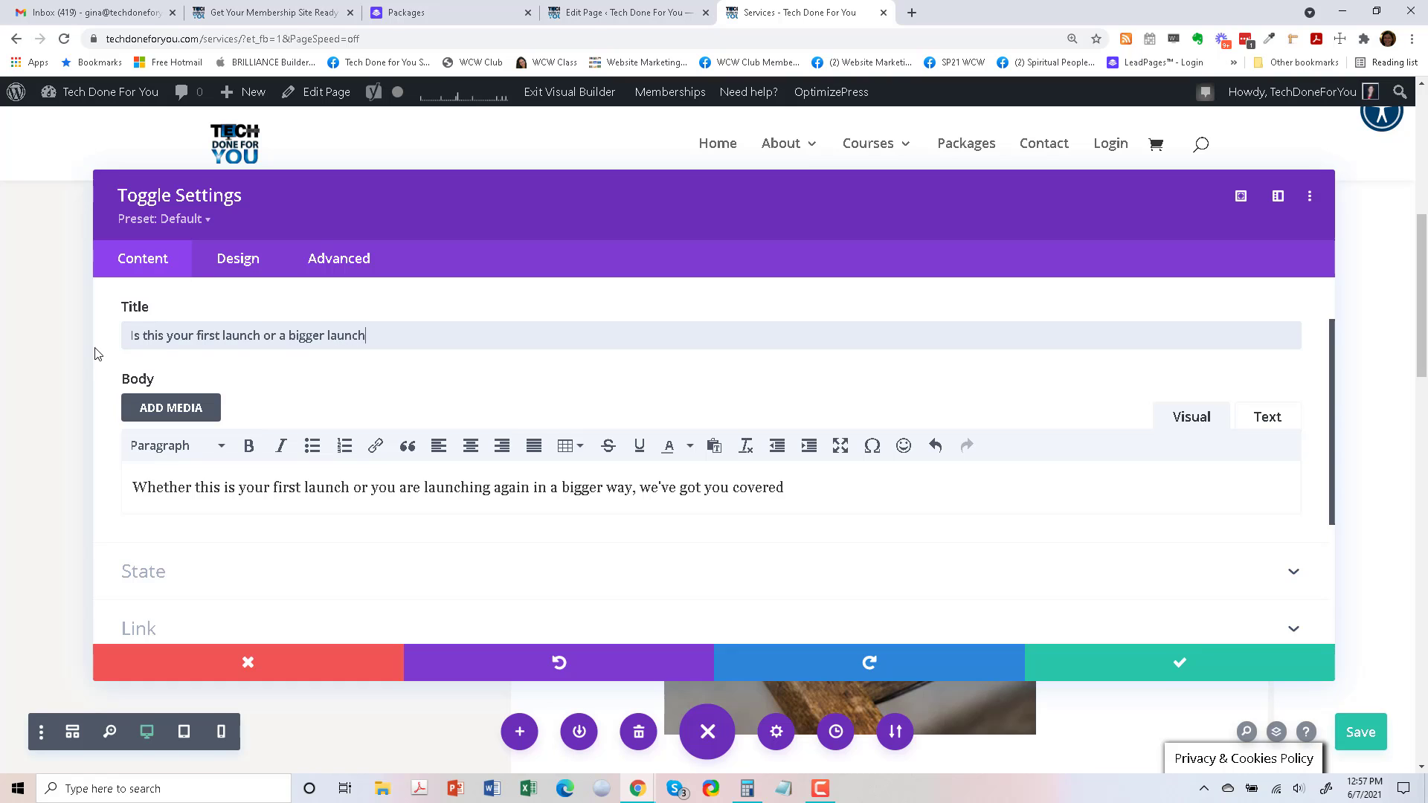
pyautogui.scroll(-3)
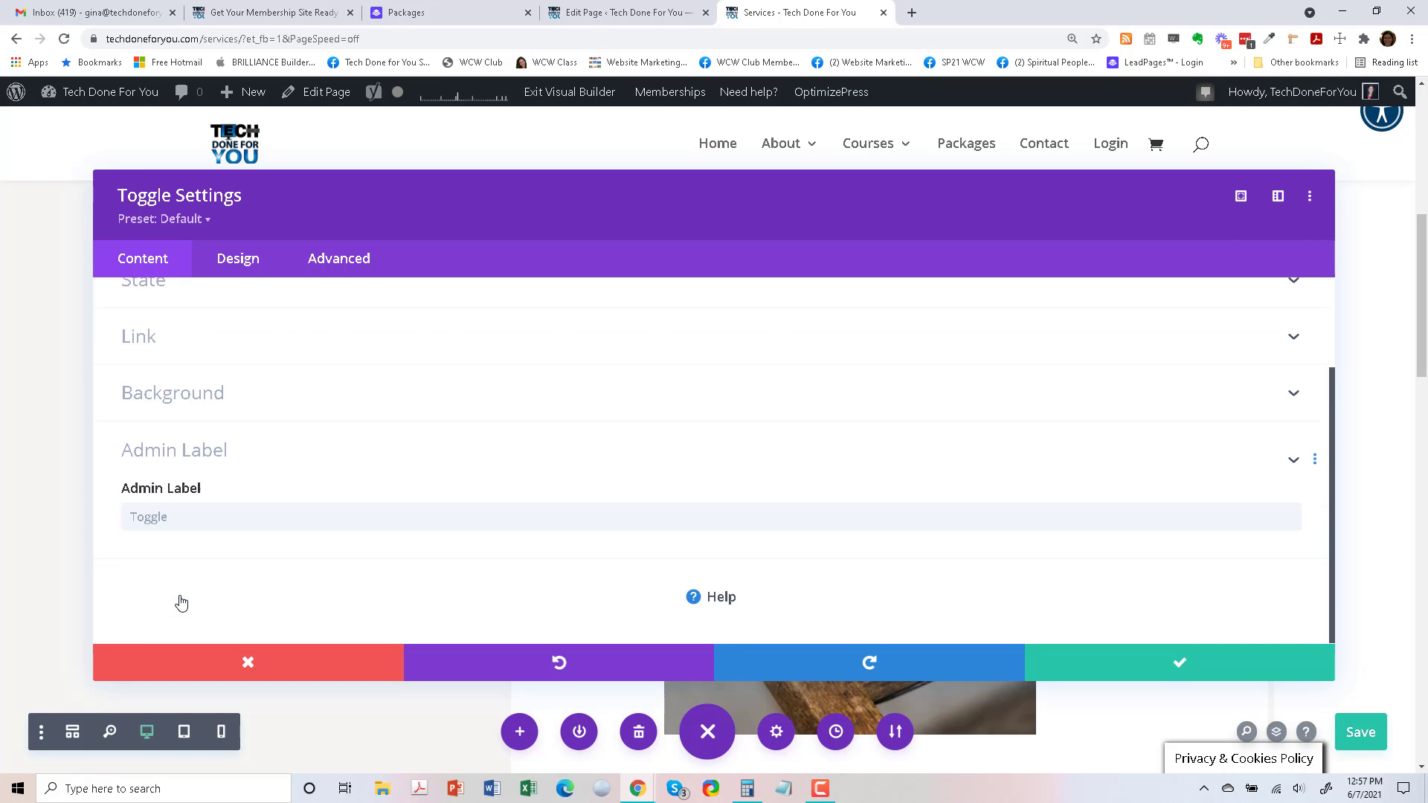
pyautogui.write('first launch')
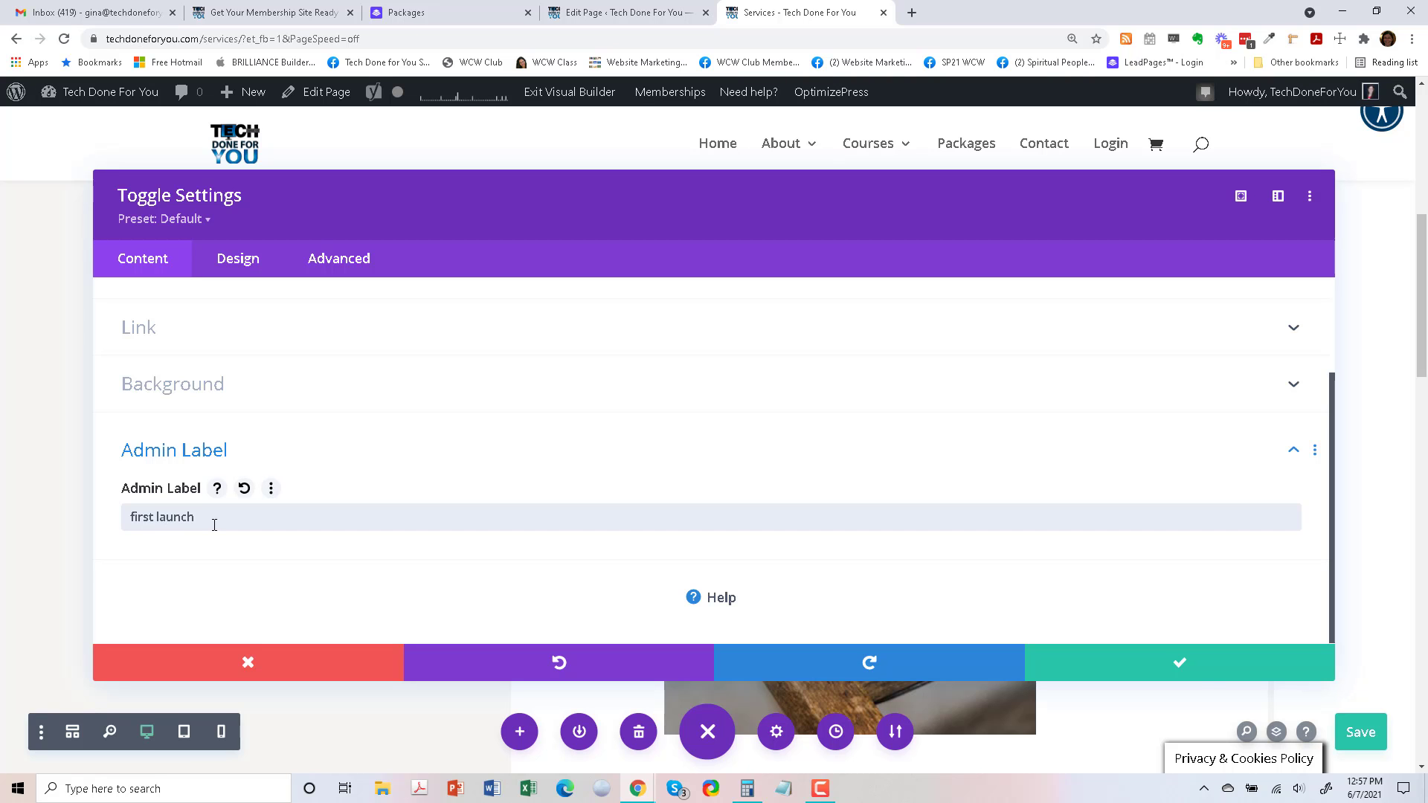
pyautogui.click(1178, 662)
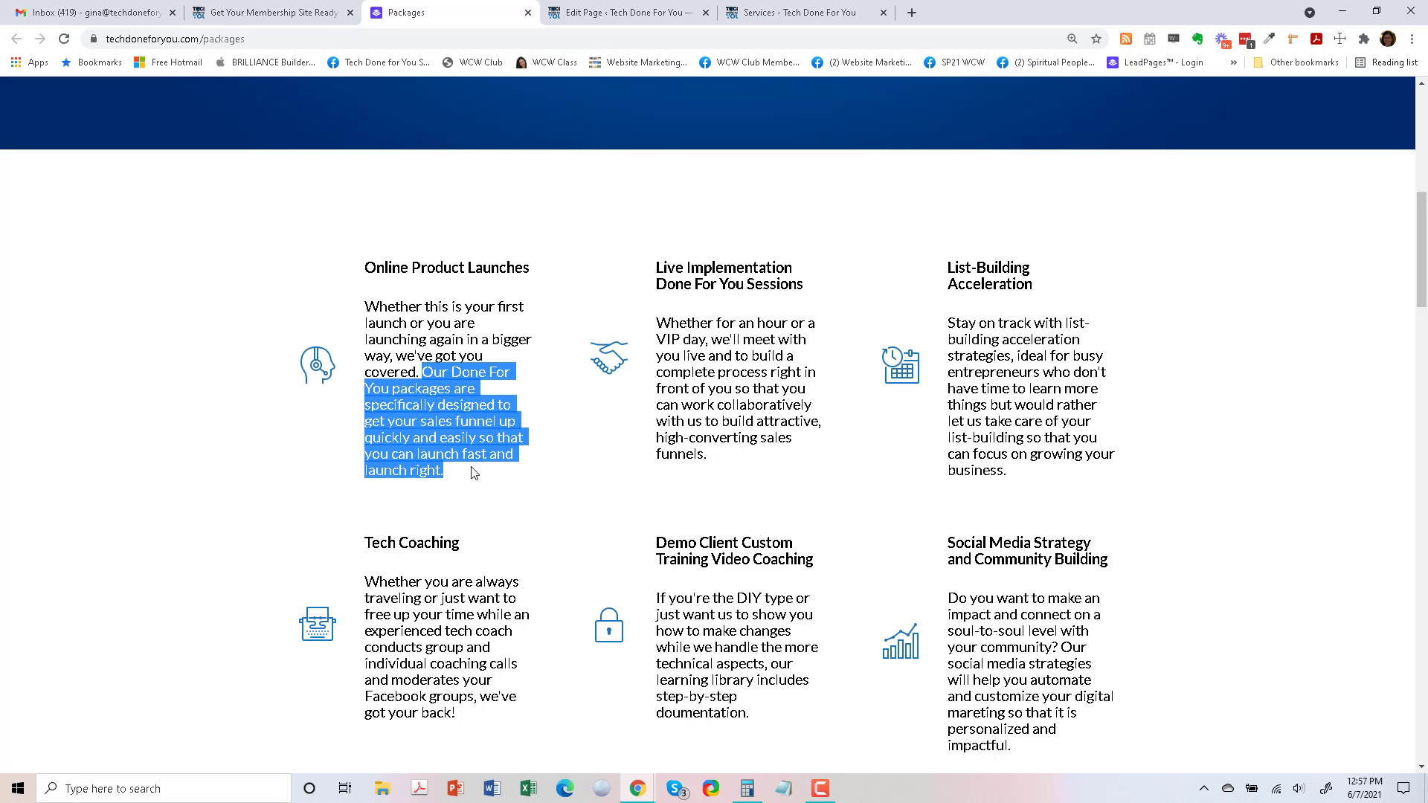
pyautogui.moveTo(632, 422)
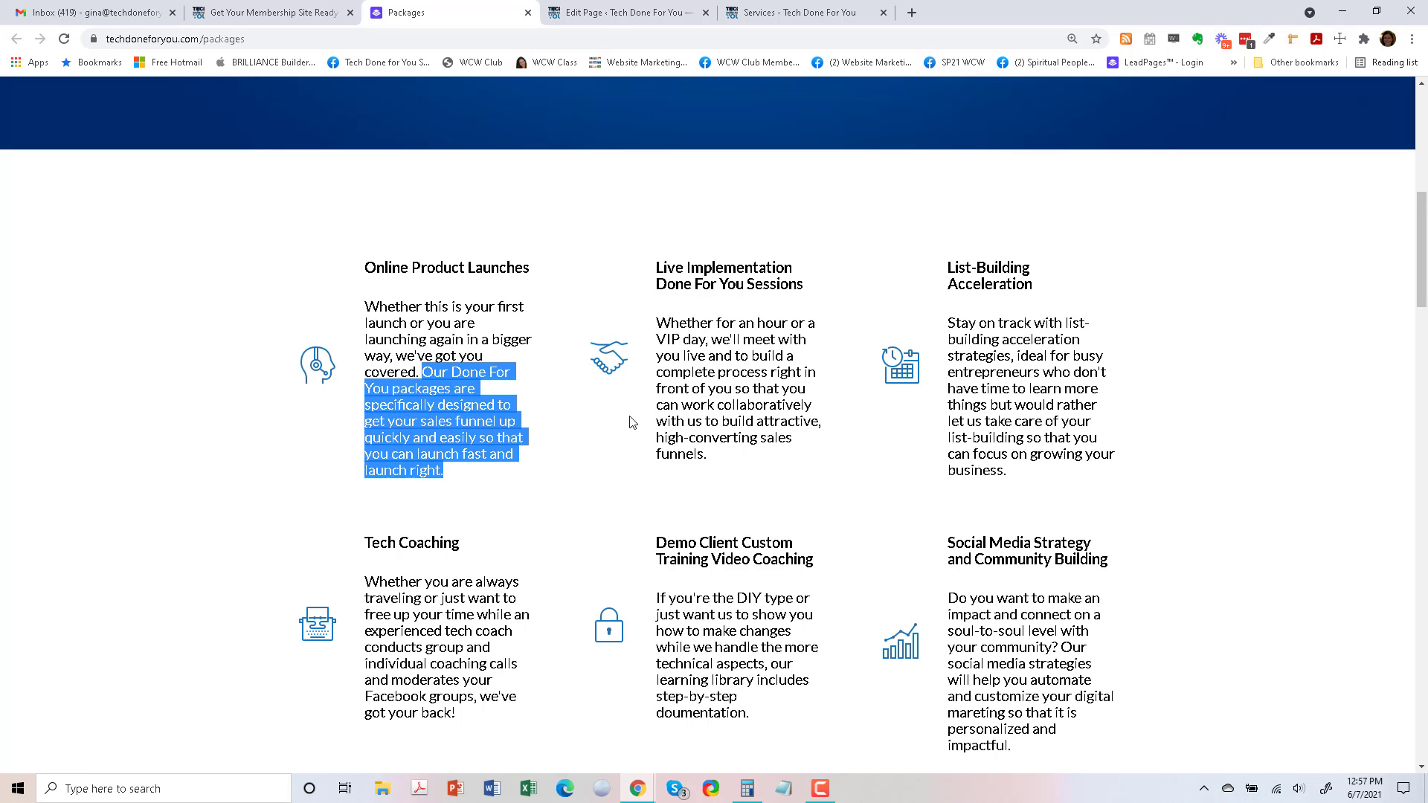
# Fill the second toggle with the copied package text and rename it 'Done For You packages'.
pyautogui.click(804, 12)
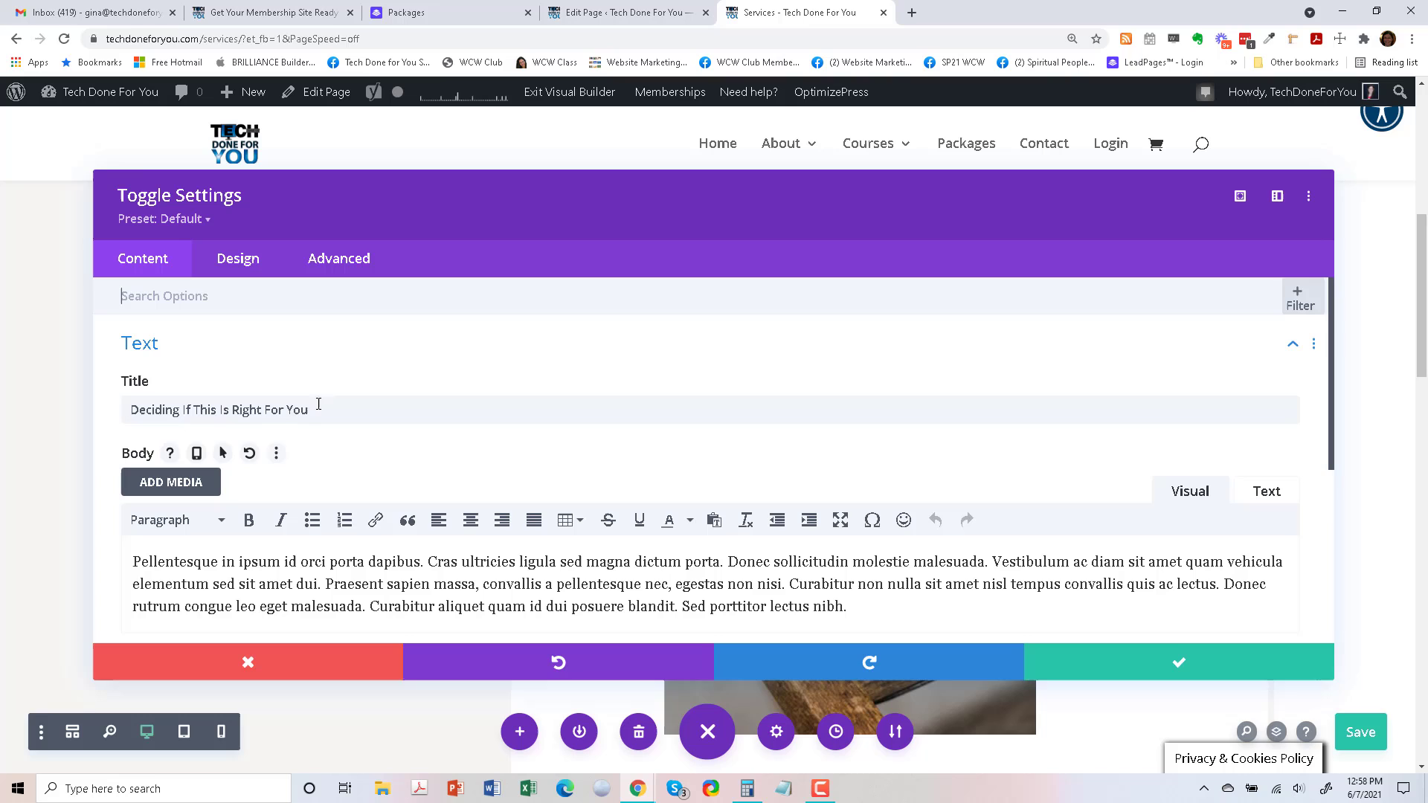
pyautogui.moveTo(671, 607); pyautogui.dragTo(845, 607)
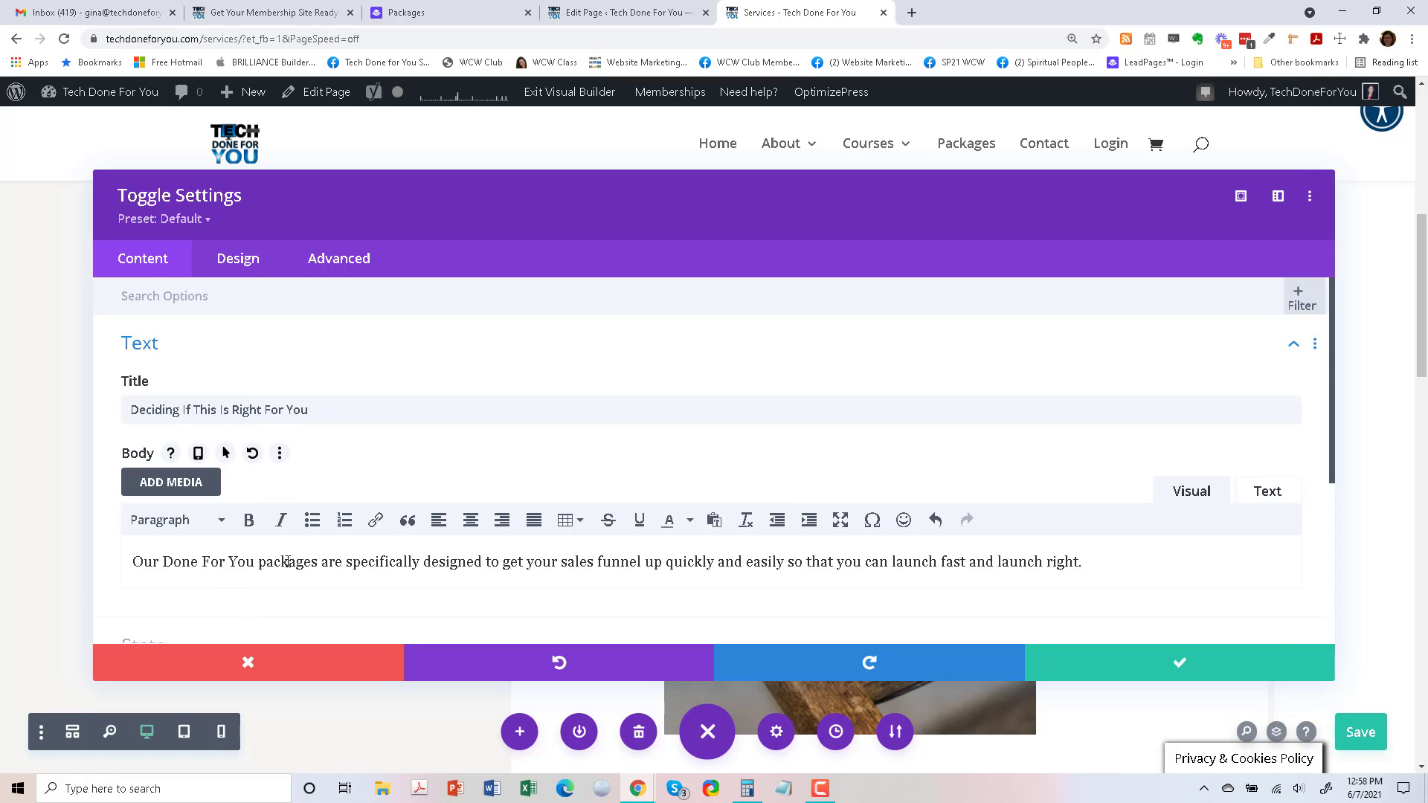
pyautogui.moveTo(160, 561); pyautogui.dragTo(318, 560)
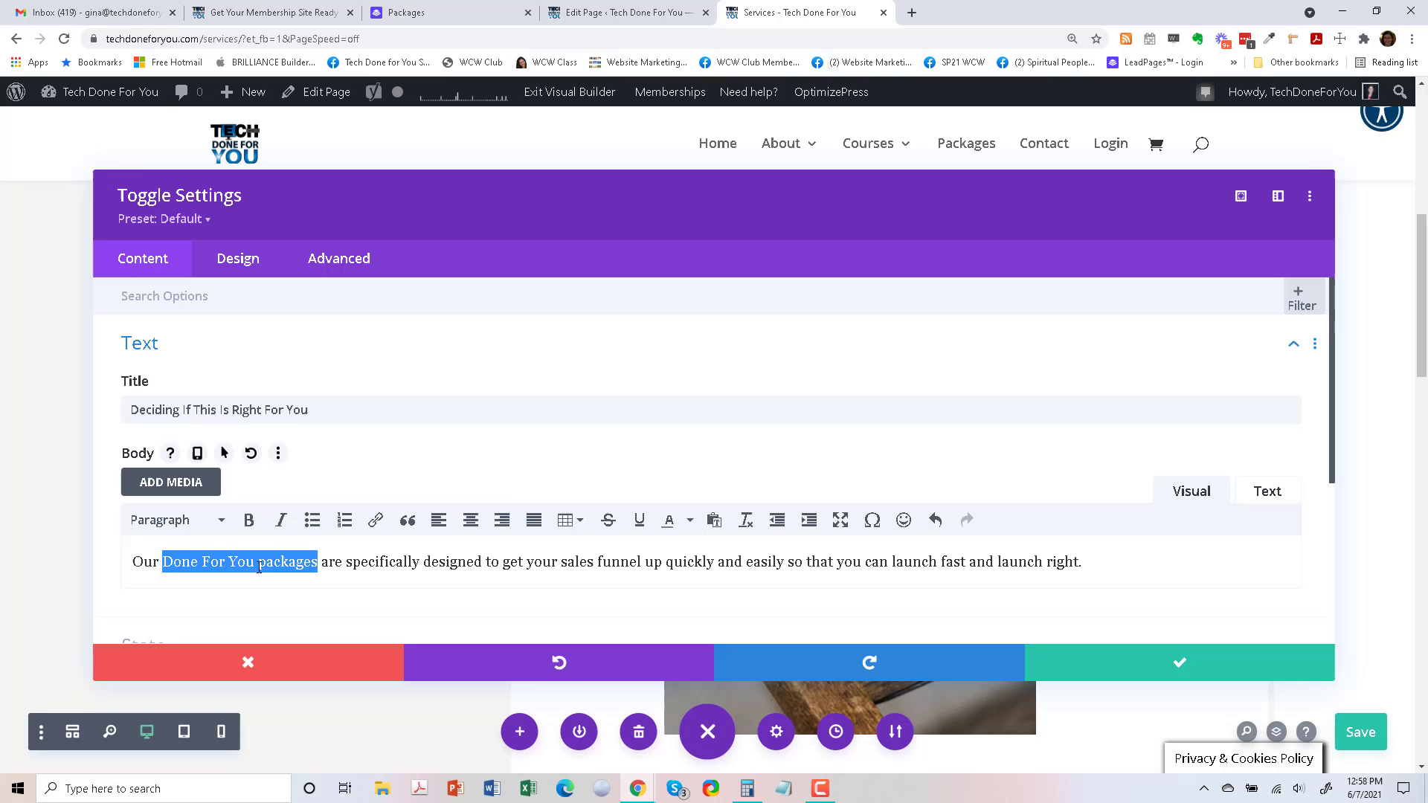
pyautogui.click(219, 409)
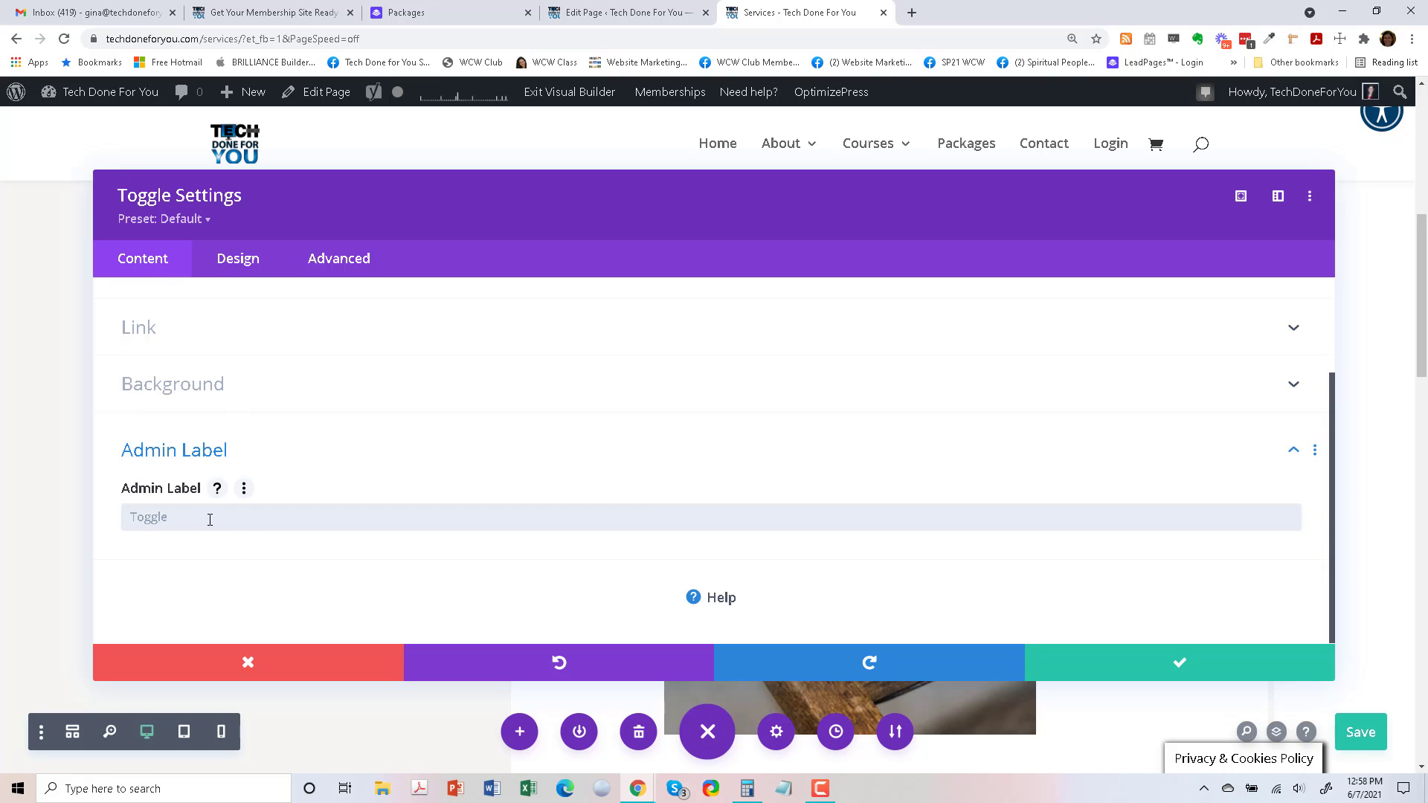
pyautogui.click(247, 662)
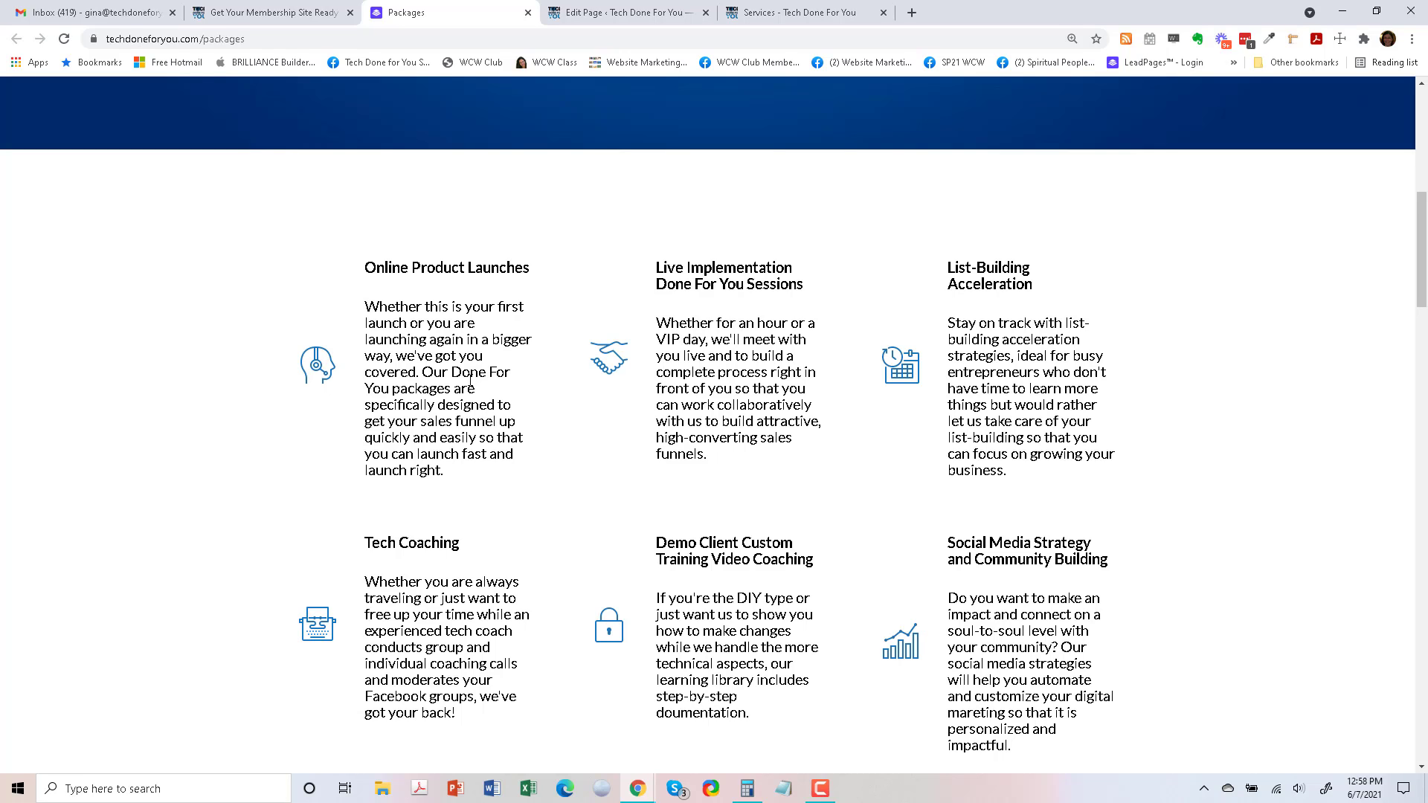
pyautogui.moveTo(1072, 313)
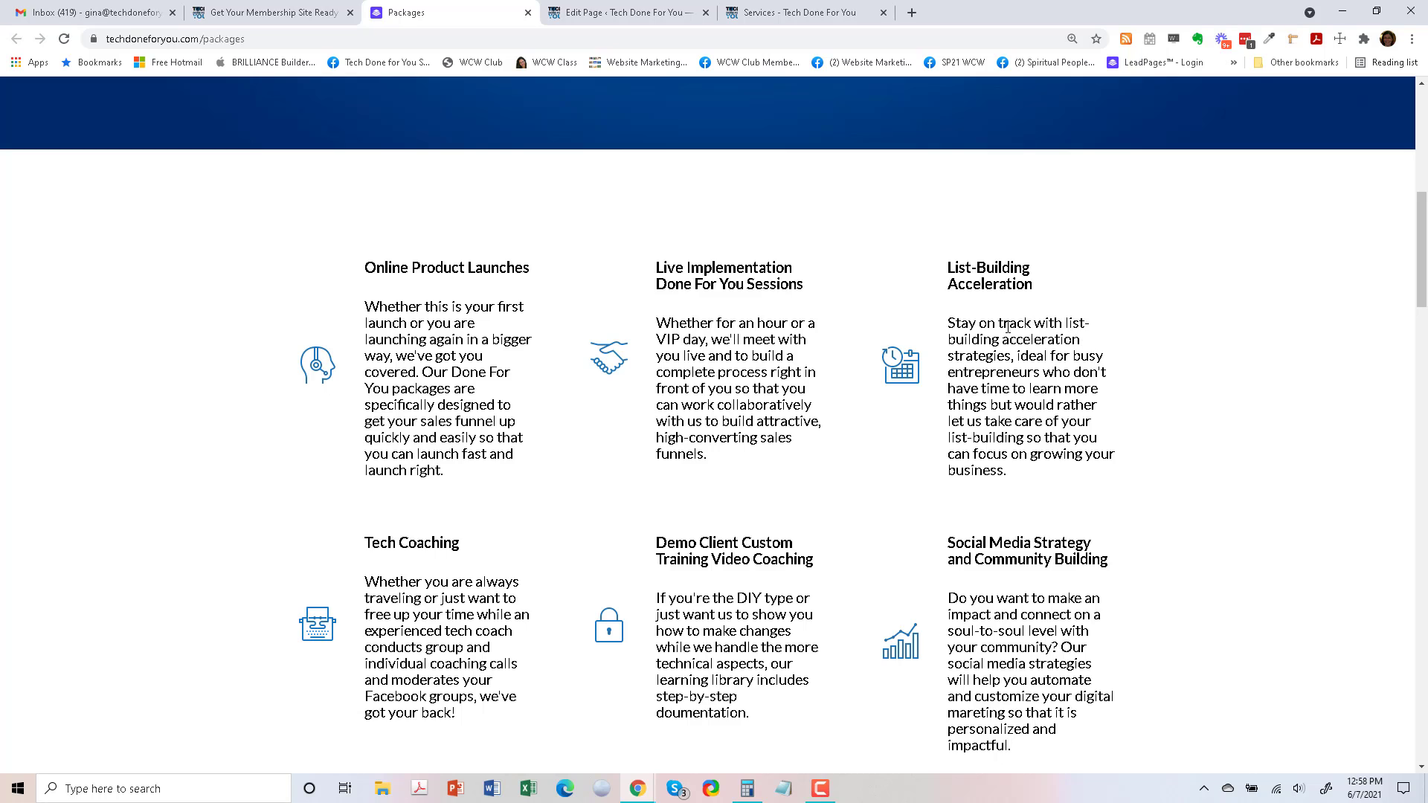
pyautogui.moveTo(944, 322); pyautogui.dragTo(1007, 471)
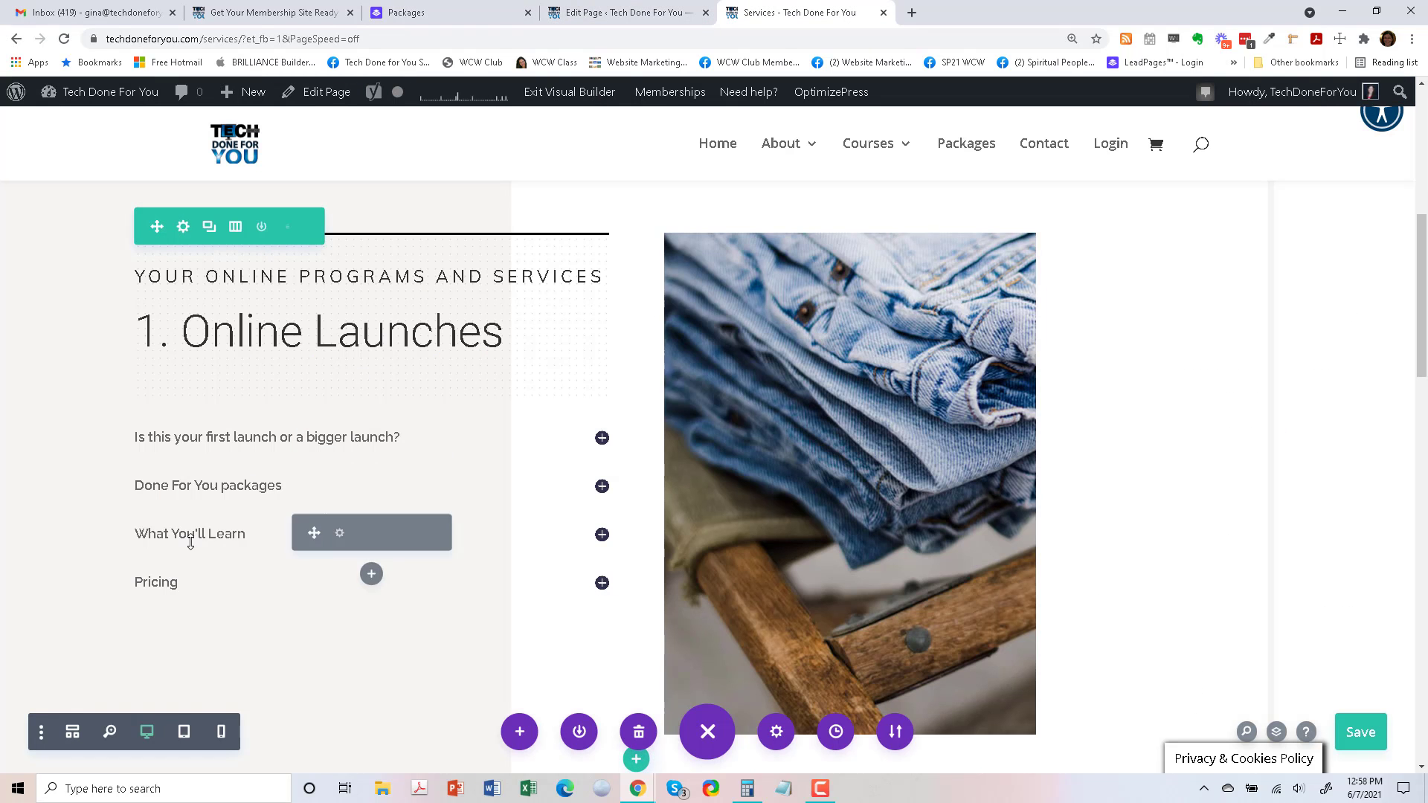
# Paste the List-Building Acceleration description into the What You'll Learn toggle, relabelled 'list-building'.
pyautogui.click(190, 534)
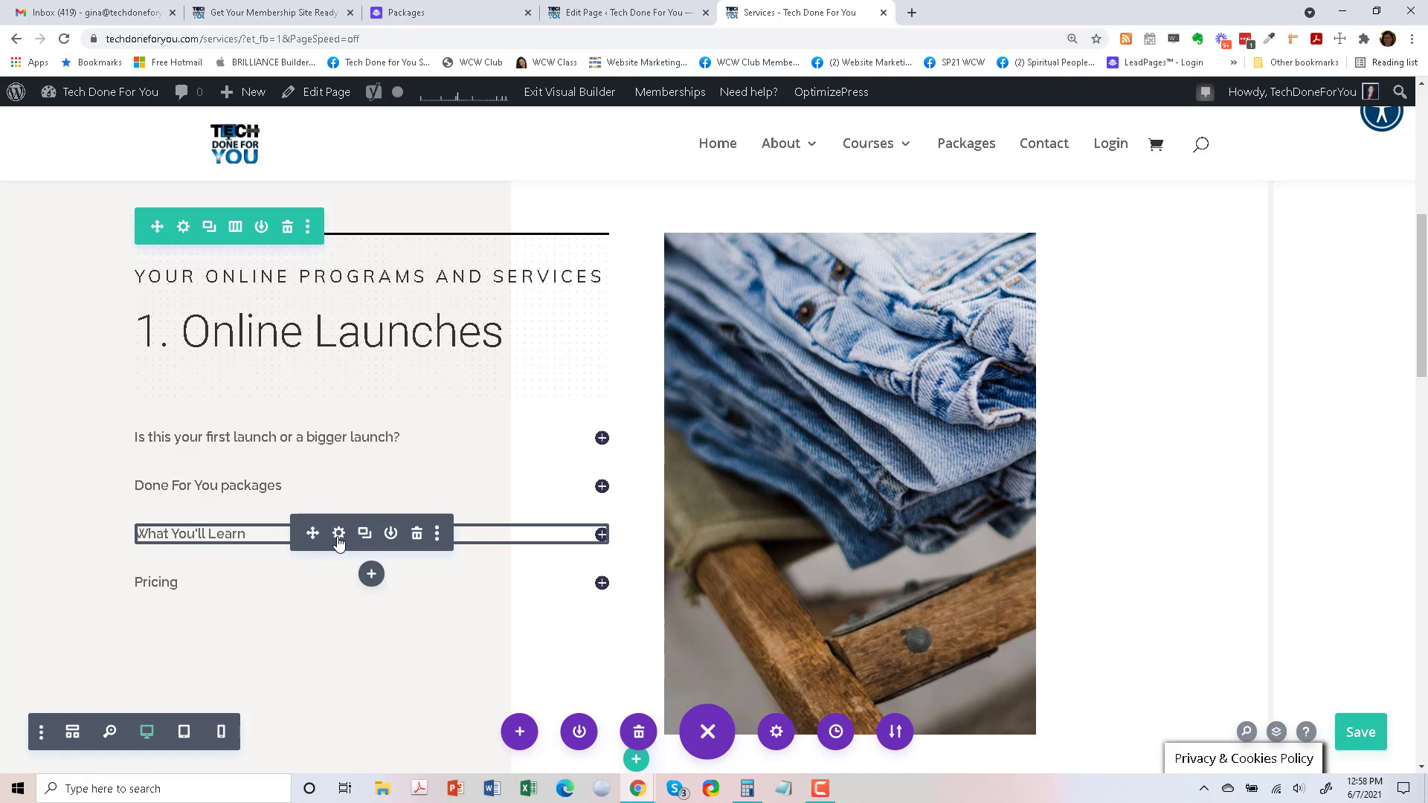
pyautogui.click(339, 534)
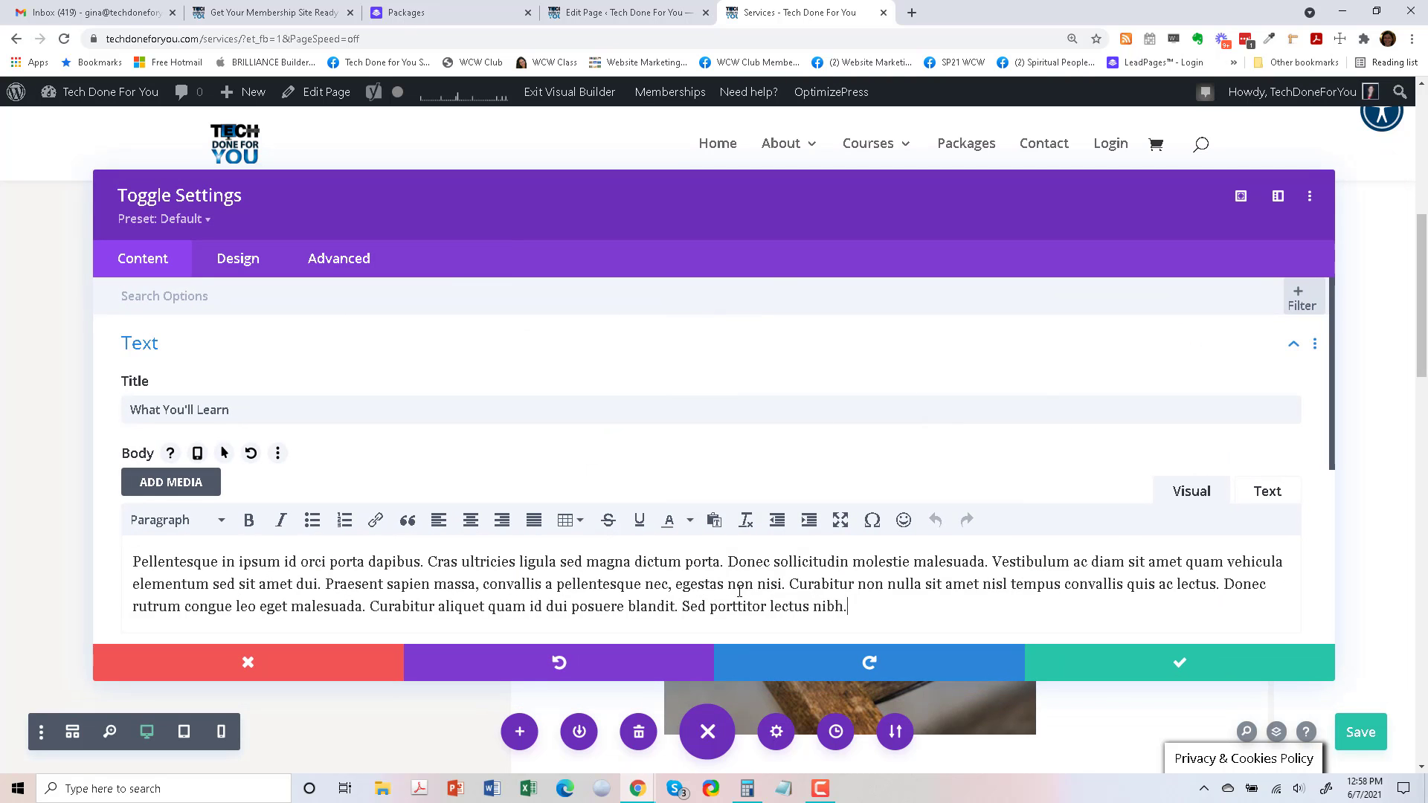
pyautogui.rightClick(547, 583)
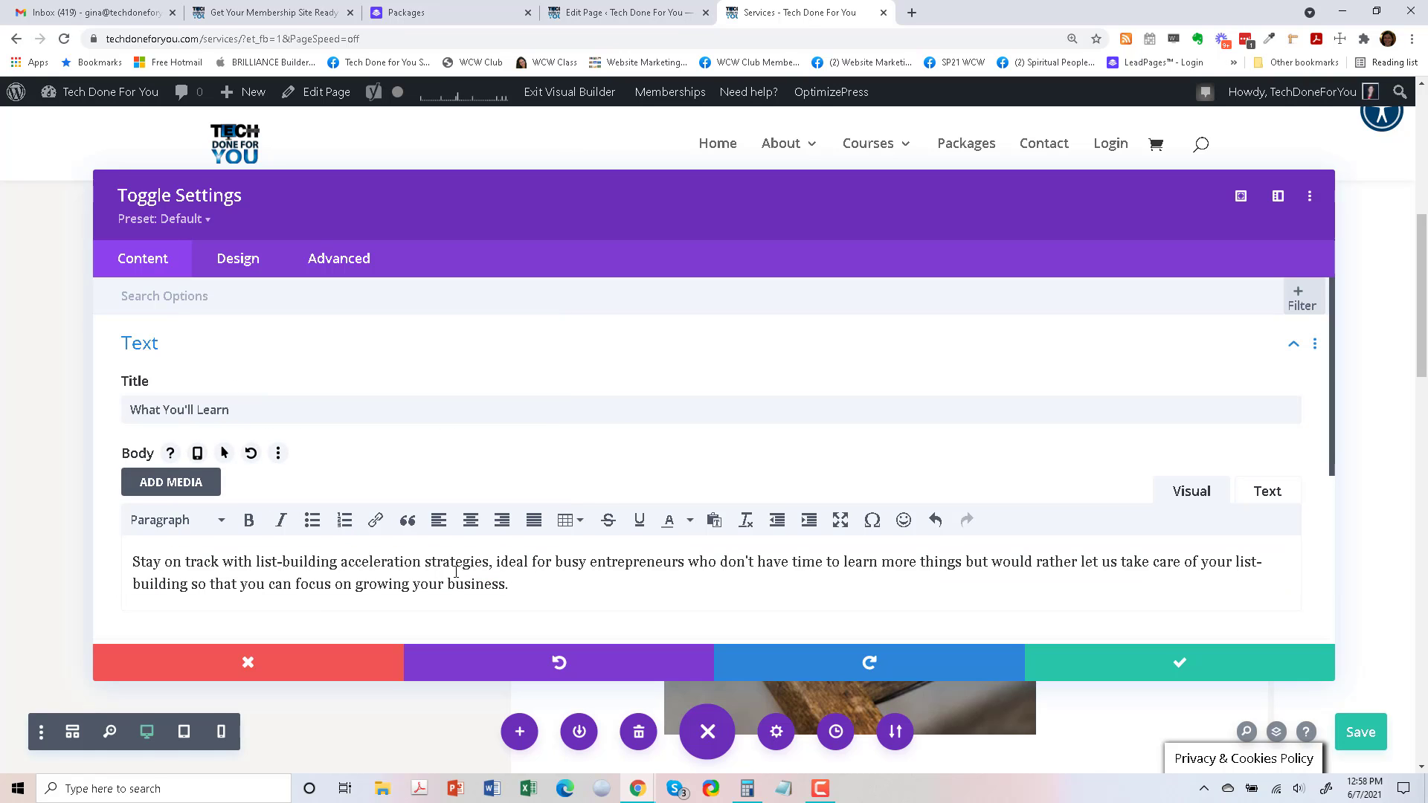
pyautogui.doubleClick(316, 562)
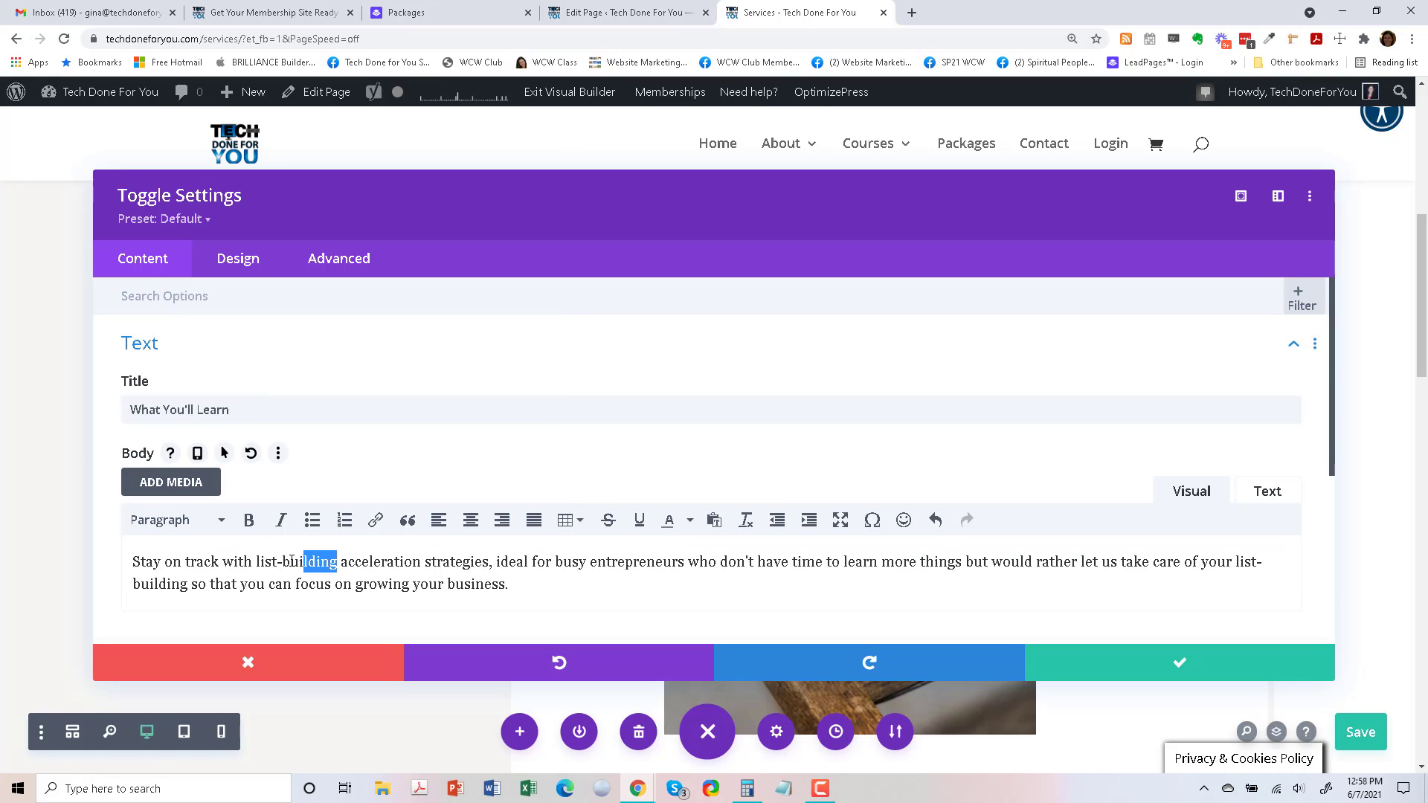
pyautogui.doubleClick(296, 561)
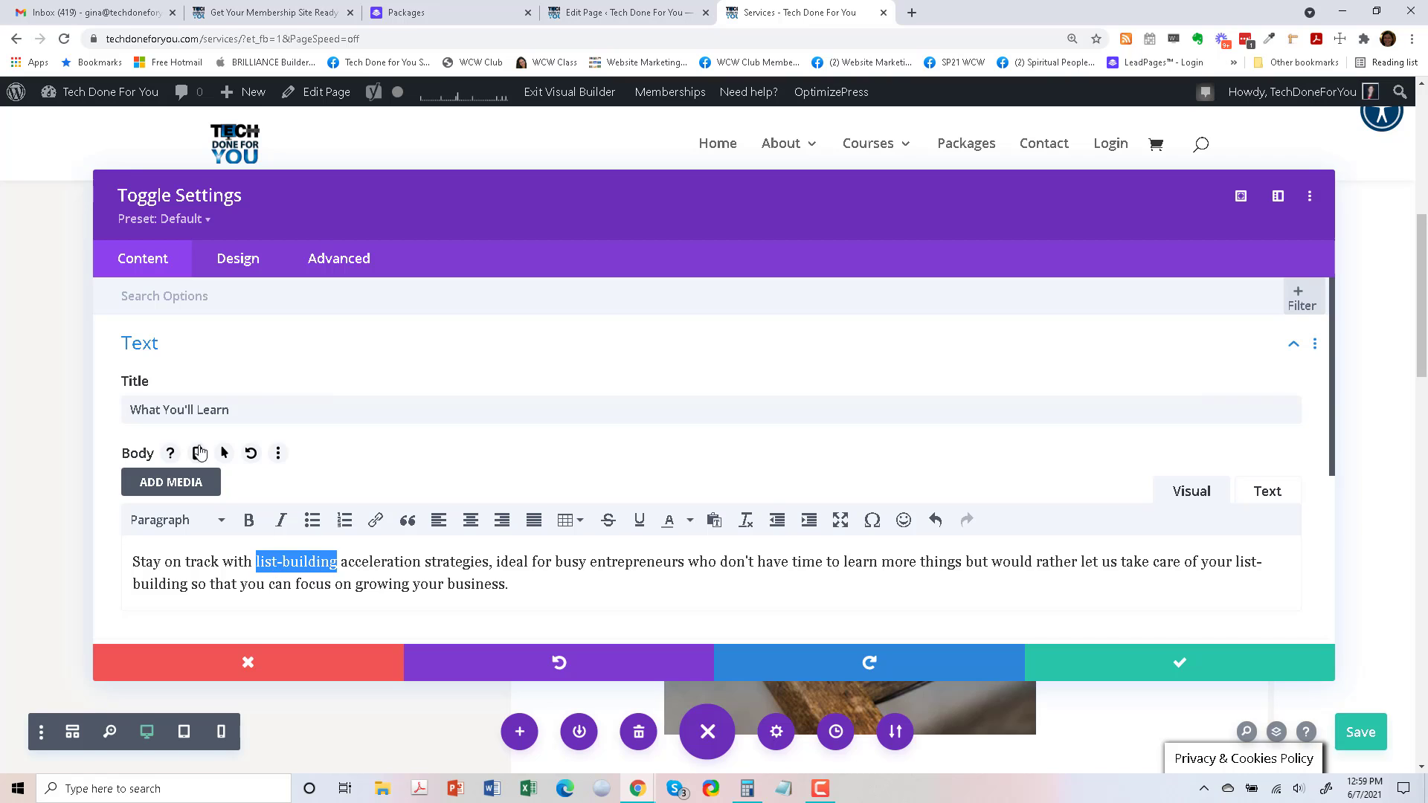
pyautogui.scroll(-3)
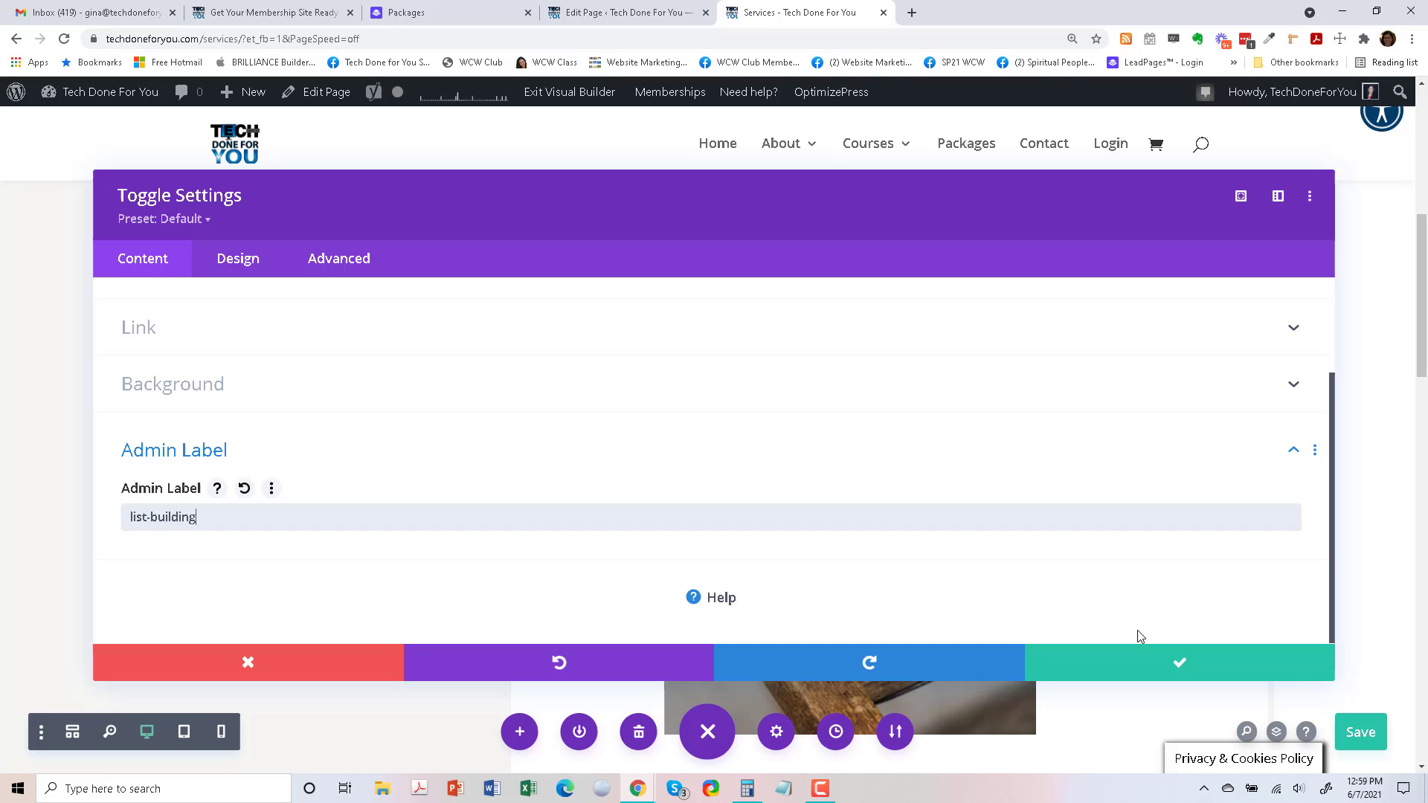
pyautogui.click(1178, 662)
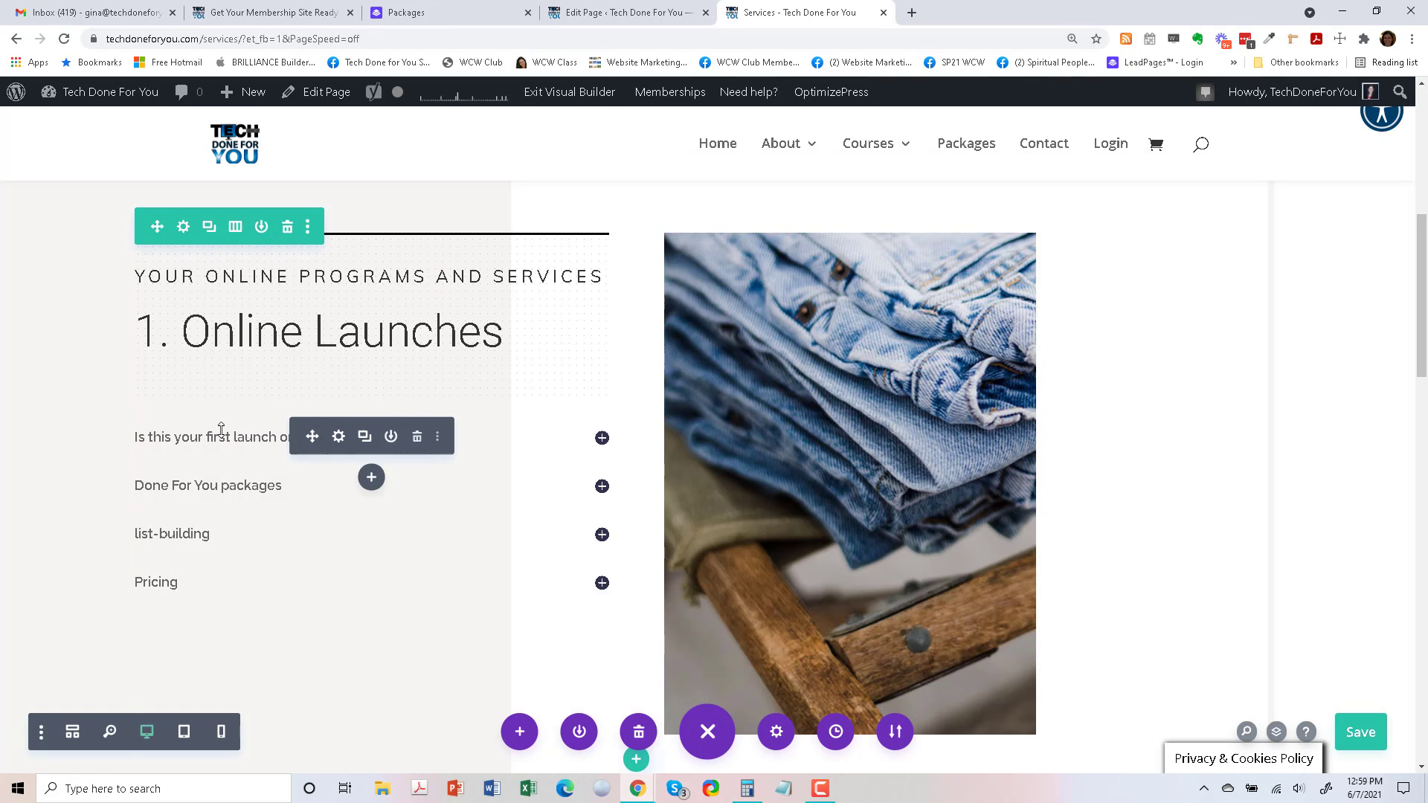
pyautogui.click(171, 534)
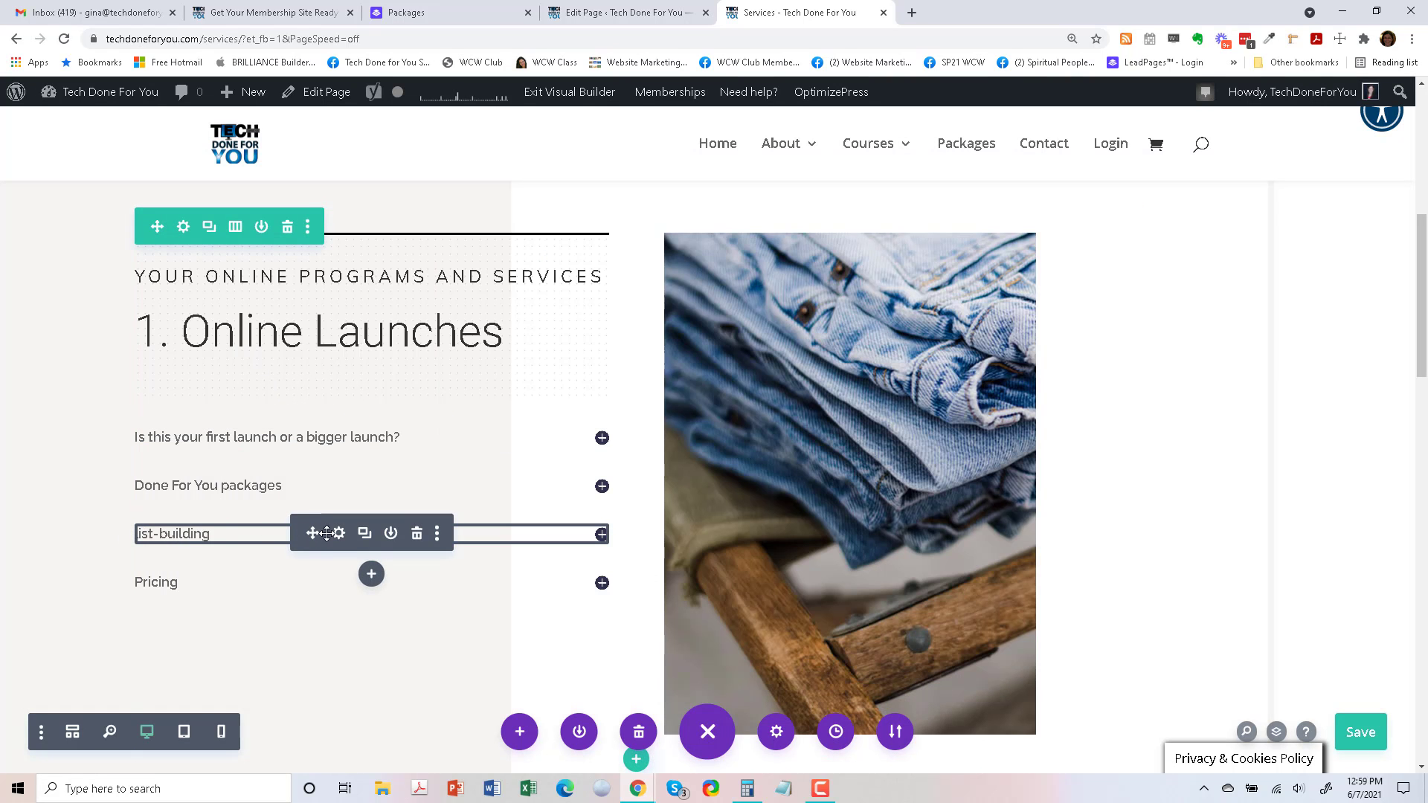
pyautogui.moveTo(341, 543)
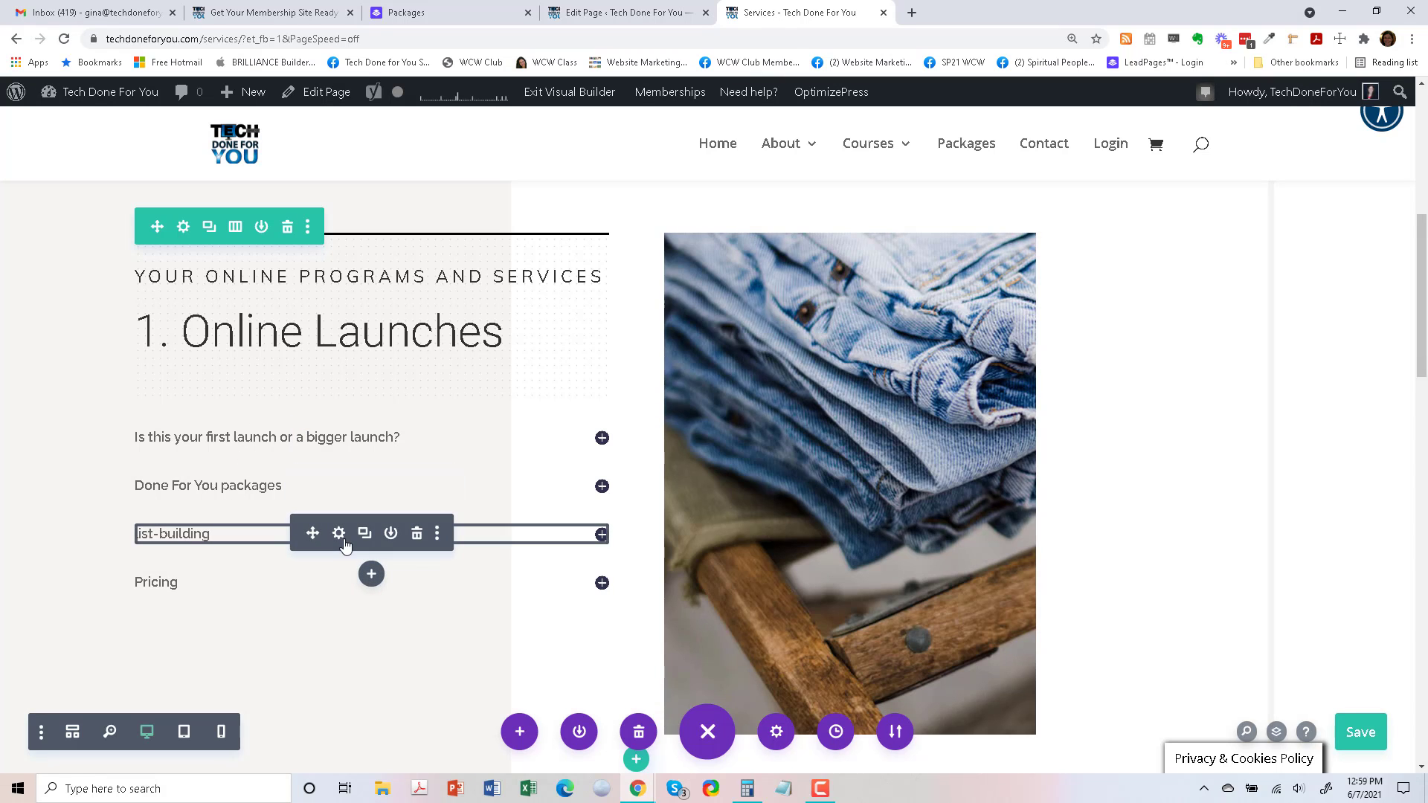
pyautogui.click(338, 534)
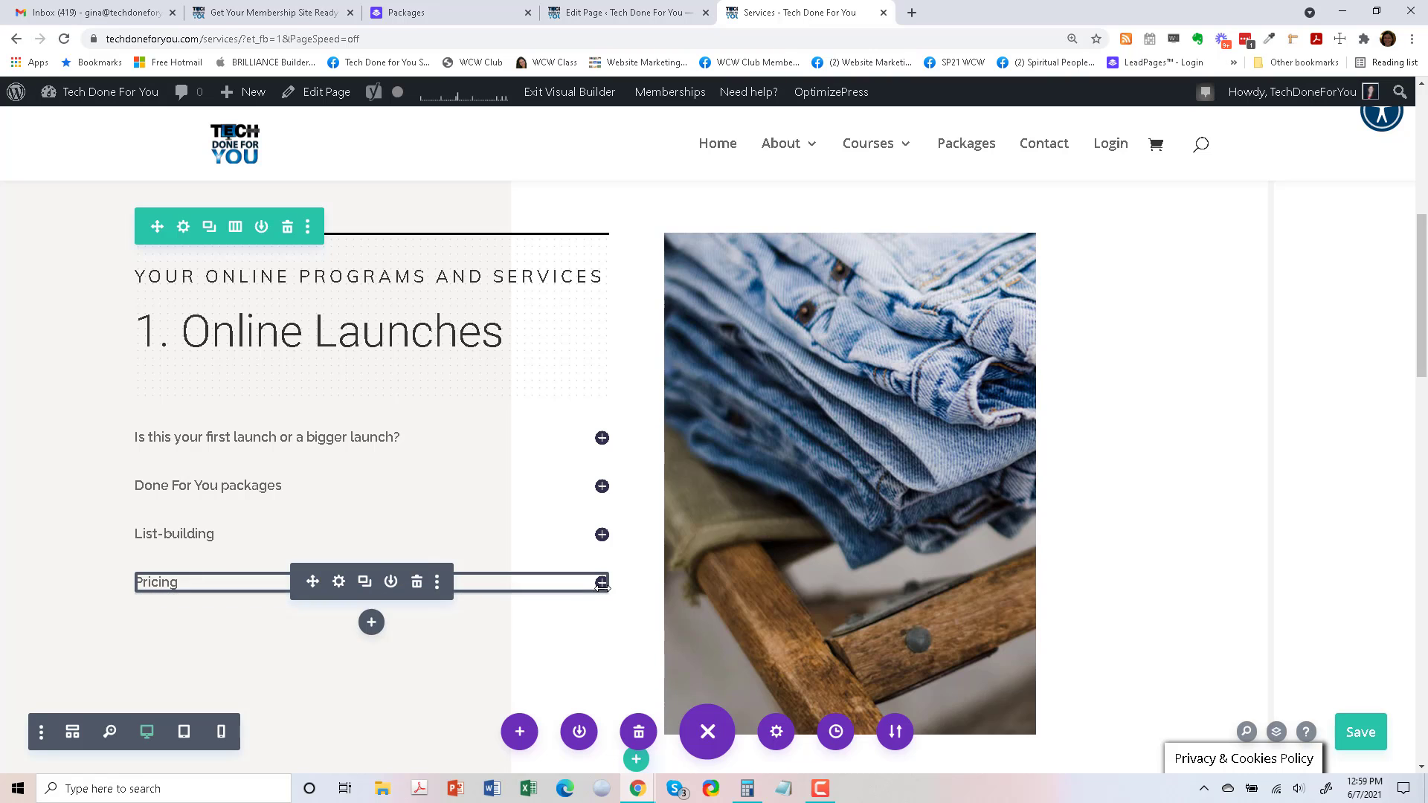
# Copy the package pricing sentence from the Packages page for the Pricing toggle.
pyautogui.click(338, 581)
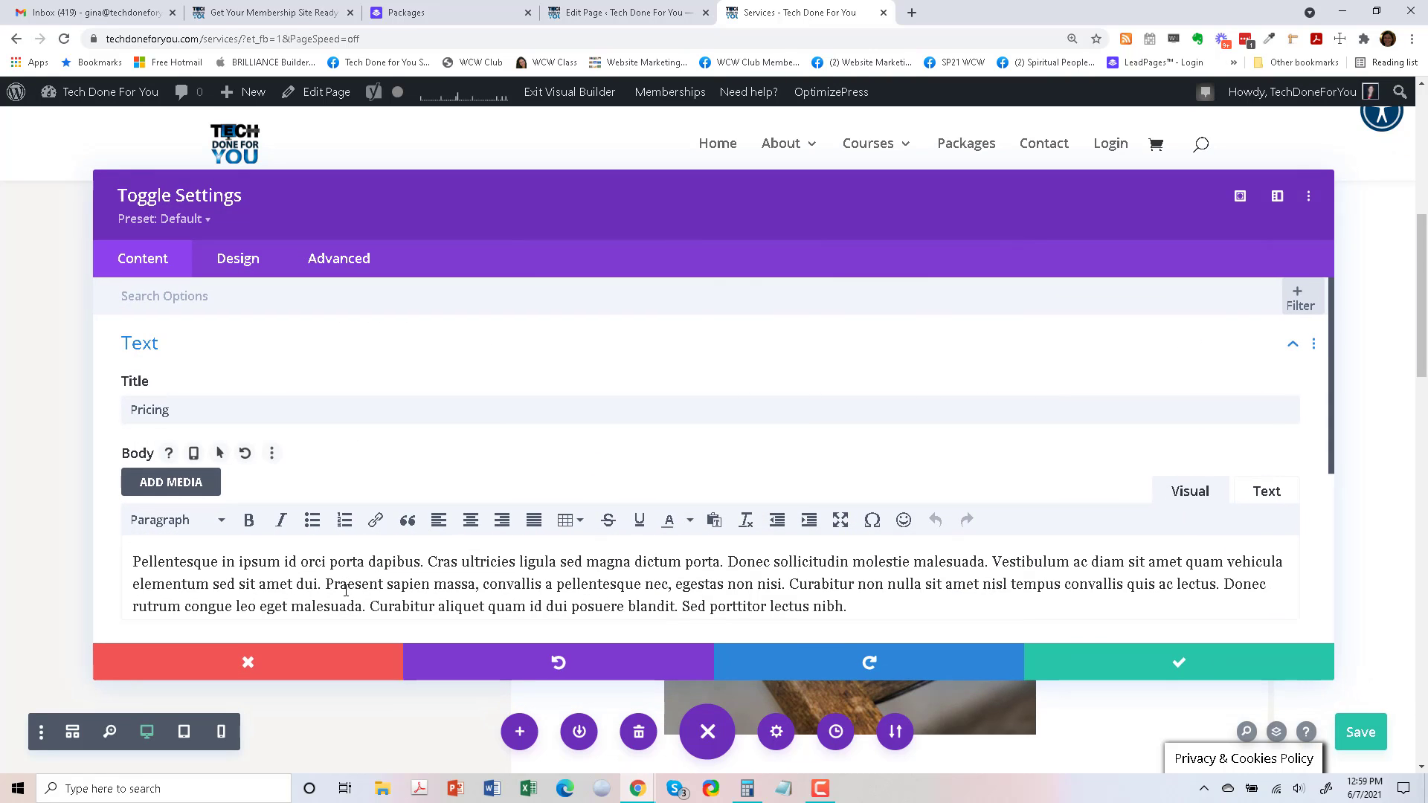
pyautogui.moveTo(583, 537)
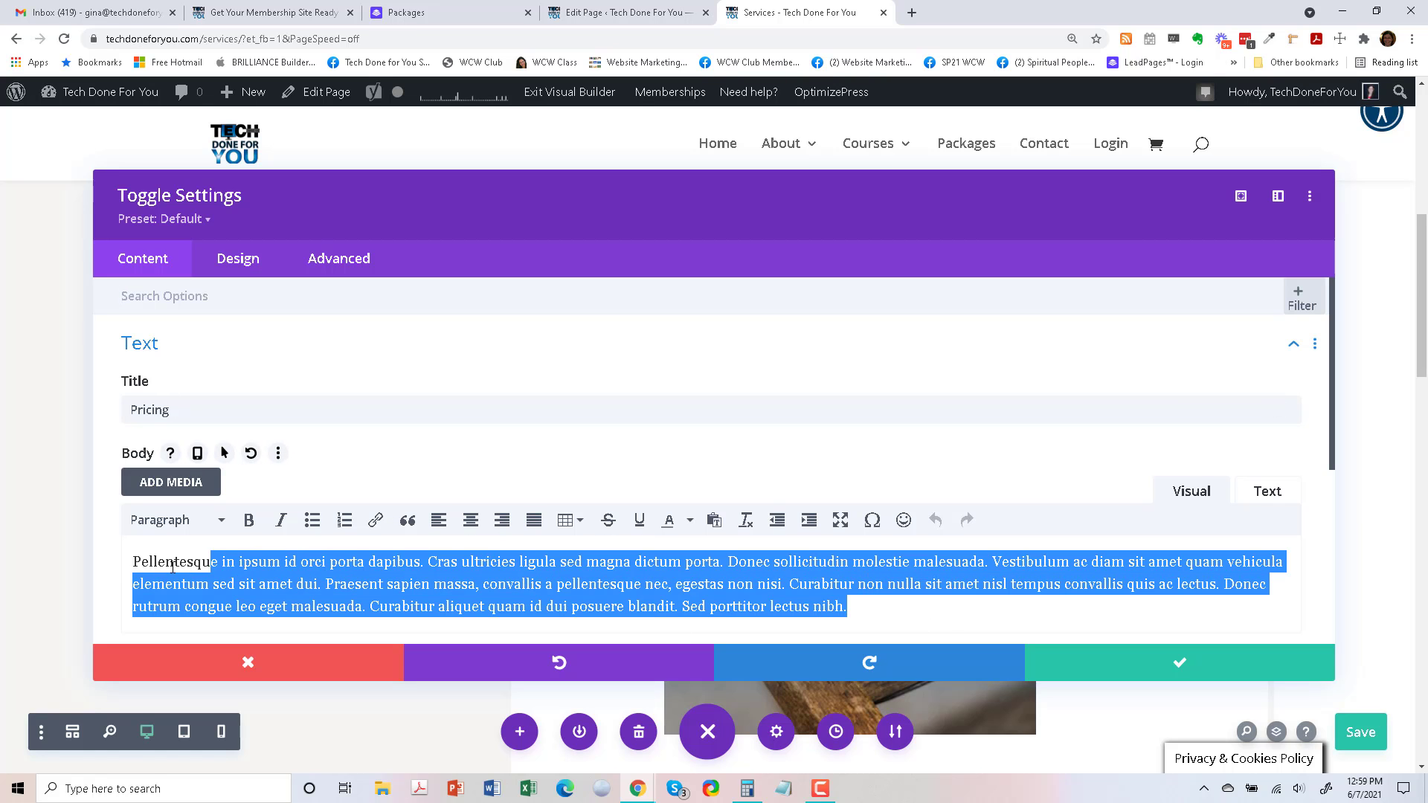
pyautogui.click(428, 12)
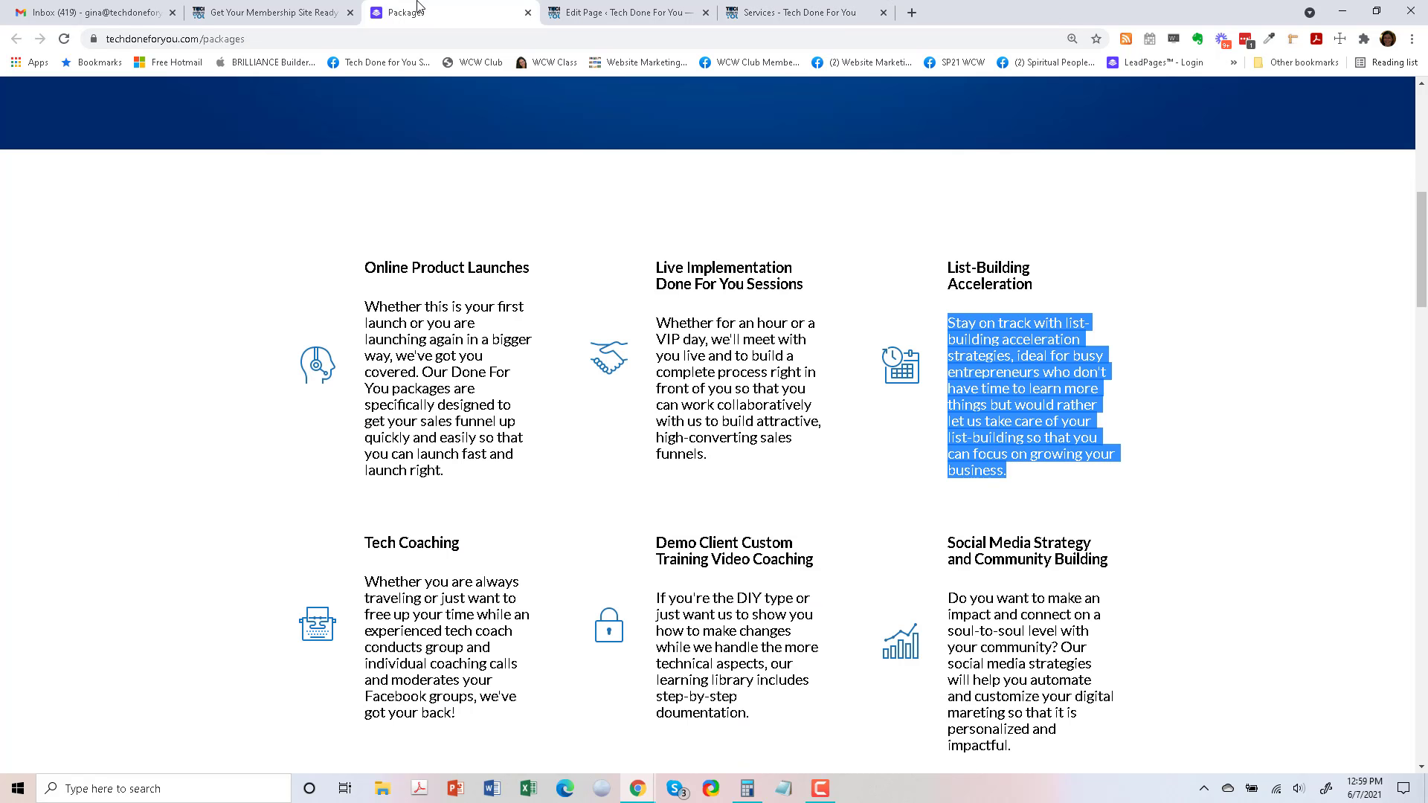
pyautogui.scroll(-3)
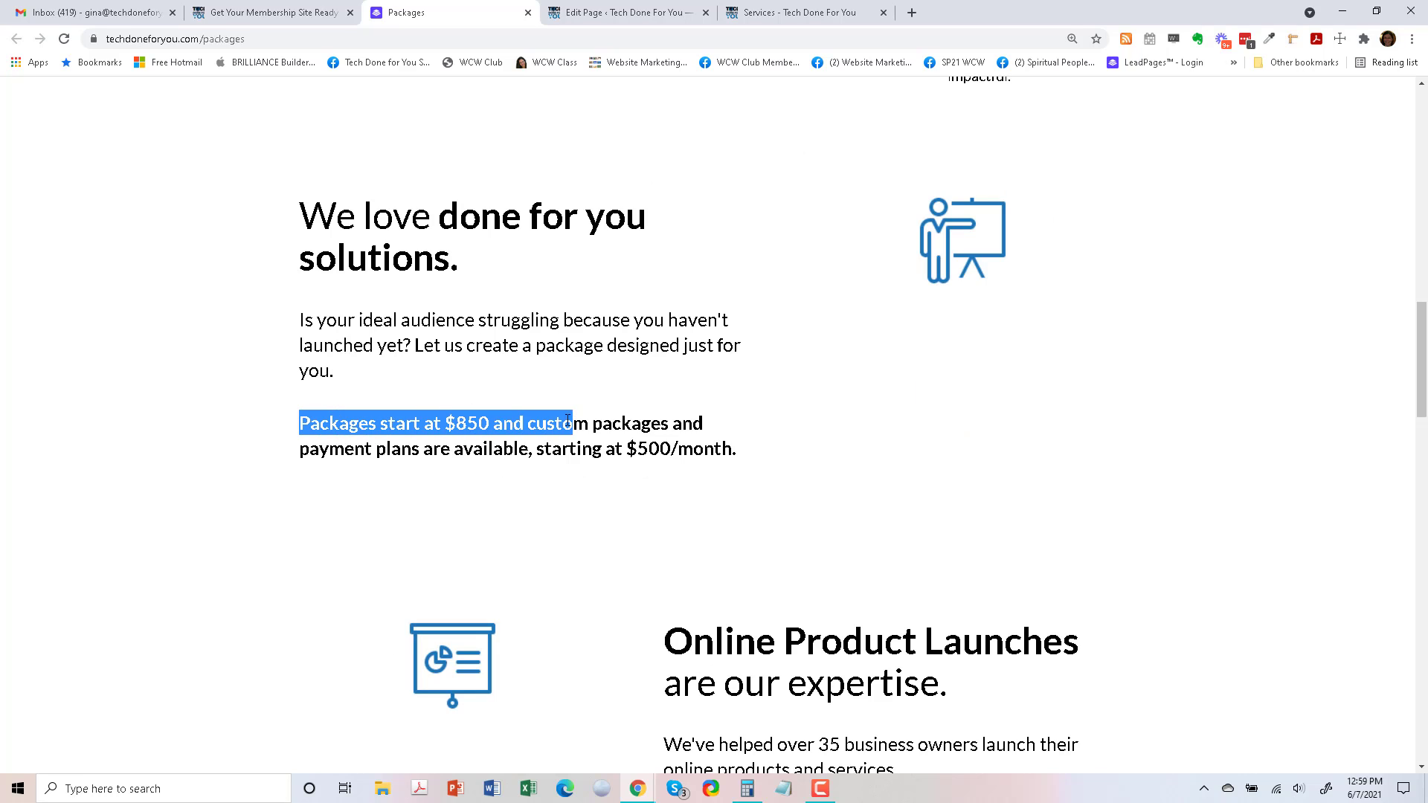
pyautogui.moveTo(567, 423); pyautogui.dragTo(737, 447)
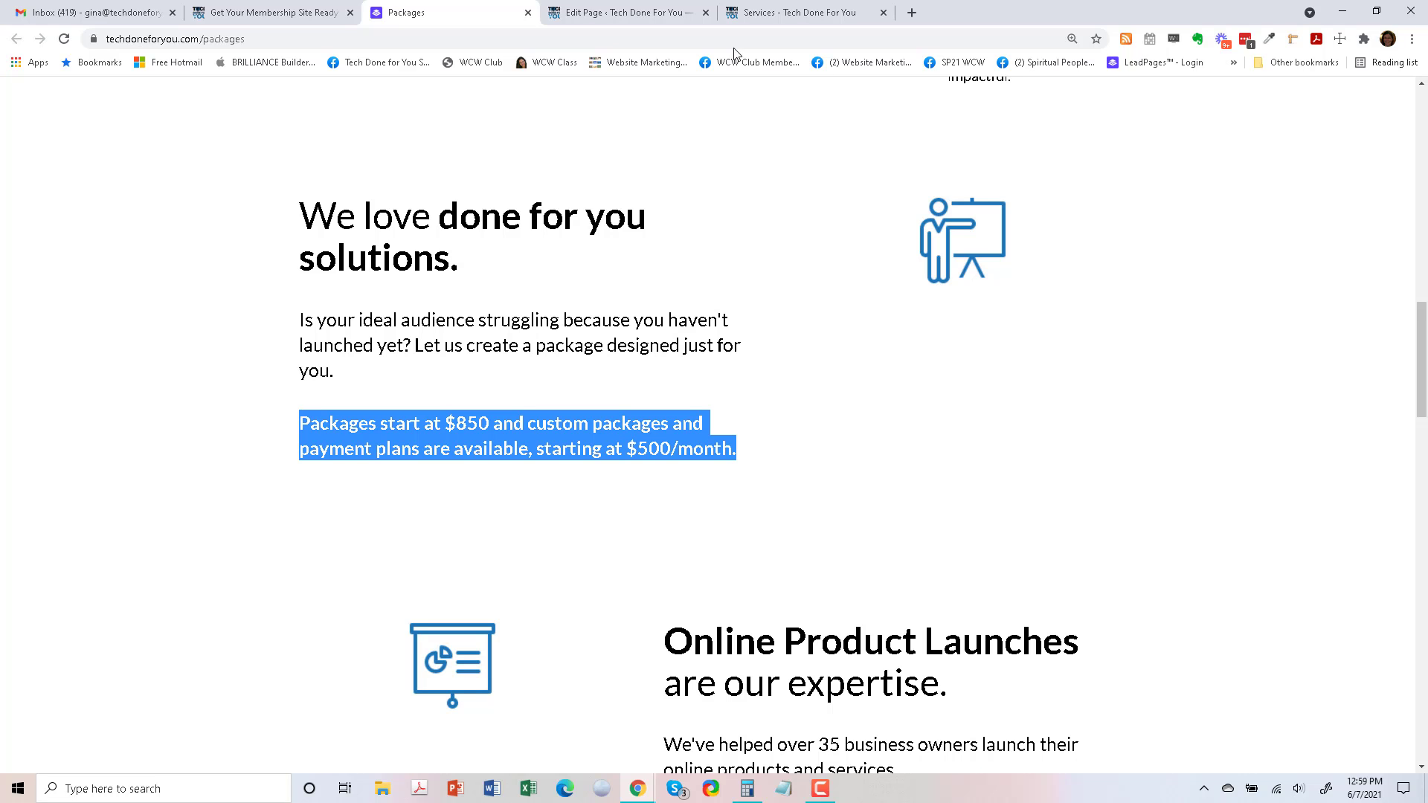
pyautogui.click(805, 12)
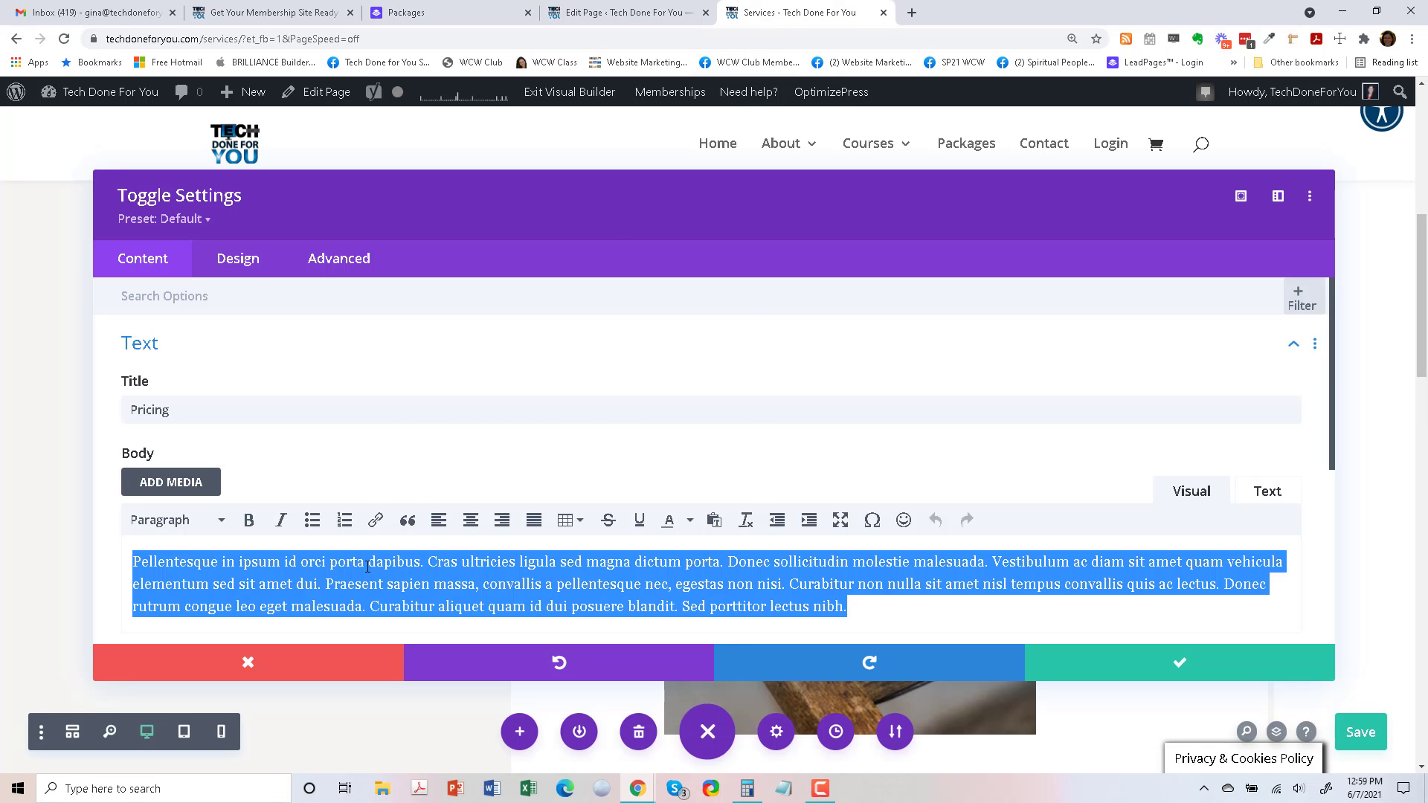
# Paste the pricing into the Pricing toggle body, adding 'Hourly' and 'retainer', labelled 'pricing'.
pyautogui.rightClick(364, 562)
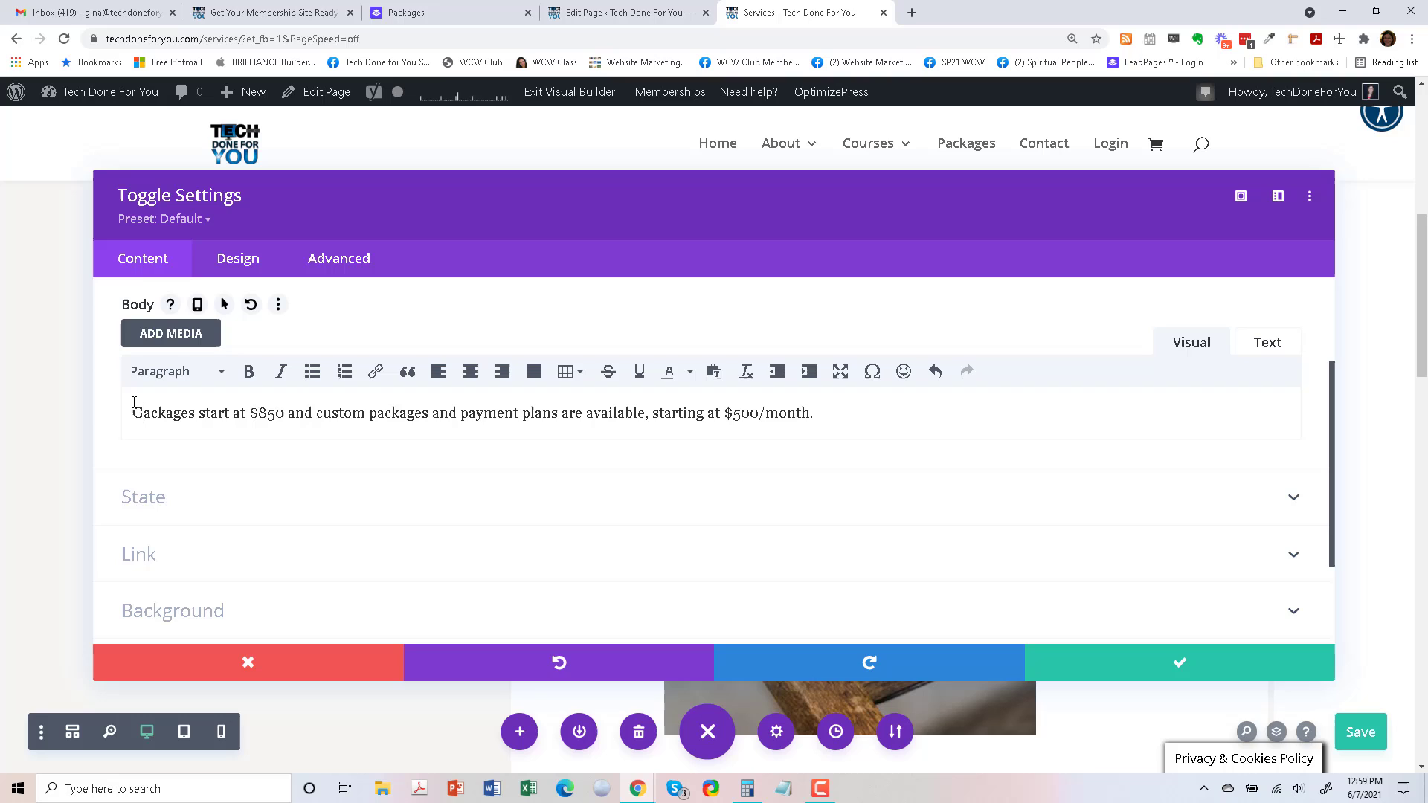
pyautogui.write('Hourly p')
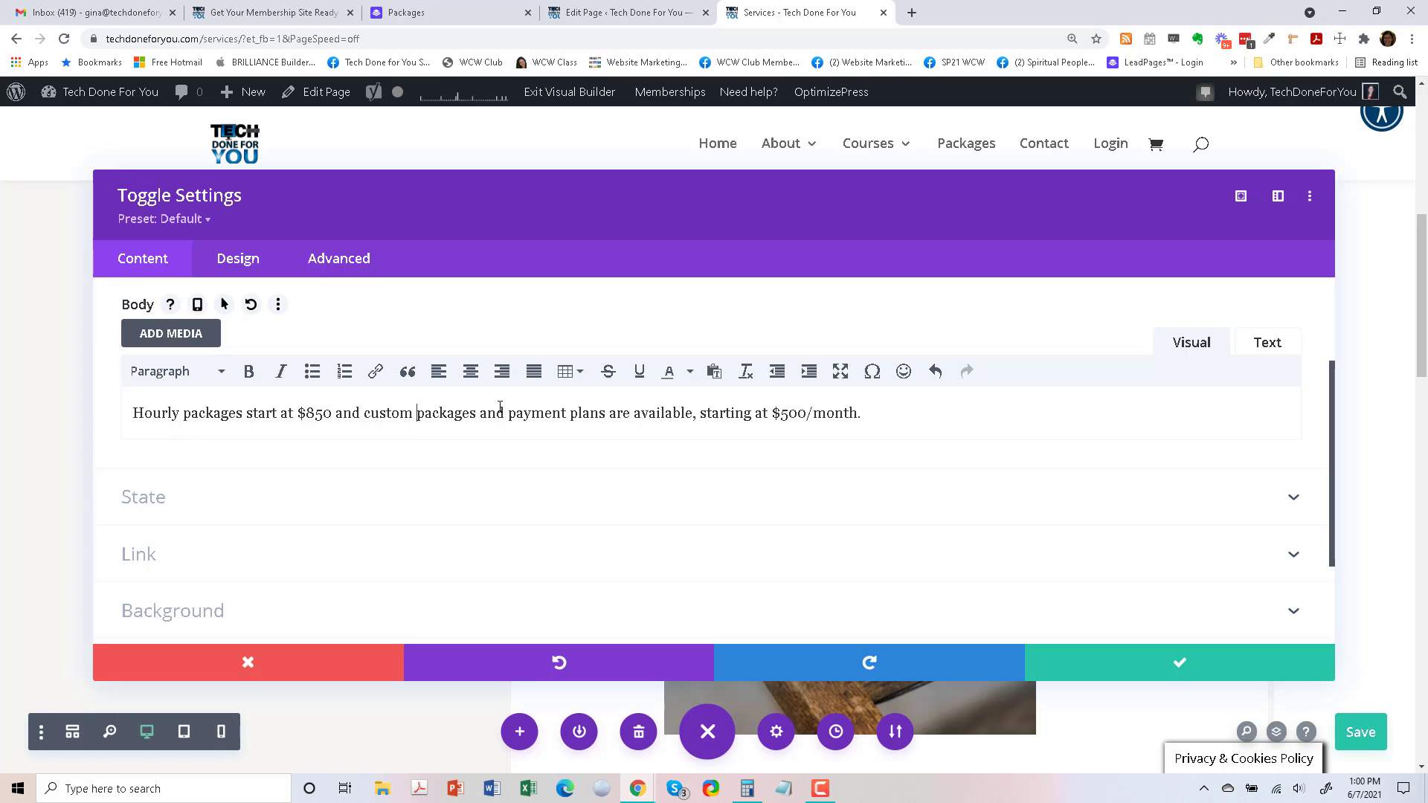
pyautogui.write('retainer')
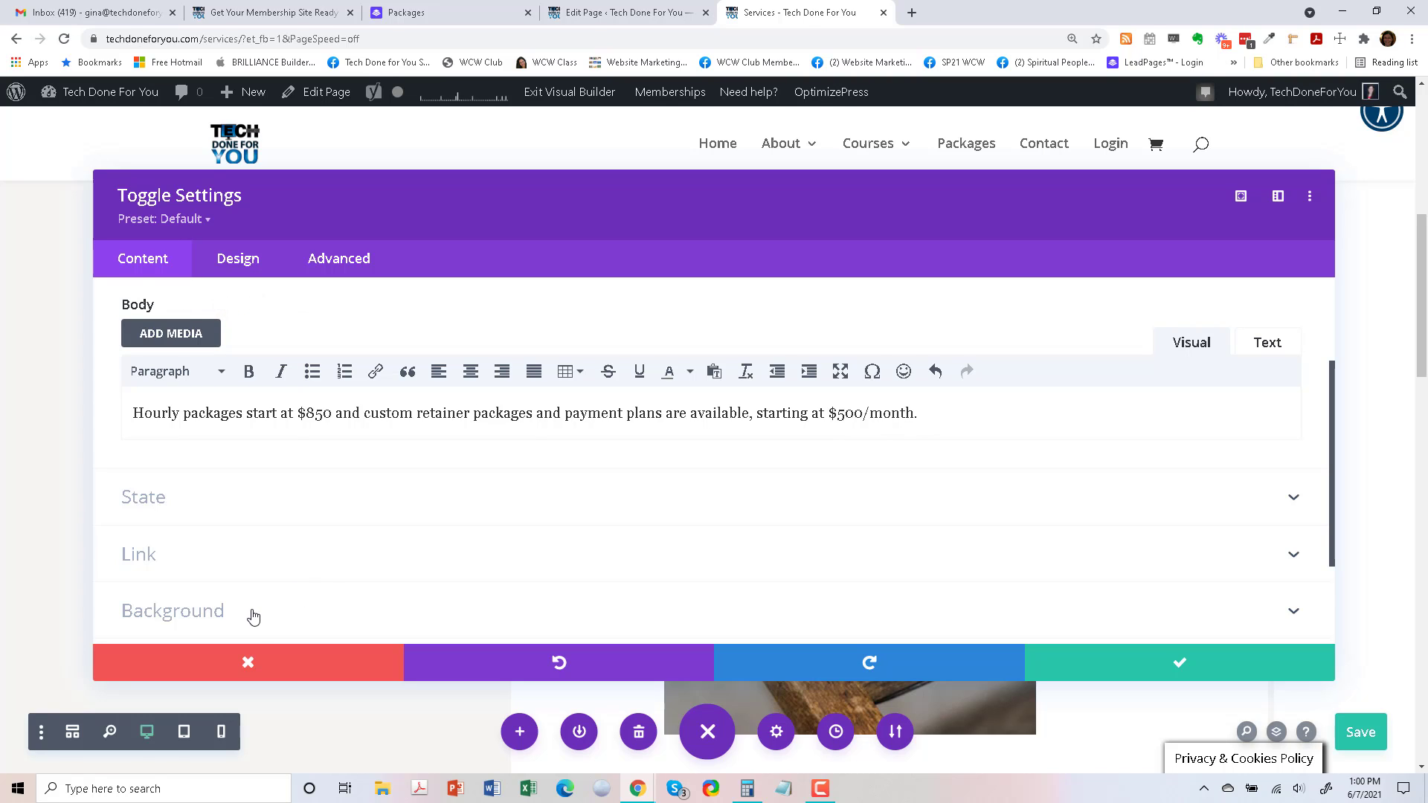
pyautogui.click(172, 610)
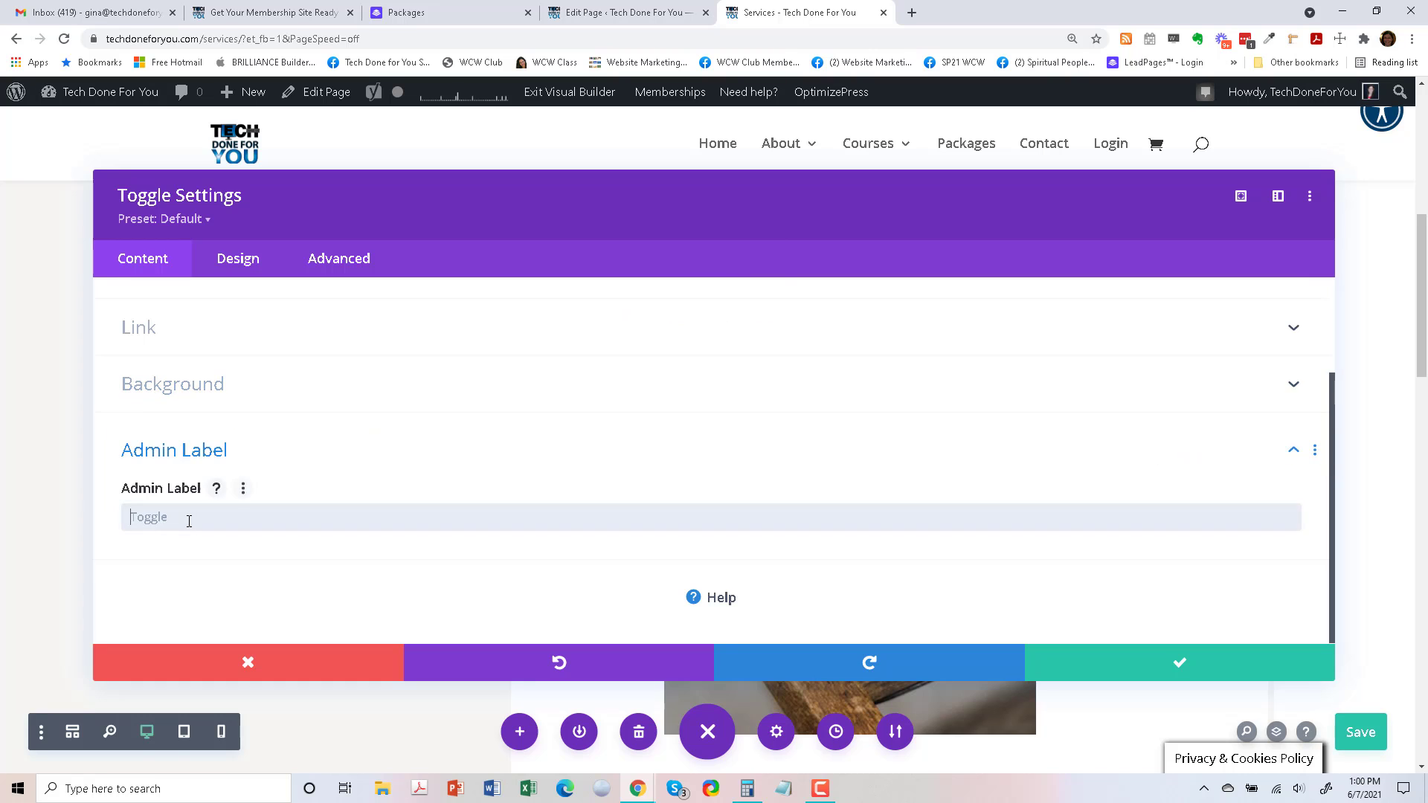
pyautogui.write('pricing')
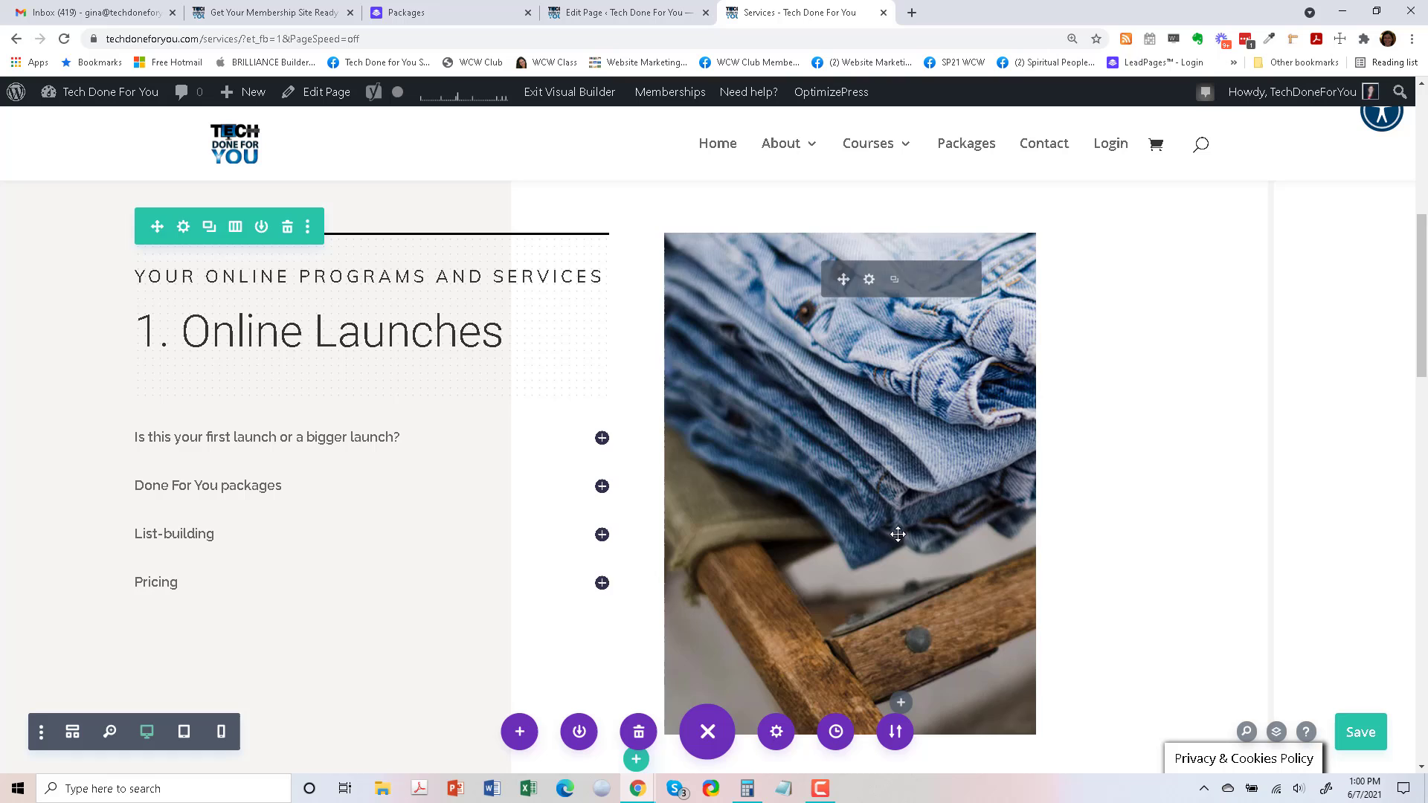
# Scroll down to the Save button and save the Services page edits.
pyautogui.scroll(-3)
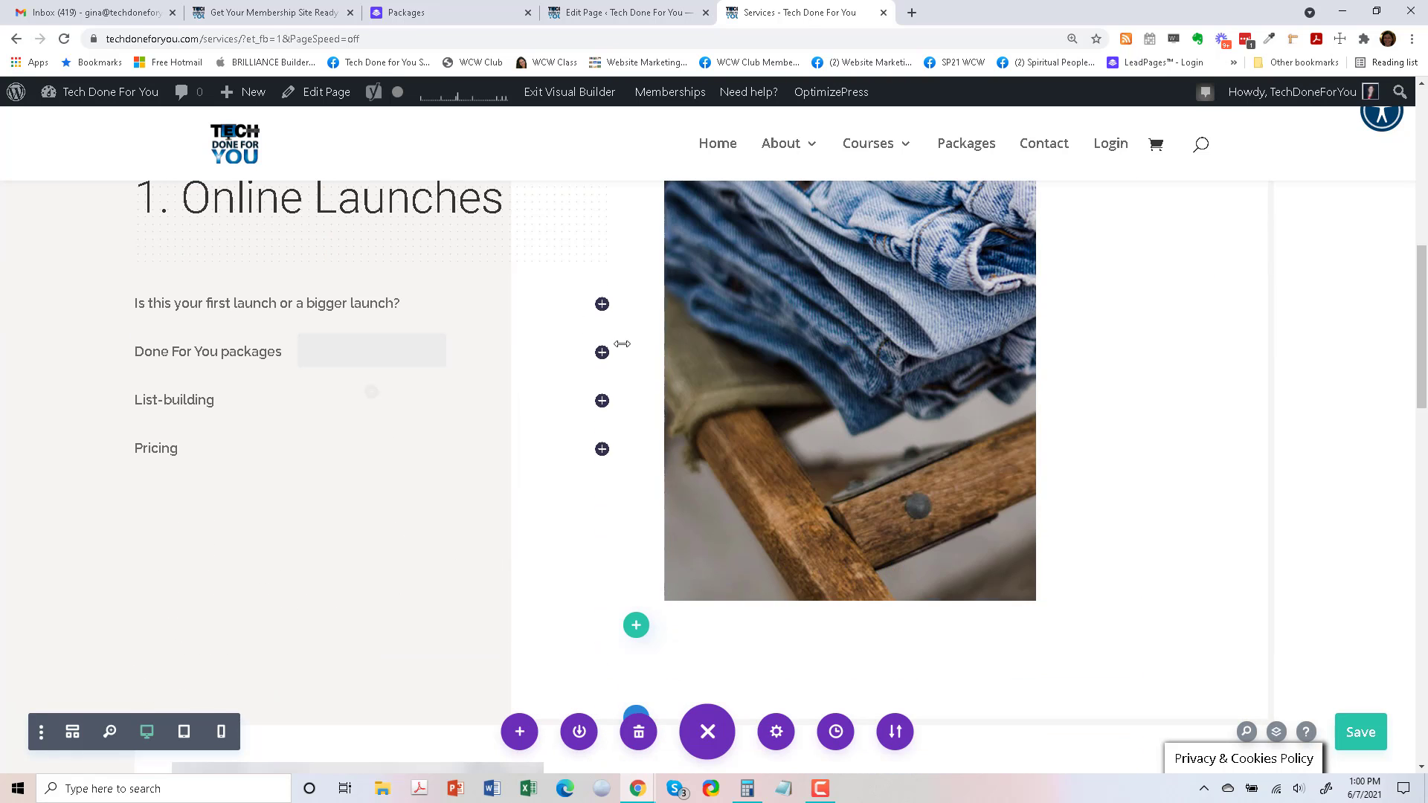
pyautogui.scroll(-3)
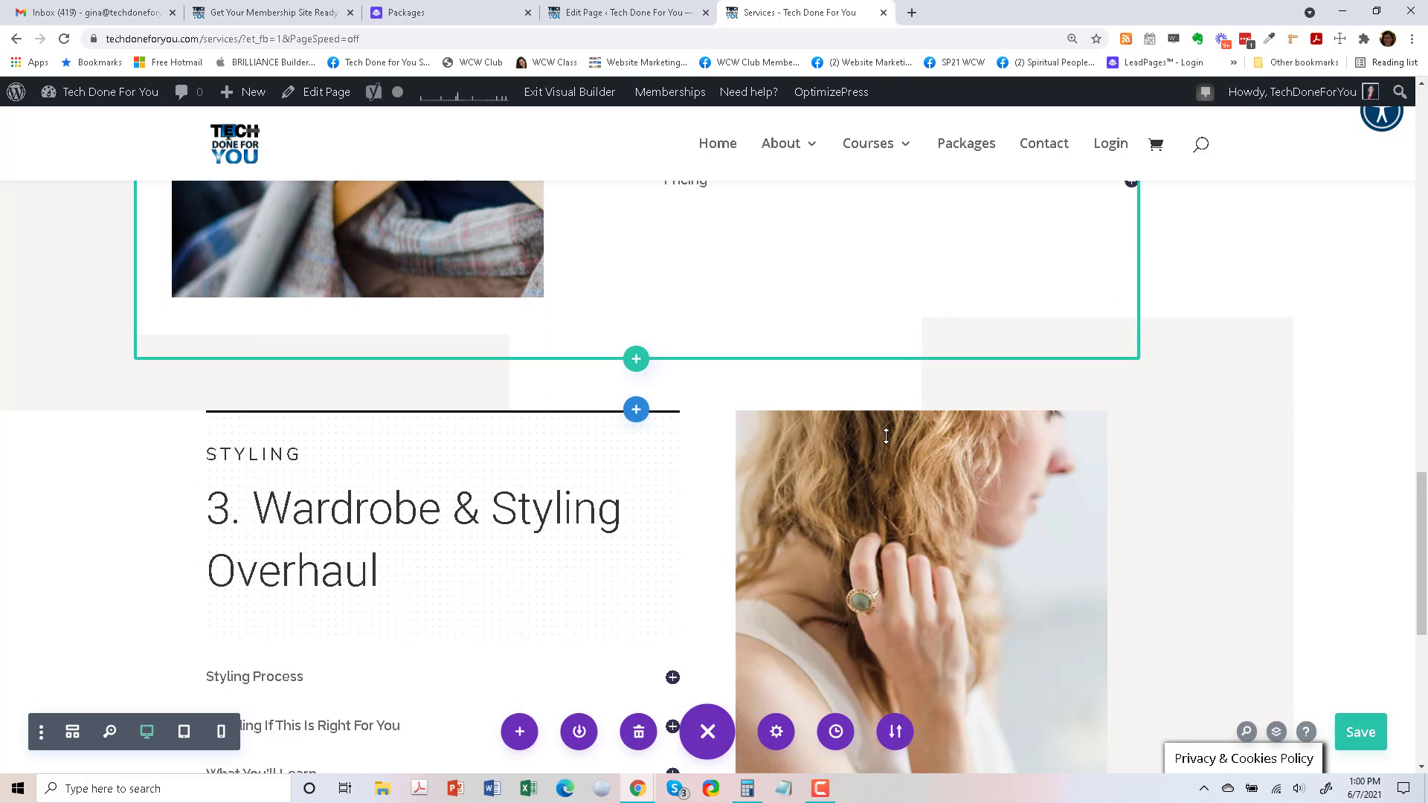
pyautogui.scroll(-3)
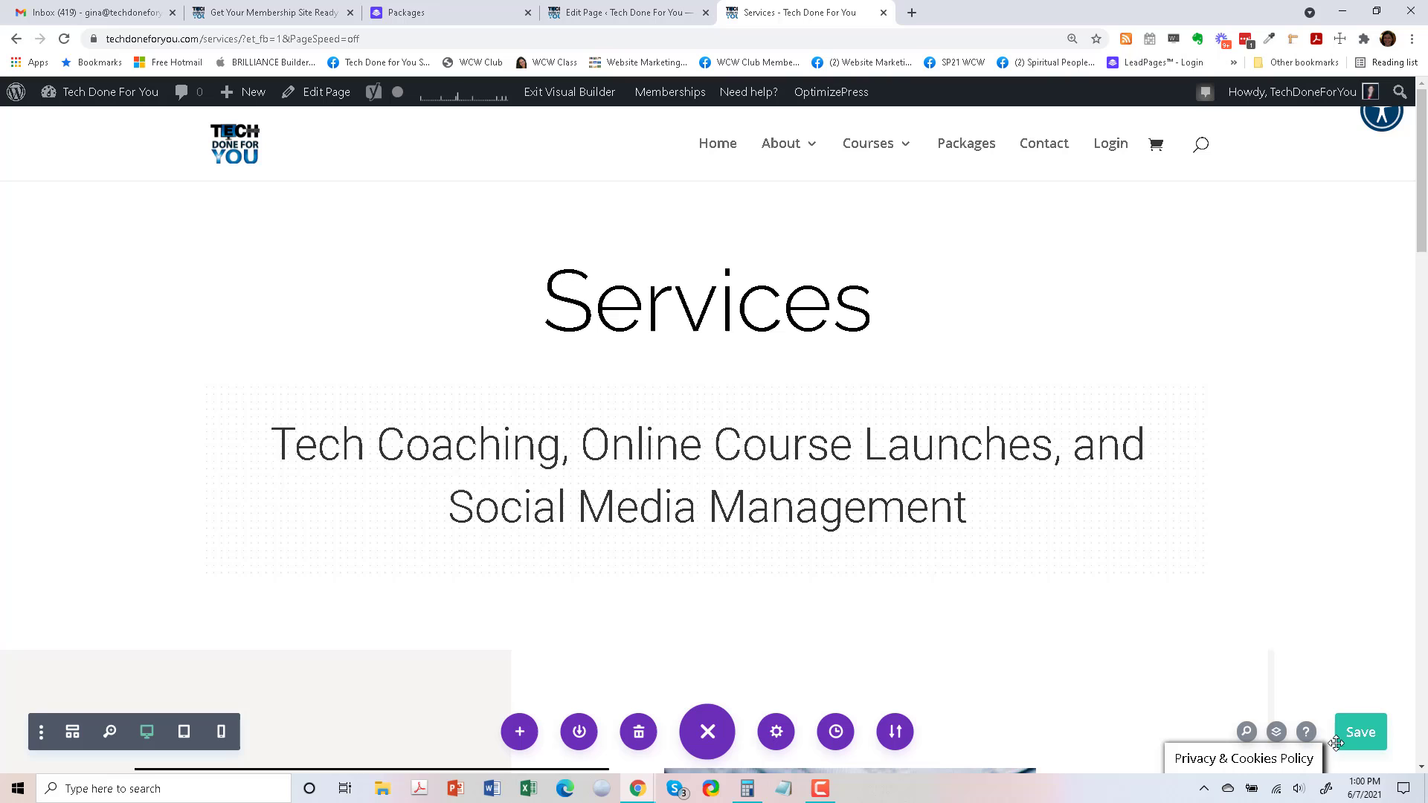
pyautogui.click(1358, 732)
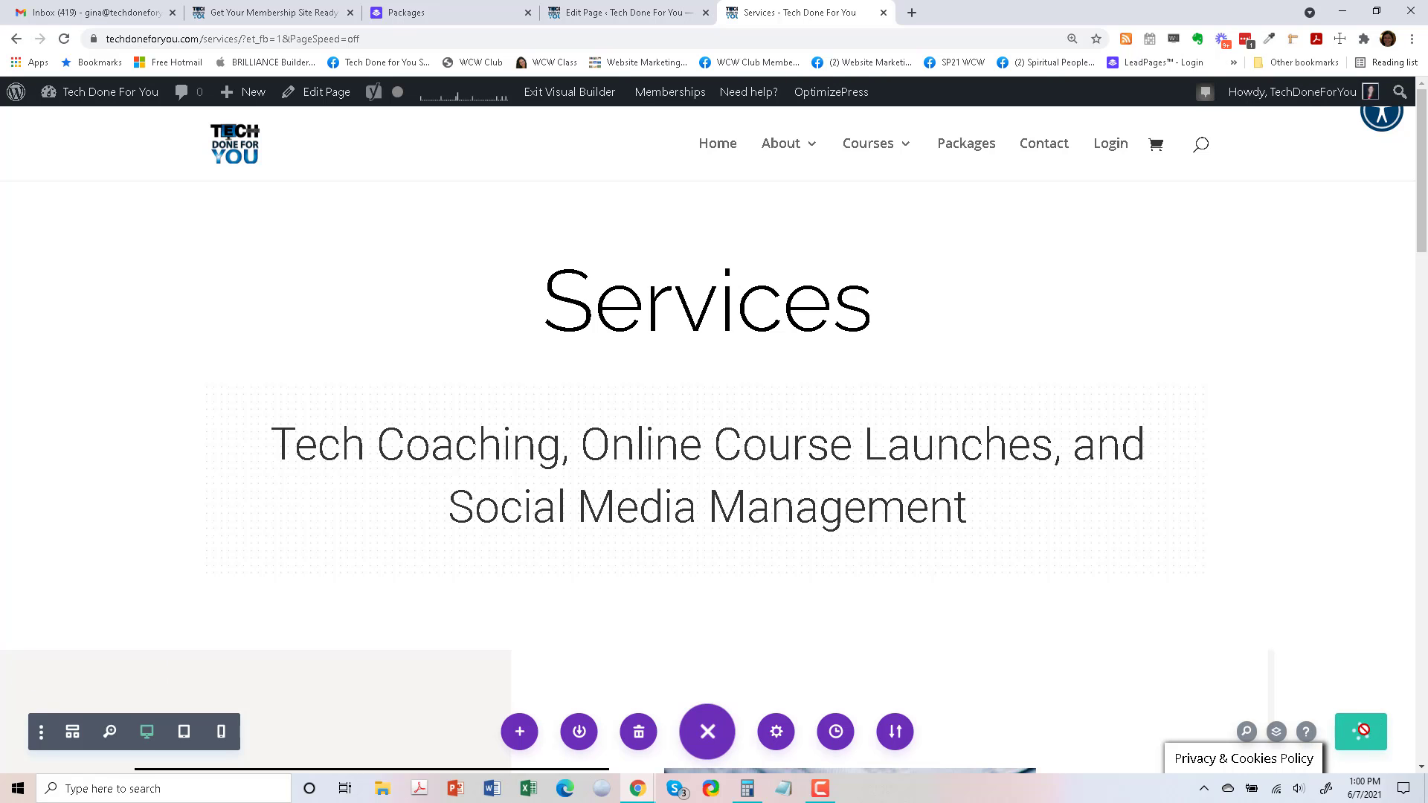
pyautogui.scroll(-3)
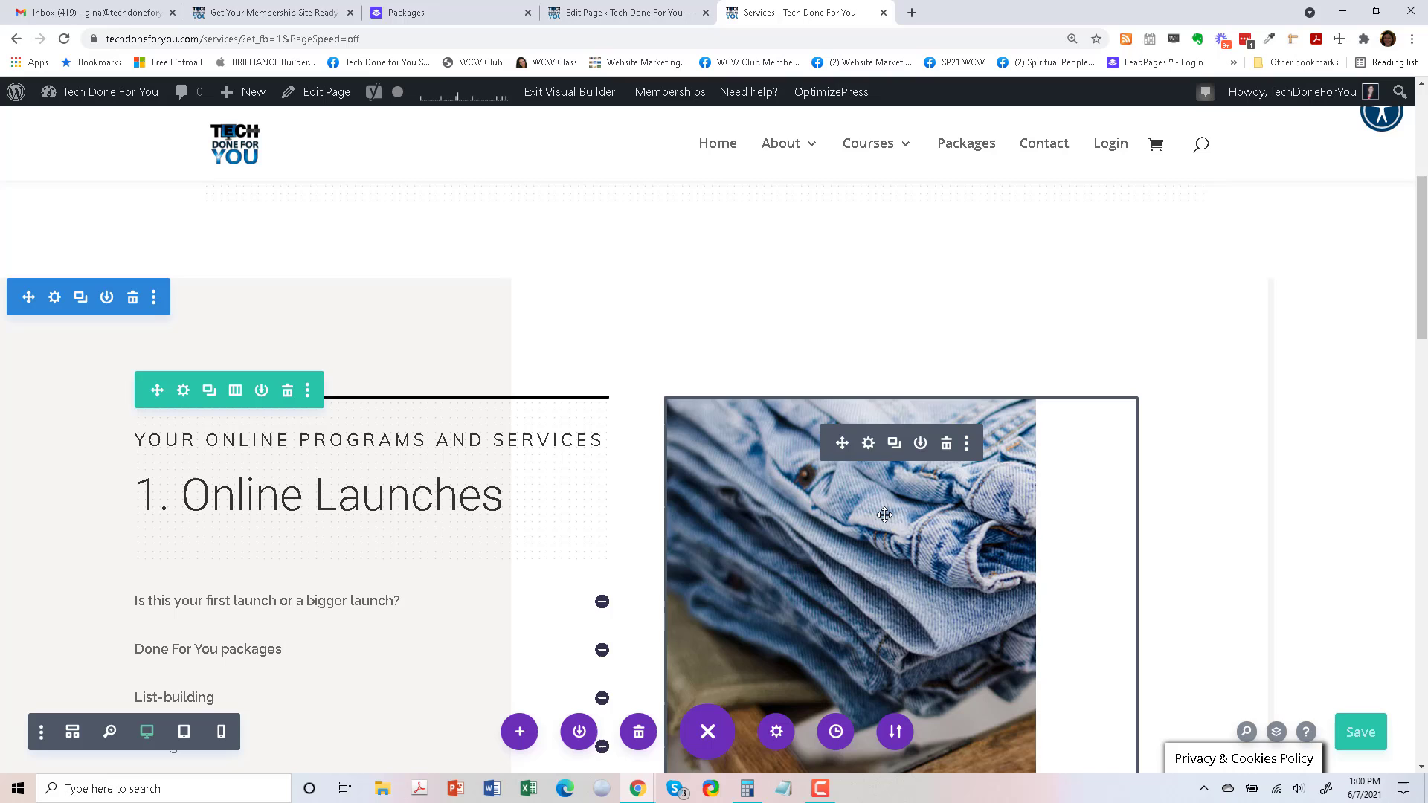
# Search Unsplash in a new tab for 'online products' and scroll the photo results.
pyautogui.click(911, 12)
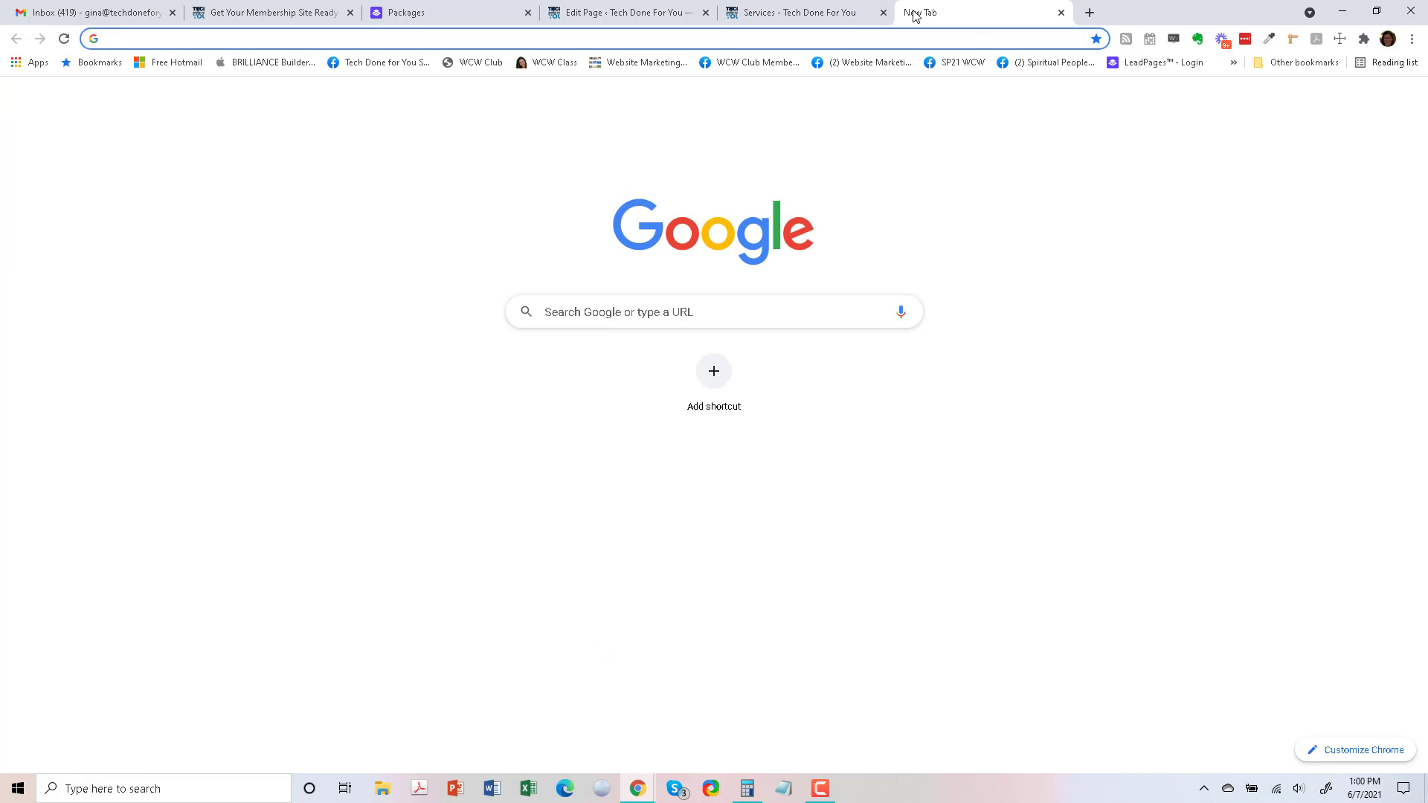
pyautogui.write('unsplash.com')
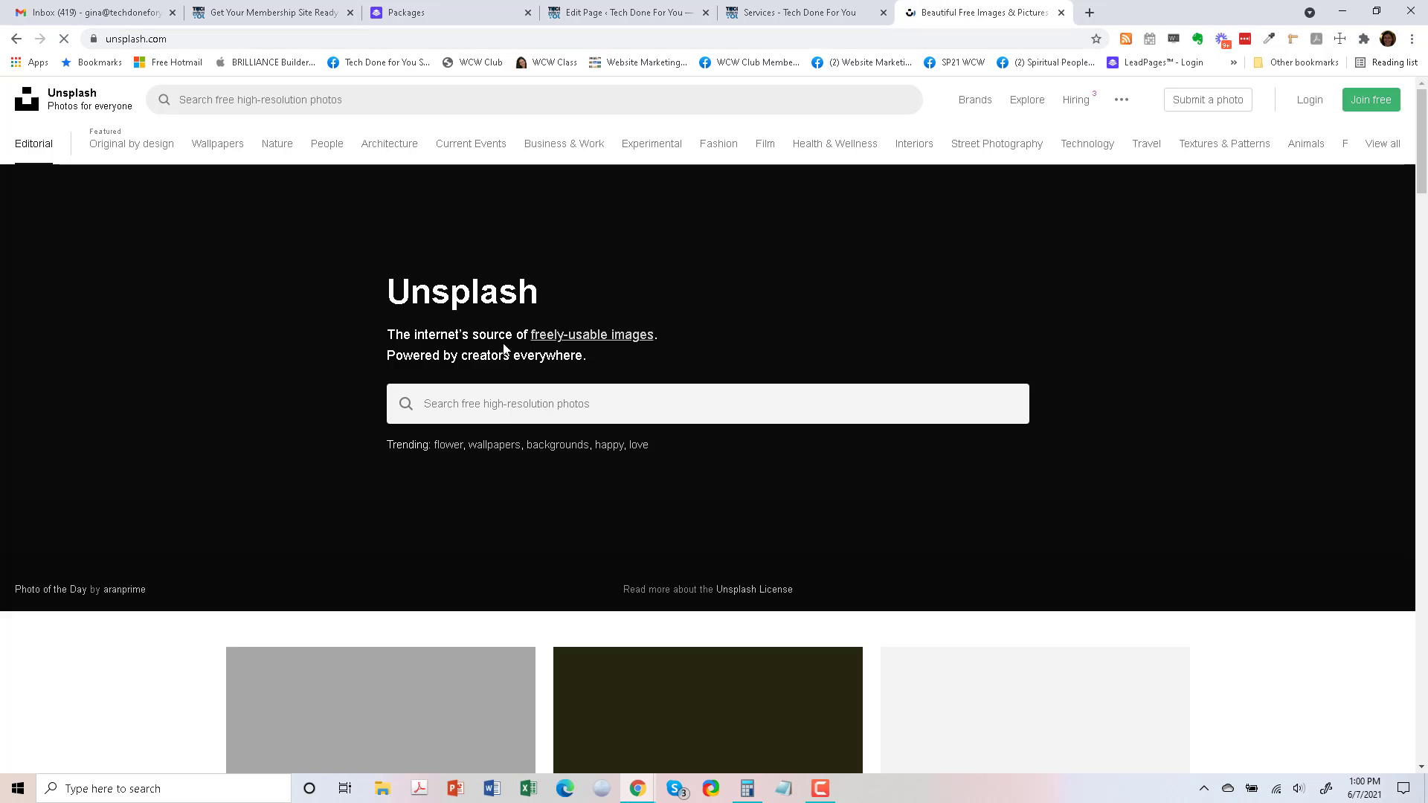
pyautogui.write('o')
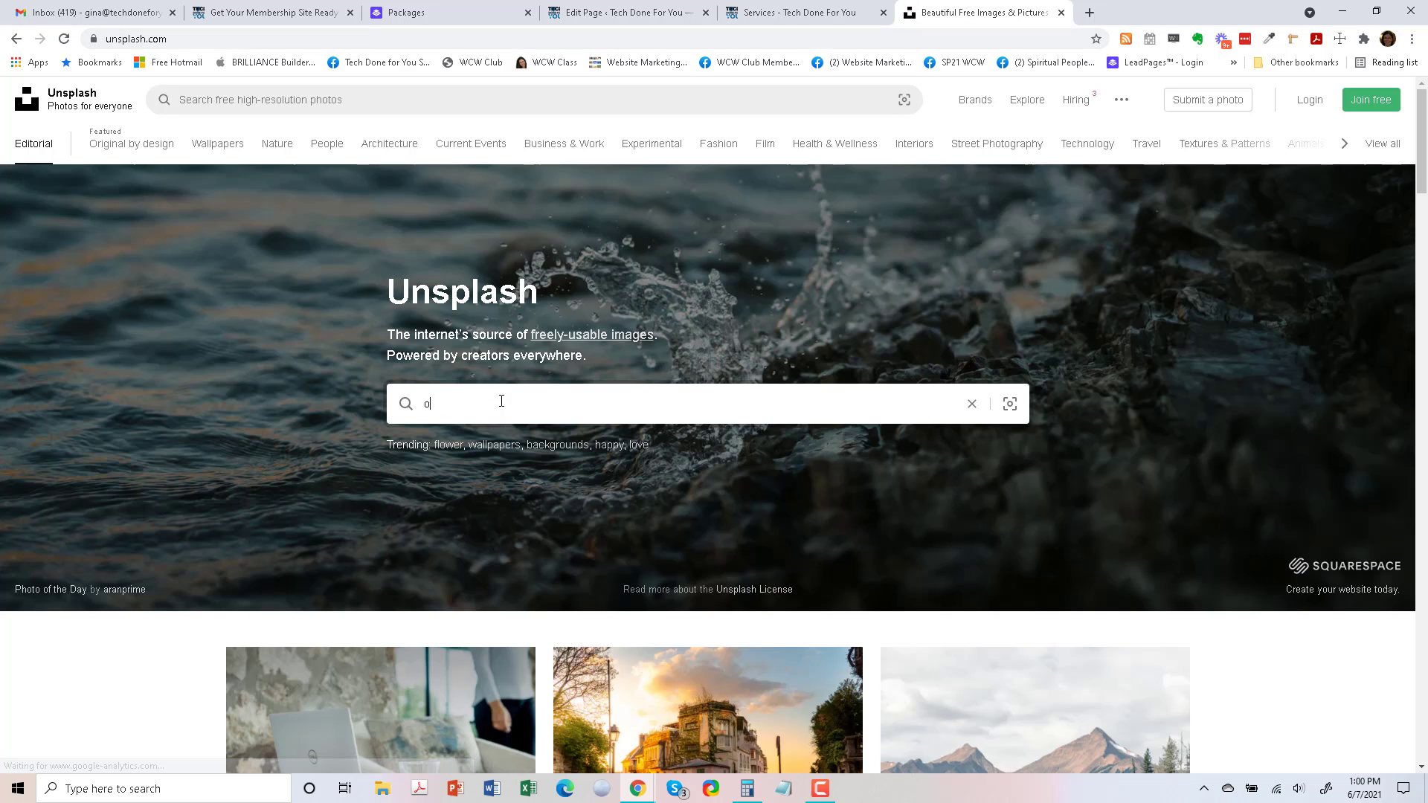
pyautogui.write('nline products')
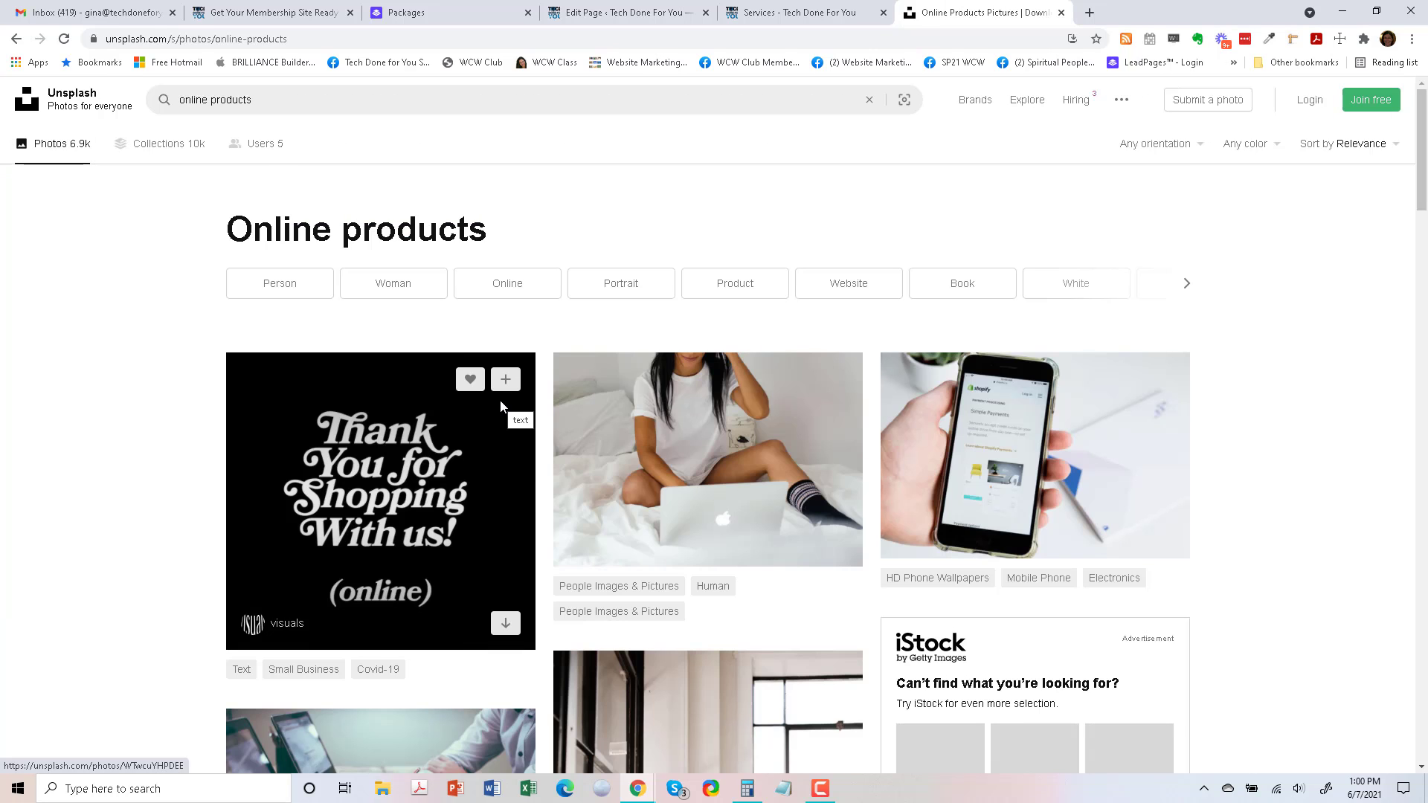
pyautogui.scroll(-3)
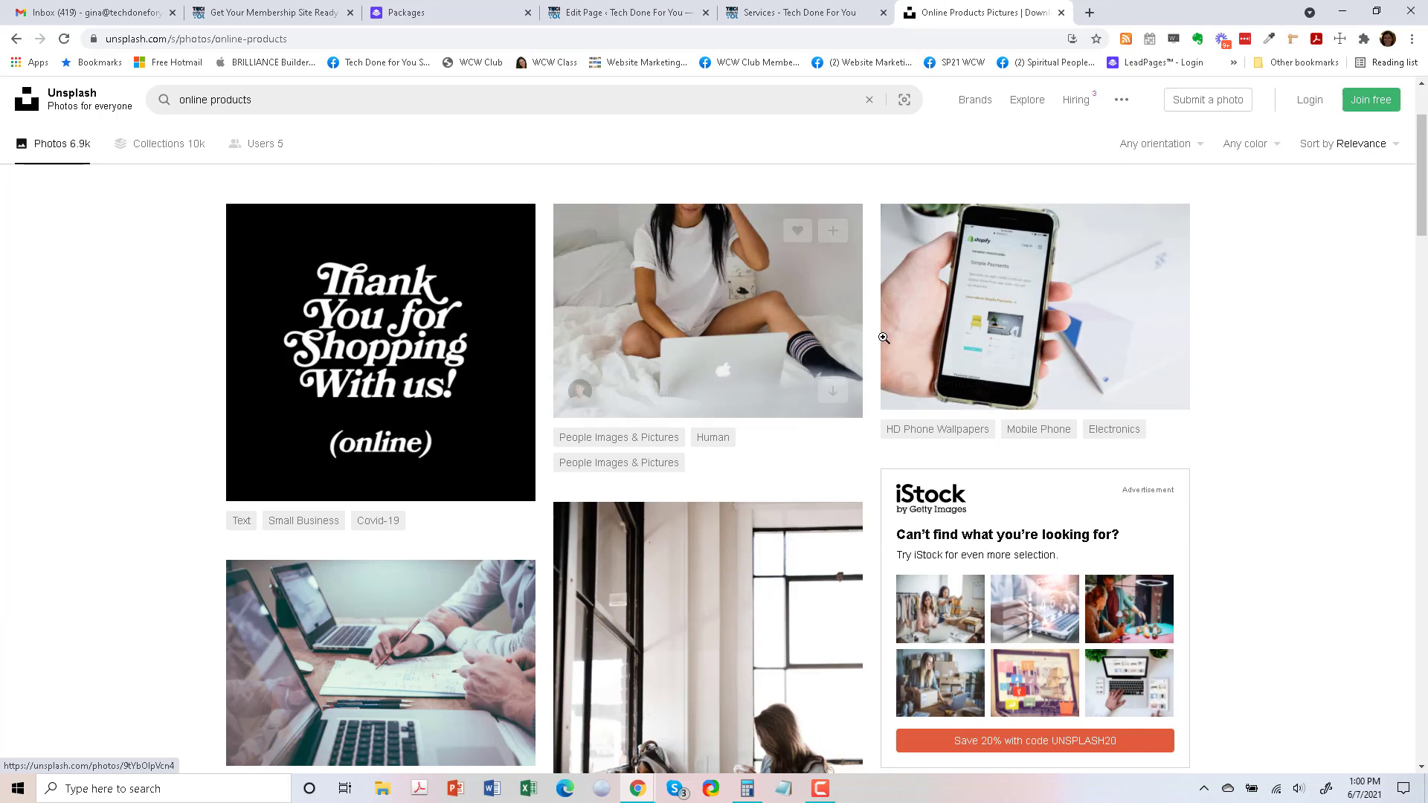
pyautogui.scroll(-3)
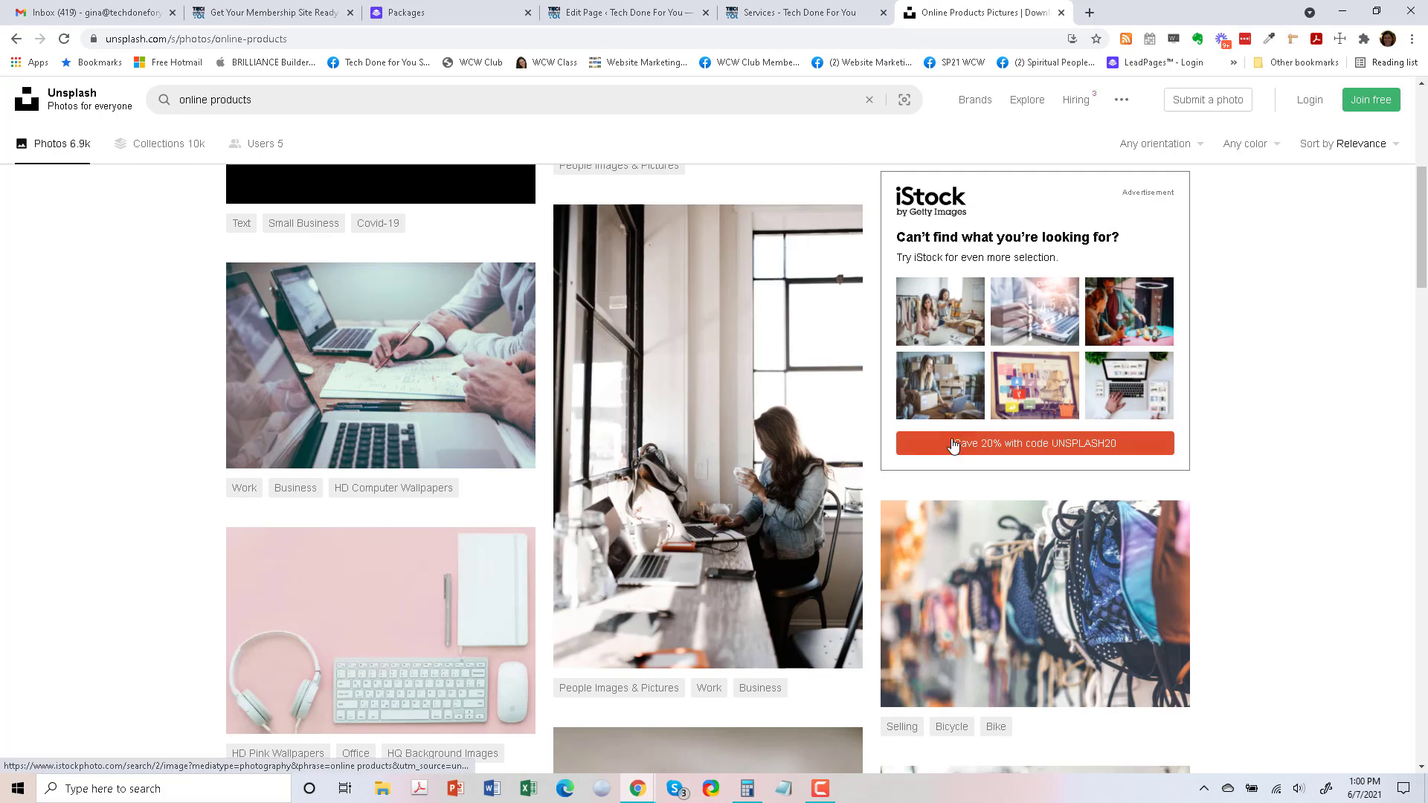
pyautogui.scroll(-3)
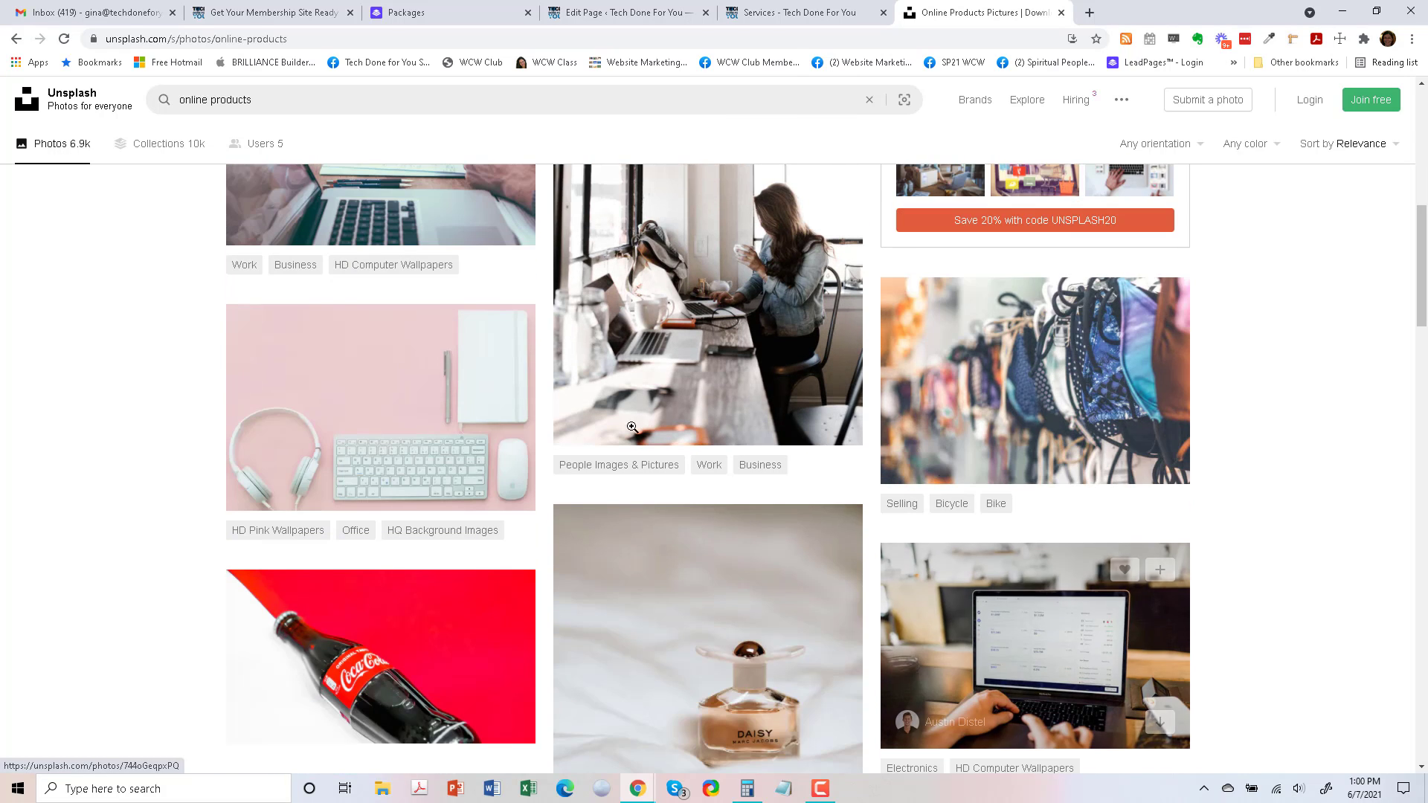
pyautogui.moveTo(805, 12)
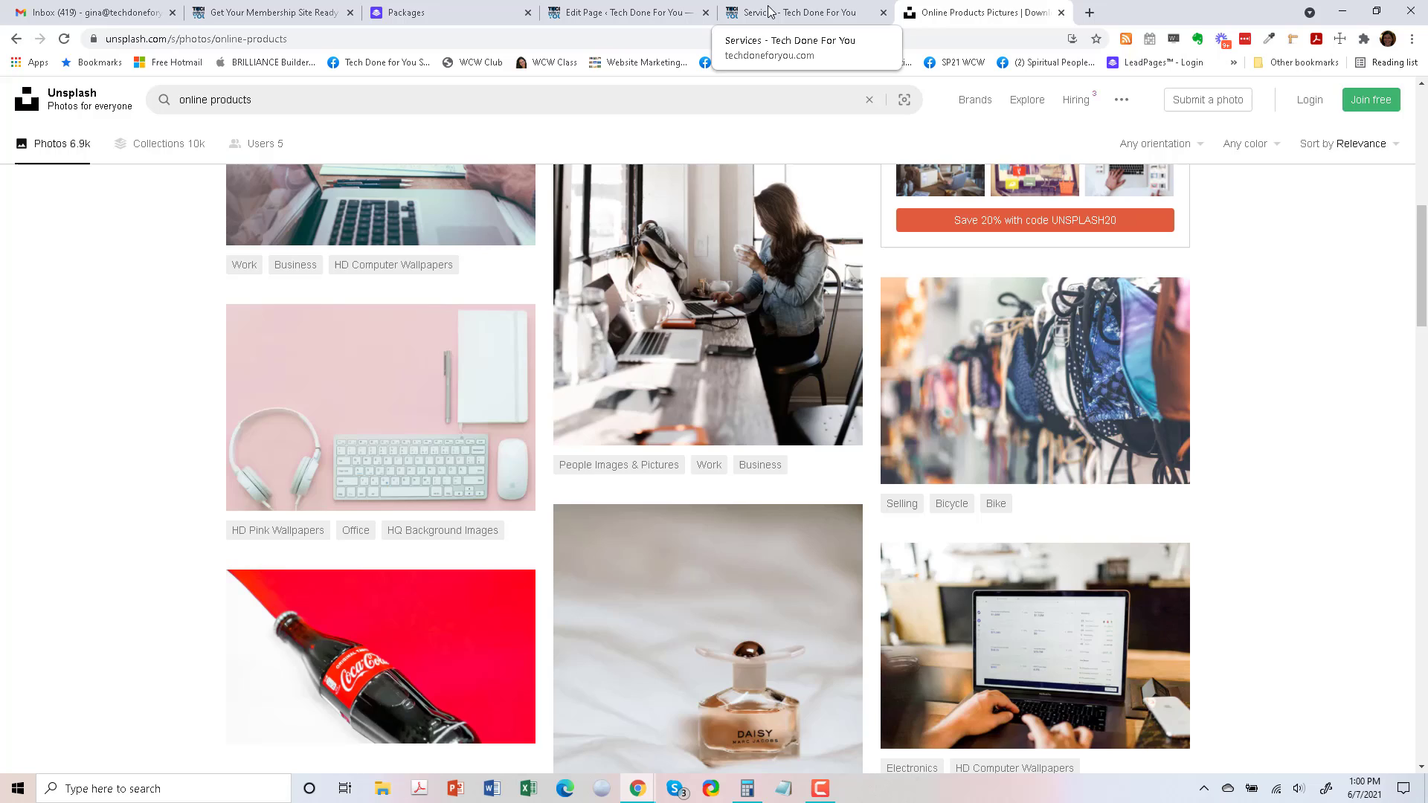